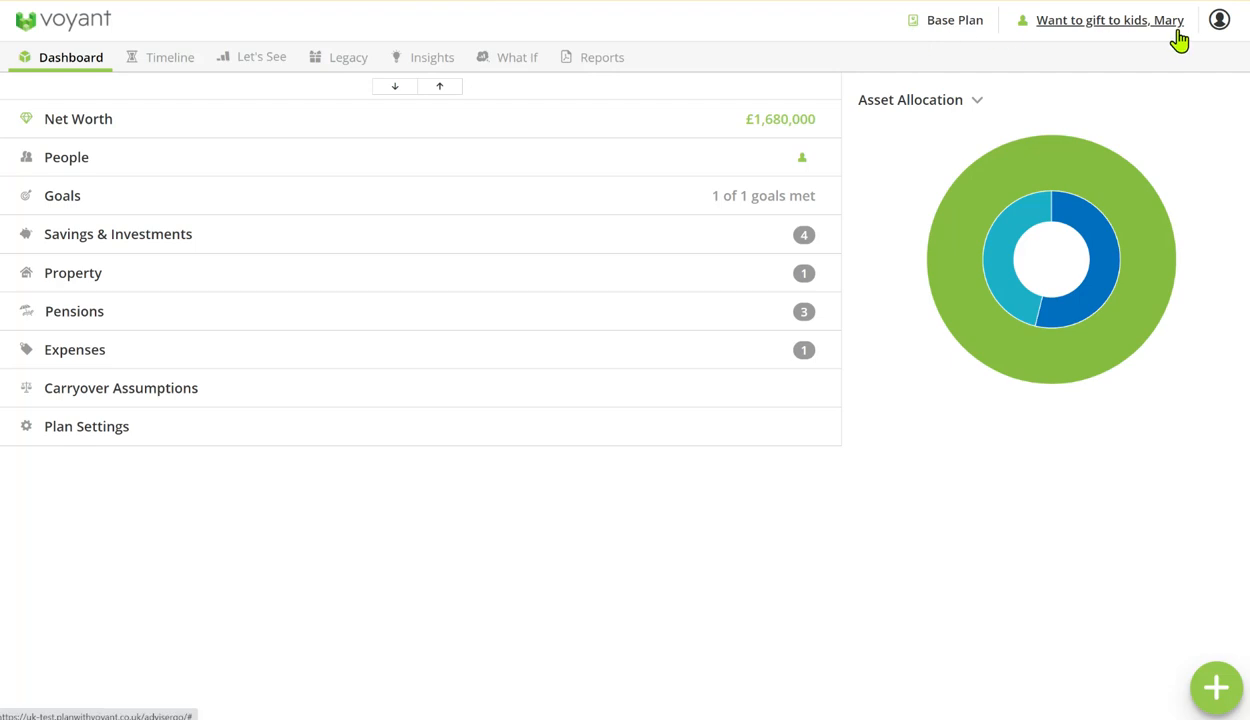
{"action": "mouse_move", "coordinate": [338, 511]}
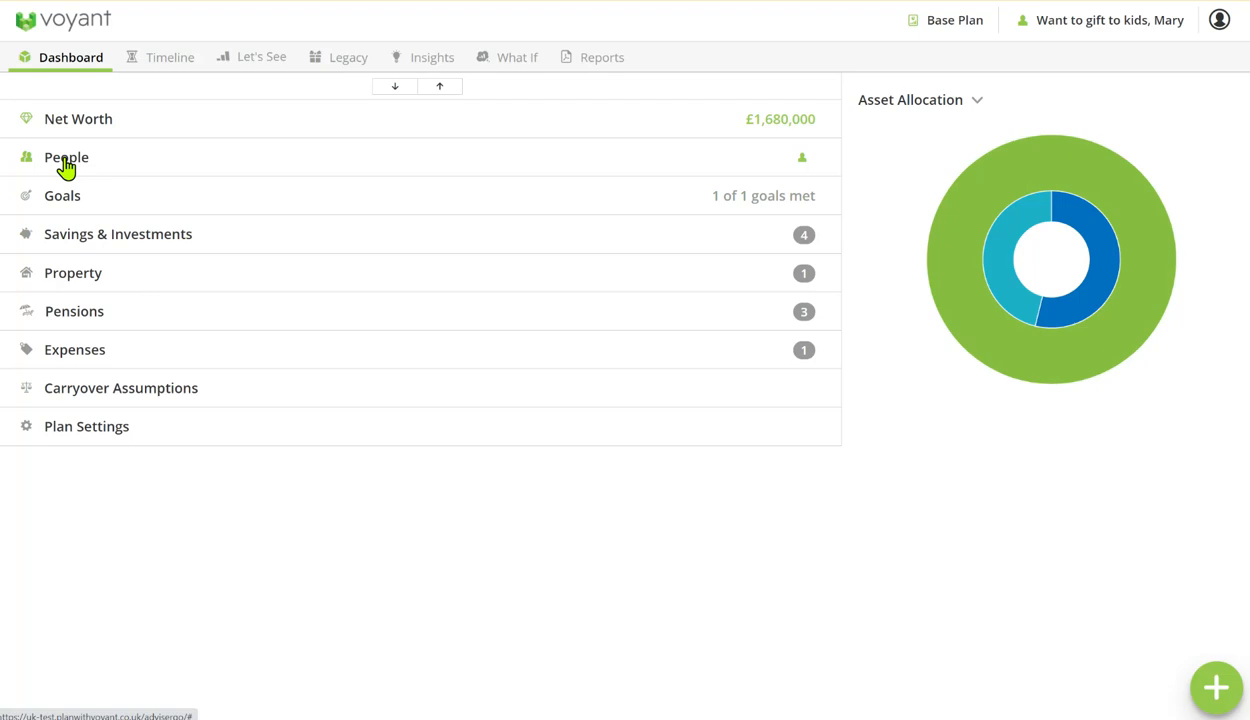
- Review the plan's people, goals, savings, property, pensions and expenses lists in turn
{"action": "left_click", "coordinate": [66, 157]}
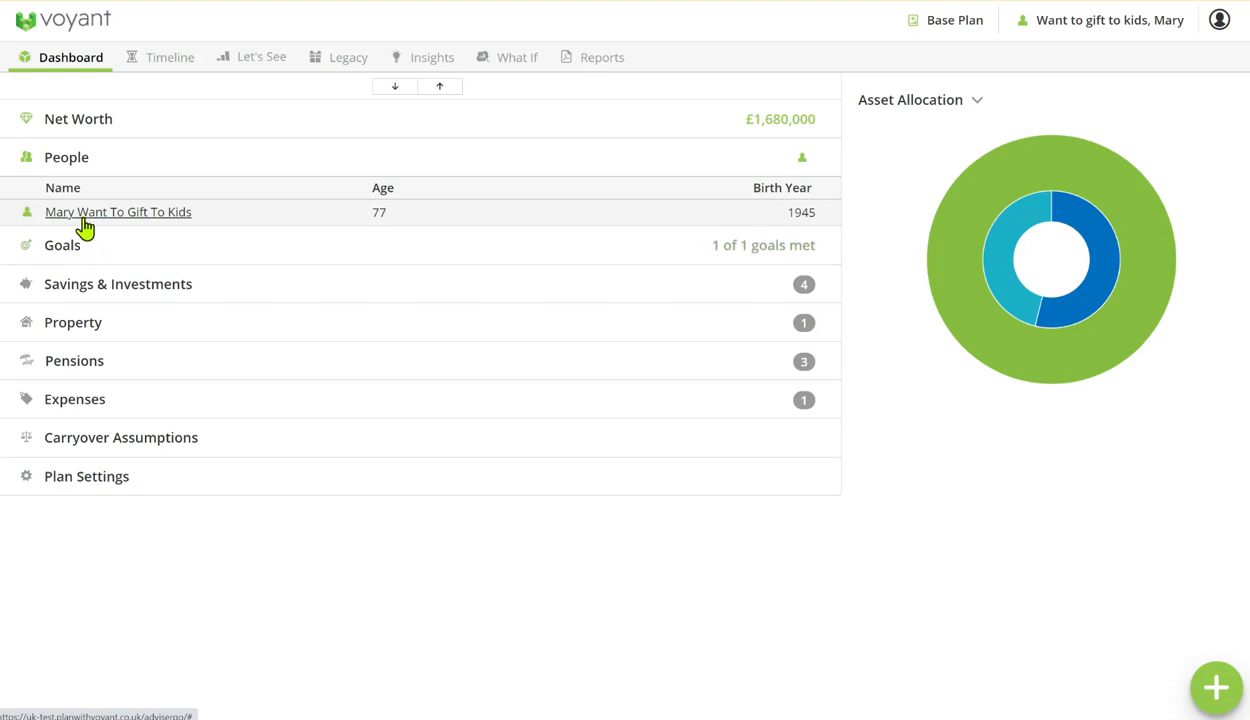
{"action": "left_click", "coordinate": [66, 157]}
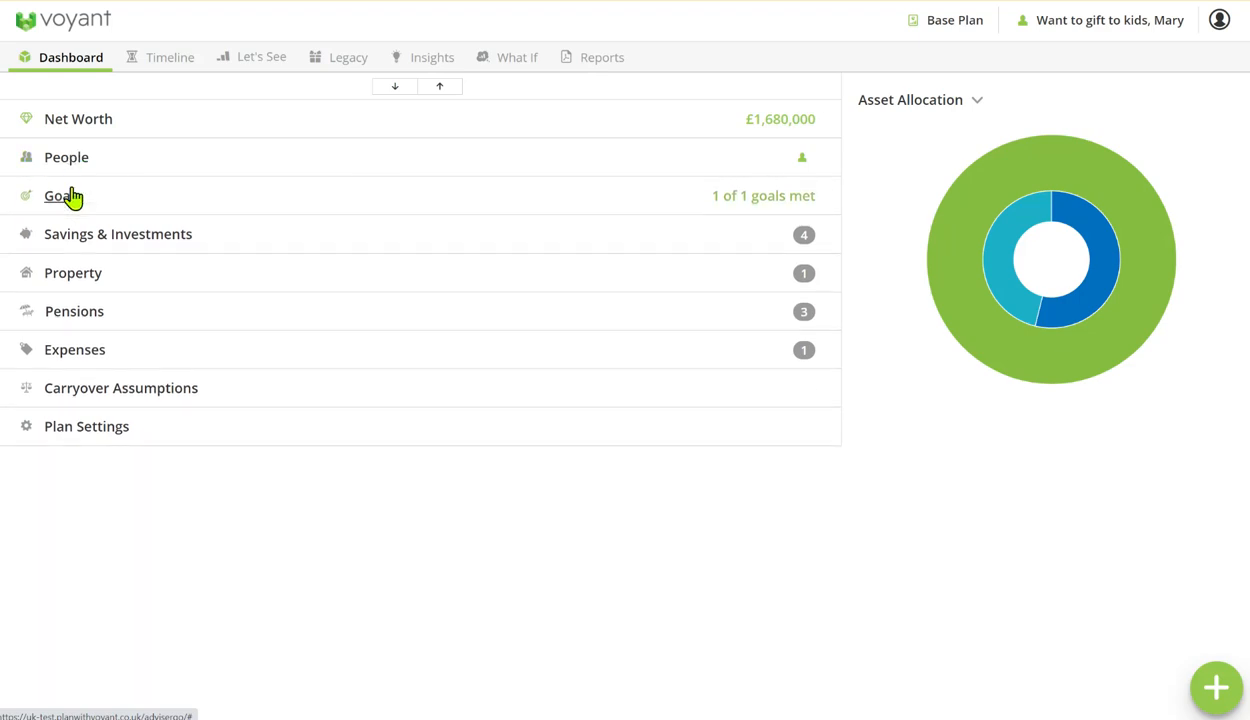
{"action": "left_click", "coordinate": [58, 195]}
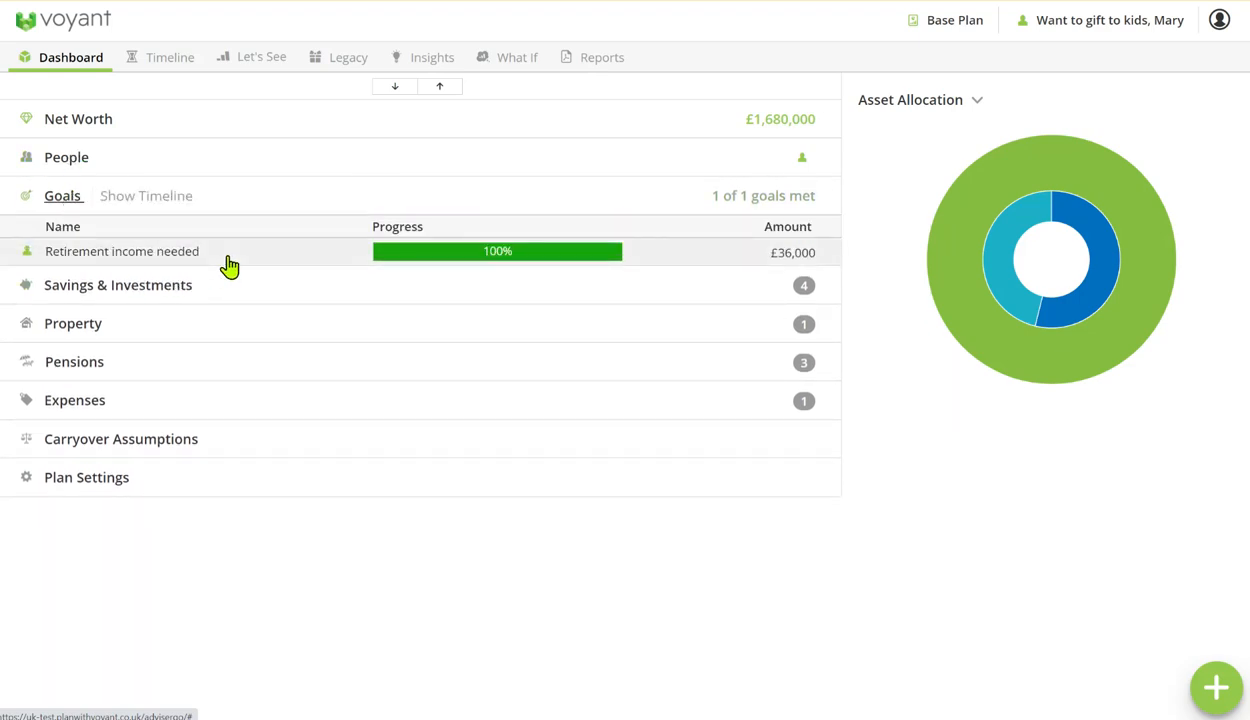
{"action": "mouse_move", "coordinate": [252, 265]}
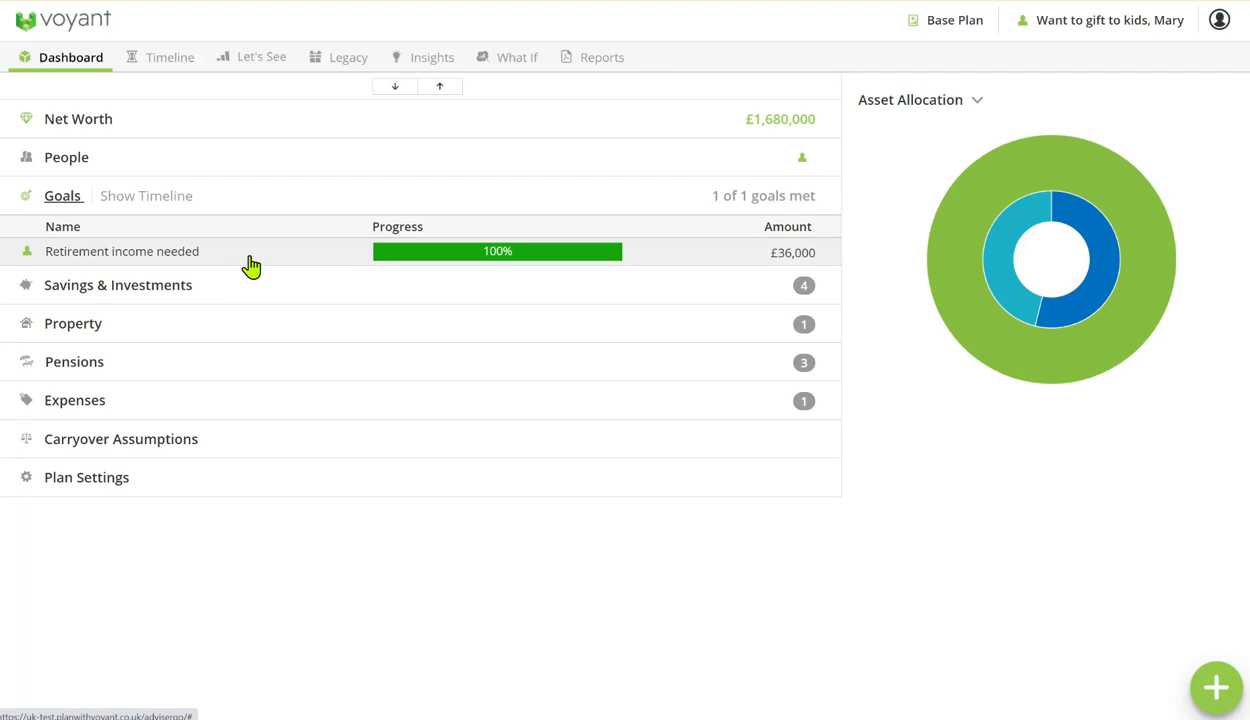
{"action": "mouse_move", "coordinate": [790, 257]}
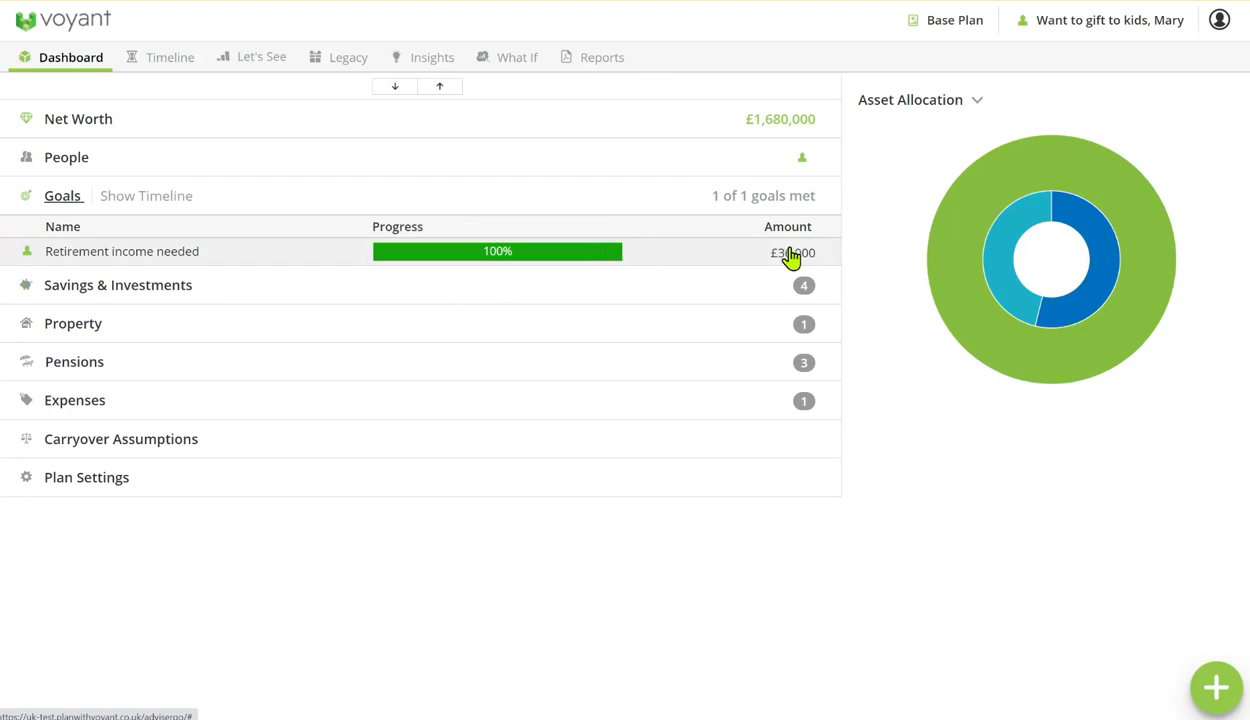
{"action": "mouse_move", "coordinate": [245, 268]}
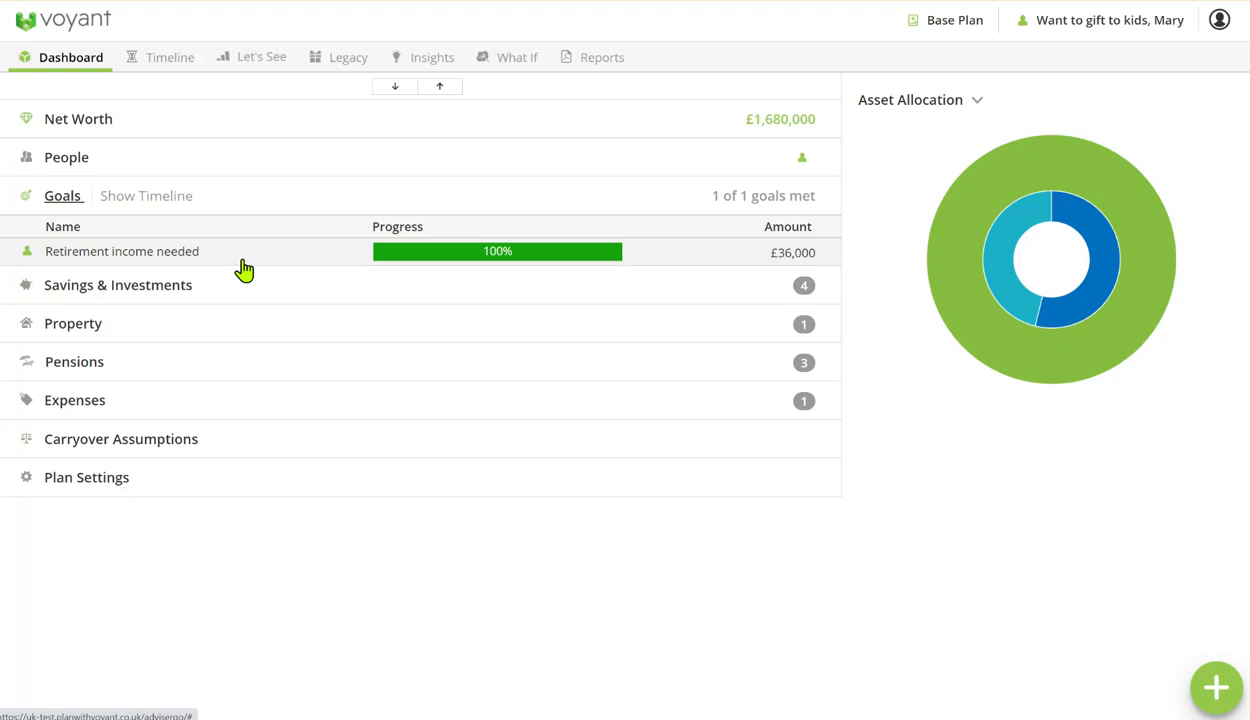
{"action": "left_click", "coordinate": [62, 195]}
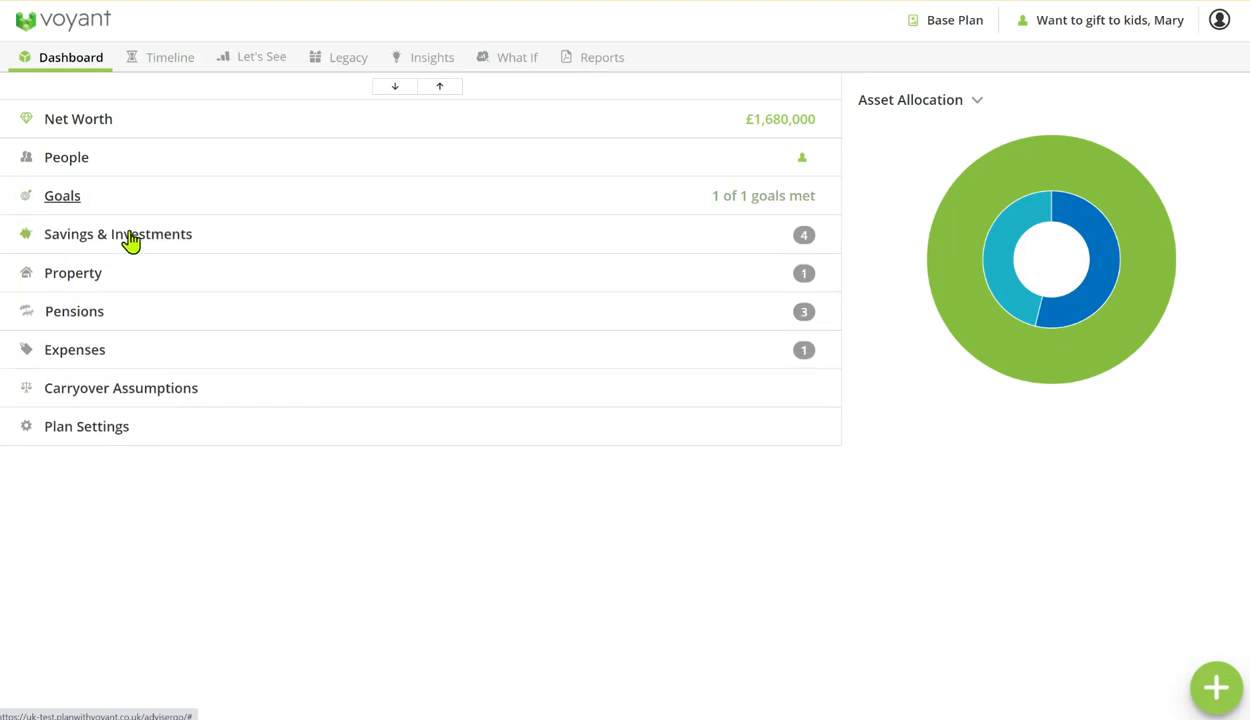
{"action": "left_click", "coordinate": [118, 233]}
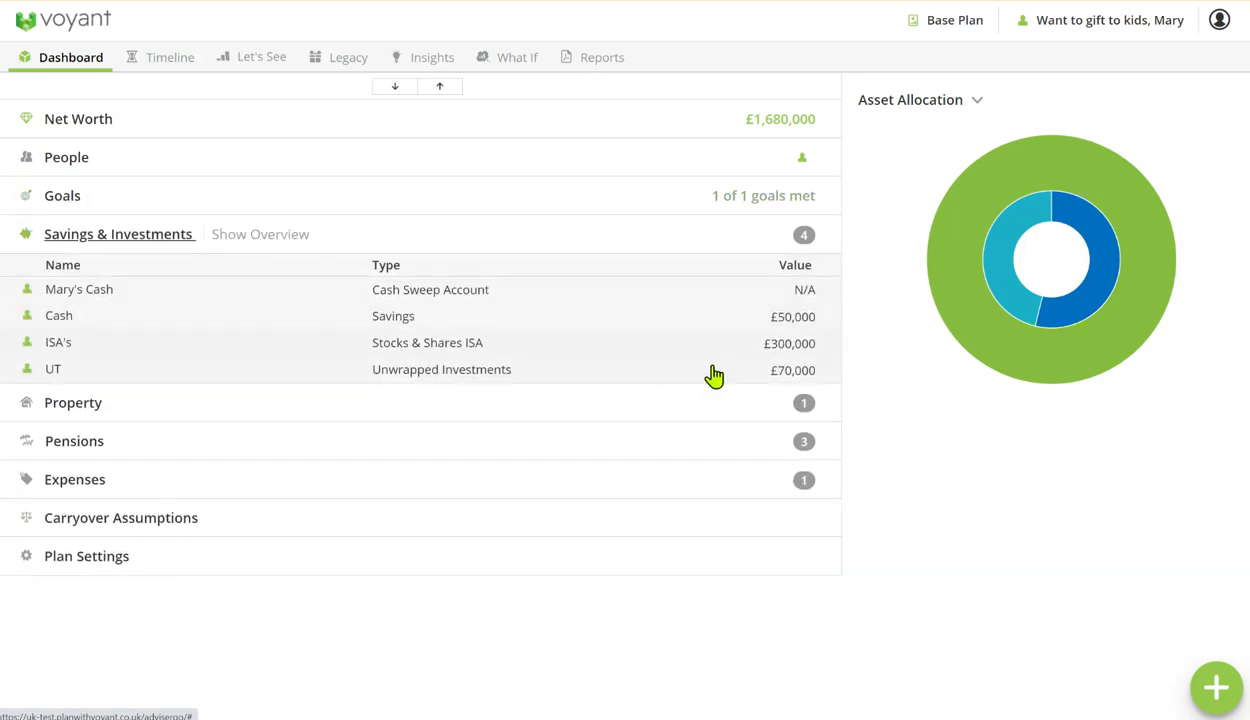
{"action": "mouse_move", "coordinate": [823, 357]}
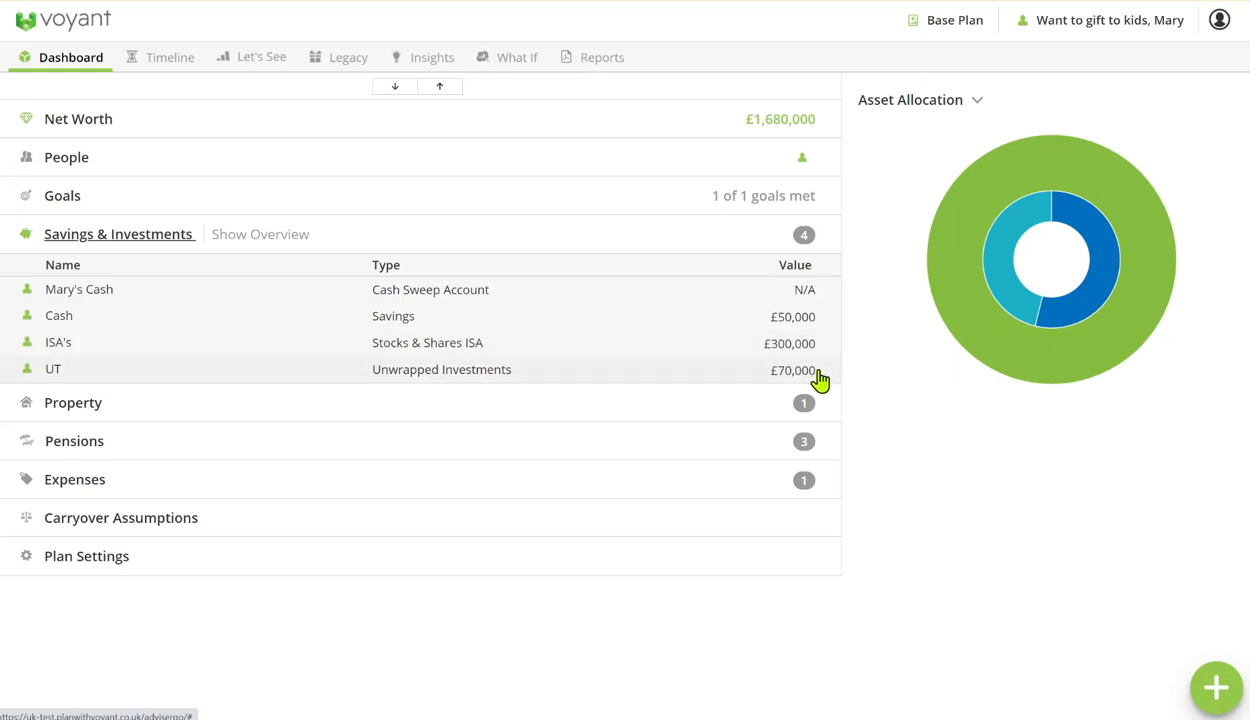
{"action": "mouse_move", "coordinate": [815, 322]}
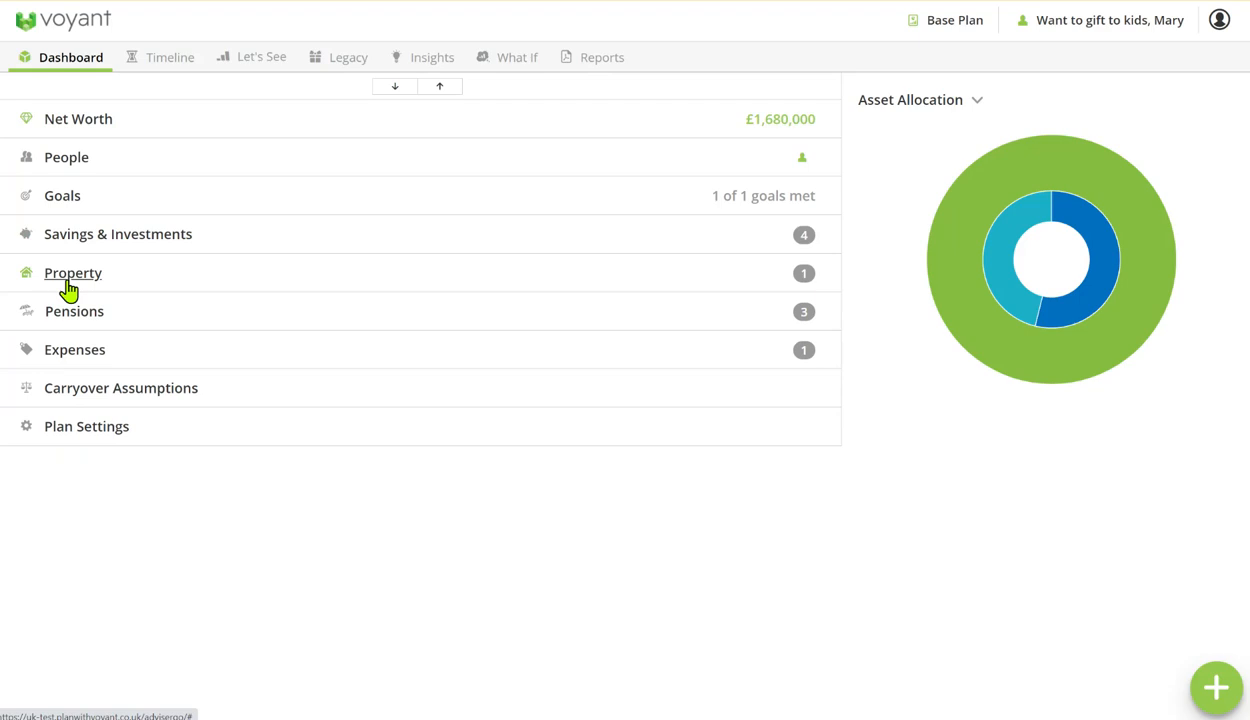
{"action": "left_click", "coordinate": [72, 272]}
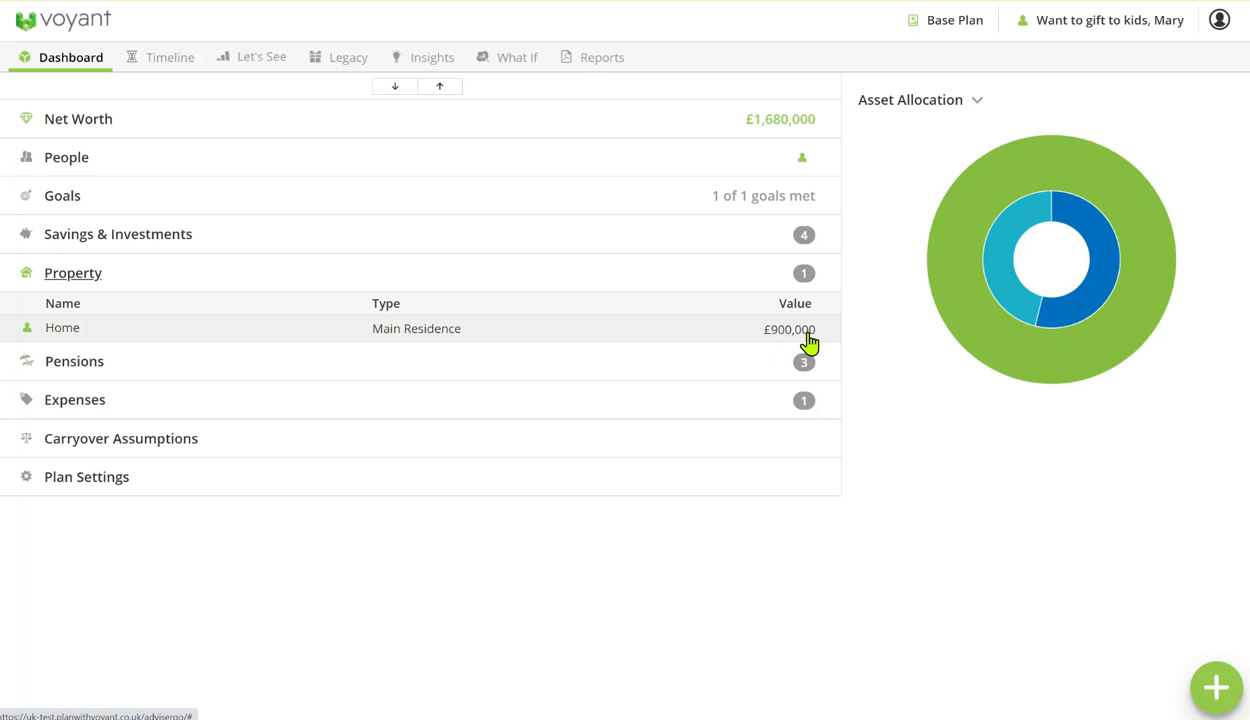
{"action": "mouse_move", "coordinate": [791, 337]}
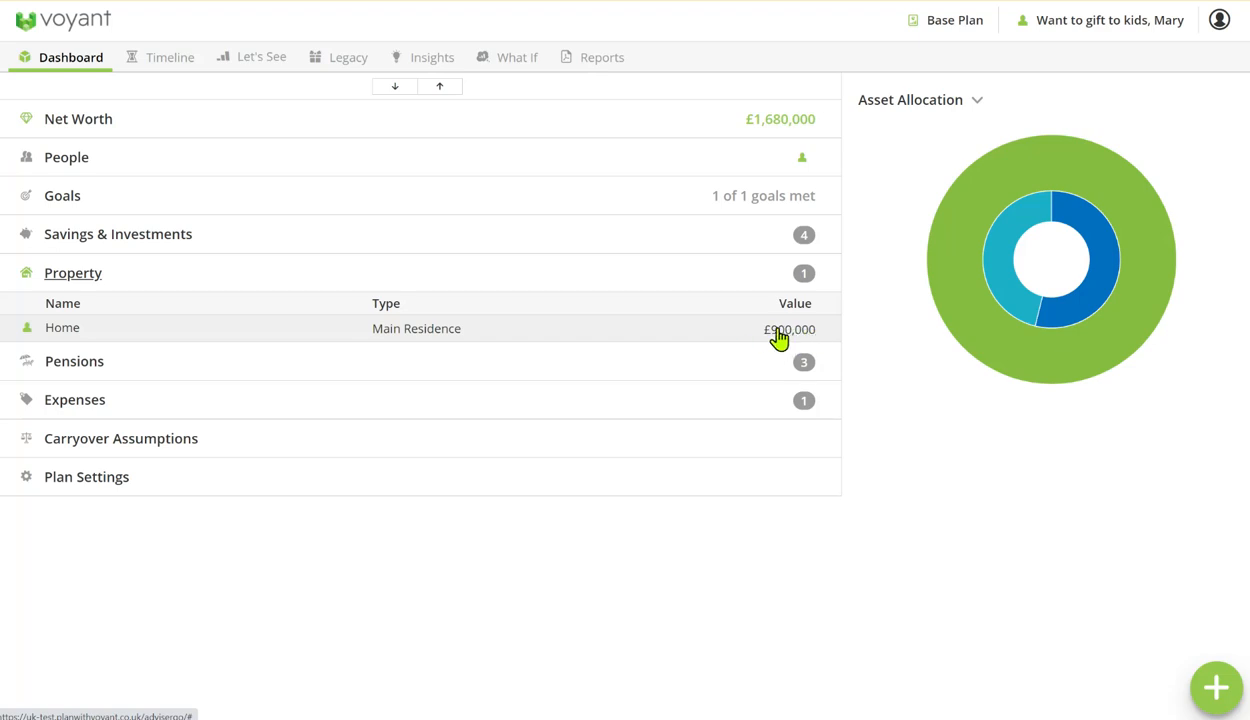
{"action": "left_click", "coordinate": [72, 272]}
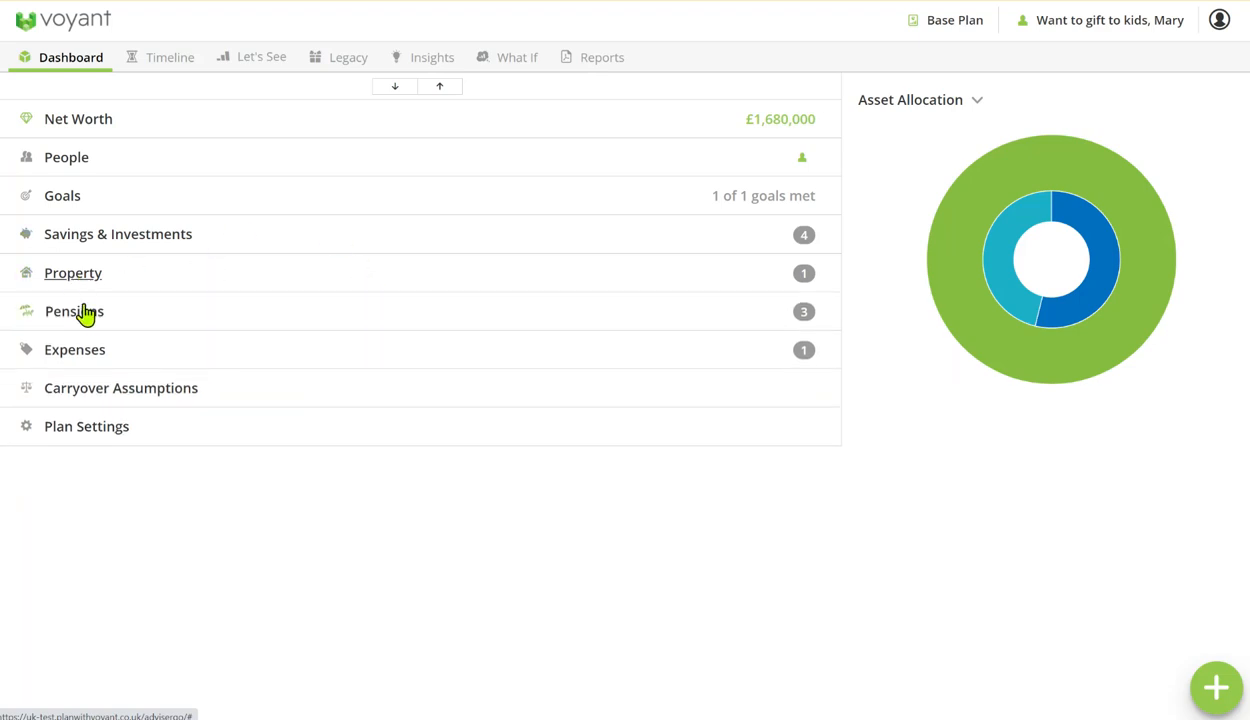
{"action": "left_click", "coordinate": [74, 311]}
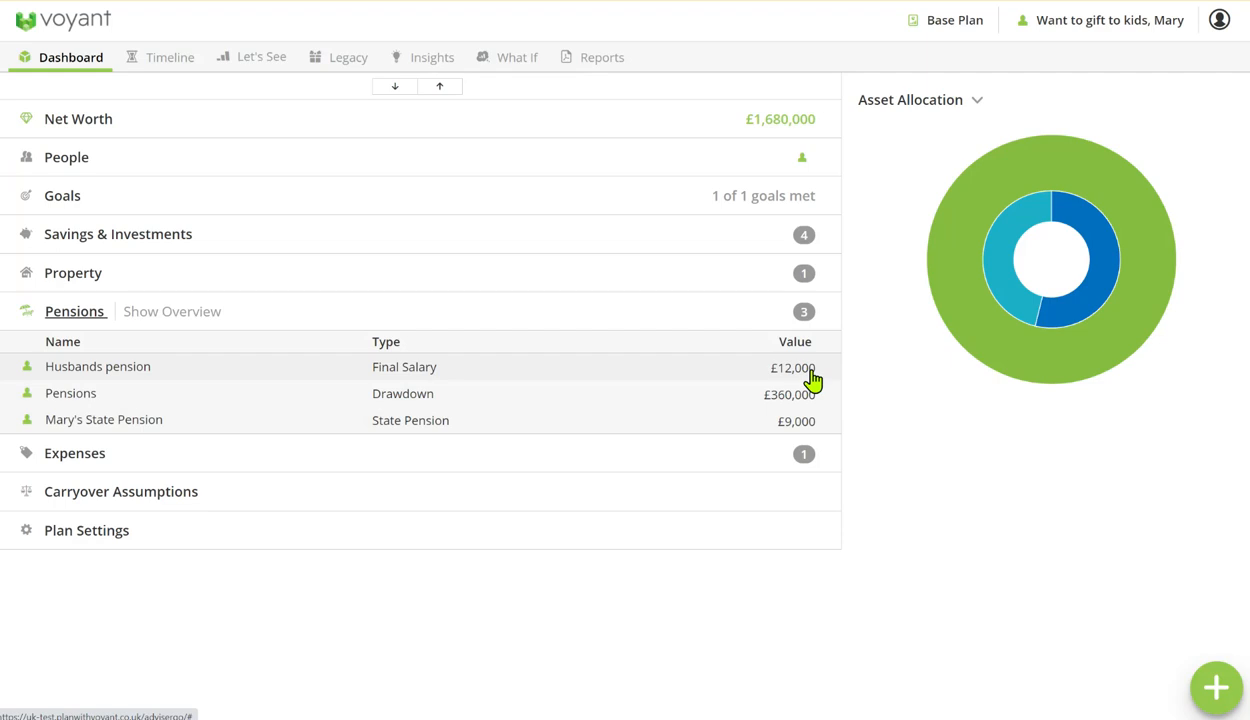
{"action": "mouse_move", "coordinate": [826, 430]}
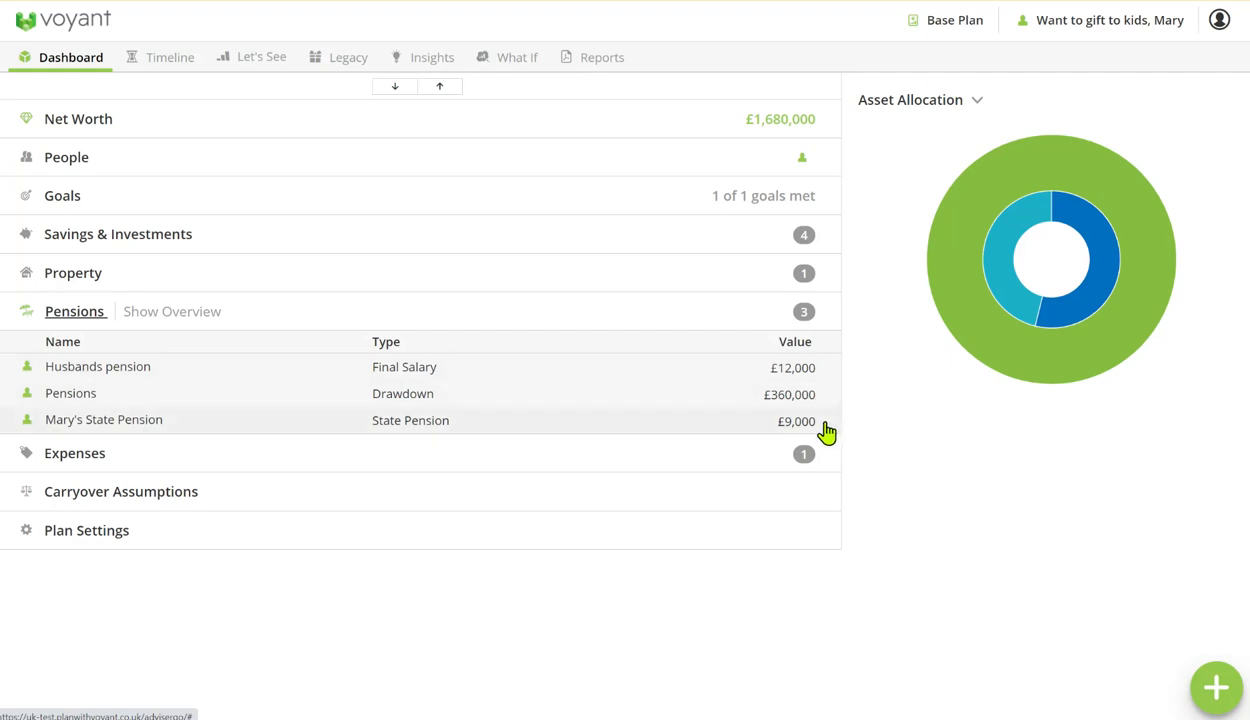
{"action": "mouse_move", "coordinate": [825, 407]}
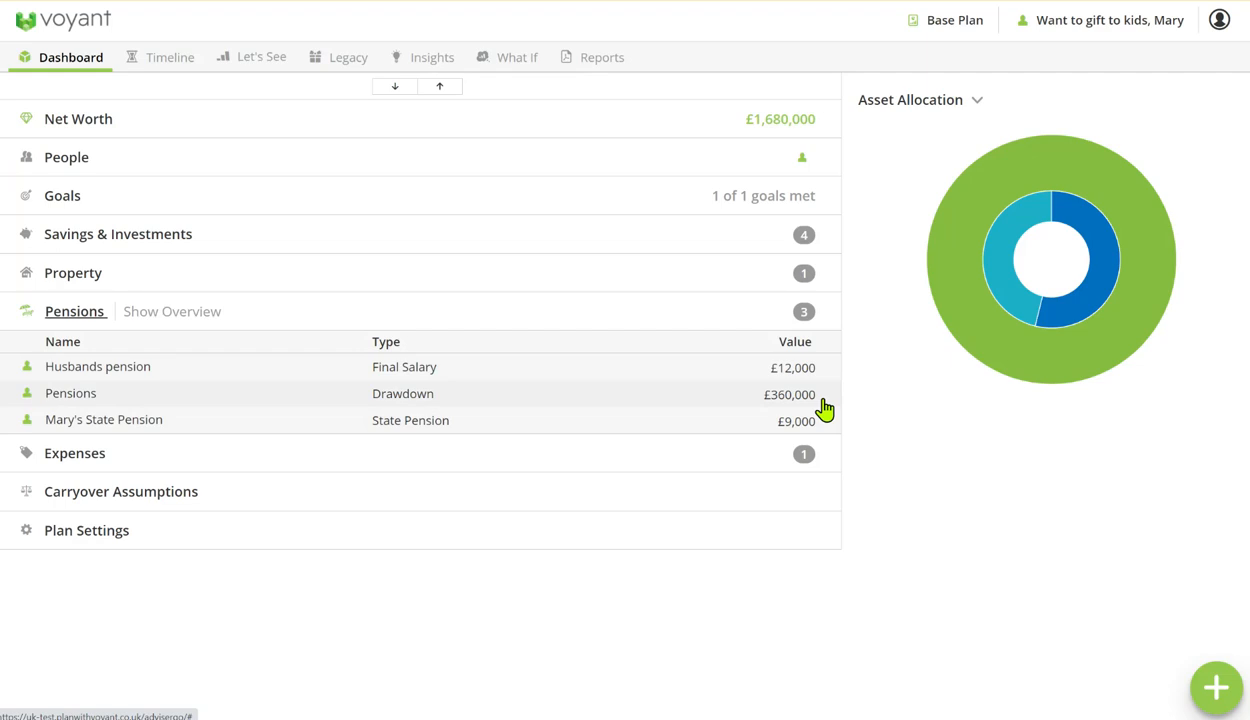
{"action": "left_click", "coordinate": [74, 311]}
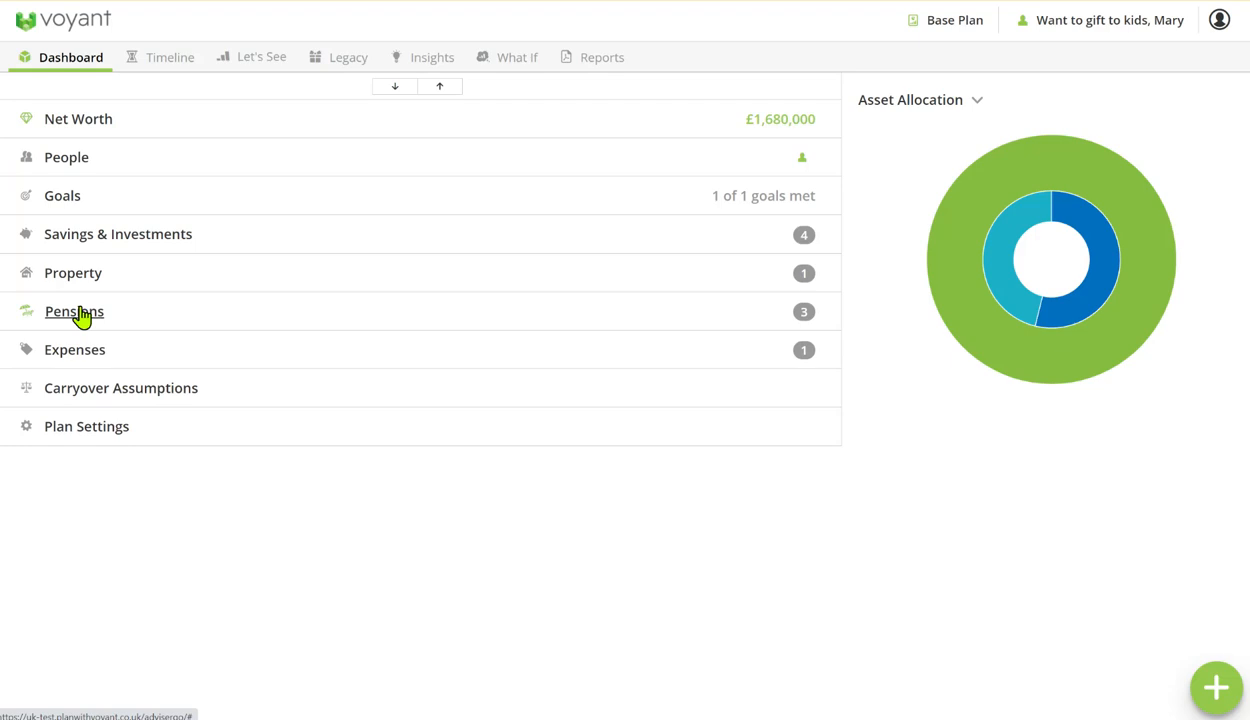
{"action": "left_click", "coordinate": [74, 349]}
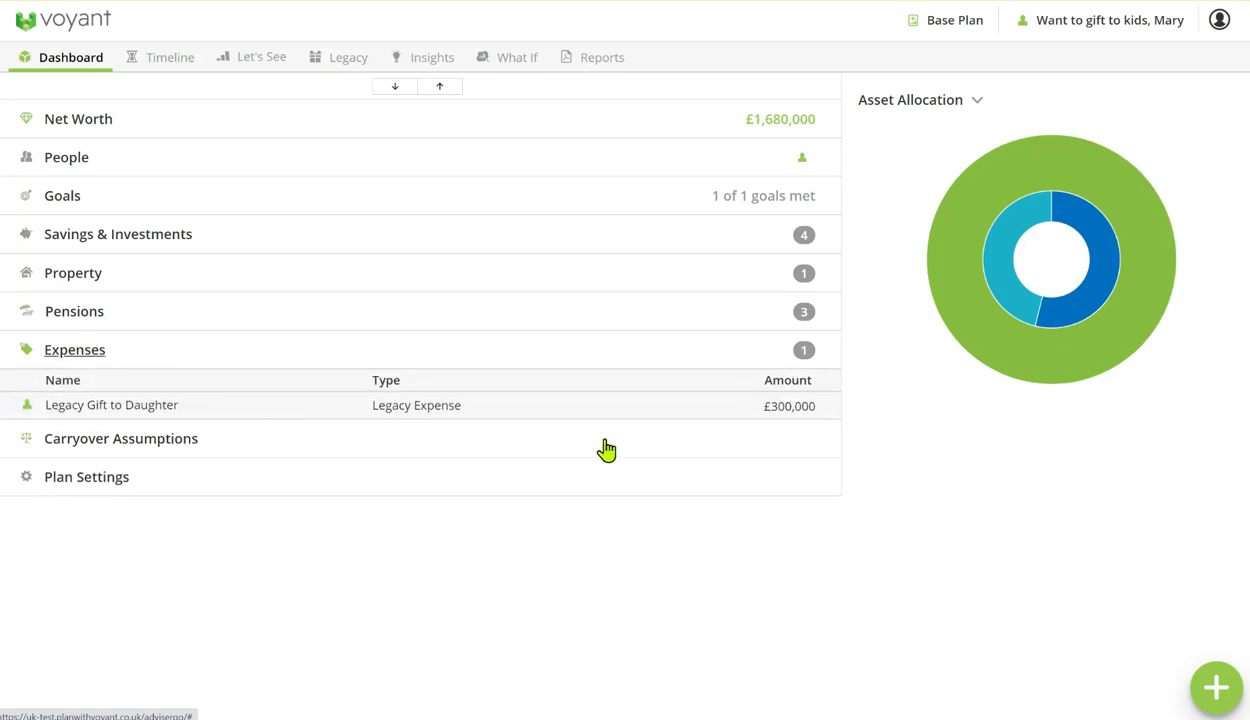
{"action": "mouse_move", "coordinate": [803, 415]}
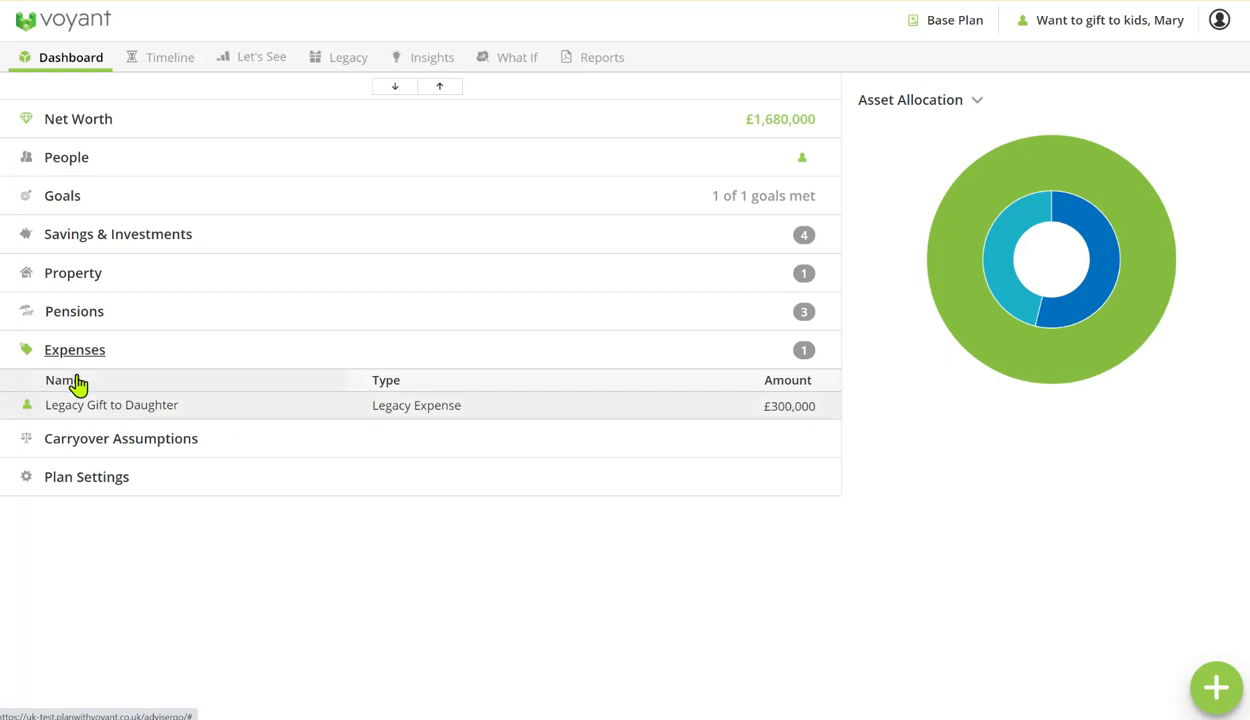
{"action": "left_click", "coordinate": [74, 349]}
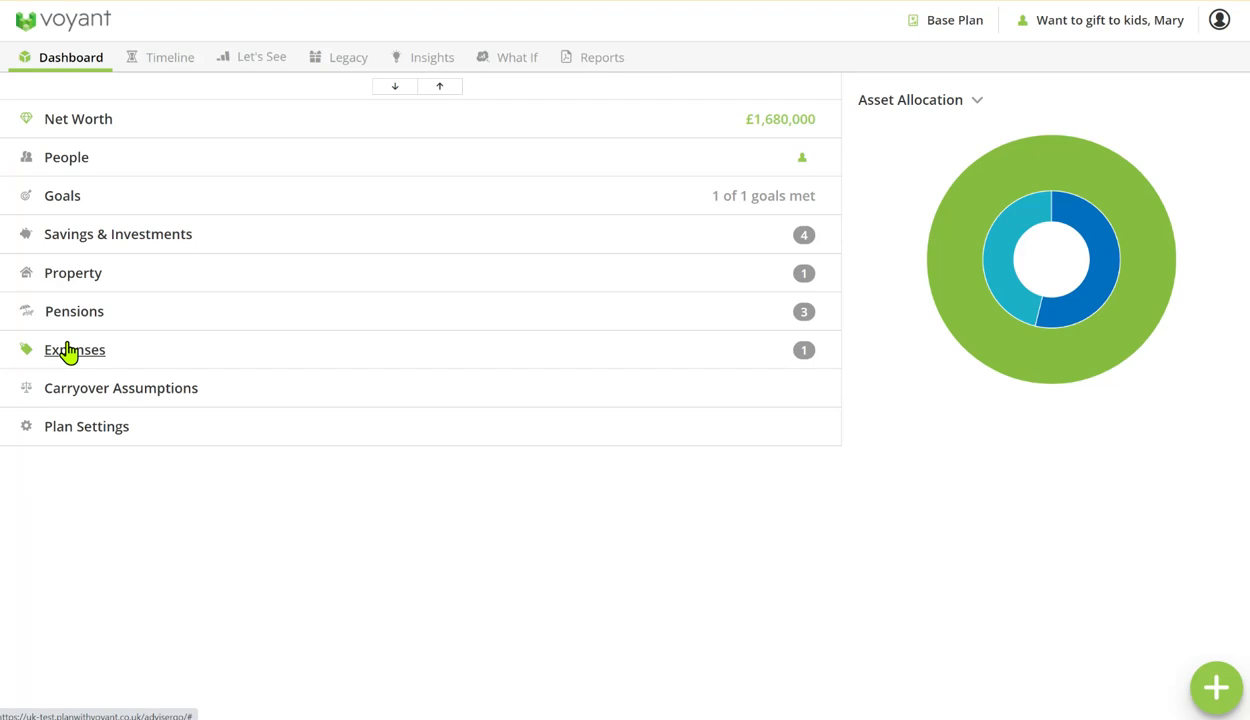
- Set the Residence Nil Rate Band carryover to 100%, then view the plan's event timeline
{"action": "left_click", "coordinate": [121, 387]}
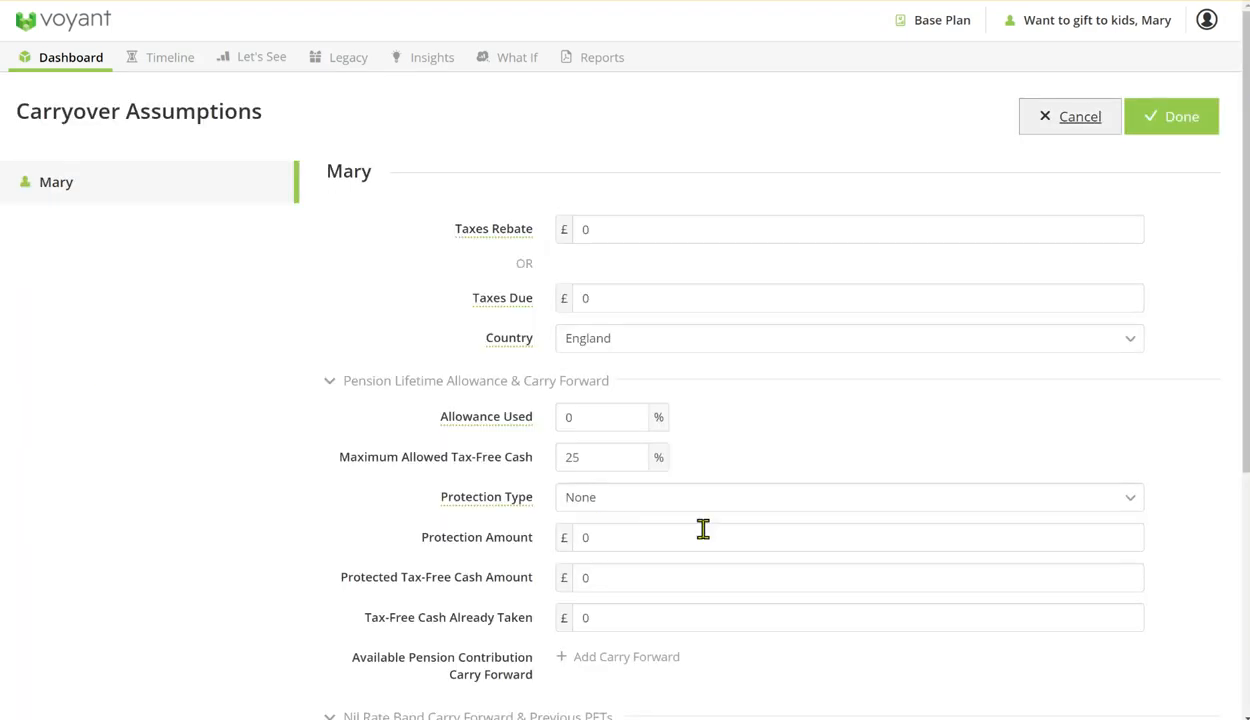
{"action": "mouse_move", "coordinate": [668, 510]}
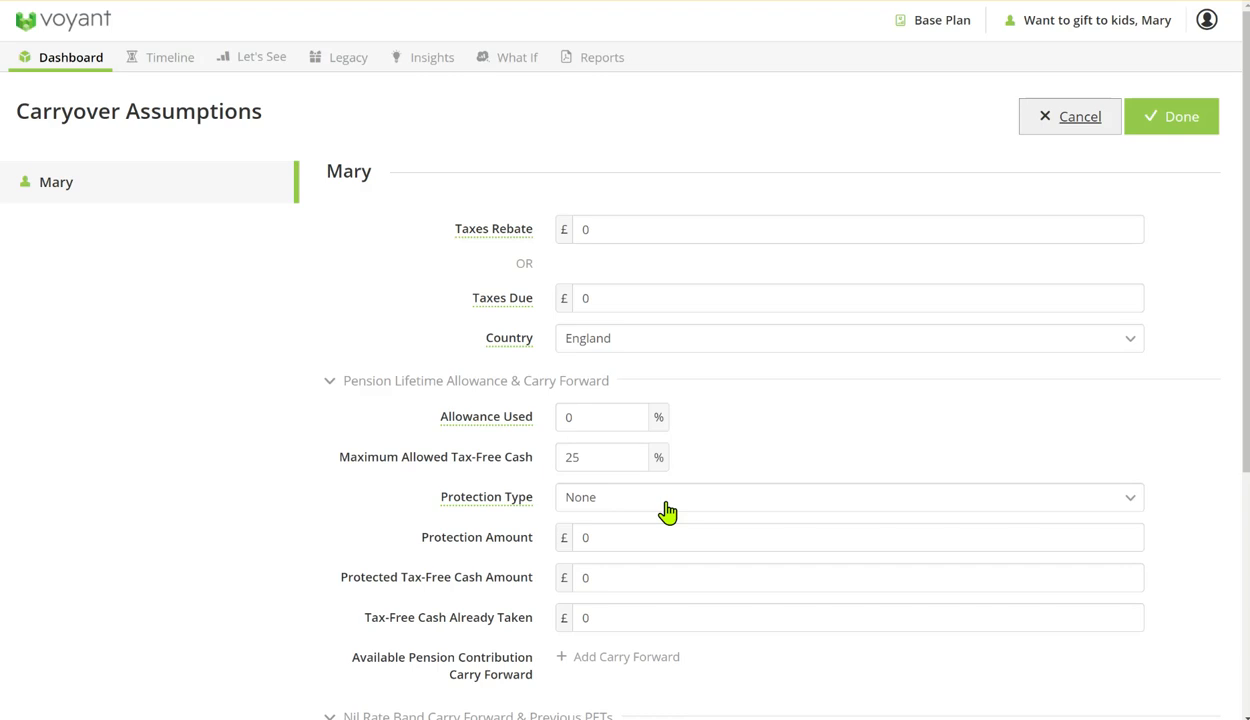
{"action": "scroll", "scroll_direction": "down", "scroll_amount": 3}
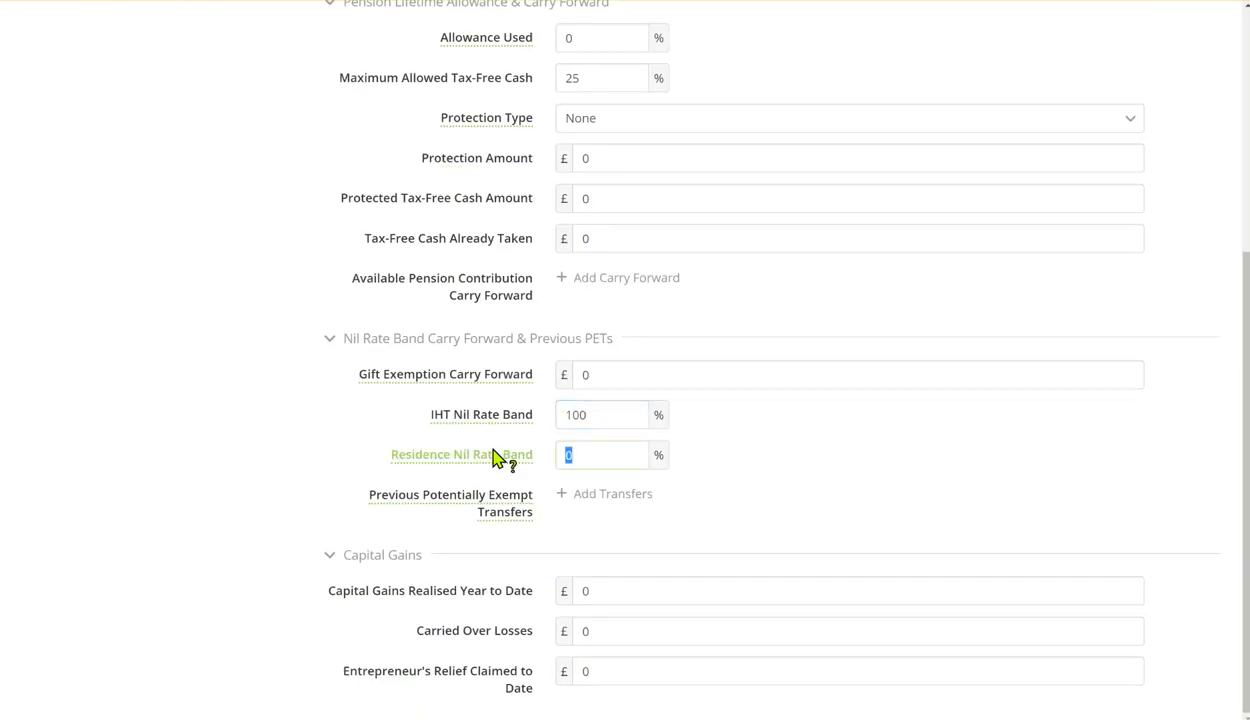
{"action": "type", "text": "100"}
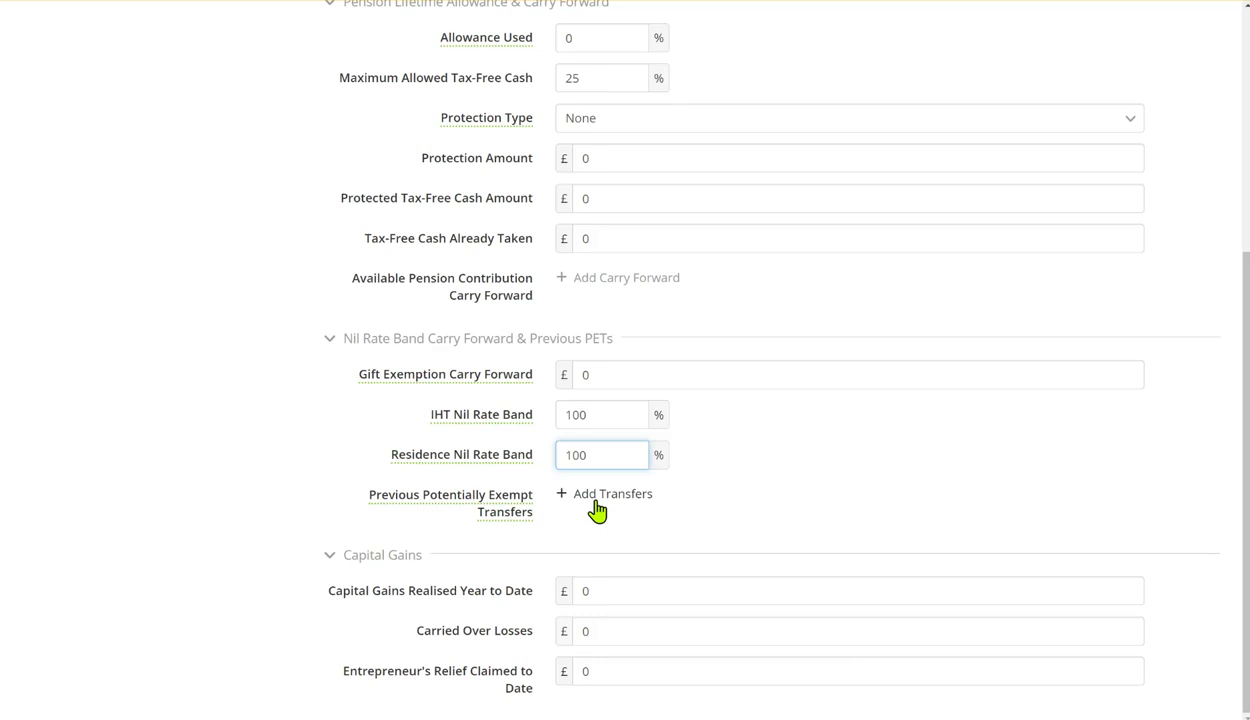
{"action": "left_click", "coordinate": [605, 493]}
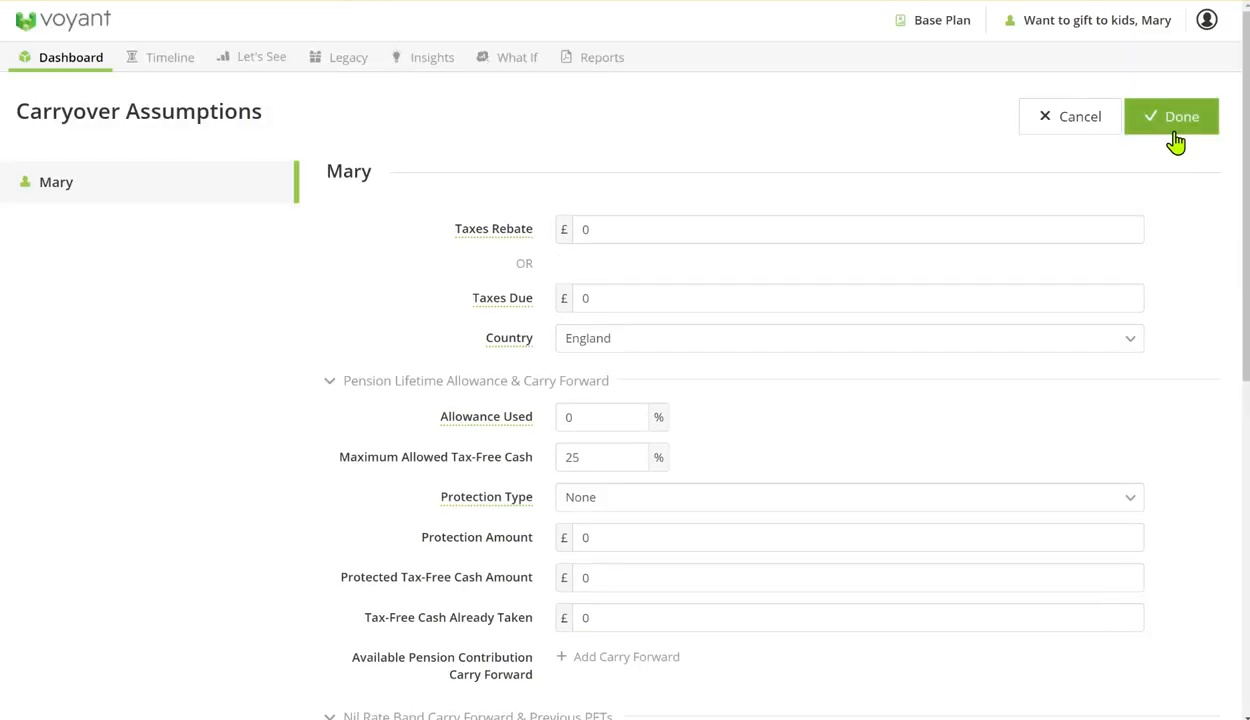
{"action": "left_click", "coordinate": [1171, 116]}
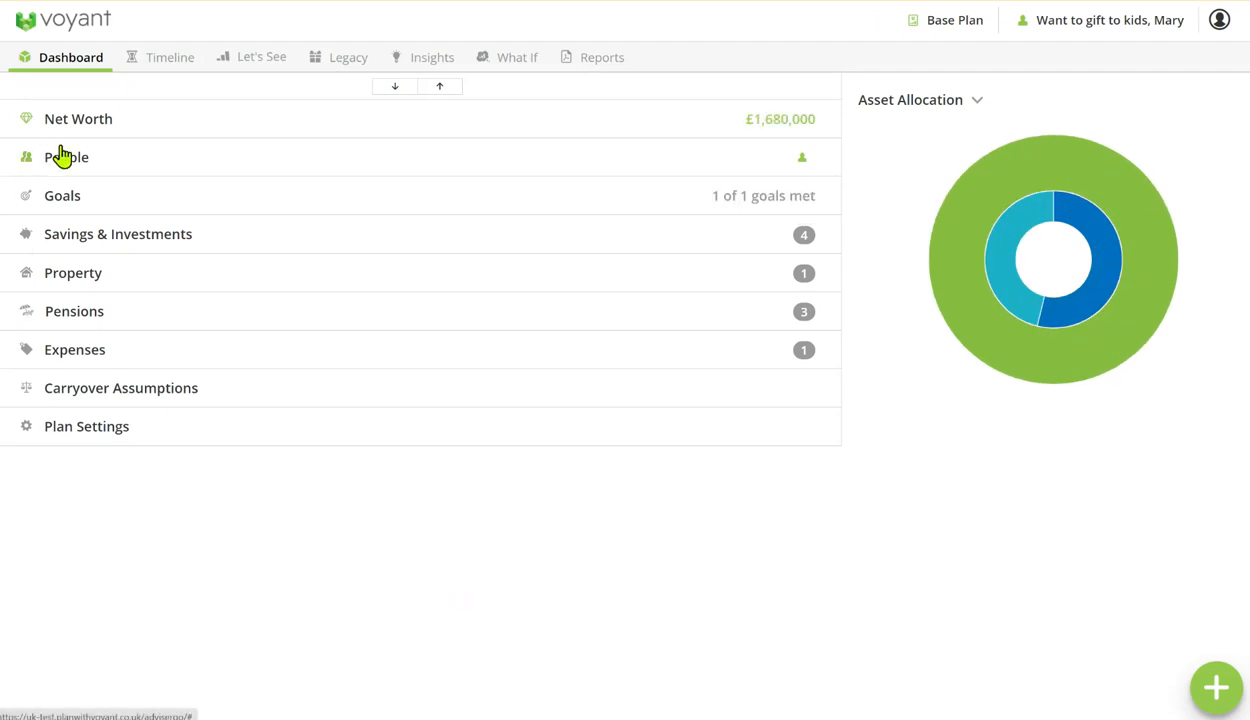
{"action": "left_click", "coordinate": [169, 57]}
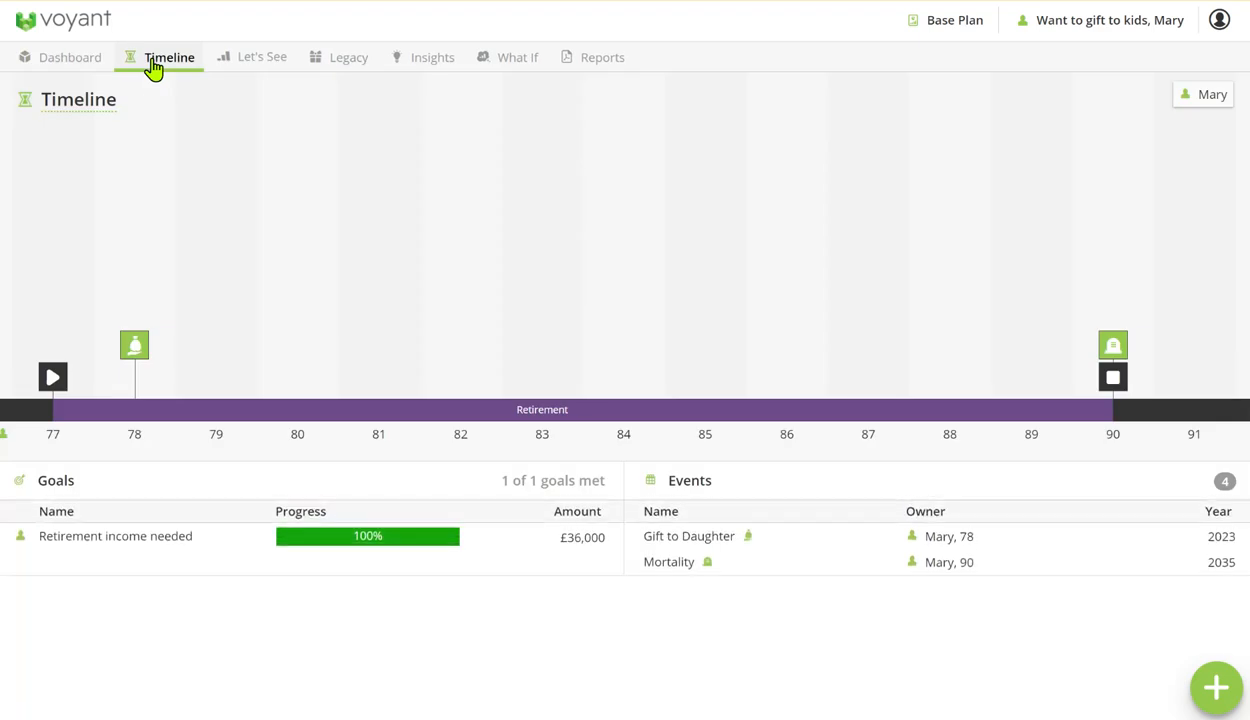
{"action": "mouse_move", "coordinate": [134, 345]}
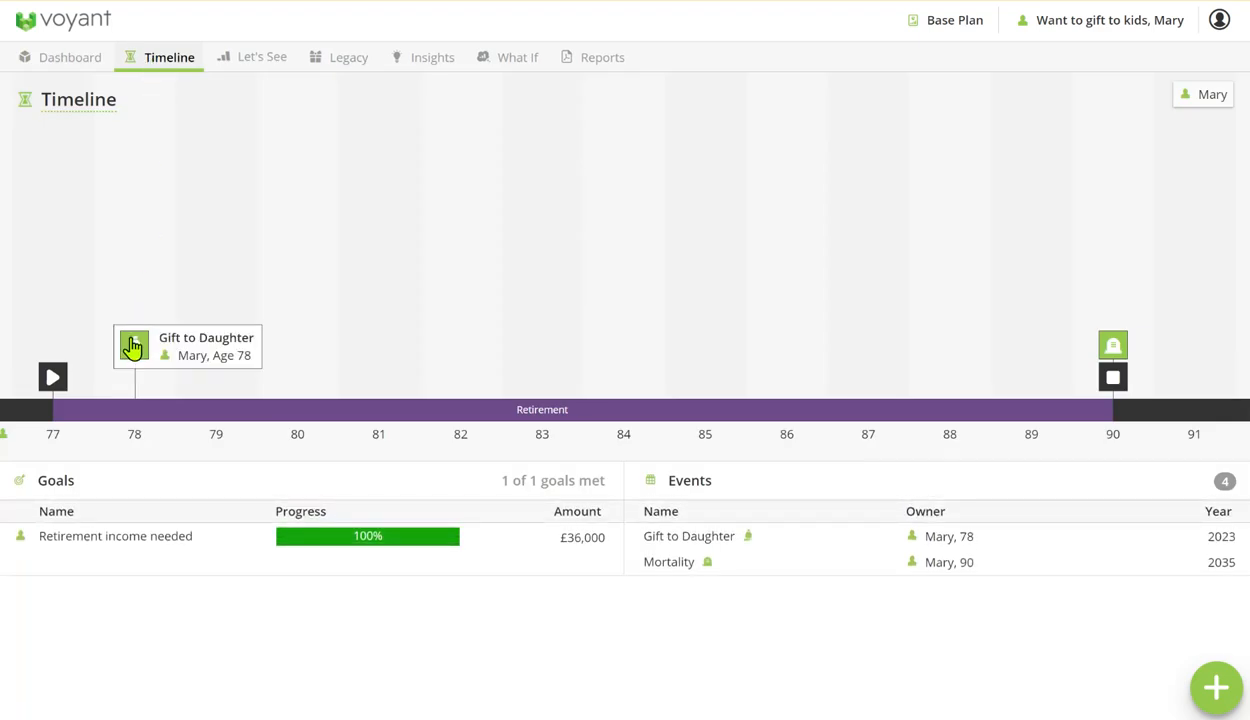
{"action": "left_click", "coordinate": [262, 56]}
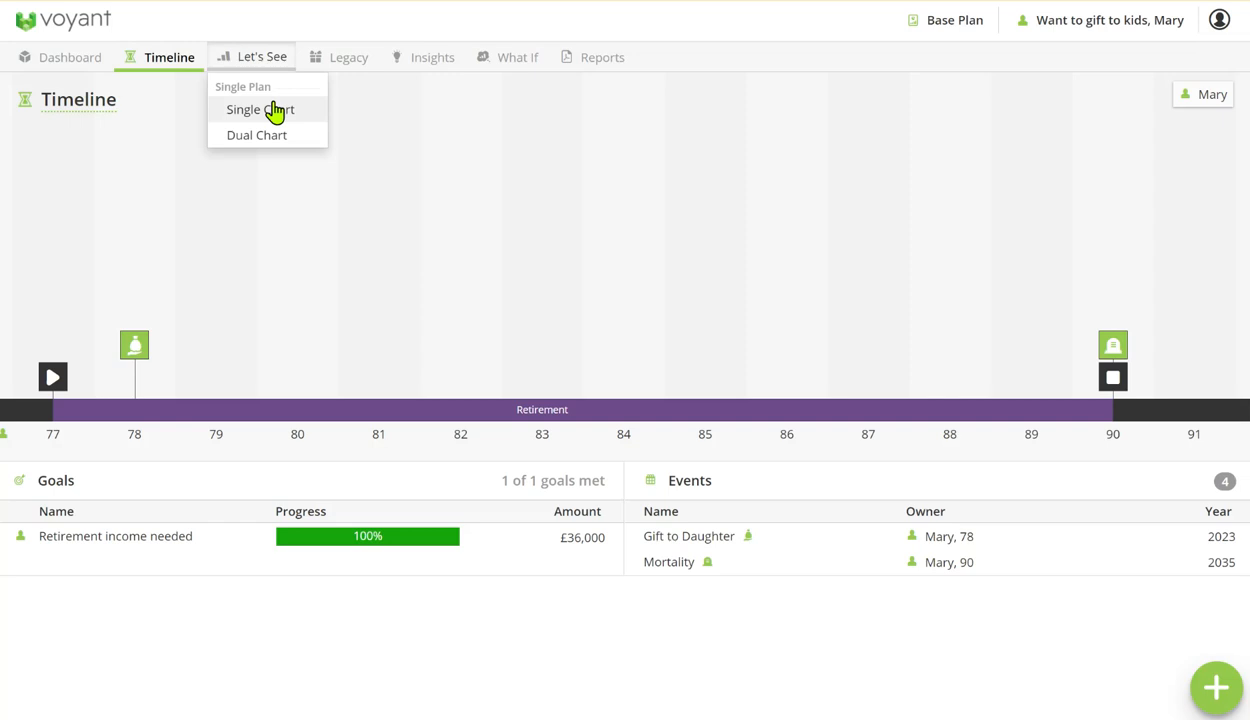
{"action": "left_click", "coordinate": [260, 109]}
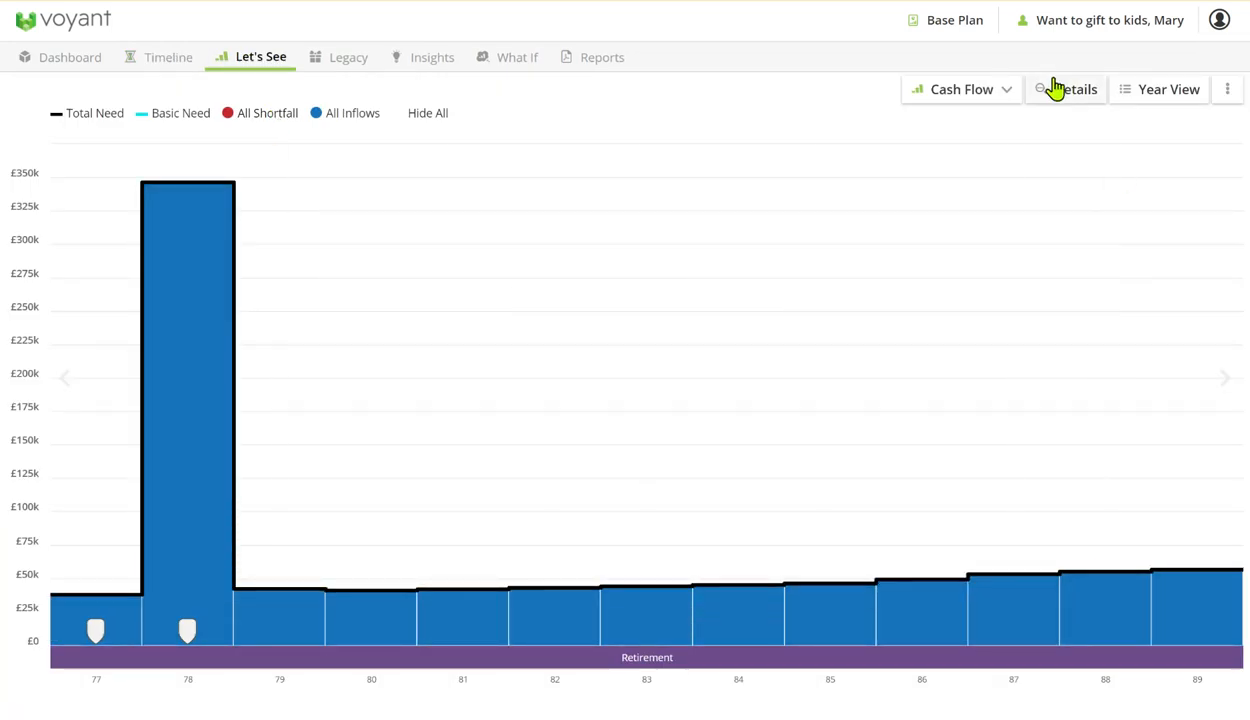
{"action": "left_click", "coordinate": [1065, 89]}
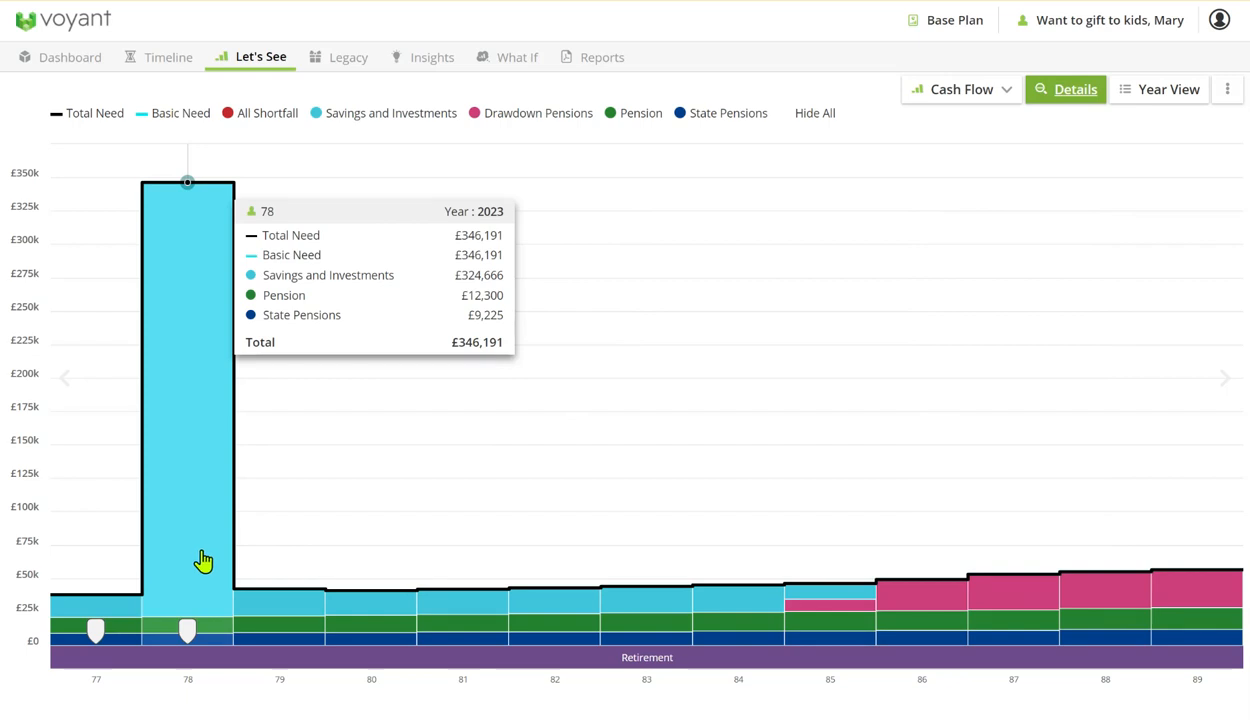
{"action": "mouse_move", "coordinate": [162, 597]}
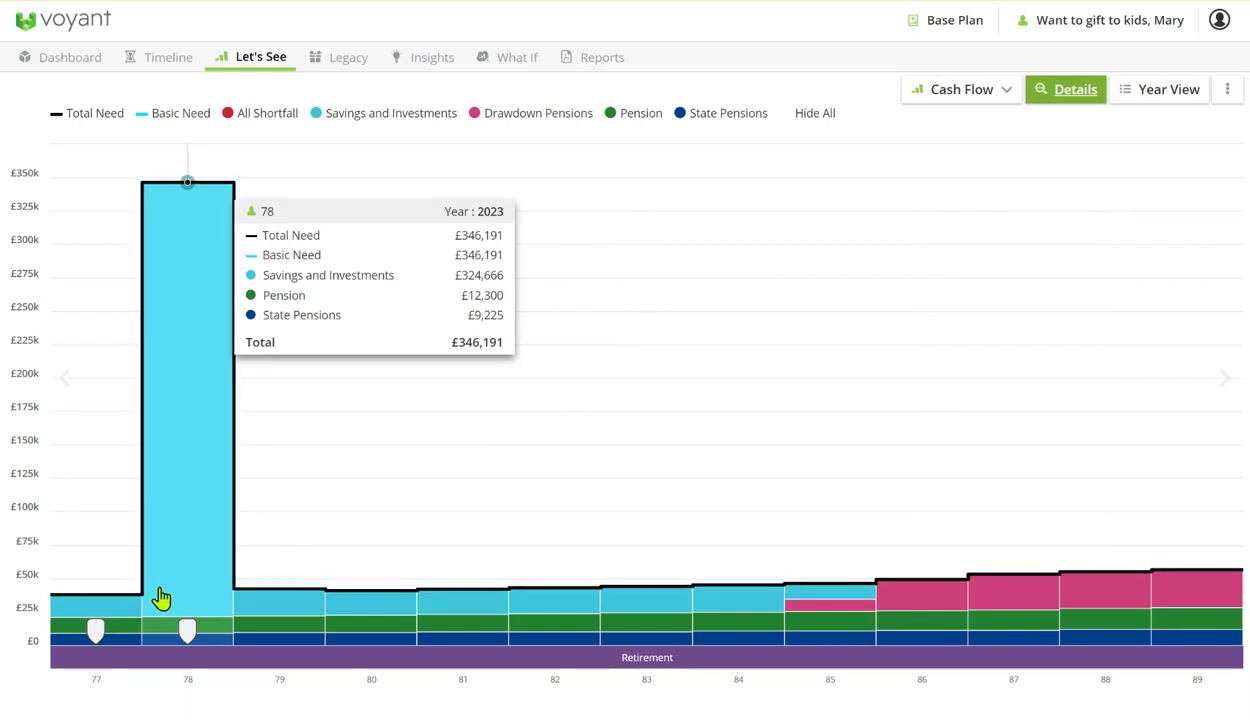
{"action": "mouse_move", "coordinate": [188, 588]}
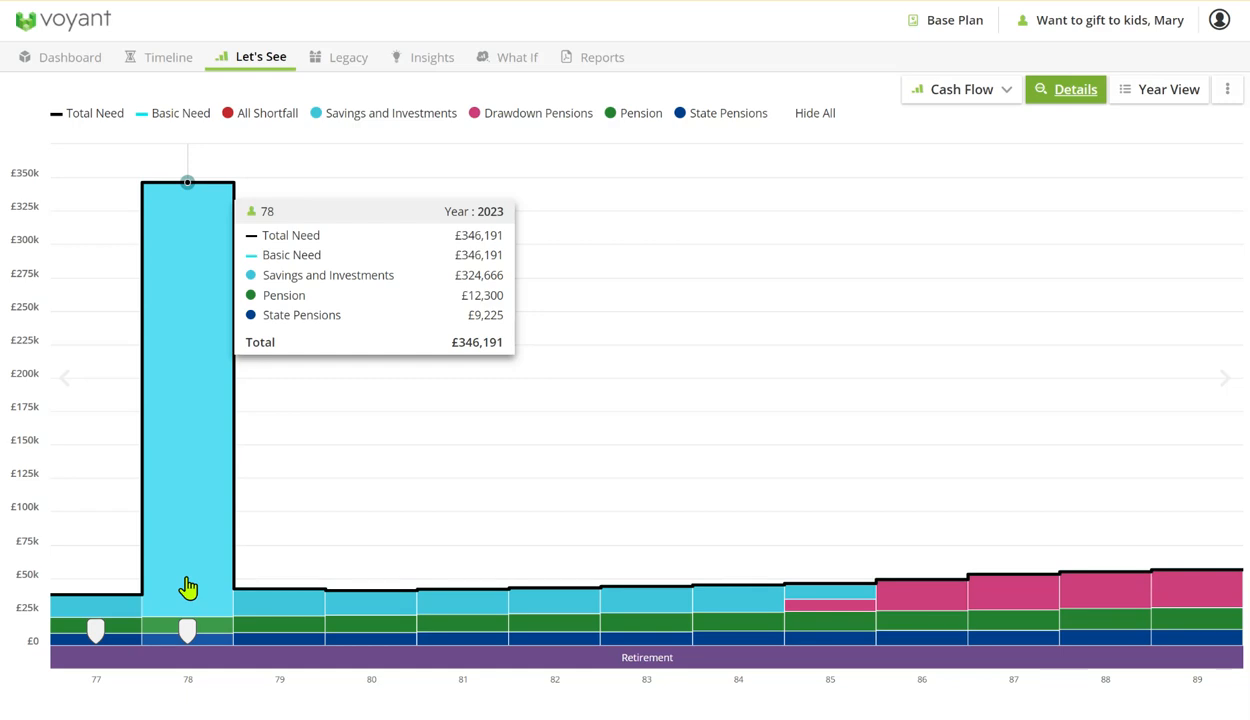
{"action": "mouse_move", "coordinate": [828, 614]}
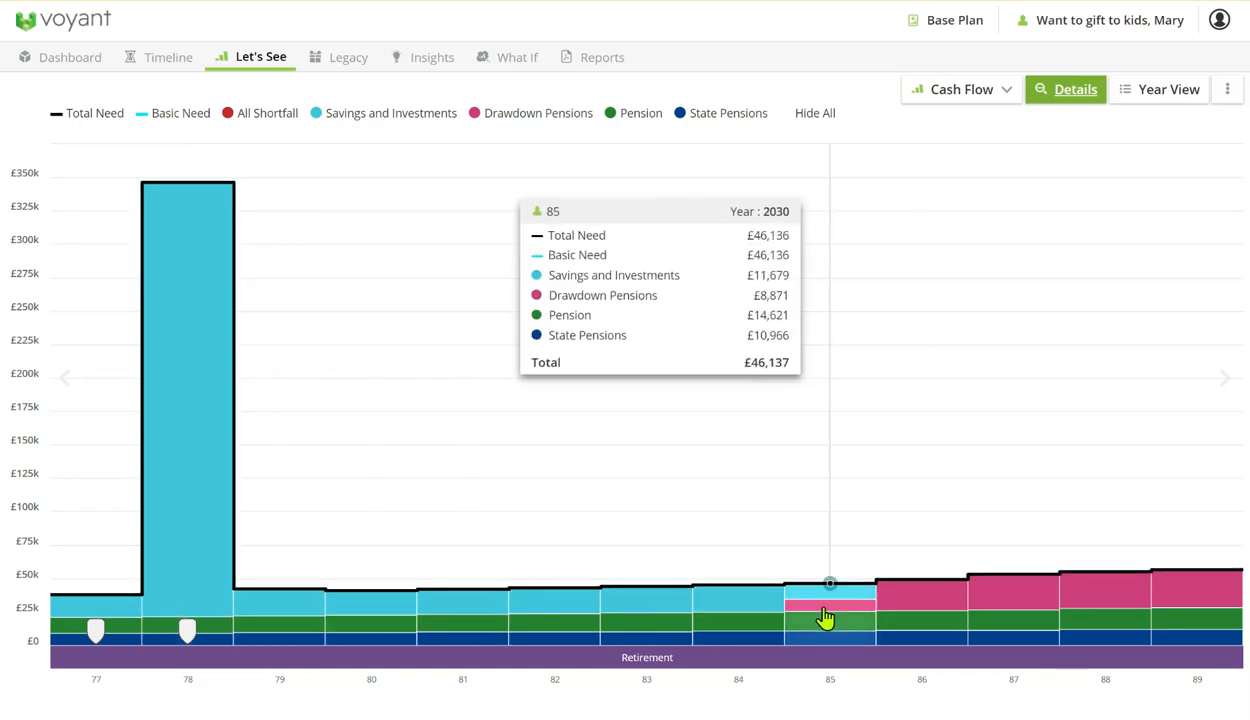
{"action": "mouse_move", "coordinate": [1037, 607]}
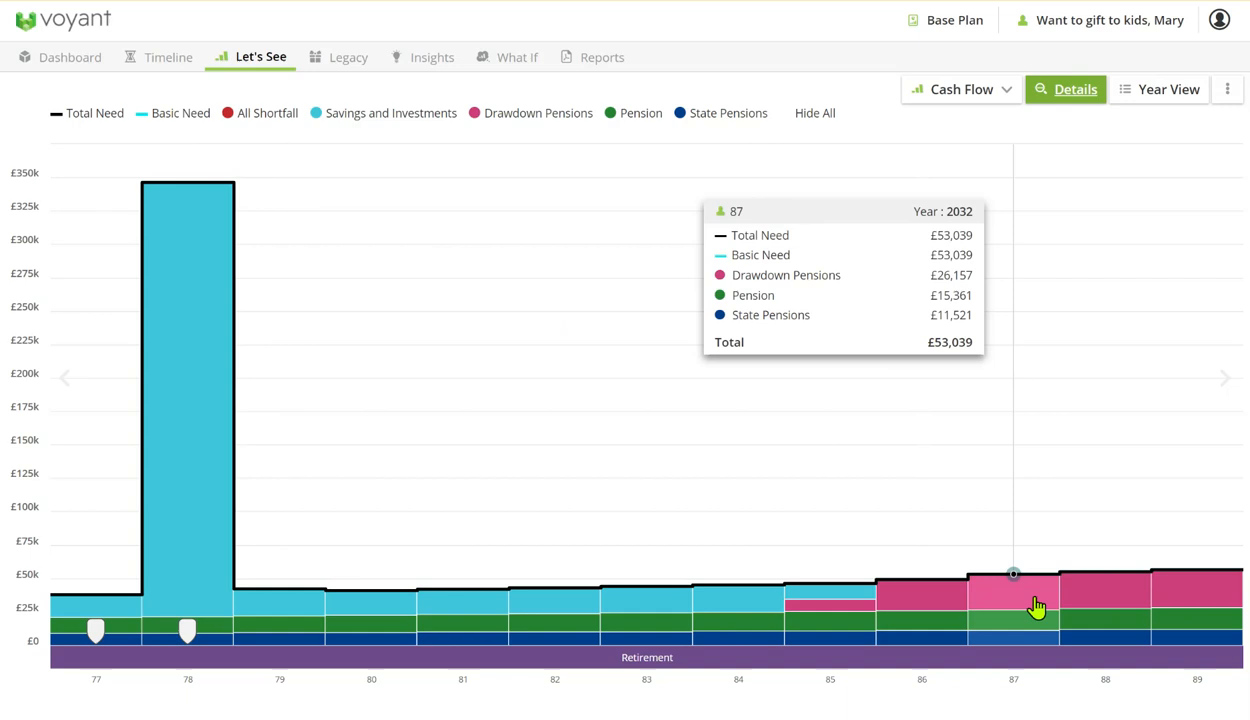
{"action": "mouse_move", "coordinate": [1120, 608]}
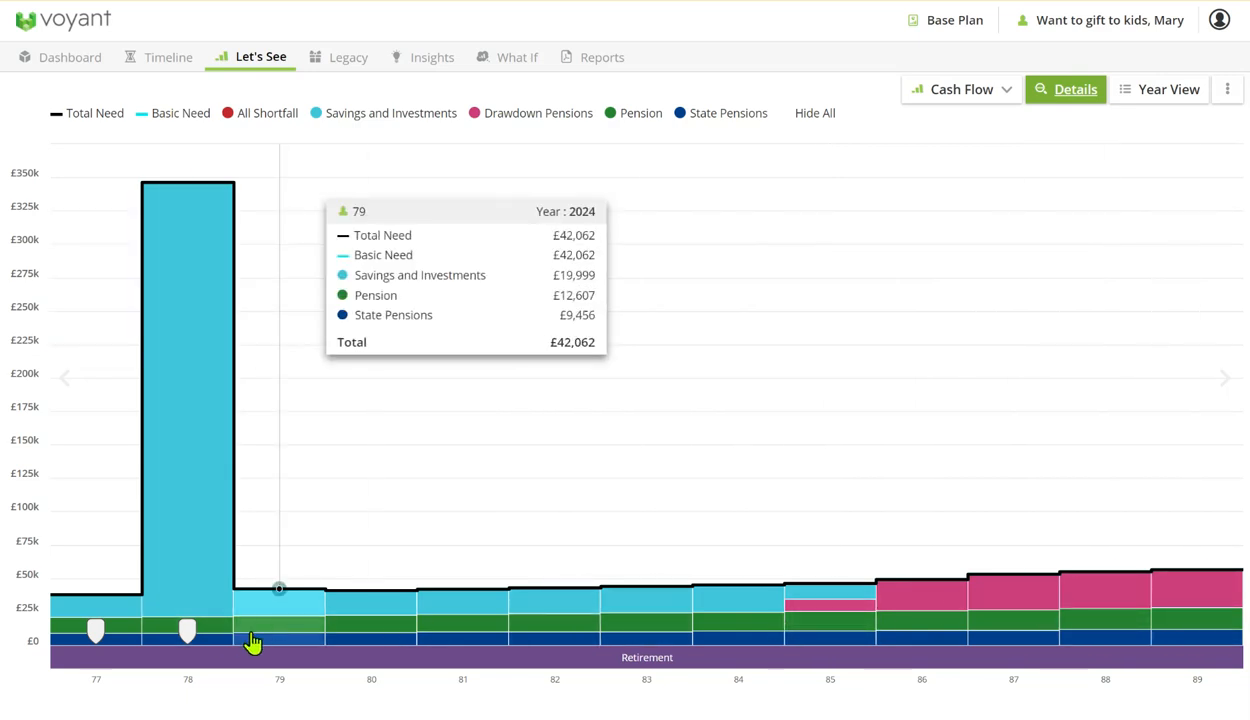
{"action": "mouse_move", "coordinate": [263, 601]}
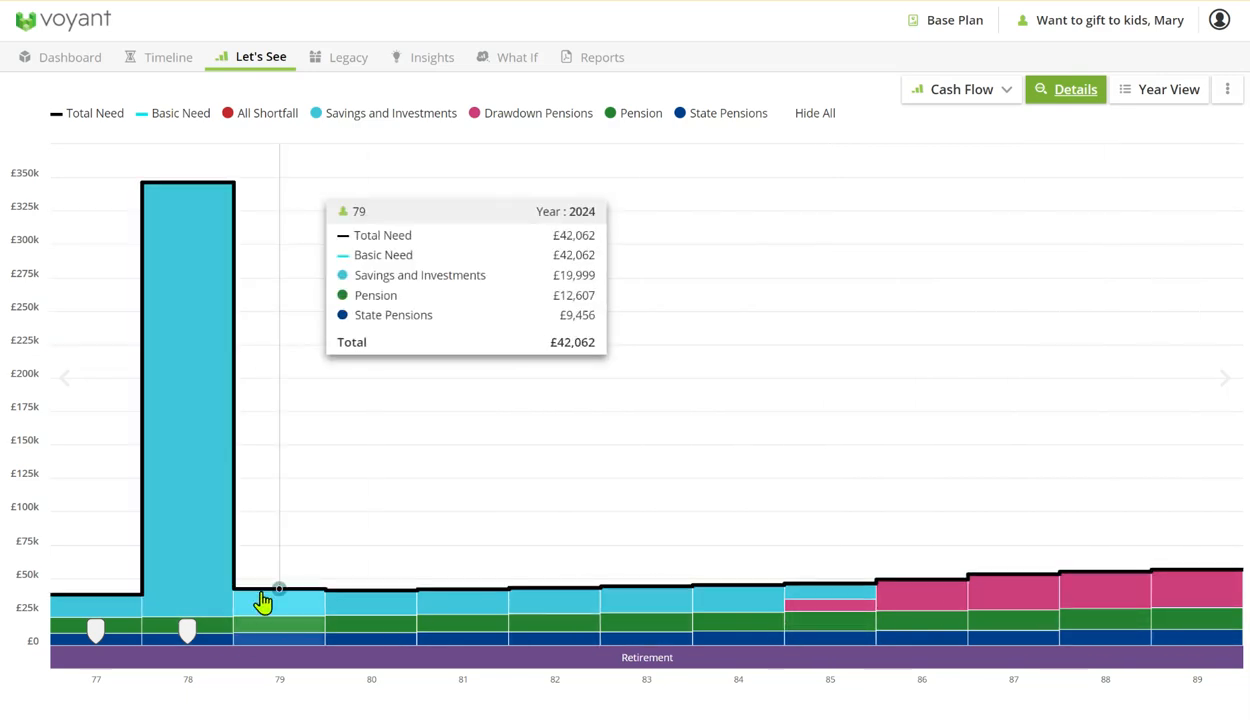
{"action": "mouse_move", "coordinate": [647, 585]}
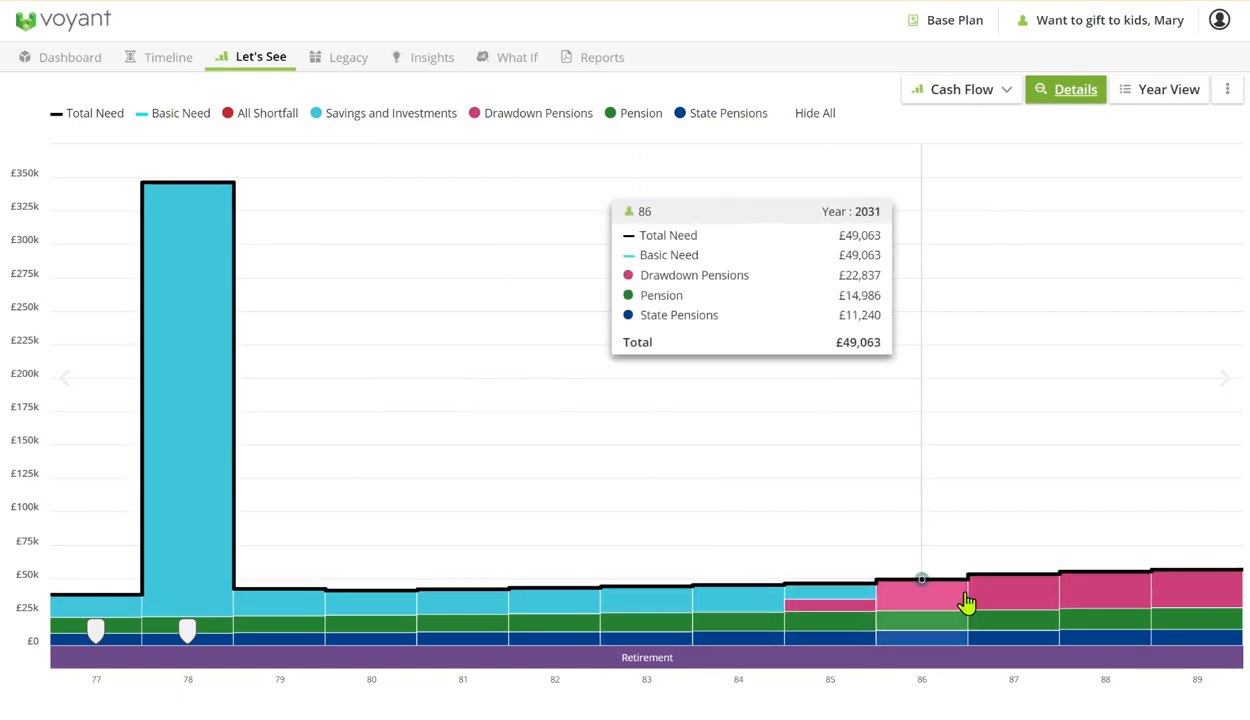
{"action": "mouse_move", "coordinate": [1078, 104]}
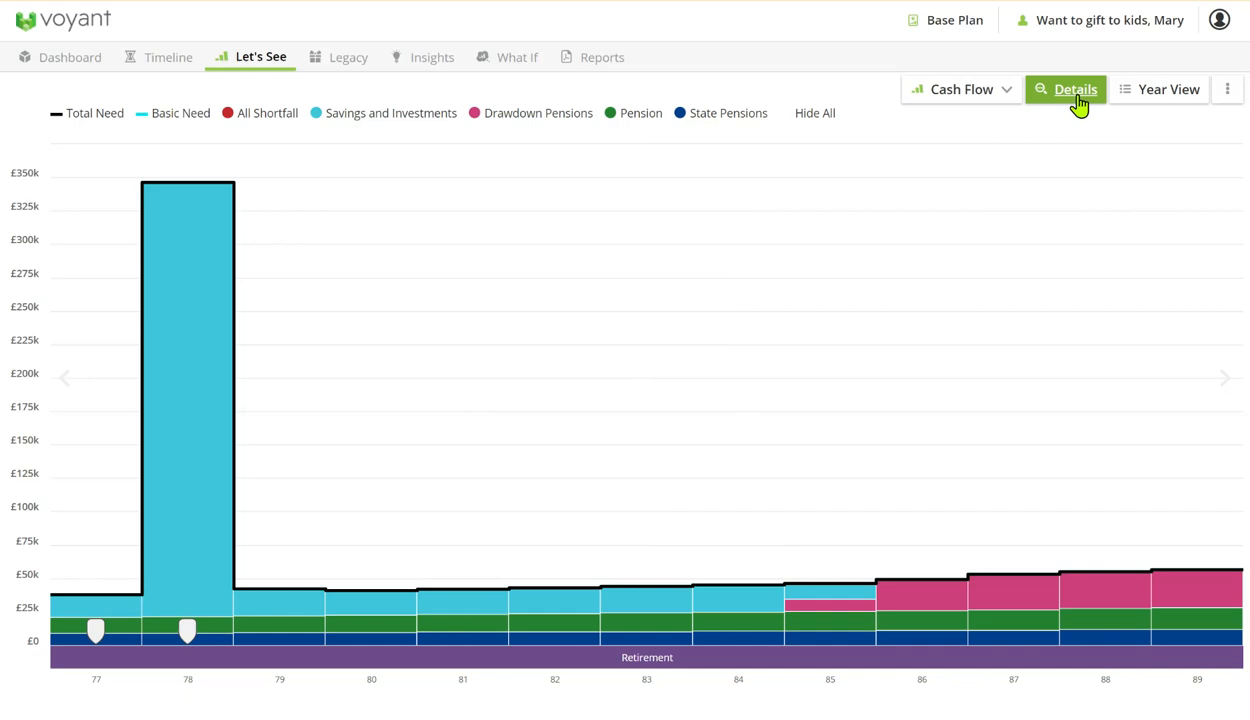
- Chart assets then net worth over the years, then bring up Mary's estate legacy breakdown
{"action": "left_click", "coordinate": [960, 89]}
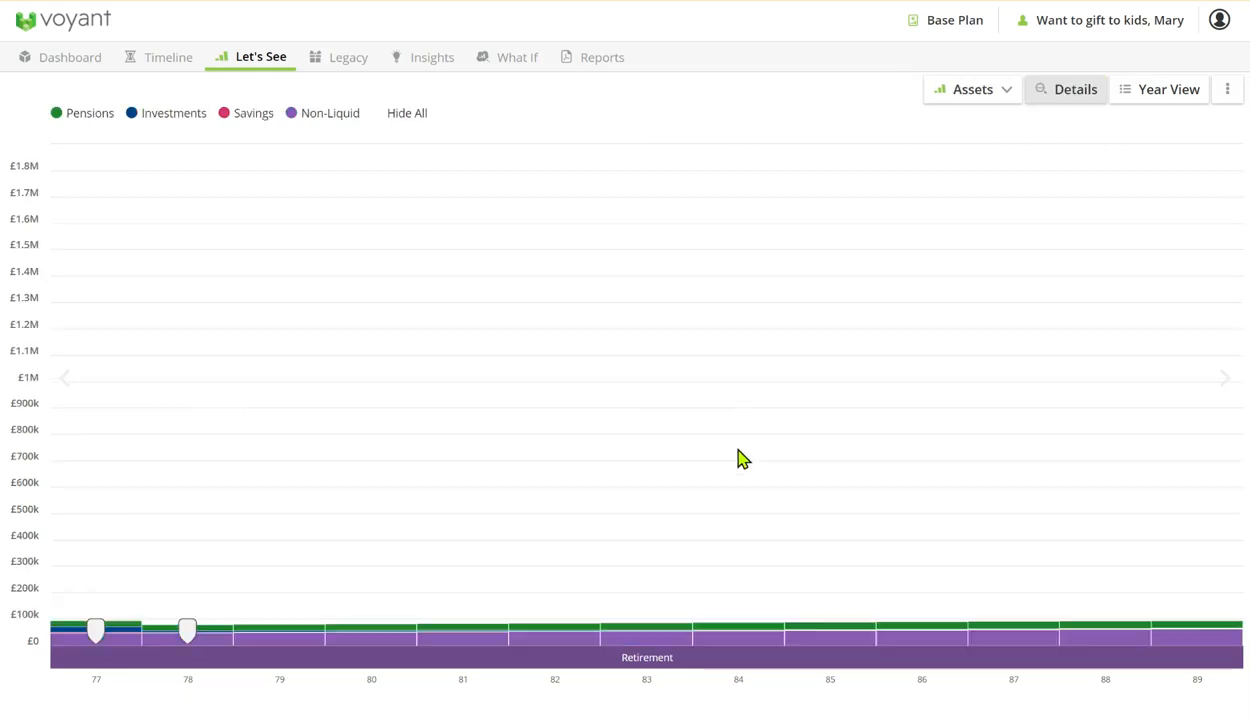
{"action": "mouse_move", "coordinate": [985, 455]}
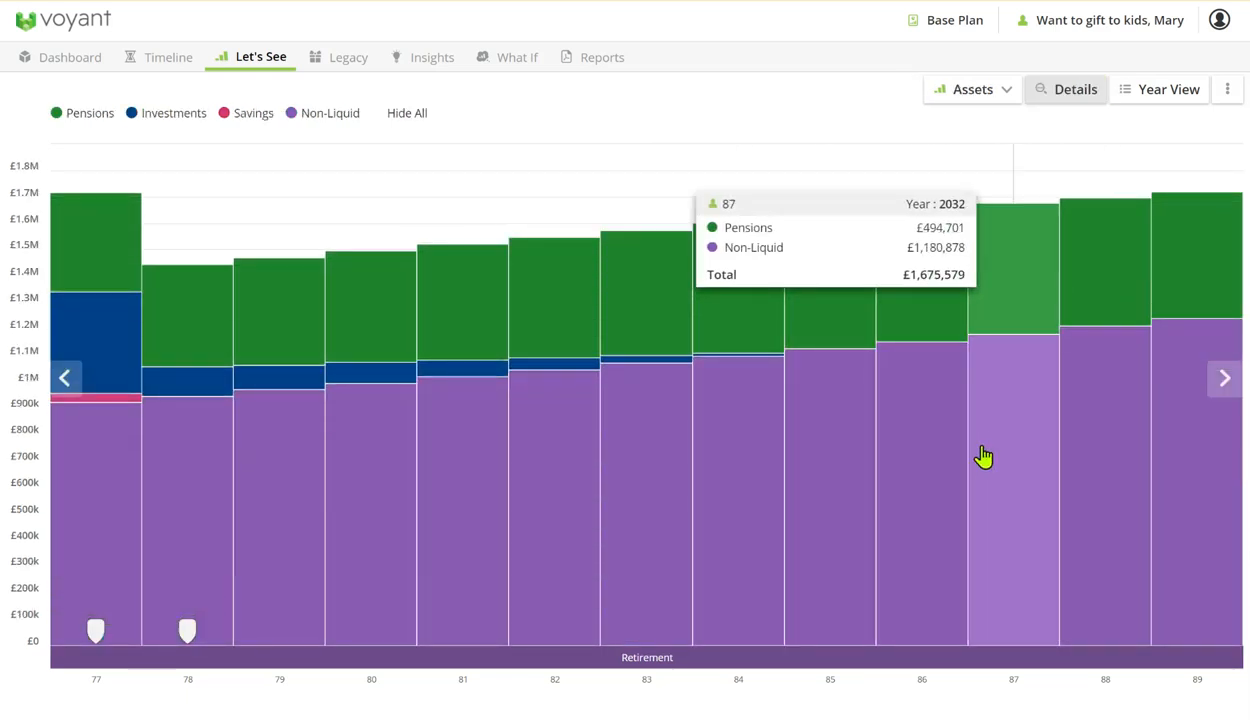
{"action": "mouse_move", "coordinate": [940, 457]}
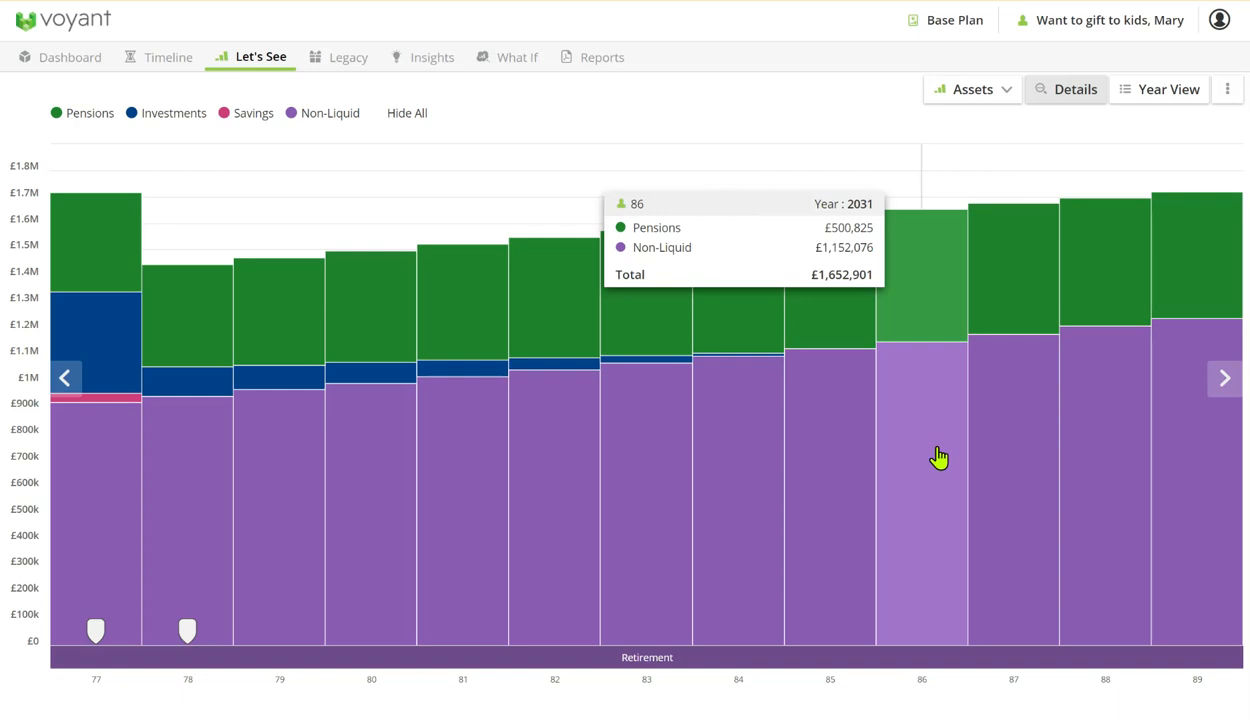
{"action": "mouse_move", "coordinate": [1185, 432]}
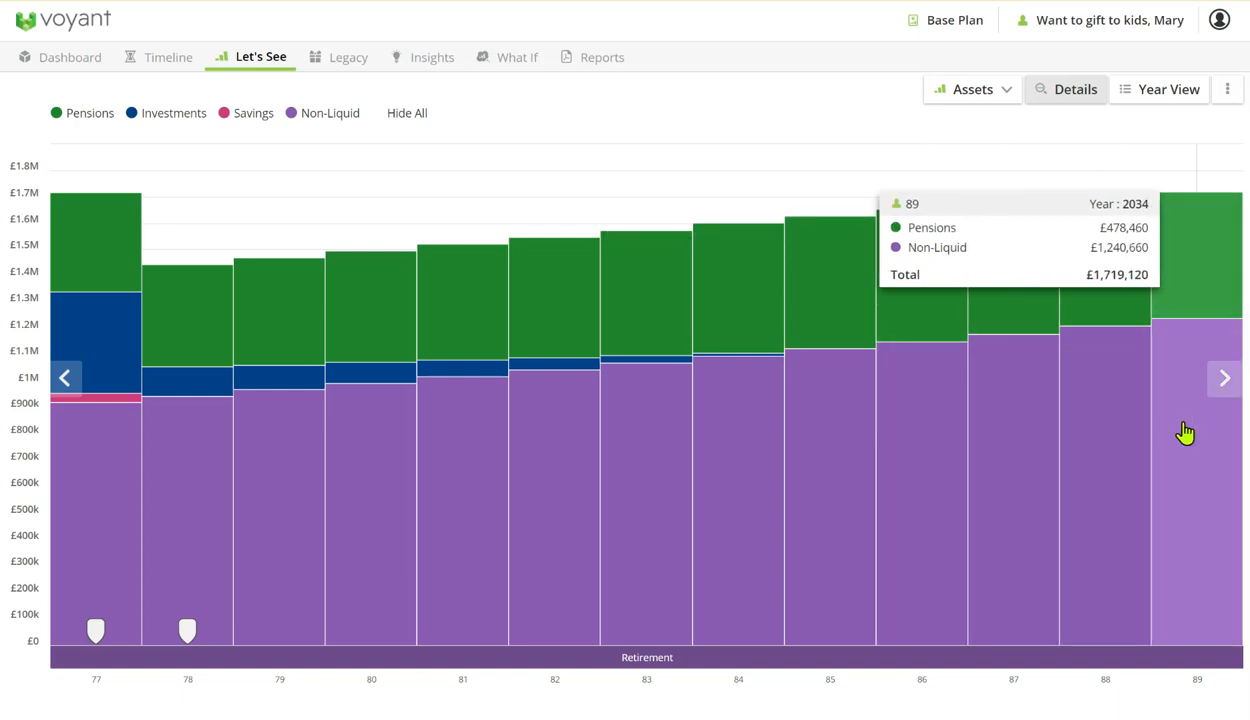
{"action": "left_click", "coordinate": [972, 89]}
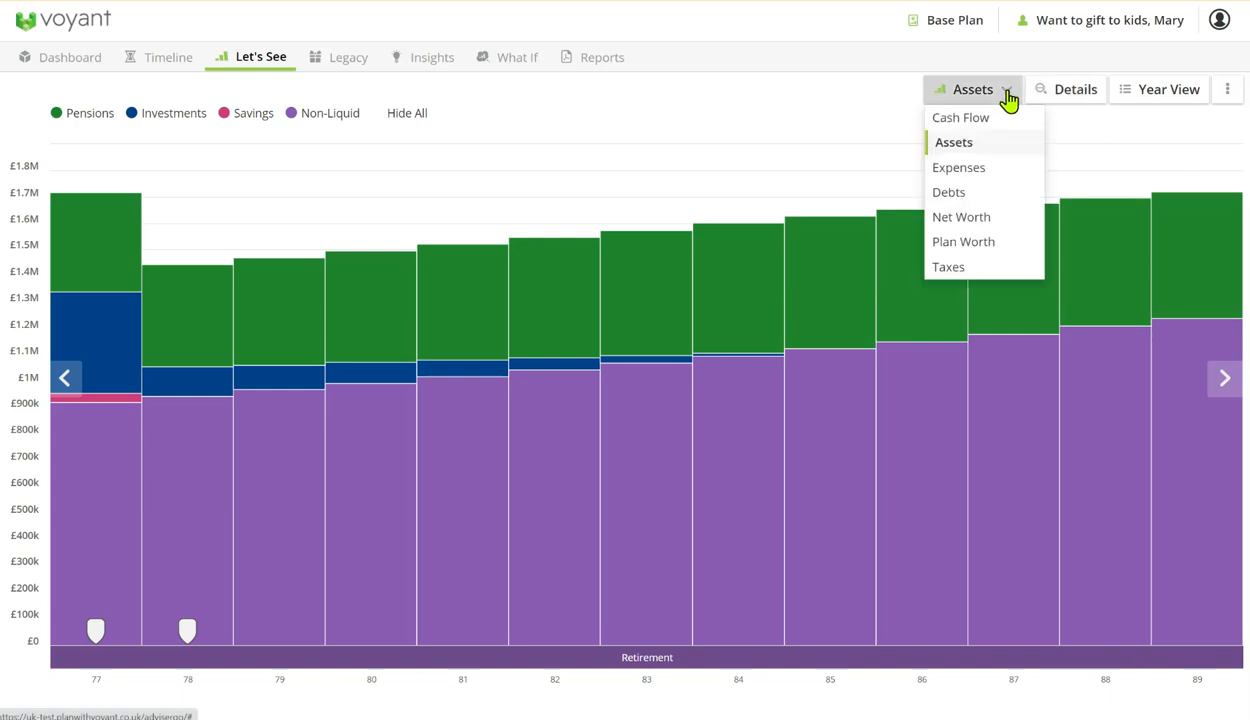
{"action": "left_click", "coordinate": [961, 217]}
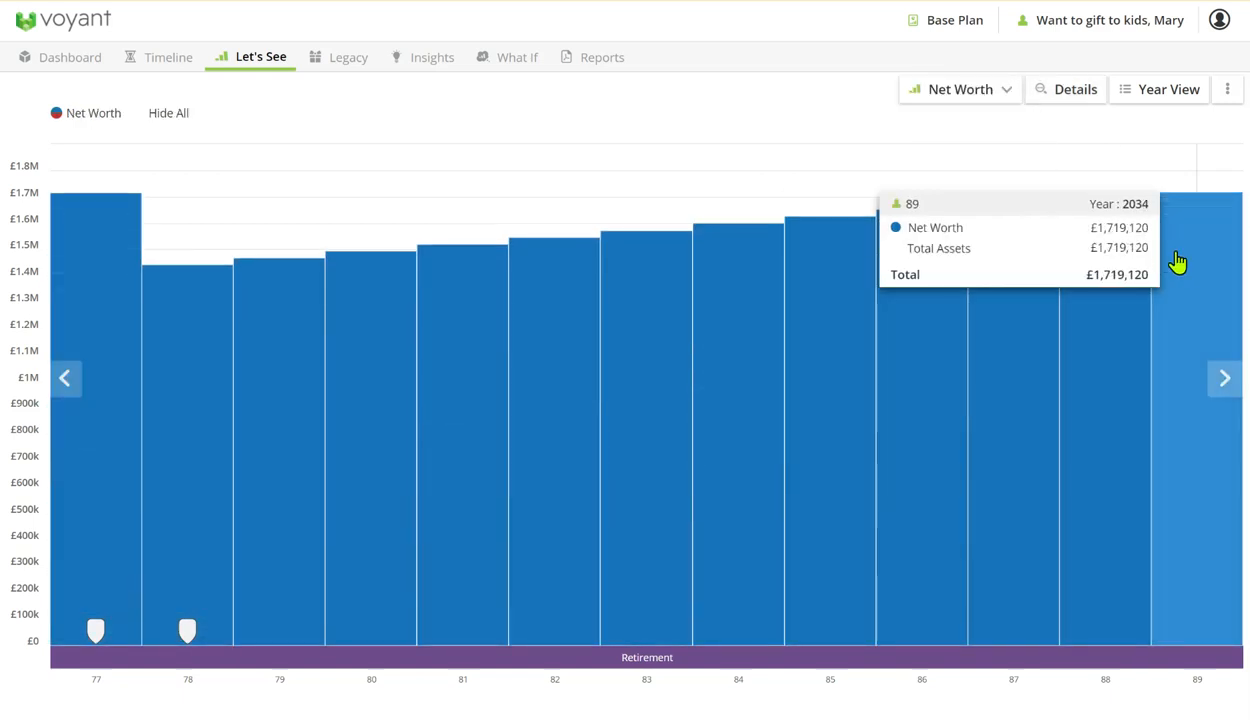
{"action": "mouse_move", "coordinate": [1185, 262]}
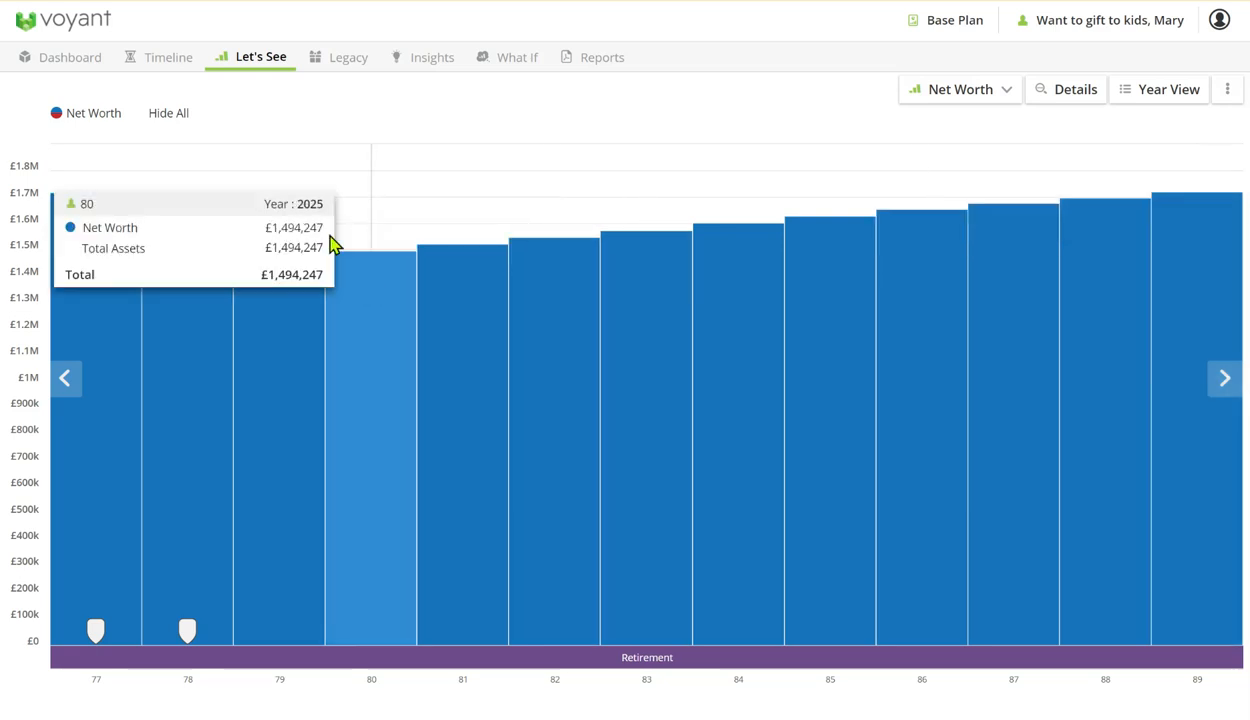
{"action": "left_click", "coordinate": [348, 57]}
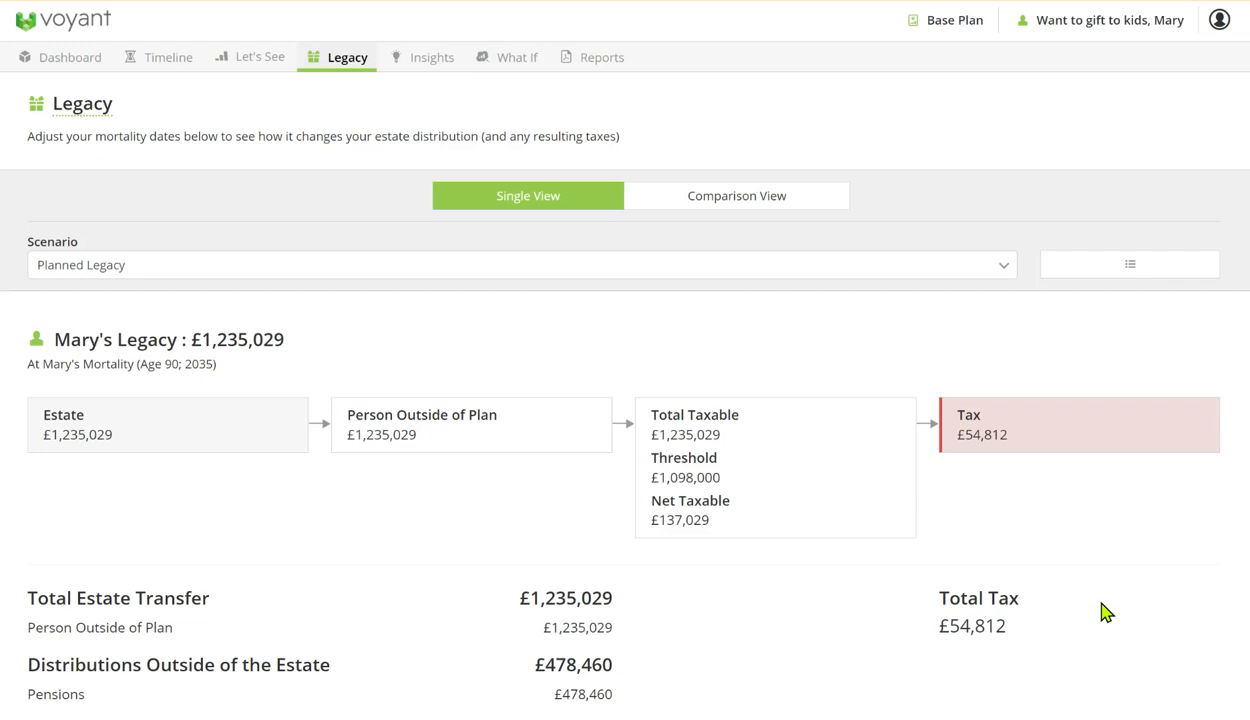
{"action": "mouse_move", "coordinate": [294, 475]}
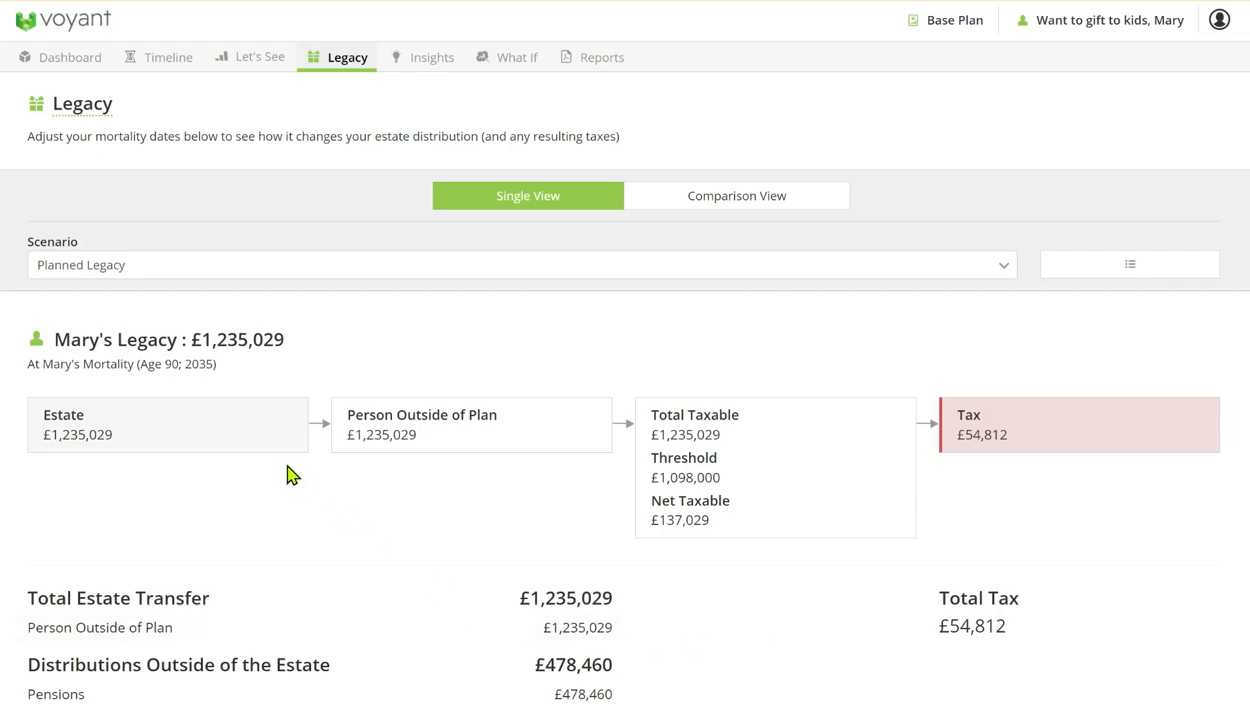
{"action": "mouse_move", "coordinate": [318, 511]}
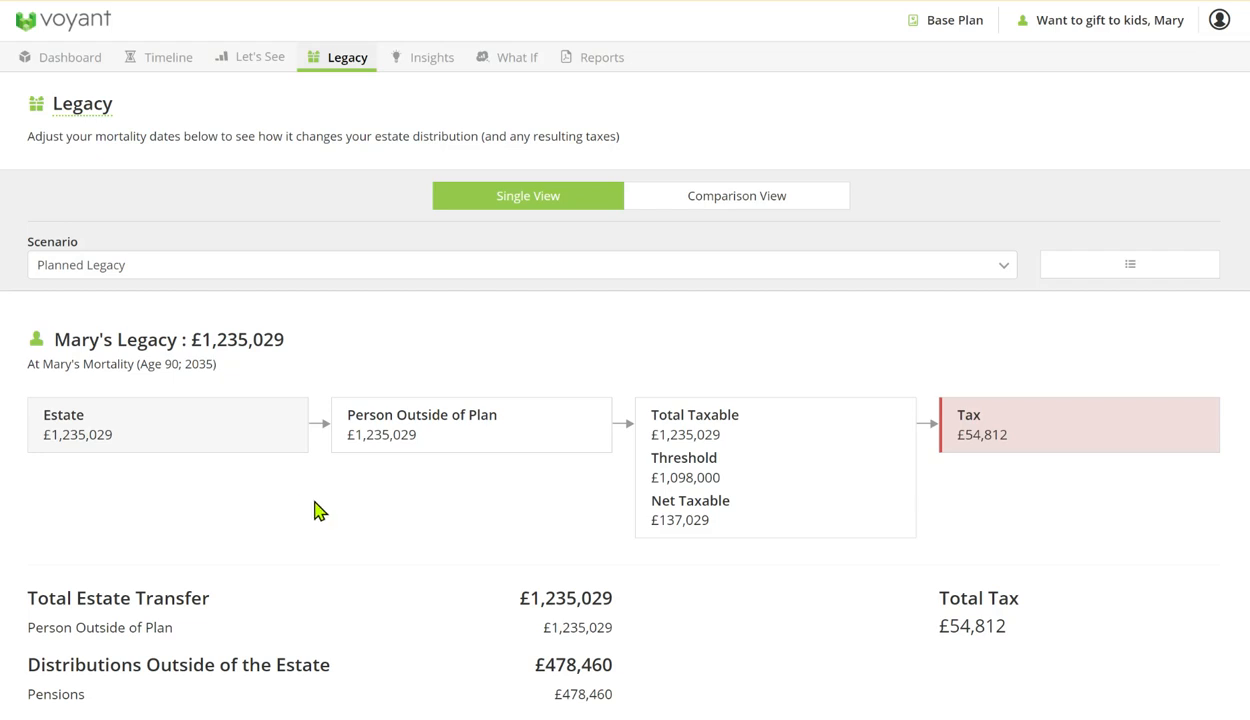
{"action": "mouse_move", "coordinate": [722, 633]}
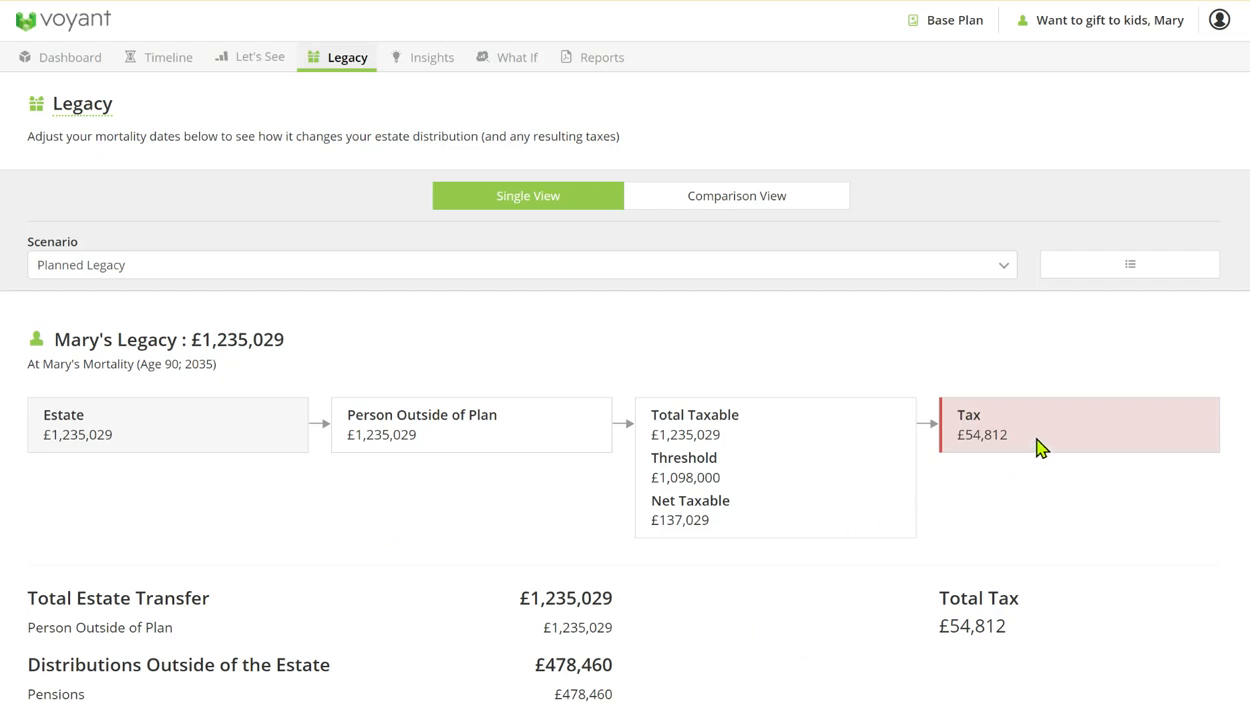
- Review the legacy valuation and inheritance tax tables, return to the flowchart, then go to Insights
{"action": "double_click", "coordinate": [984, 434]}
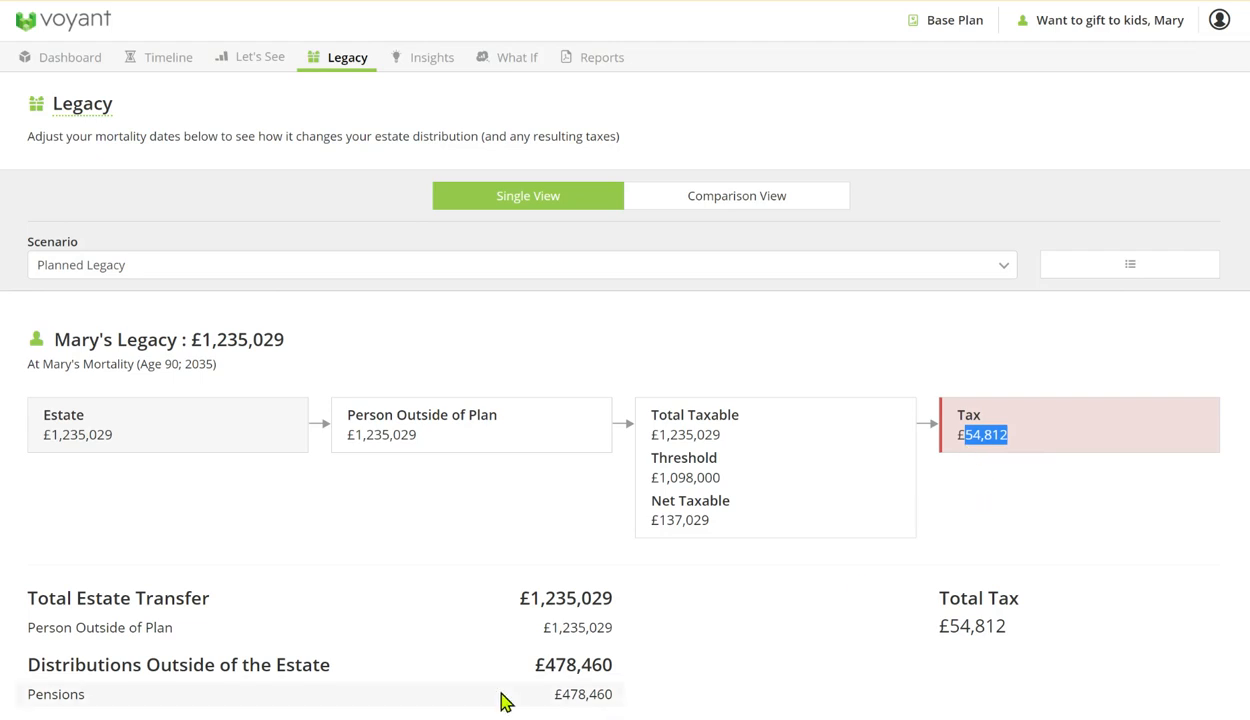
{"action": "mouse_move", "coordinate": [645, 705]}
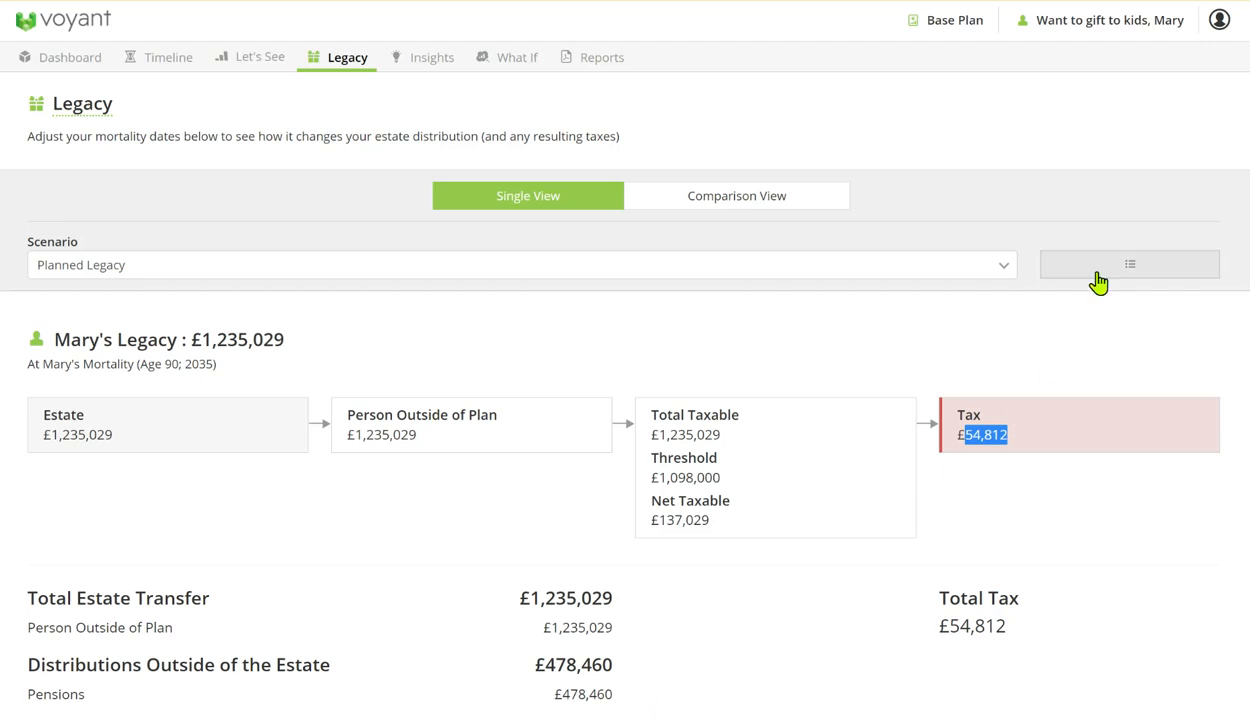
{"action": "left_click", "coordinate": [1117, 264]}
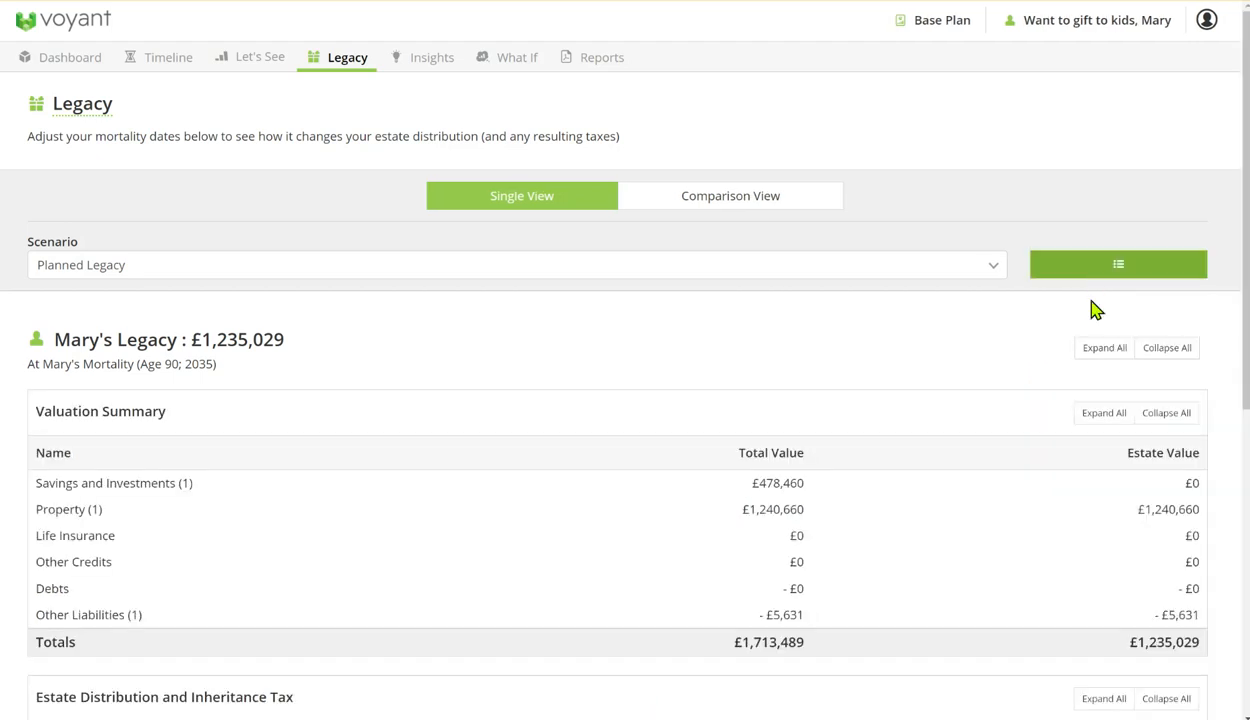
{"action": "scroll", "scroll_direction": "down", "scroll_amount": 3}
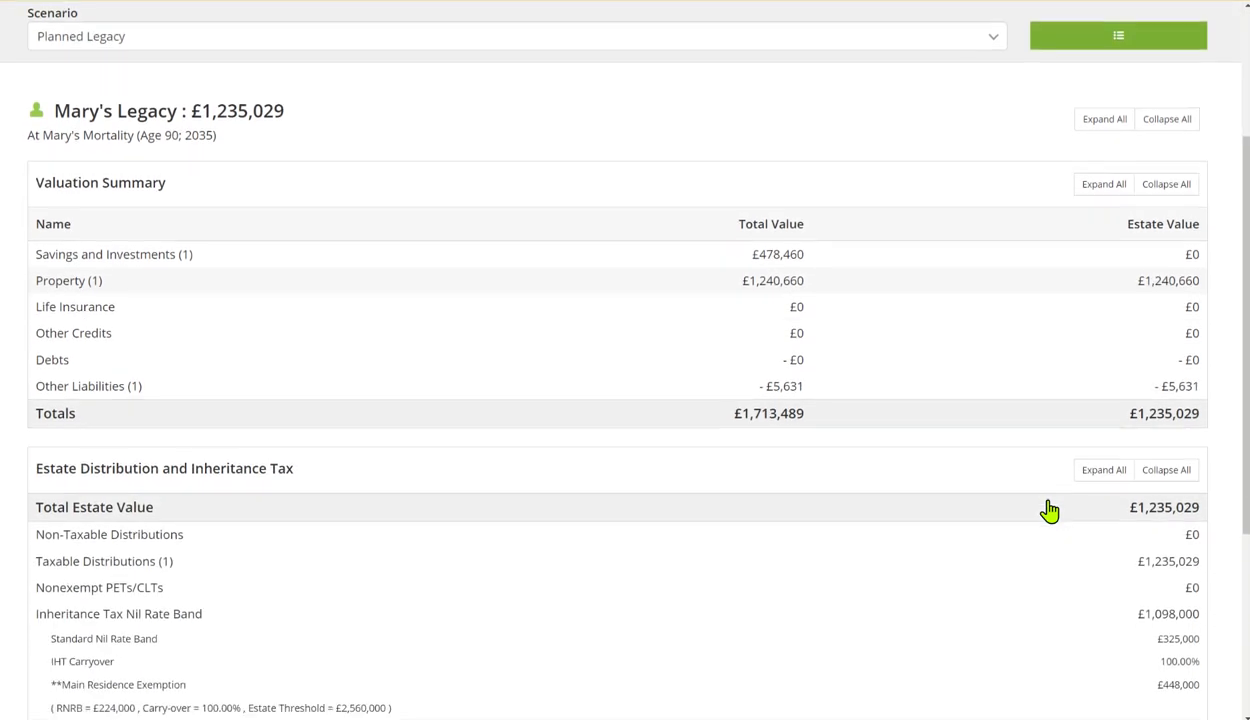
{"action": "scroll", "scroll_direction": "down", "scroll_amount": 3}
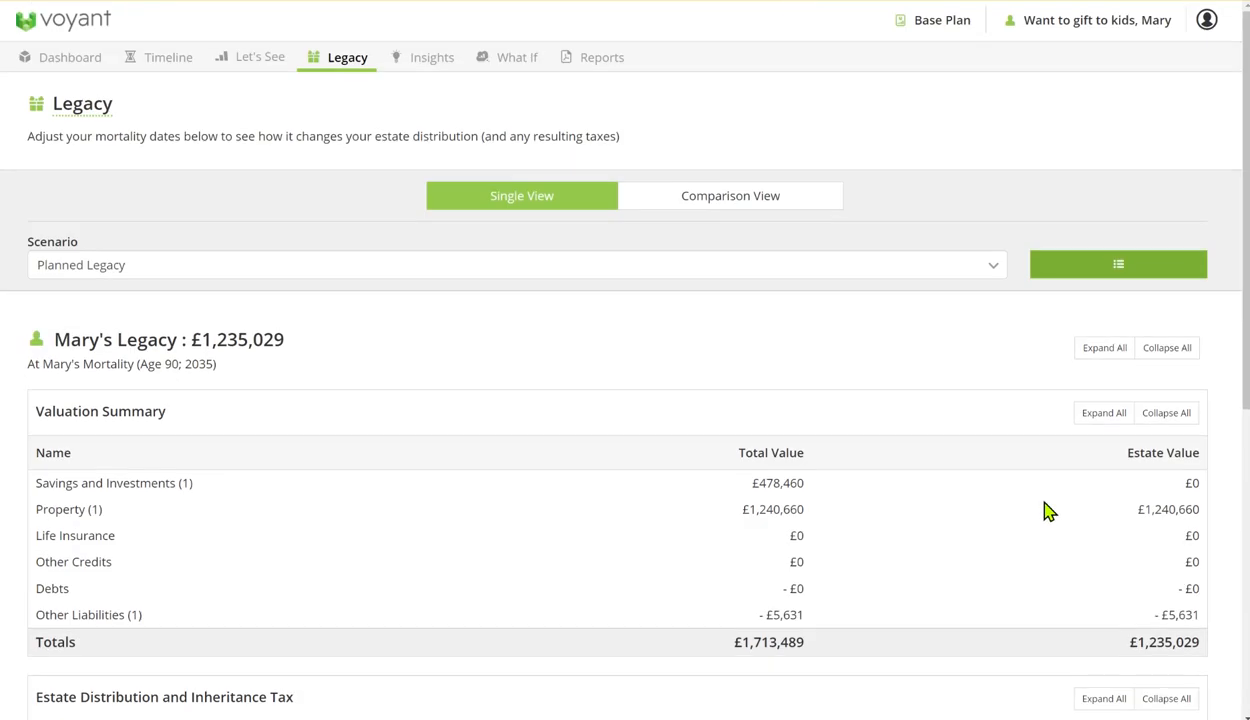
{"action": "left_click", "coordinate": [1117, 264]}
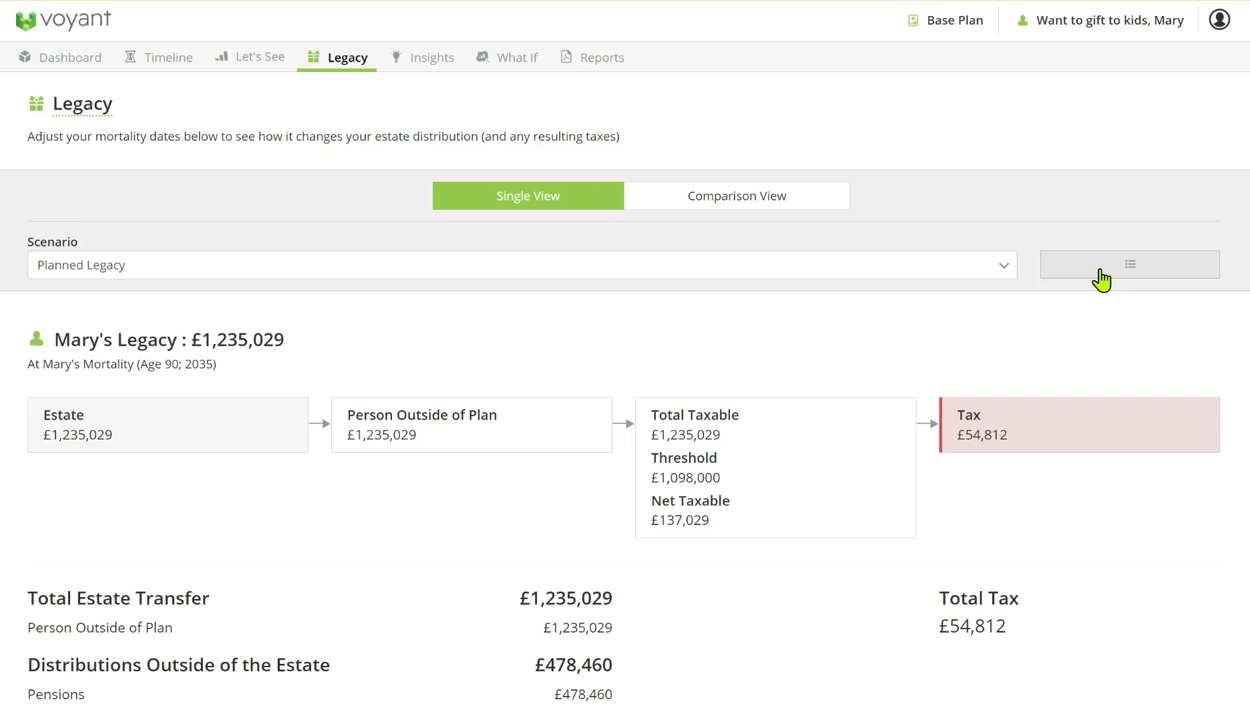
{"action": "left_click", "coordinate": [433, 57]}
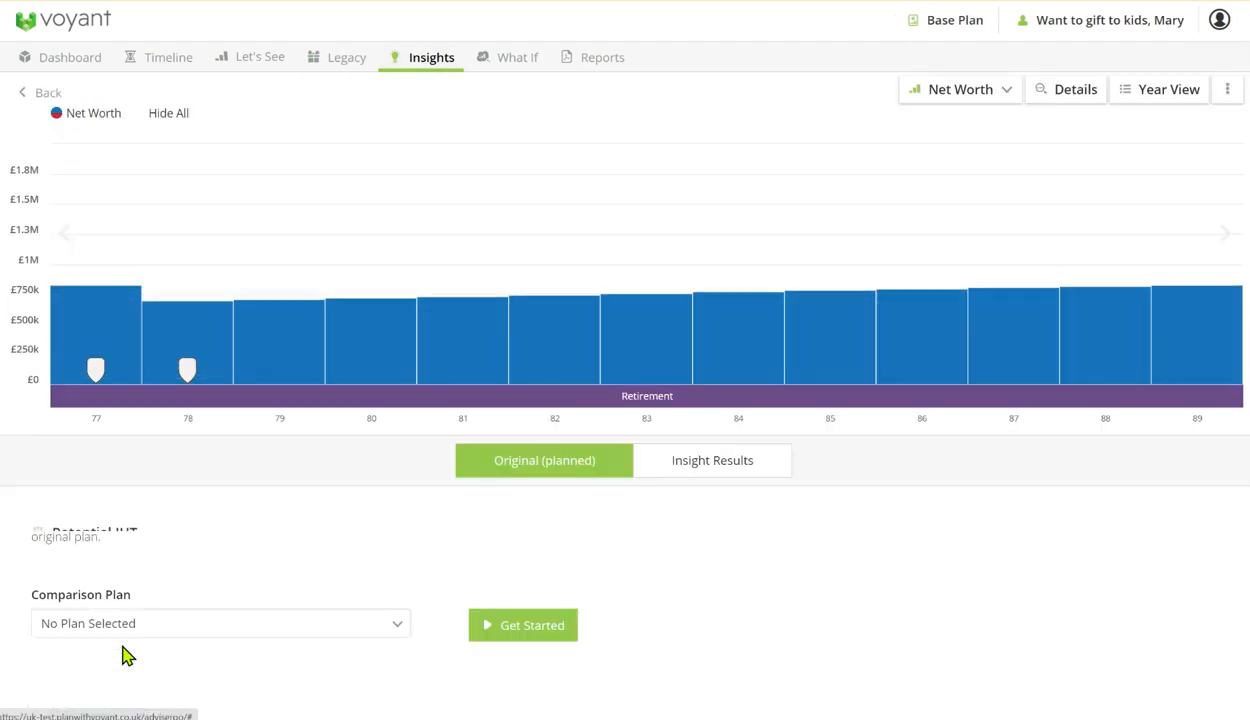
- Run the Potential IHT insight to overlay the base plan's inheritance tax line on net worth
{"action": "left_click", "coordinate": [712, 460]}
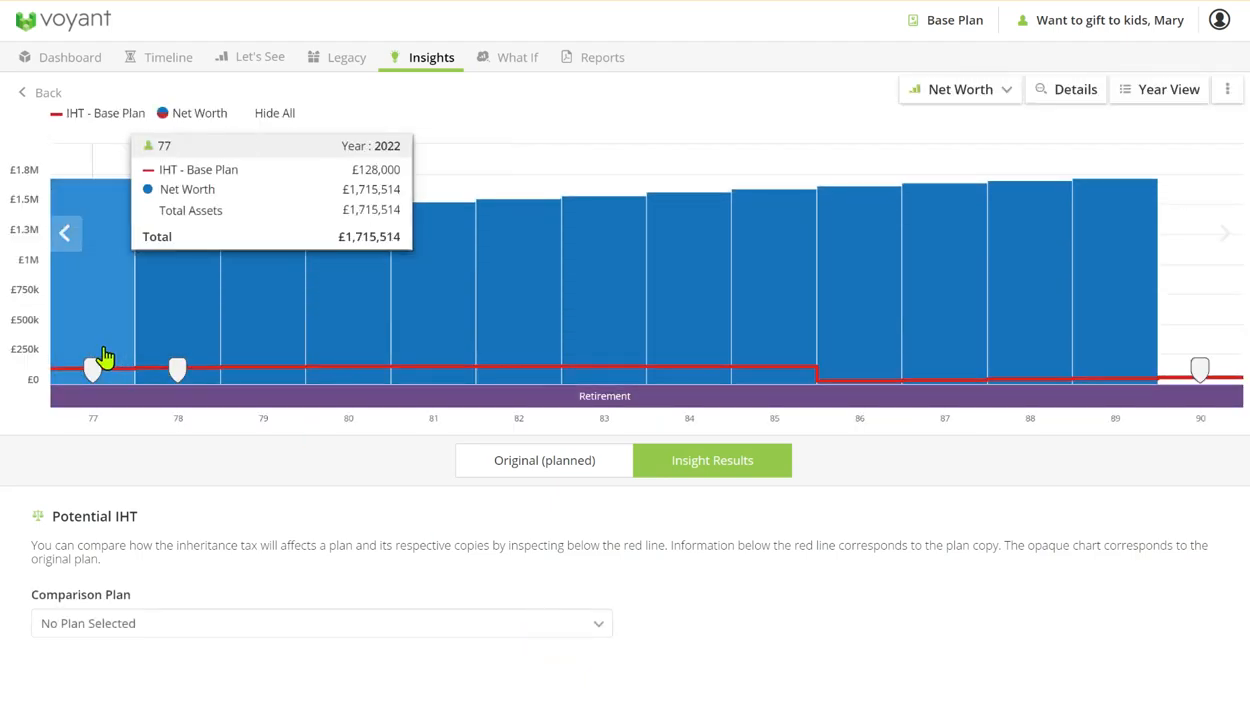
{"action": "mouse_move", "coordinate": [1149, 347]}
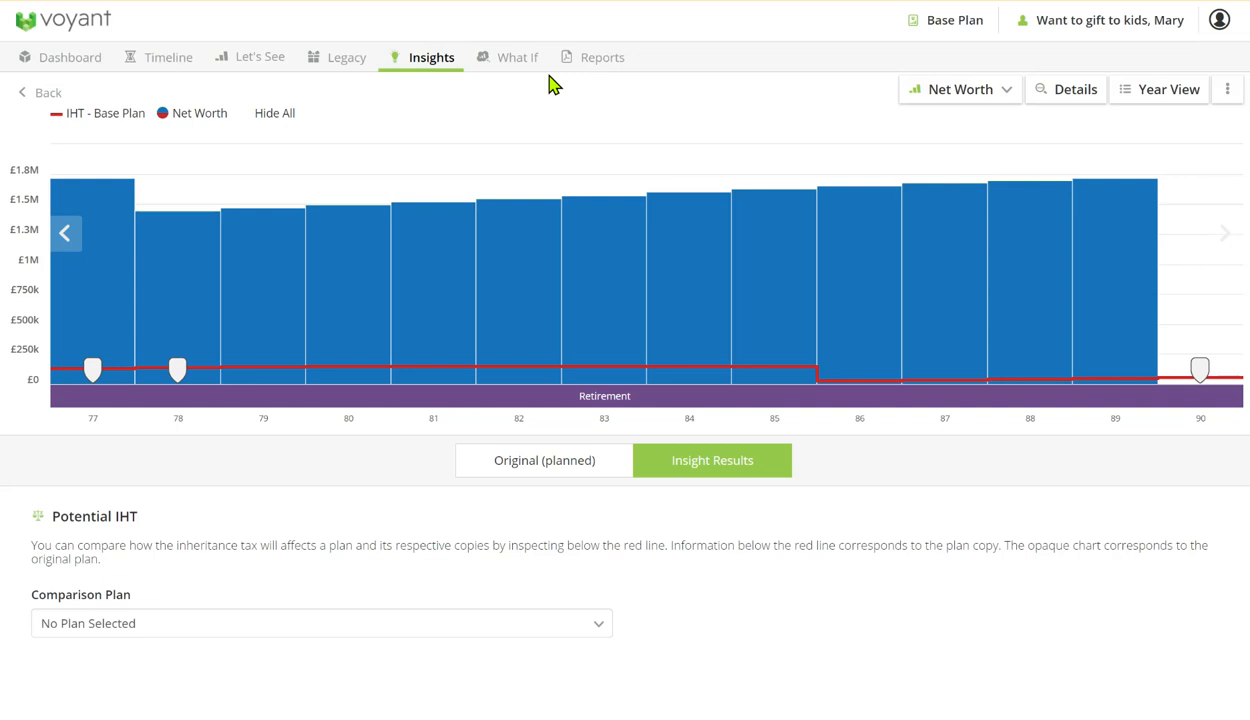
- Create a what-if copy of the Base Plan named '2) ER for the gift'
{"action": "left_click", "coordinate": [516, 57]}
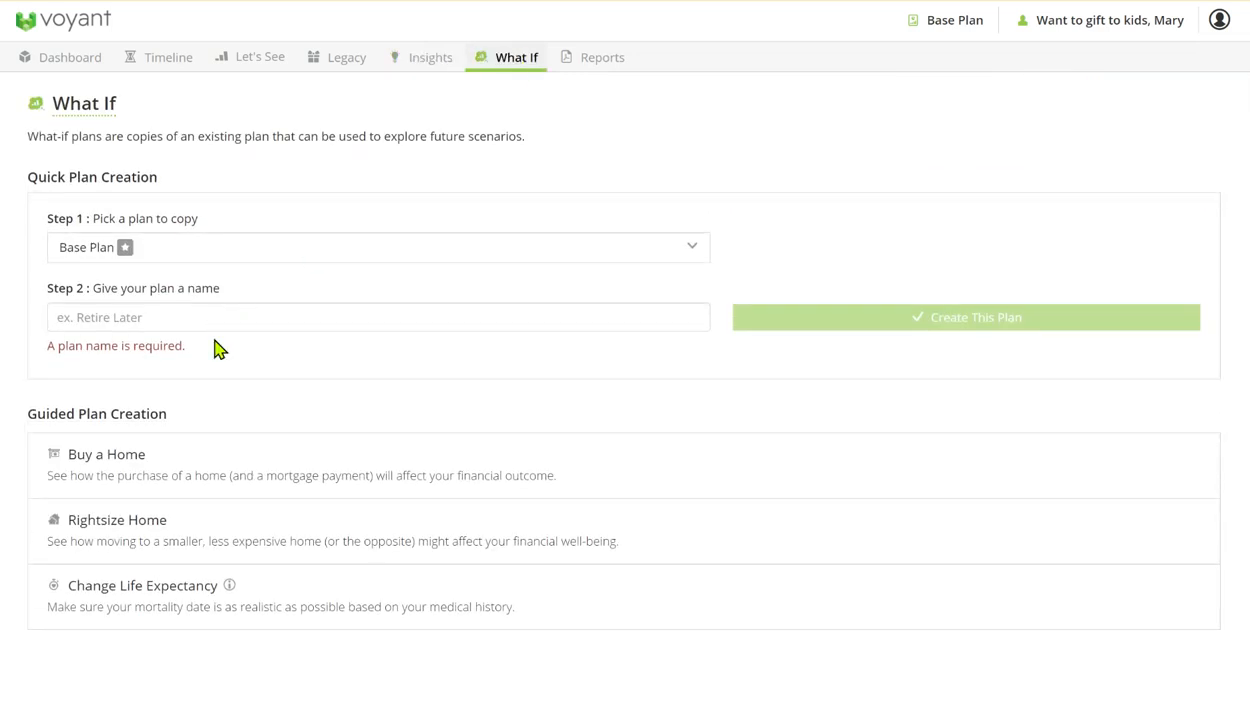
{"action": "type", "text": "2)"}
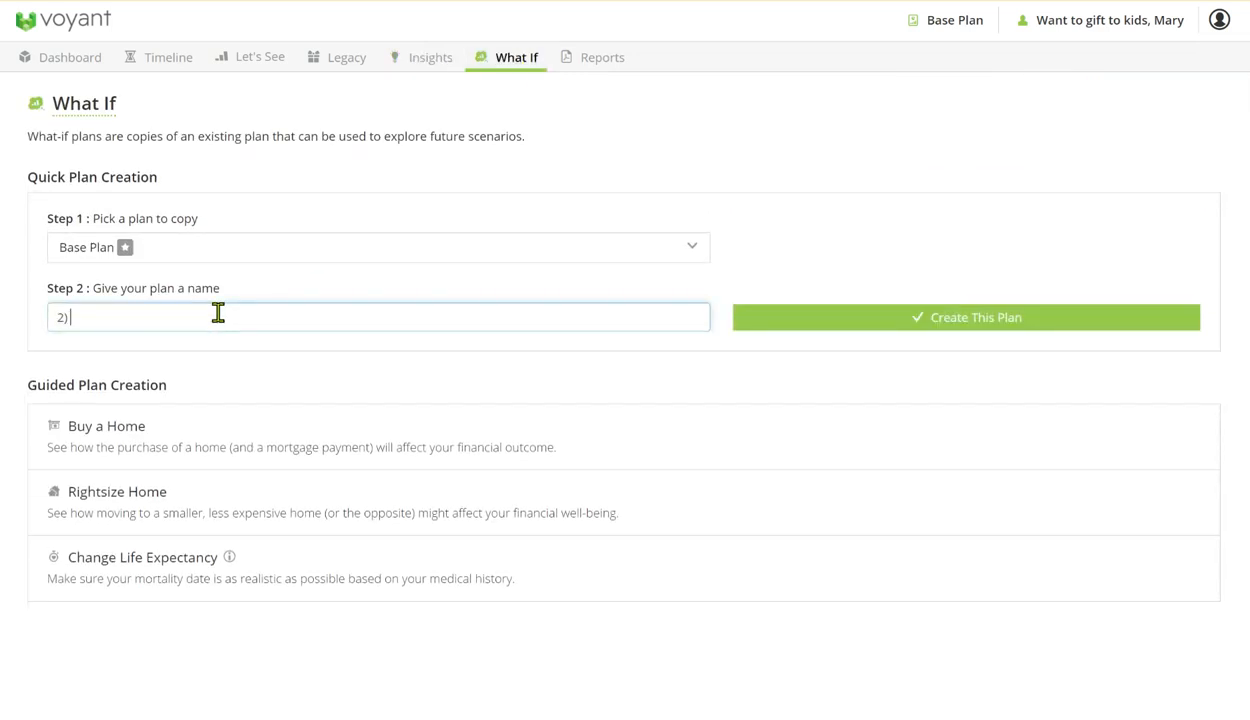
{"action": "type", "text": "ER"}
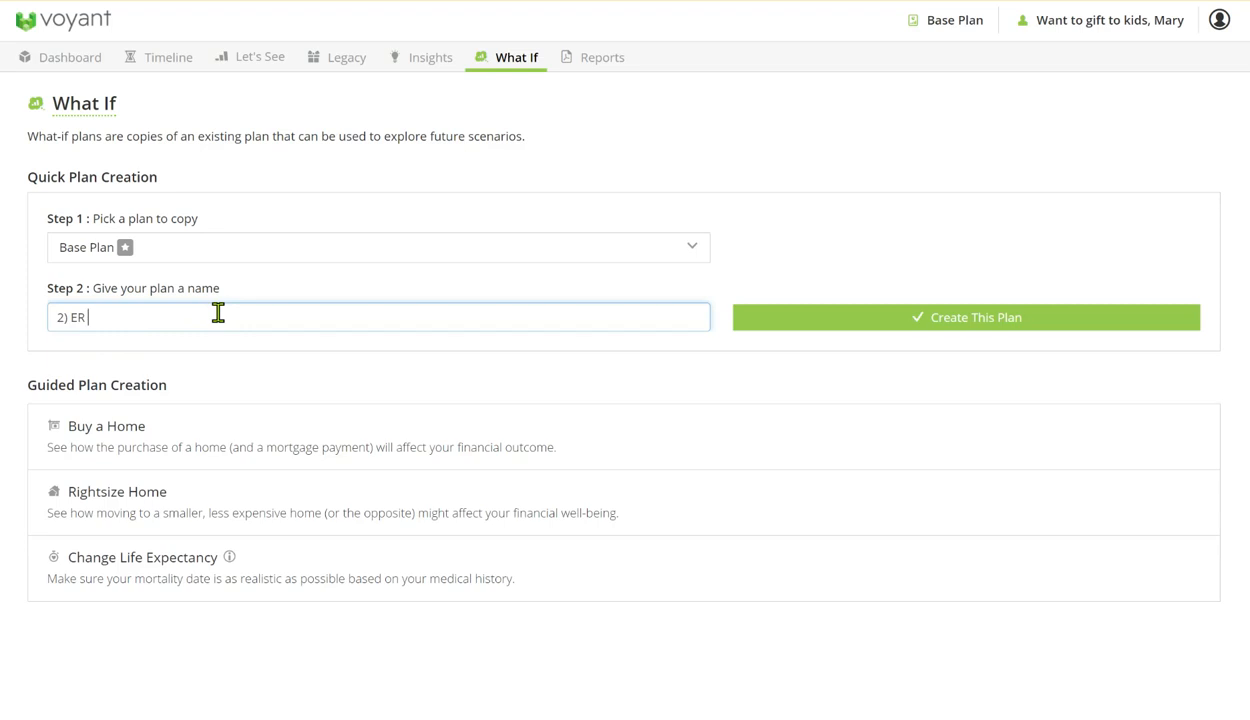
{"action": "type", "text": "f"}
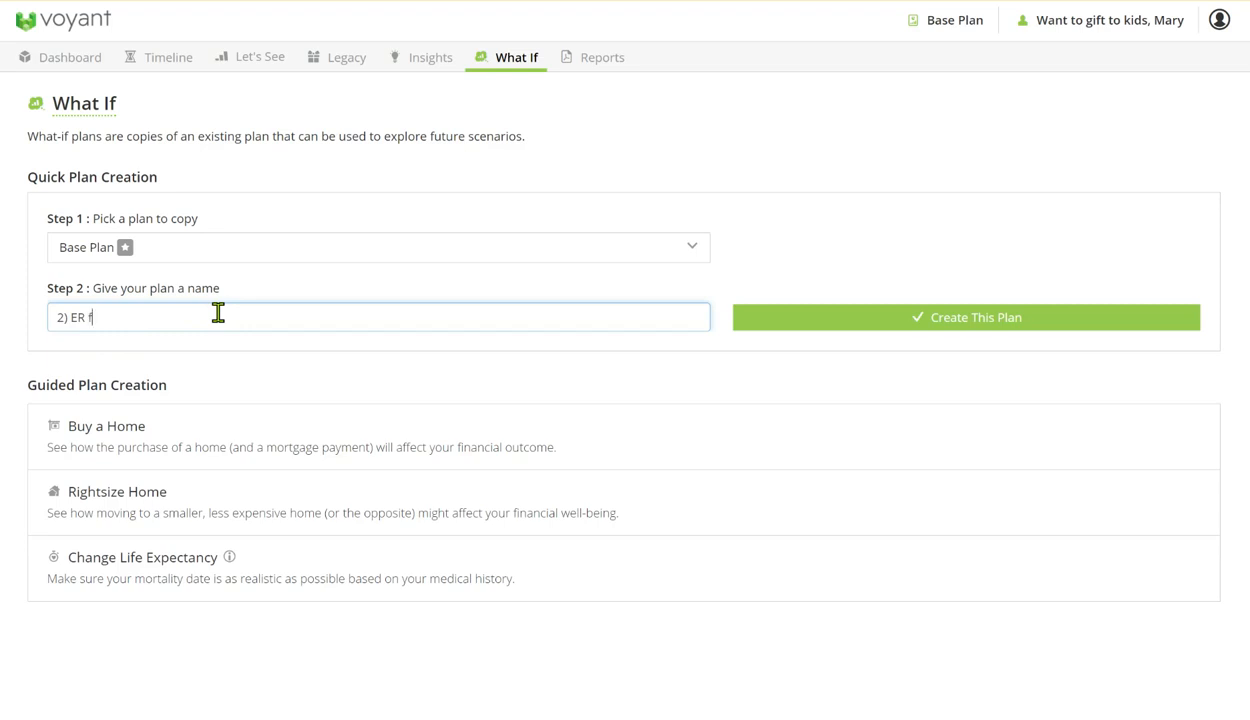
{"action": "type", "text": "or the guft"}
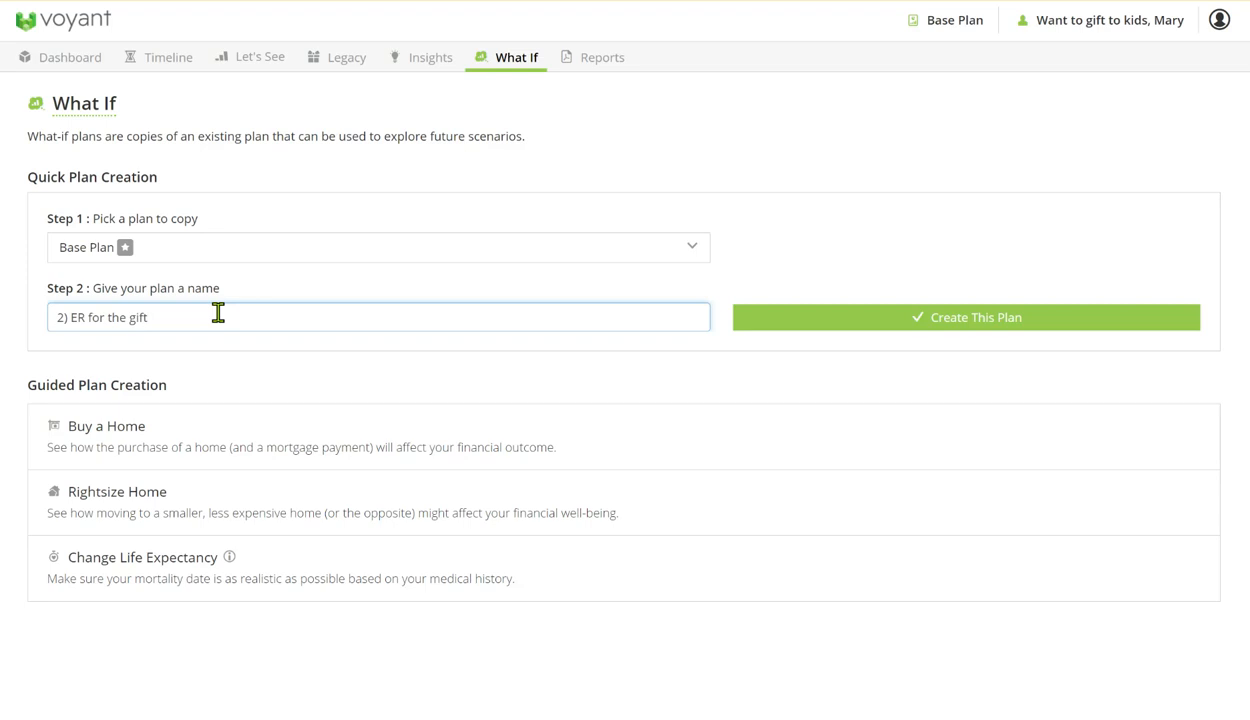
{"action": "left_click", "coordinate": [965, 317]}
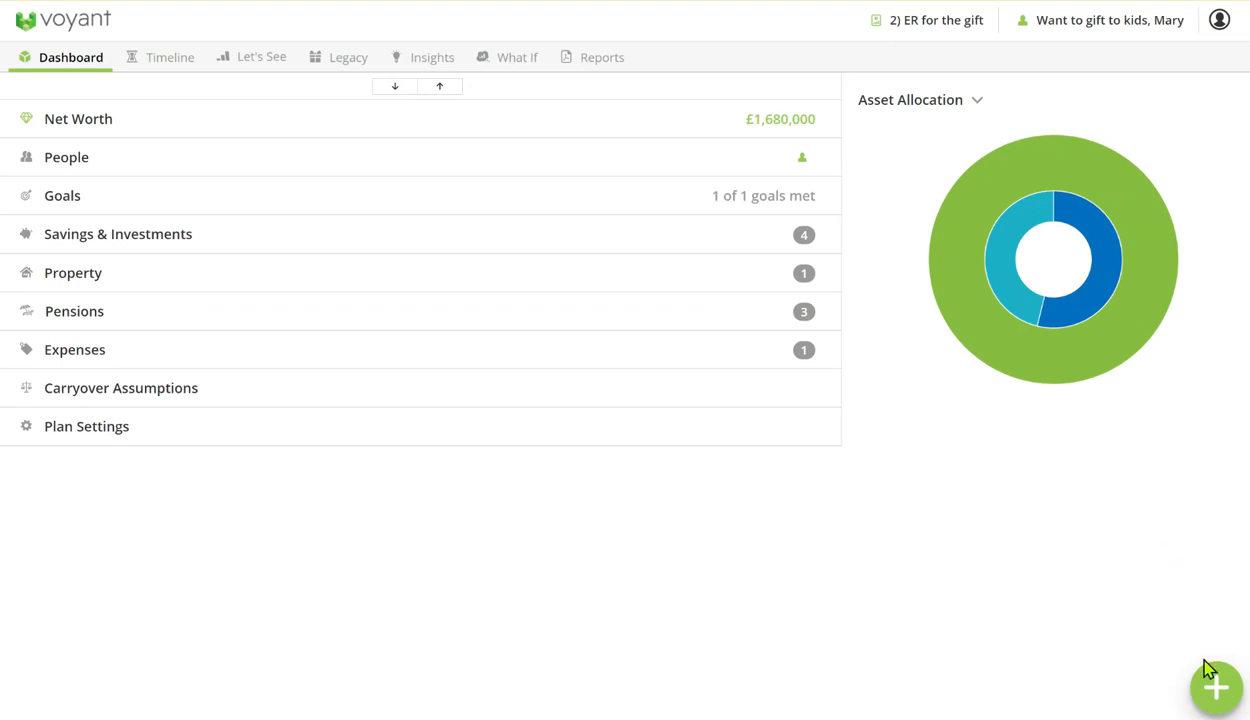
- Add a new Debt & Loans item of type Line of Credit to the plan
{"action": "left_click", "coordinate": [1216, 687]}
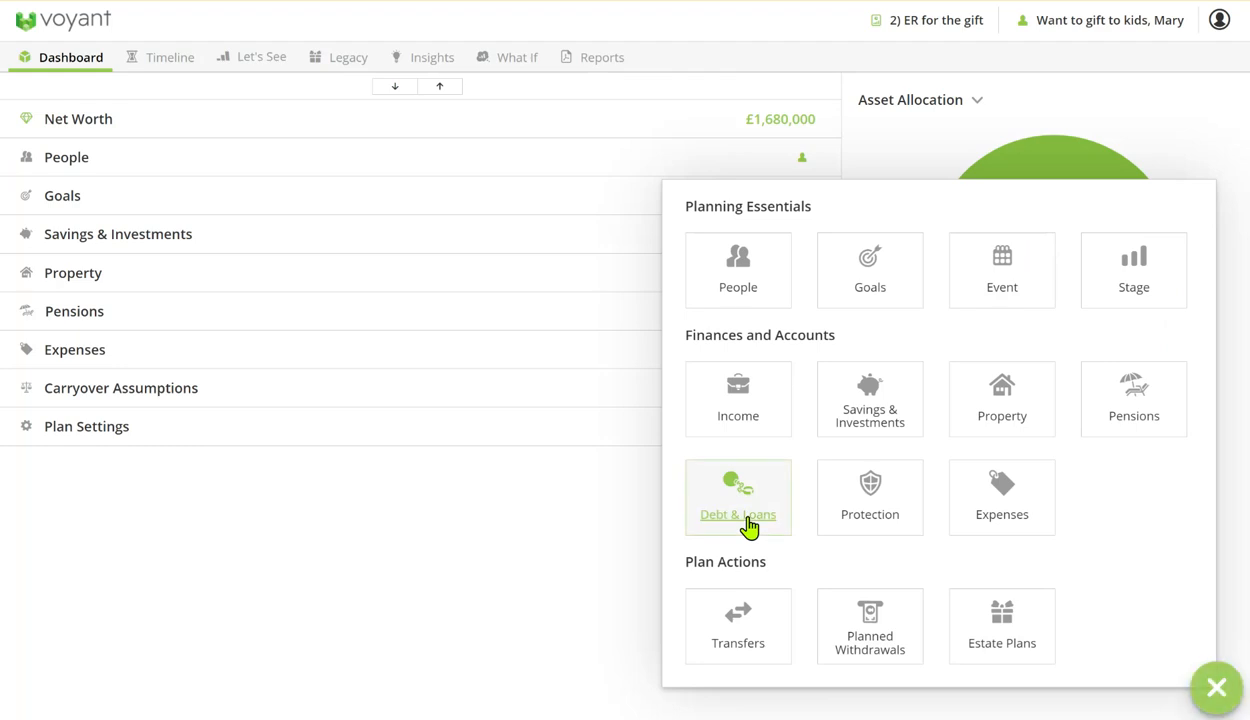
{"action": "left_click", "coordinate": [738, 497]}
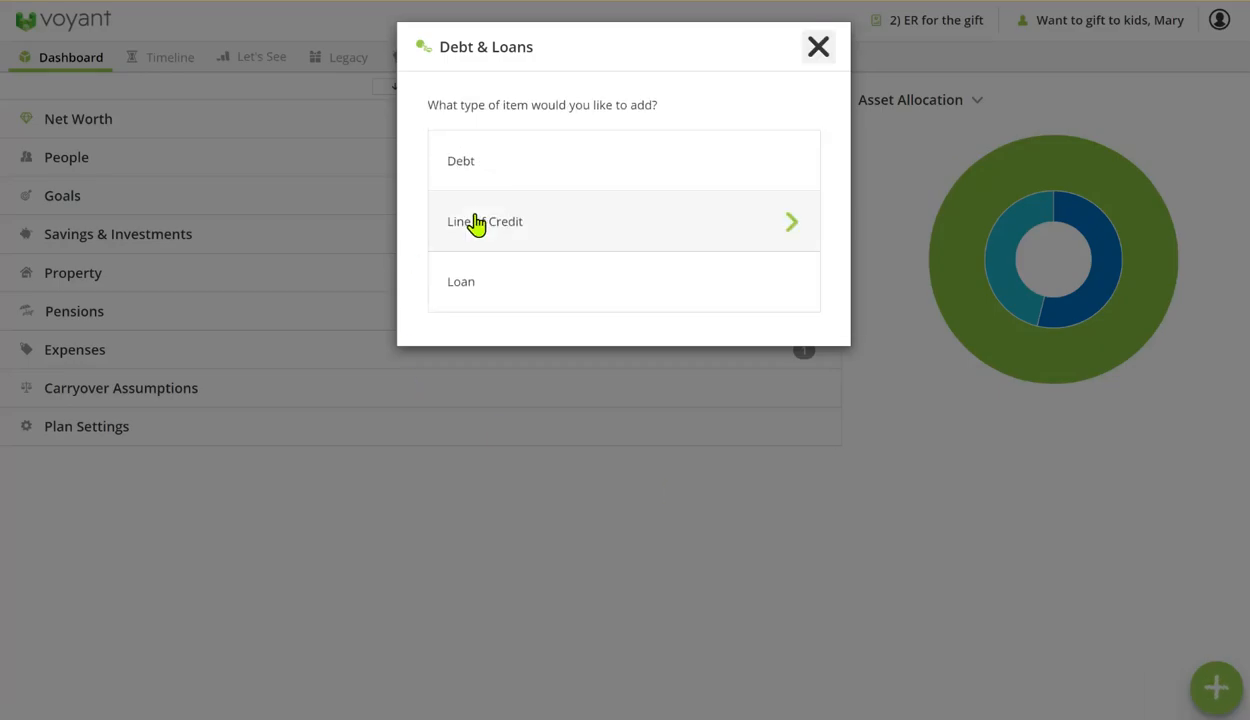
{"action": "left_click", "coordinate": [484, 221]}
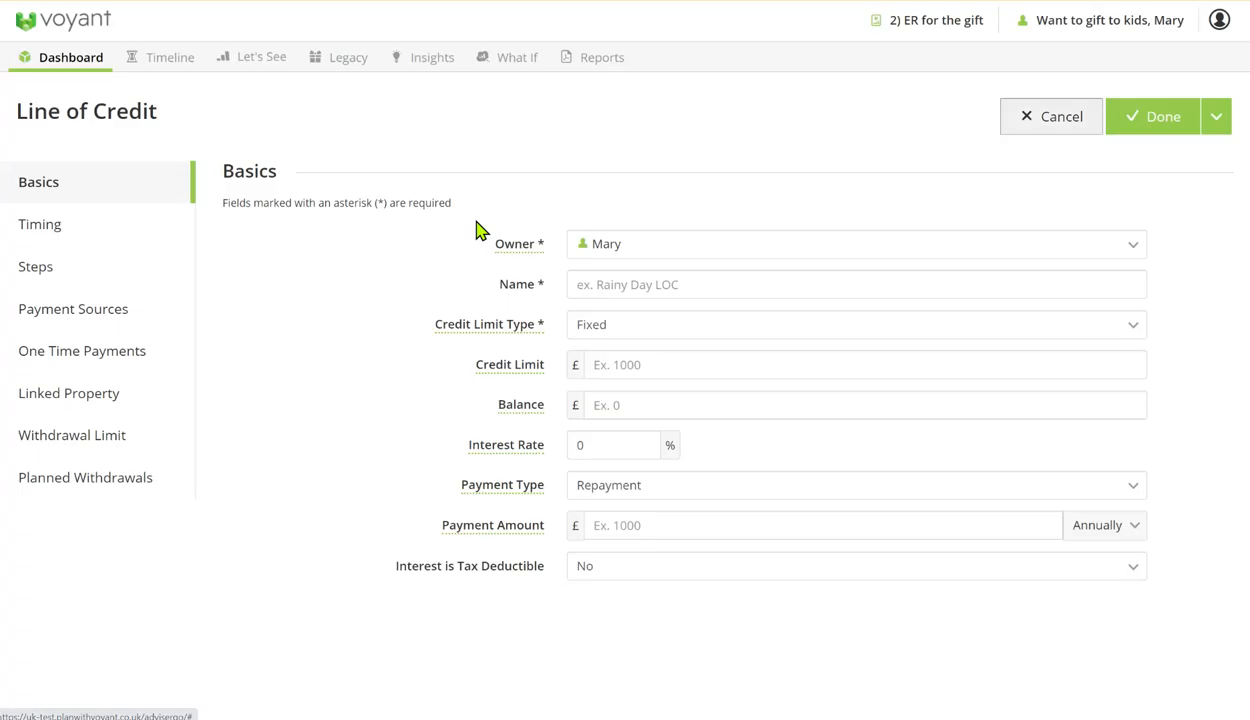
- Name the line of credit 'Lifetime mortgage' with a fixed £300,000 credit limit
{"action": "type", "text": "Lige"}
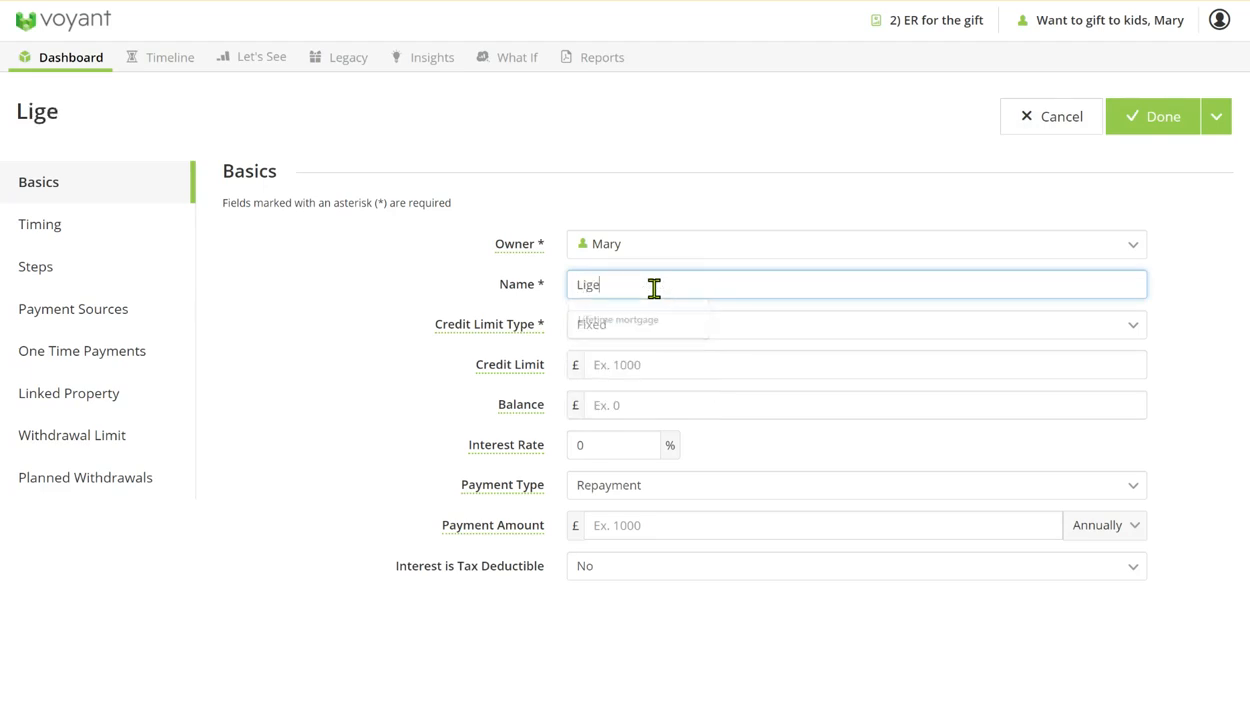
{"action": "key", "text": "BackSpace"}
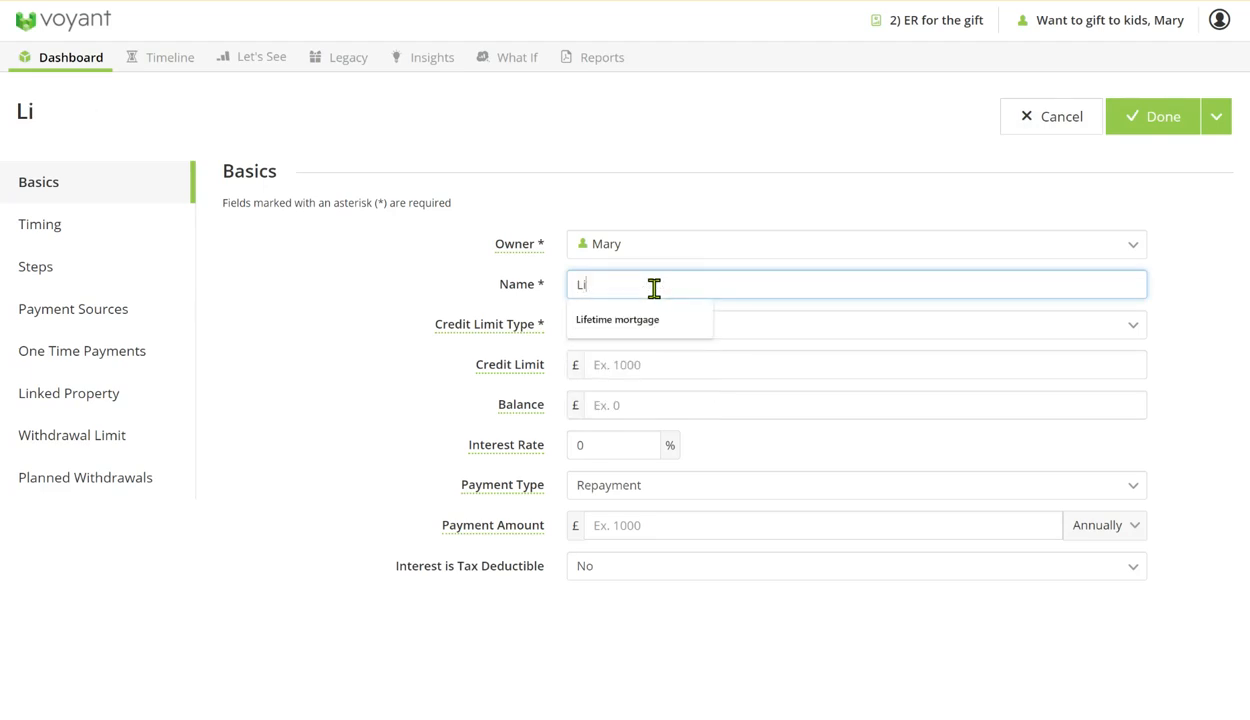
{"action": "left_click", "coordinate": [617, 319]}
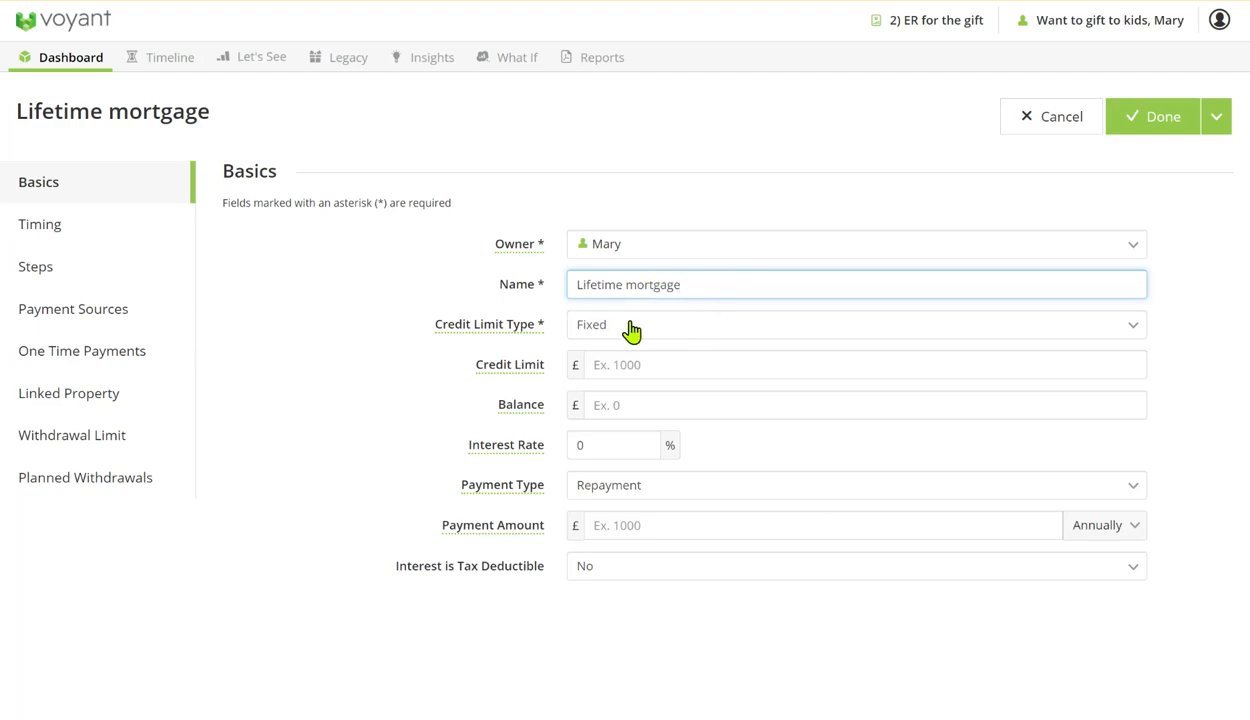
{"action": "left_click", "coordinate": [855, 324]}
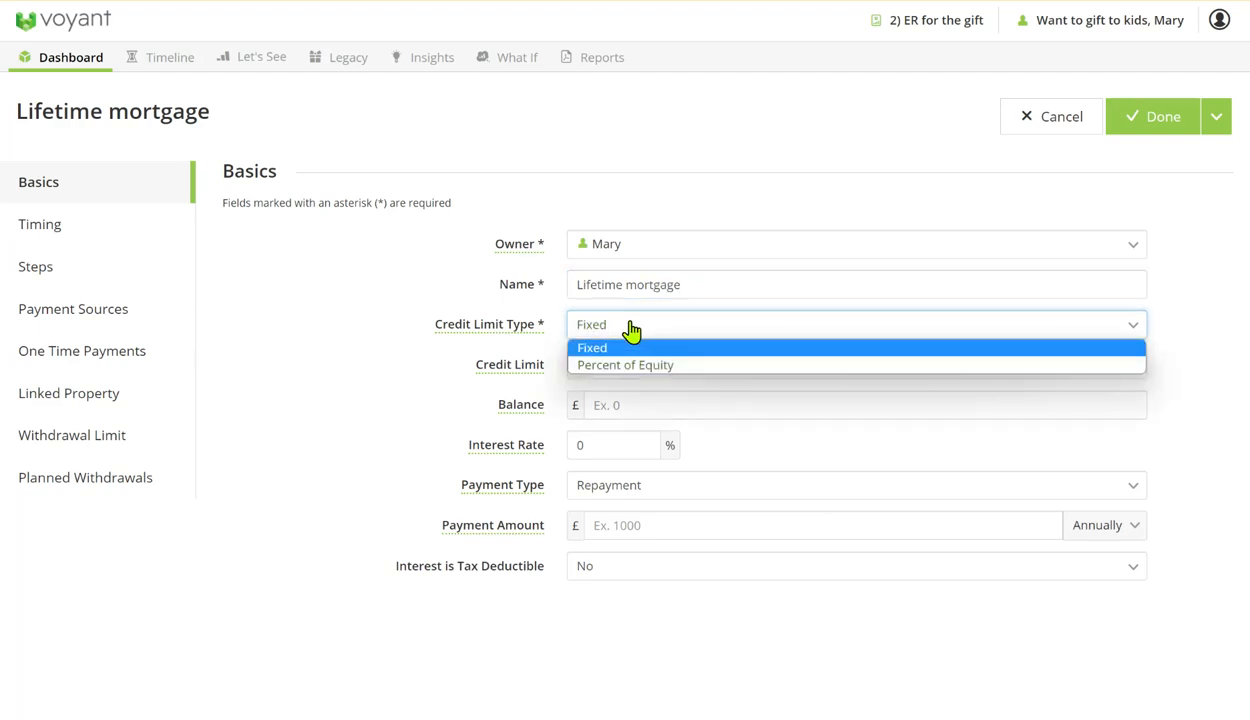
{"action": "mouse_move", "coordinate": [645, 364]}
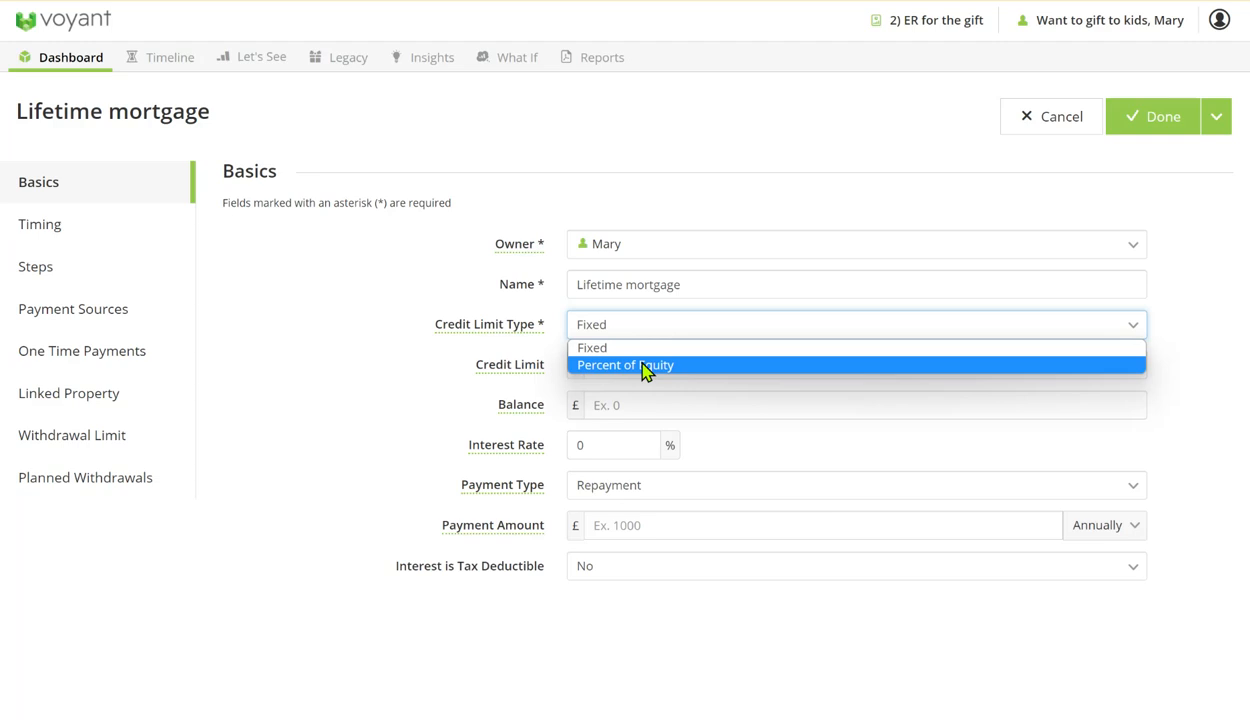
{"action": "mouse_move", "coordinate": [645, 368]}
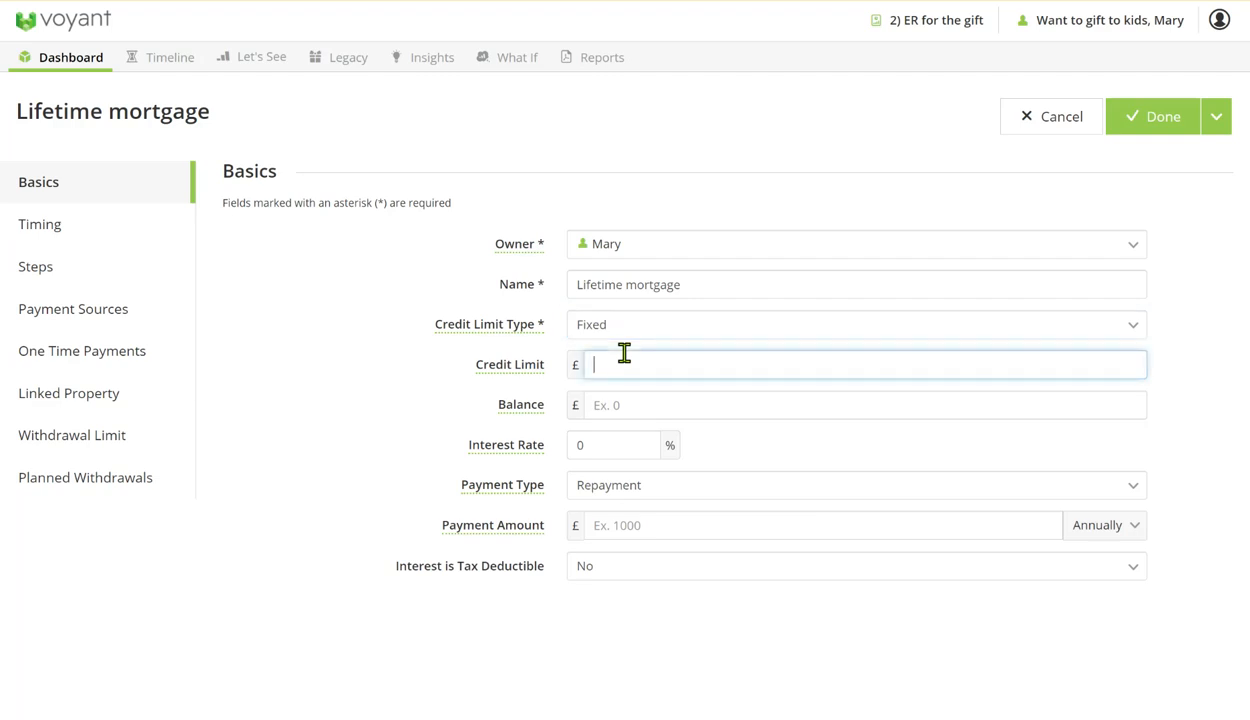
{"action": "type", "text": "3000000"}
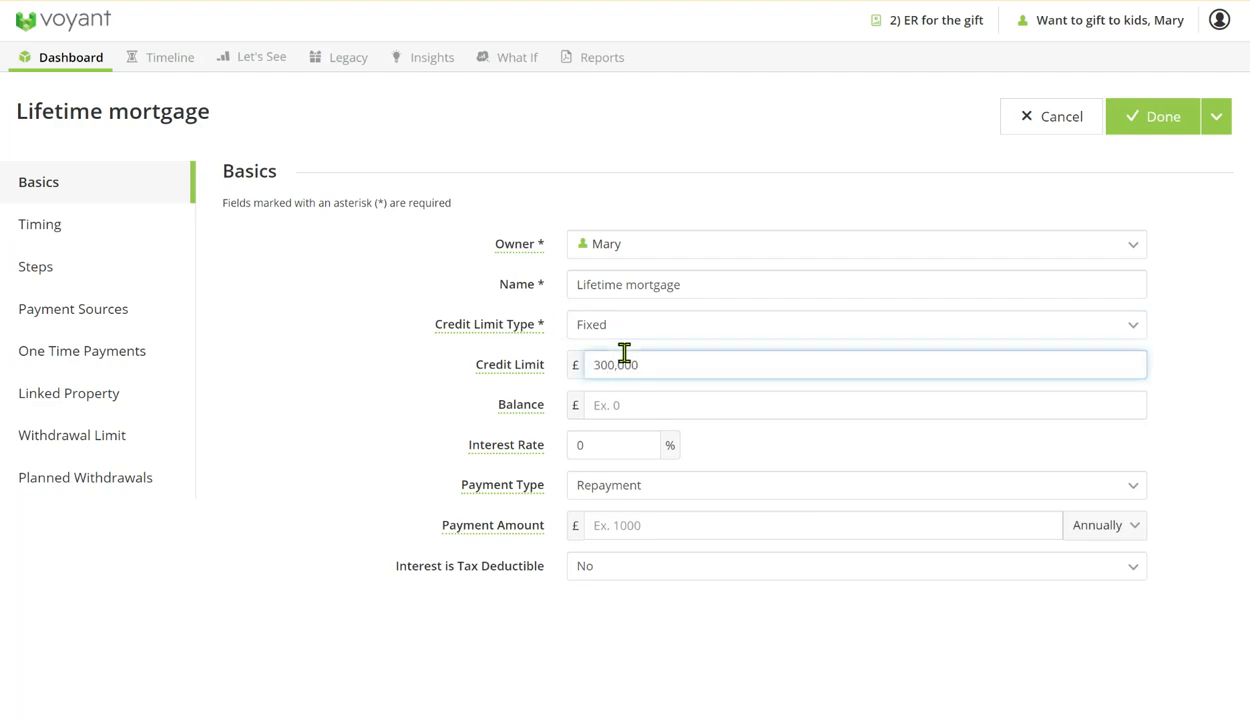
- Set a £0 balance, 2% interest rate, Repayment payment type and £0 payment amount
{"action": "left_click", "coordinate": [855, 405]}
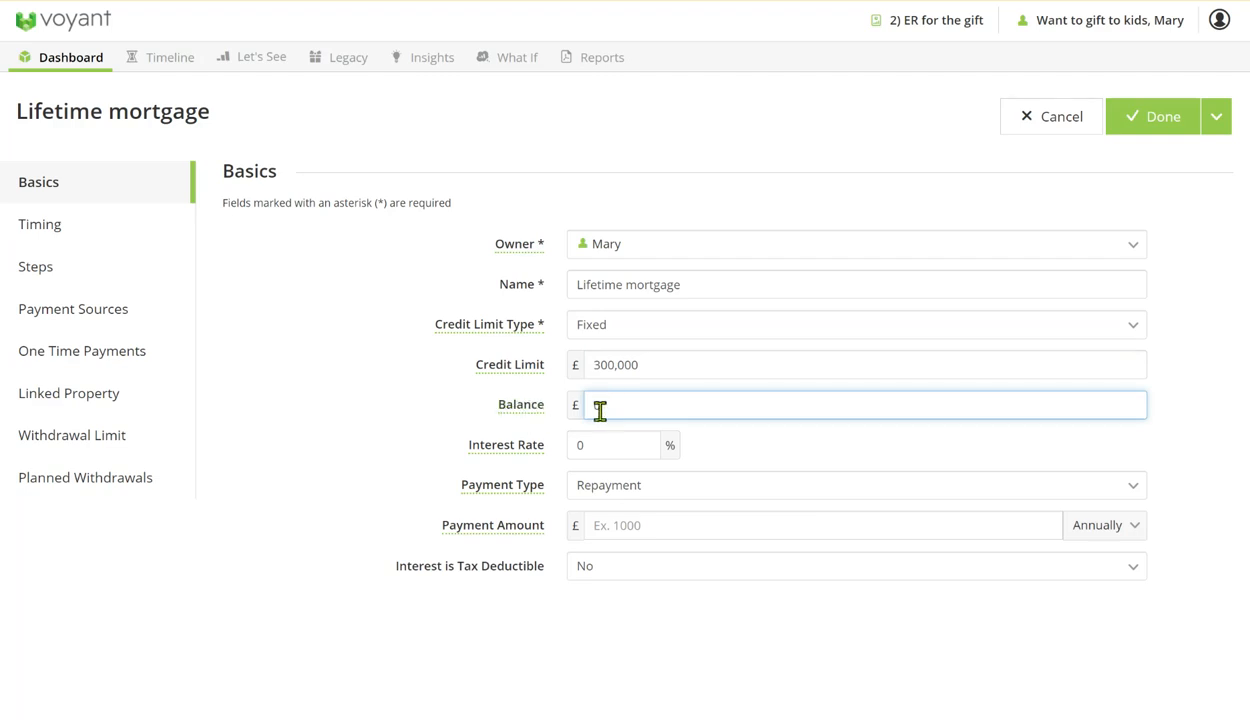
{"action": "left_click", "coordinate": [613, 444]}
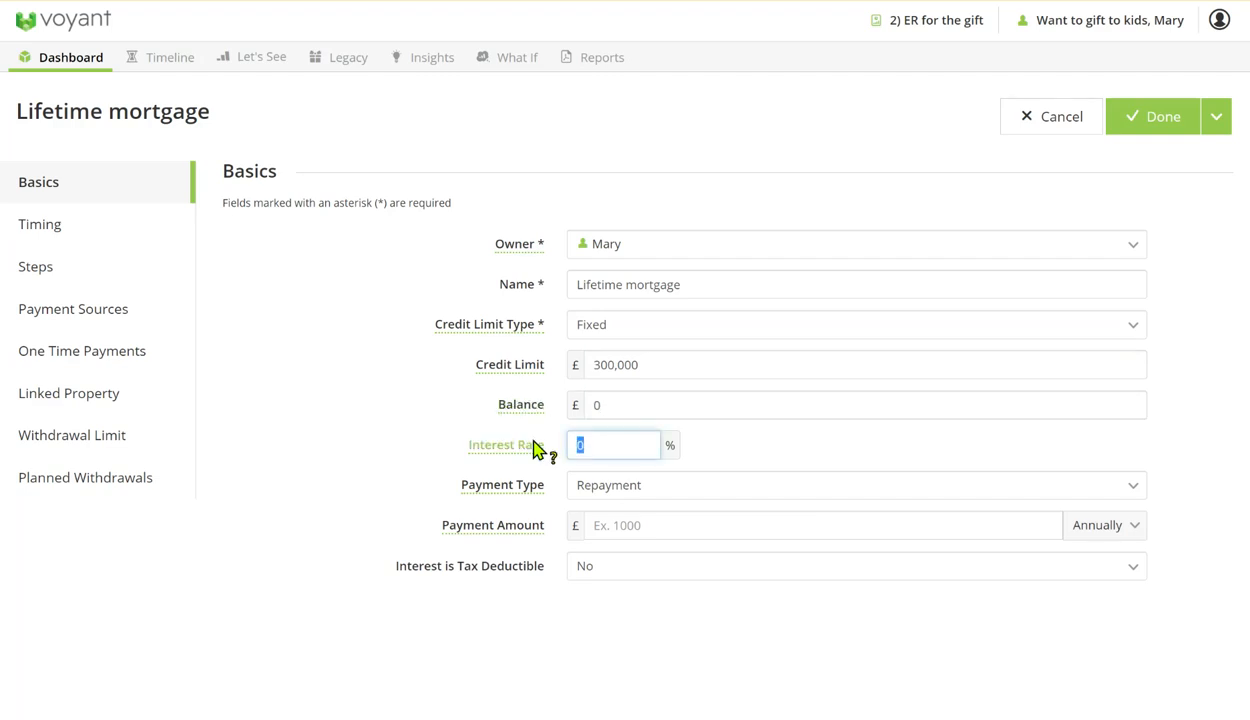
{"action": "type", "text": "2"}
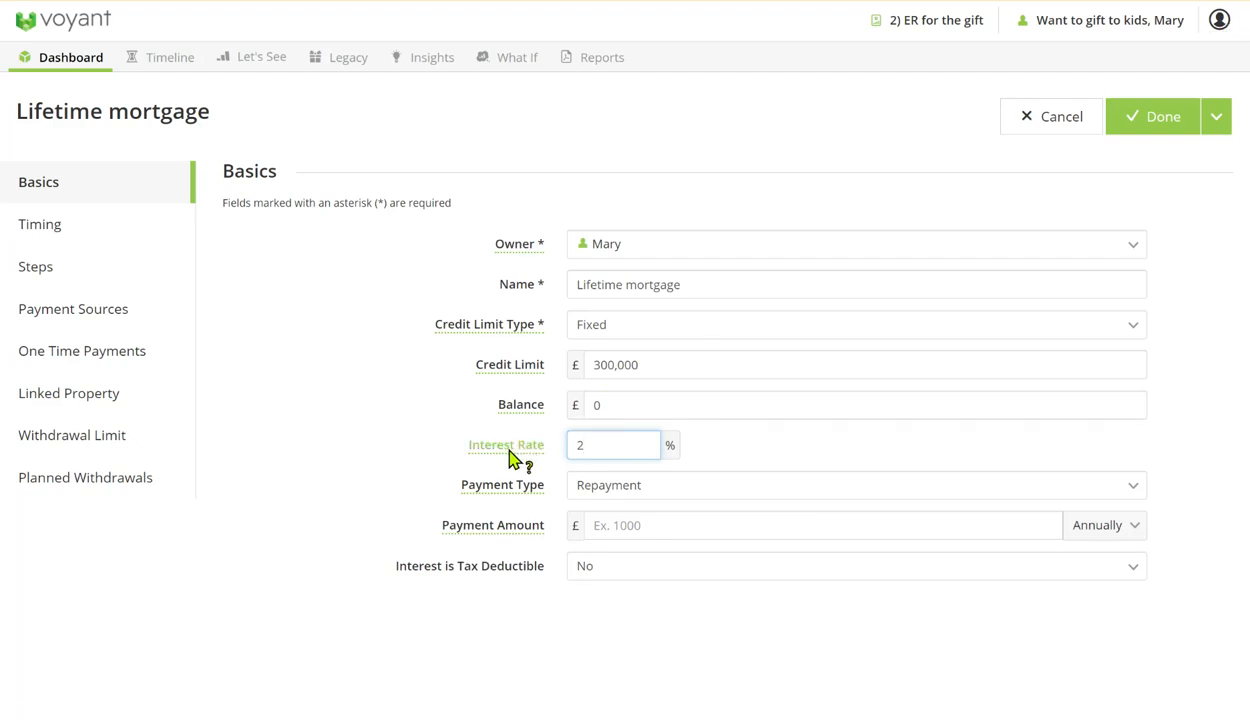
{"action": "mouse_move", "coordinate": [524, 415]}
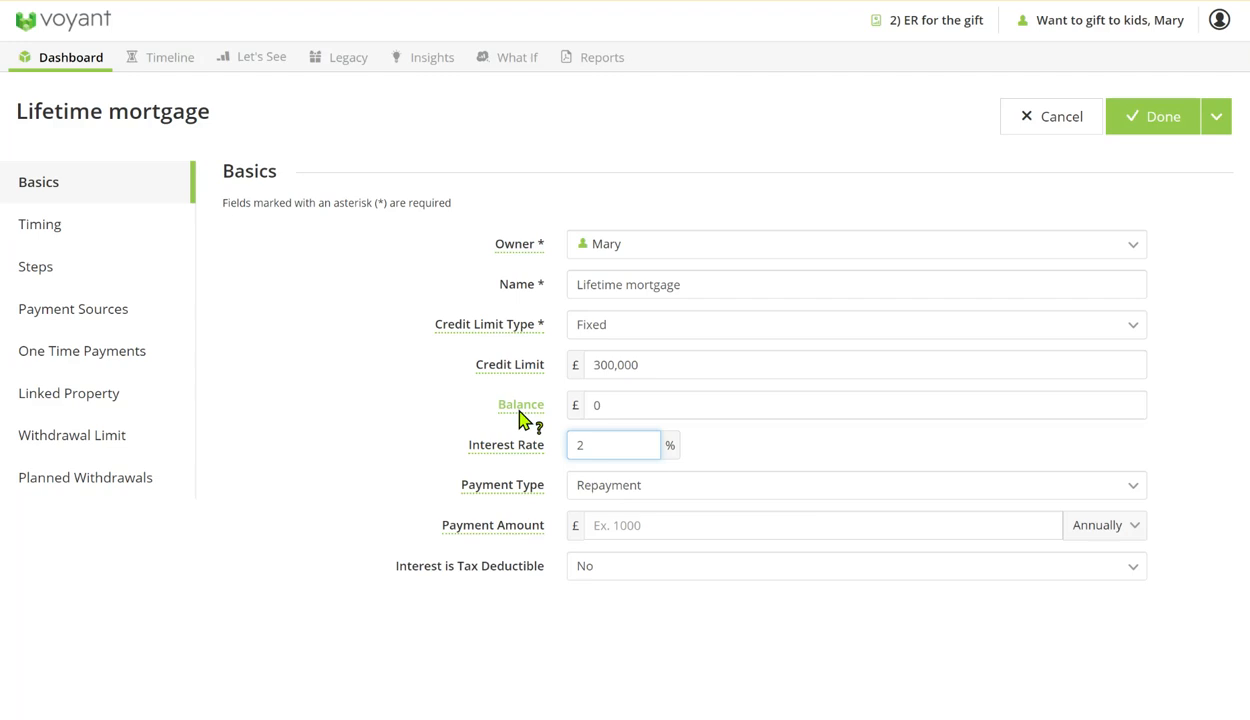
{"action": "left_click", "coordinate": [538, 424]}
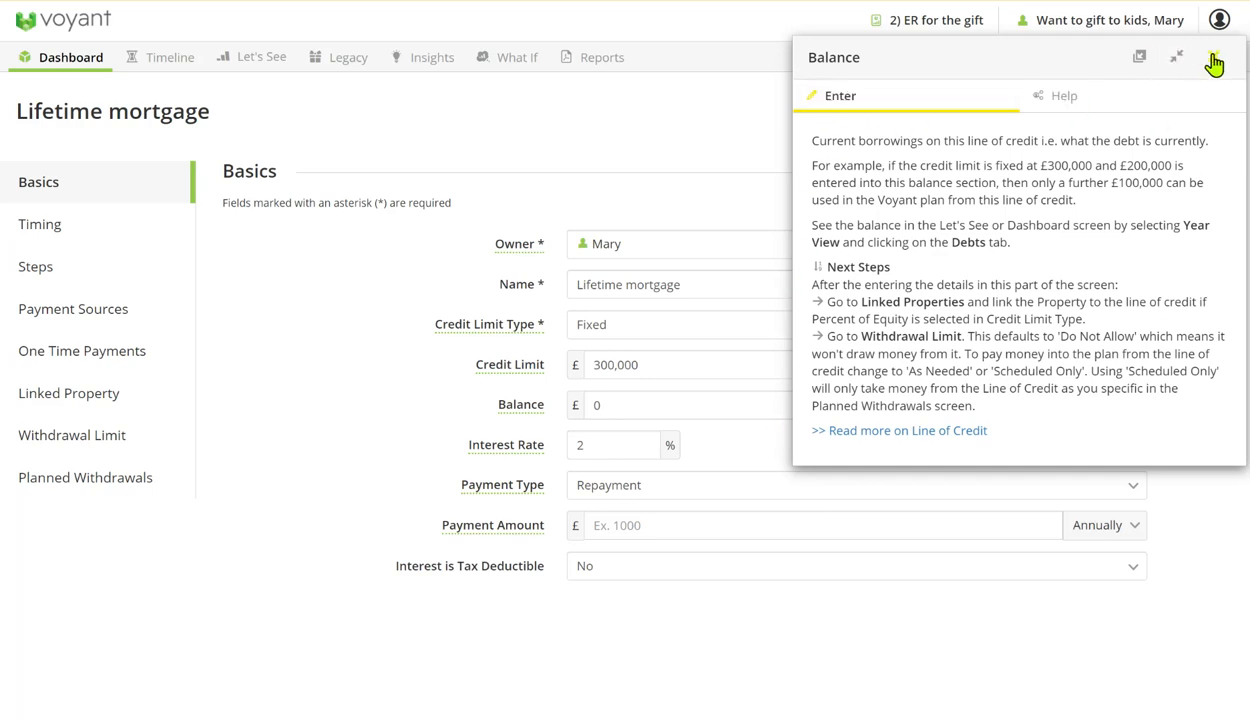
{"action": "left_click", "coordinate": [1213, 57]}
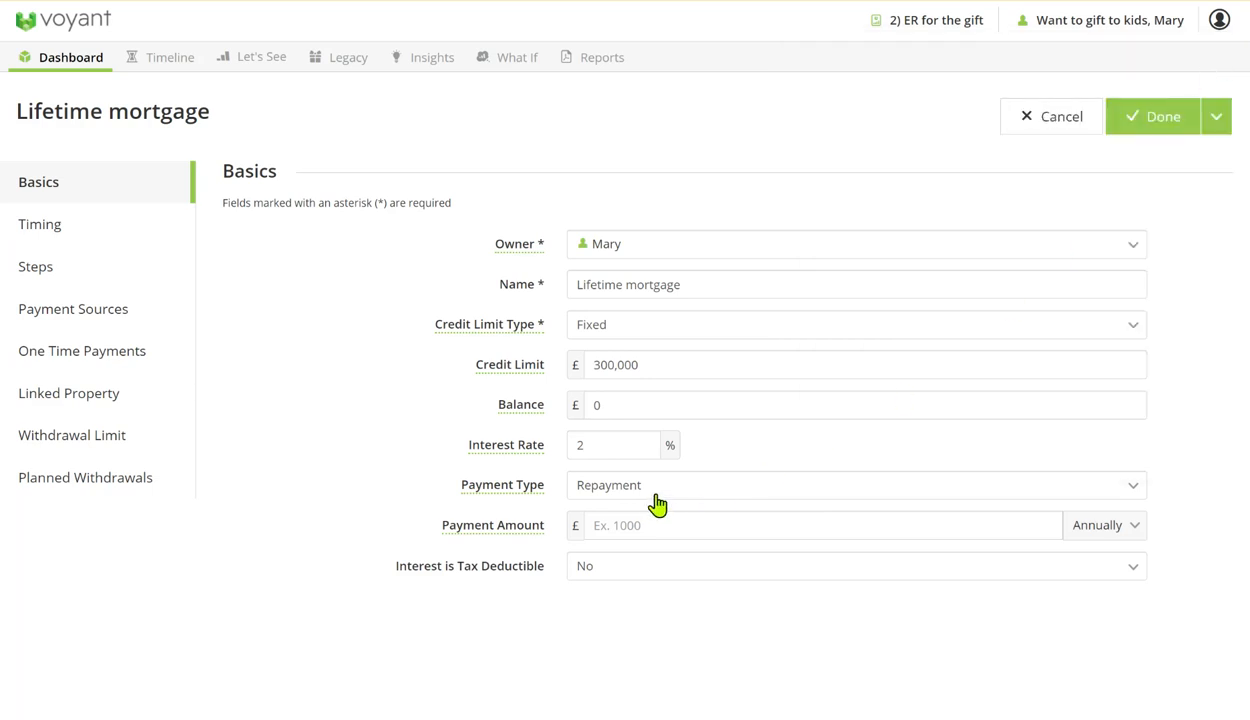
{"action": "left_click", "coordinate": [855, 485]}
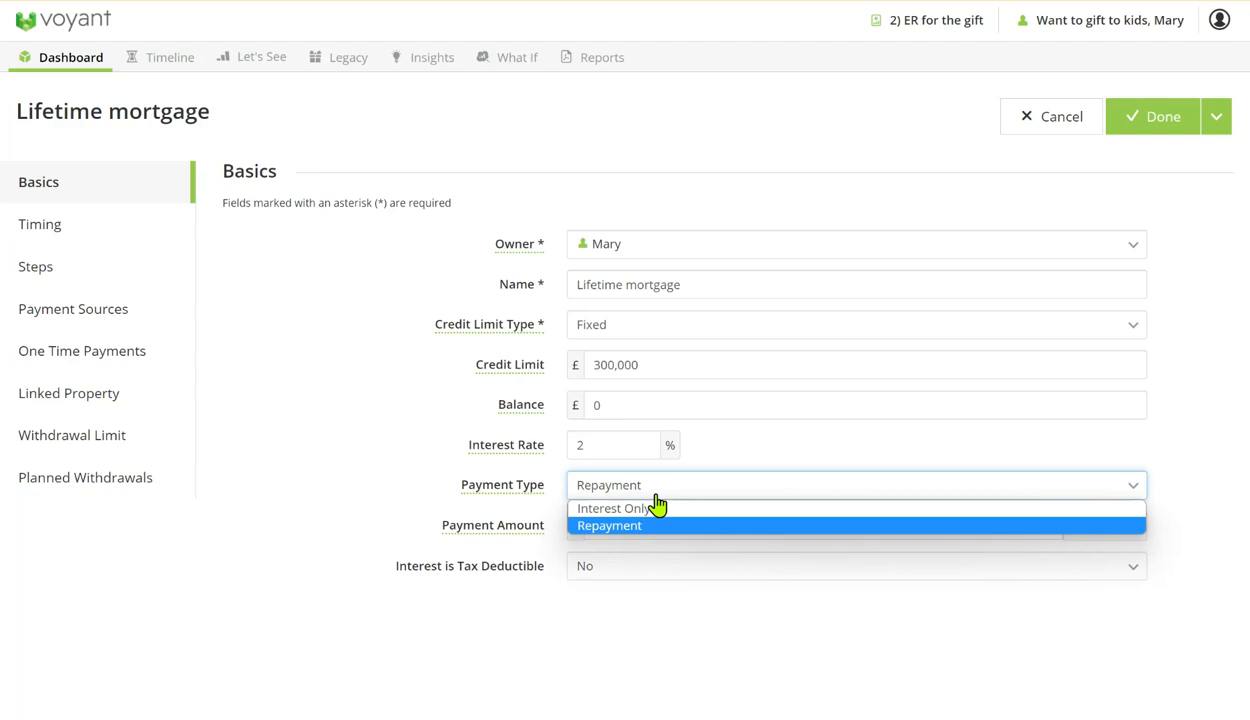
{"action": "left_click", "coordinate": [608, 525]}
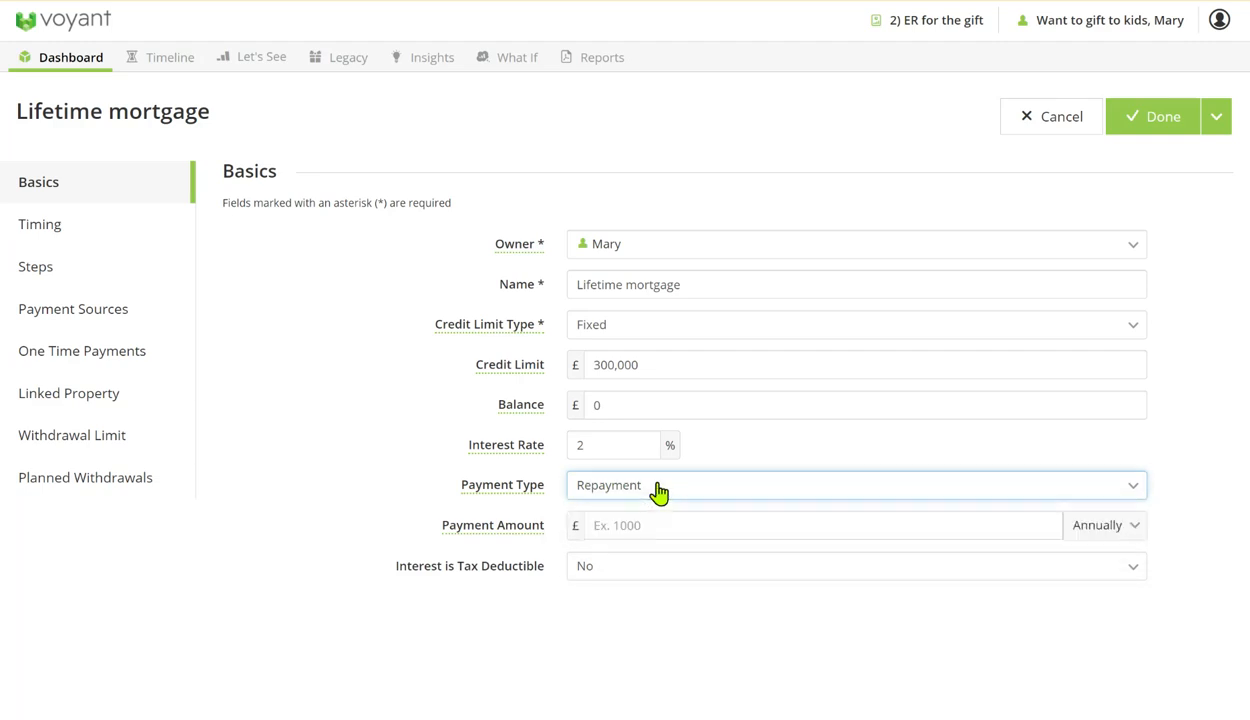
{"action": "left_click", "coordinate": [820, 525]}
{"action": "type", "text": "0"}
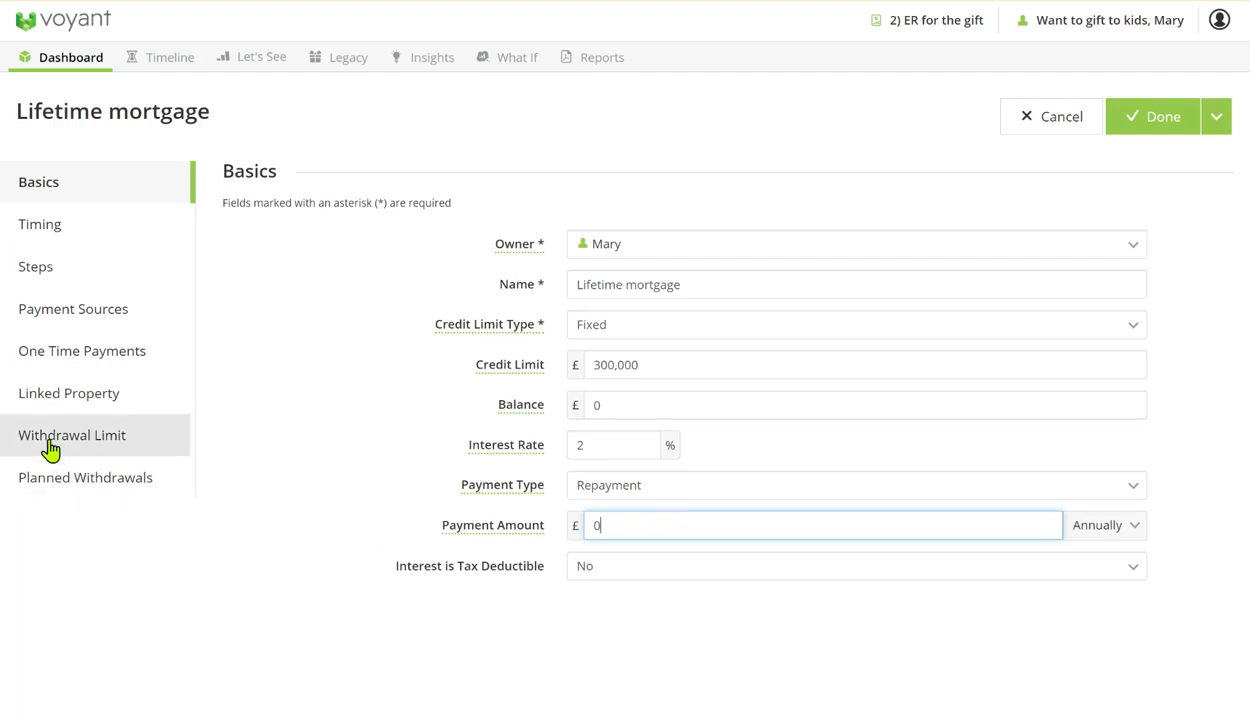
- Limit withdrawals to Scheduled Only and bring up the mortgage's planned withdrawals
{"action": "left_click", "coordinate": [72, 434]}
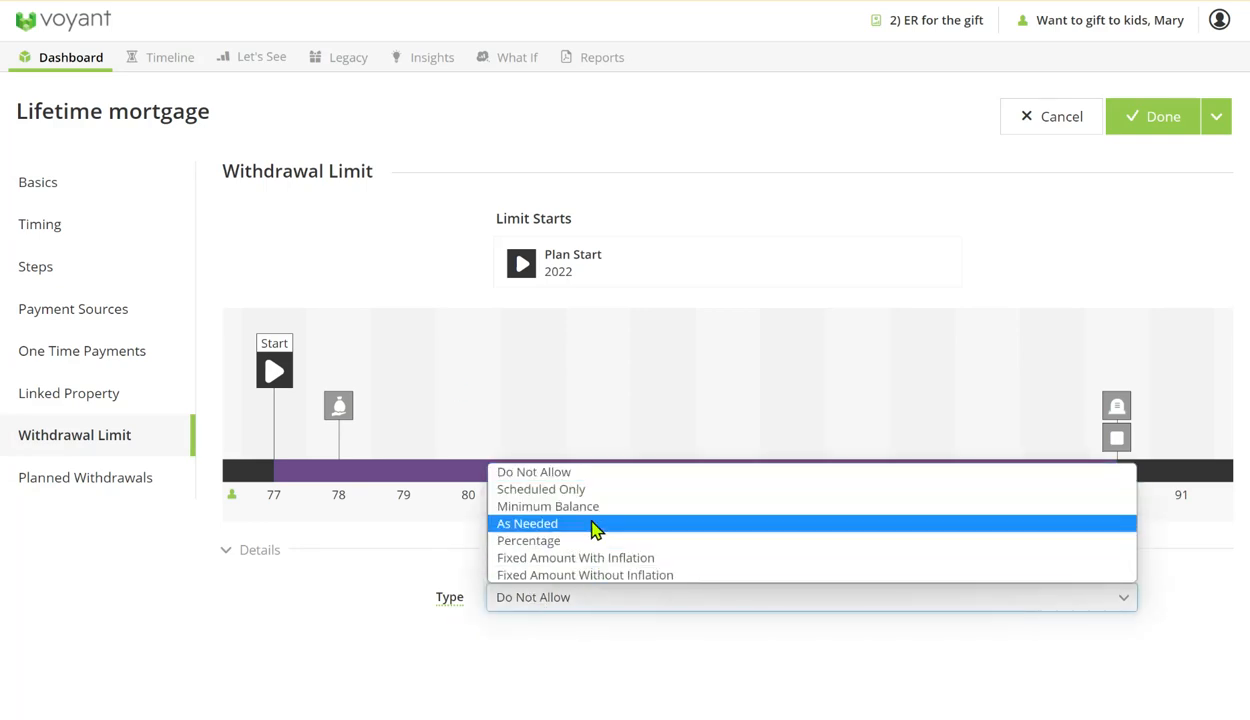
{"action": "left_click", "coordinate": [540, 489]}
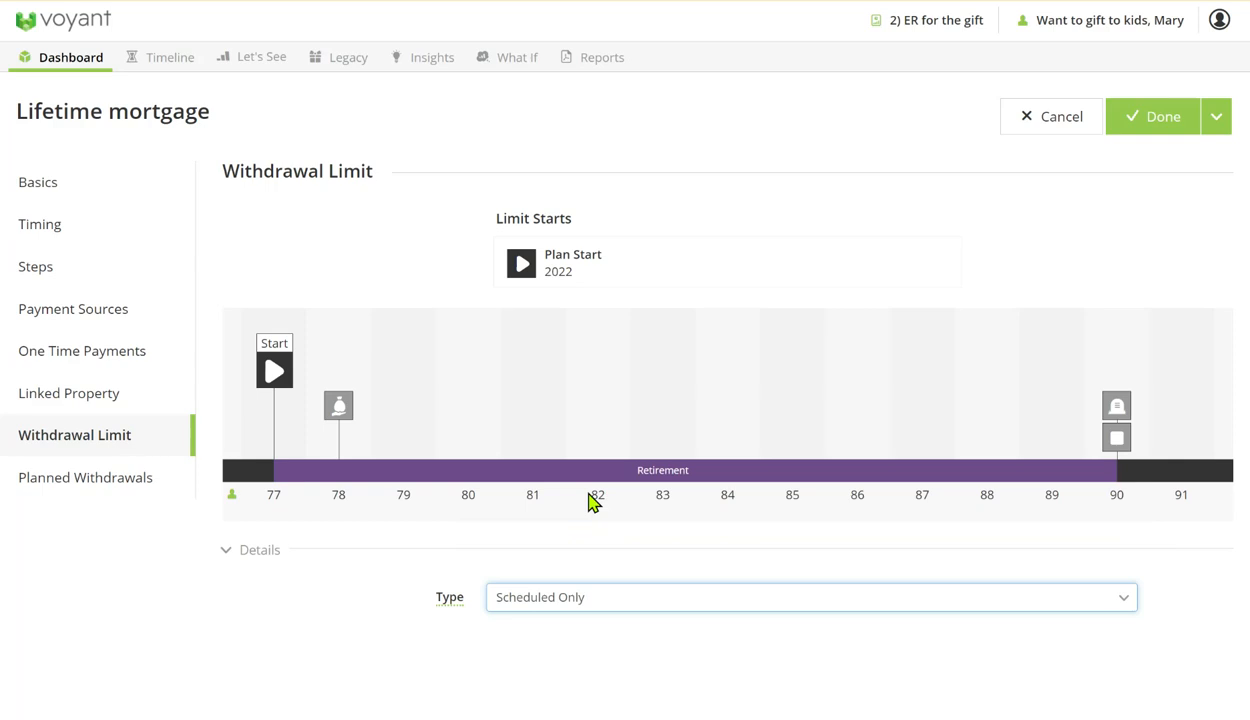
{"action": "left_click", "coordinate": [85, 477]}
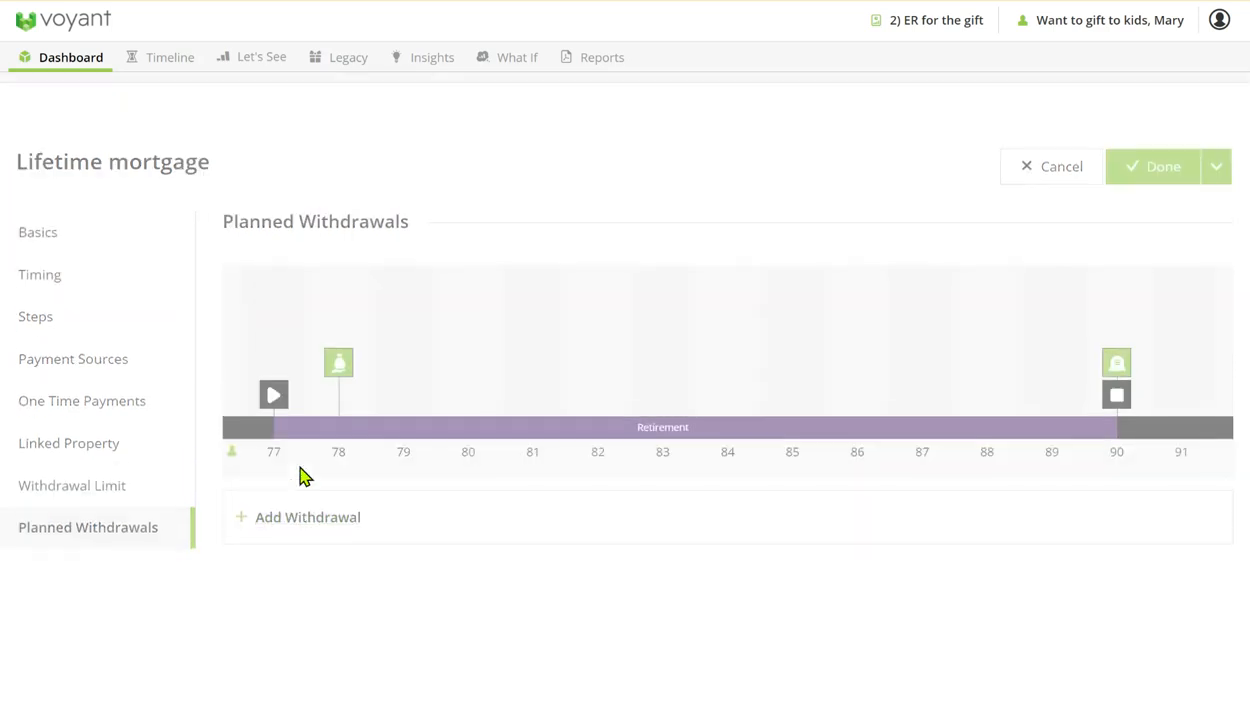
- Add a £300,000 'Gift to daughter' planned withdrawal starting at age 78 and save it
{"action": "left_click", "coordinate": [307, 517]}
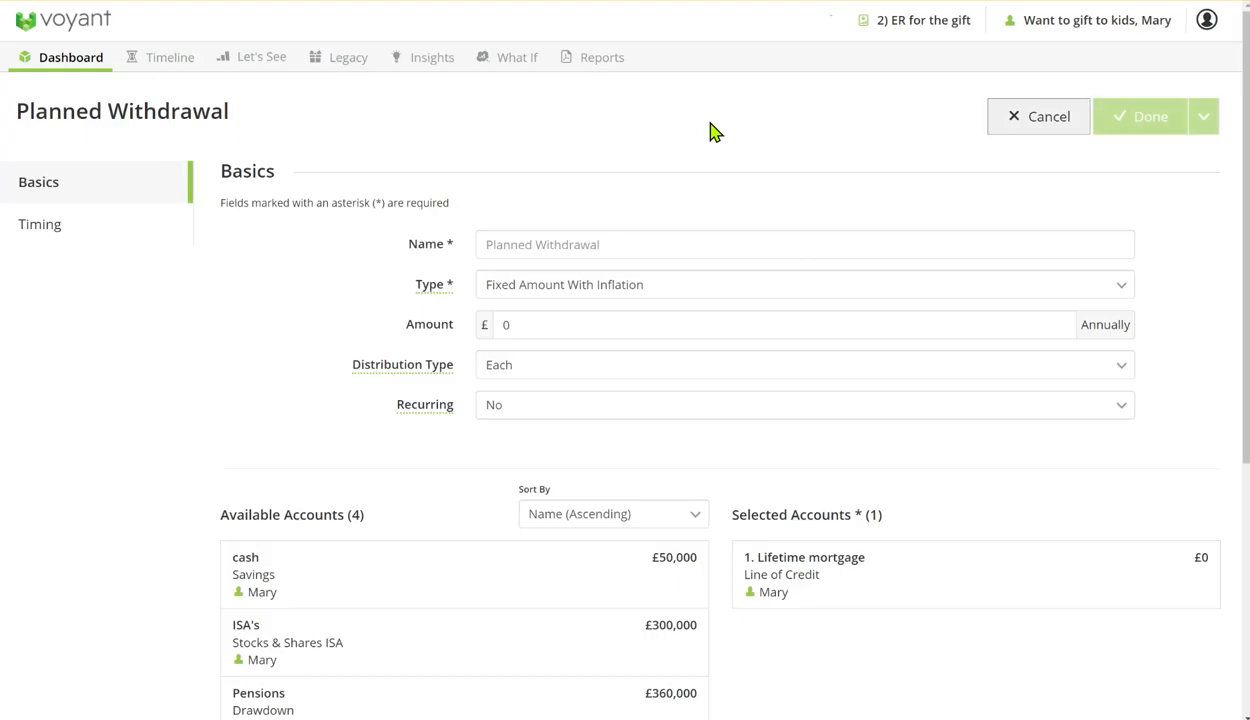
{"action": "left_click", "coordinate": [805, 244]}
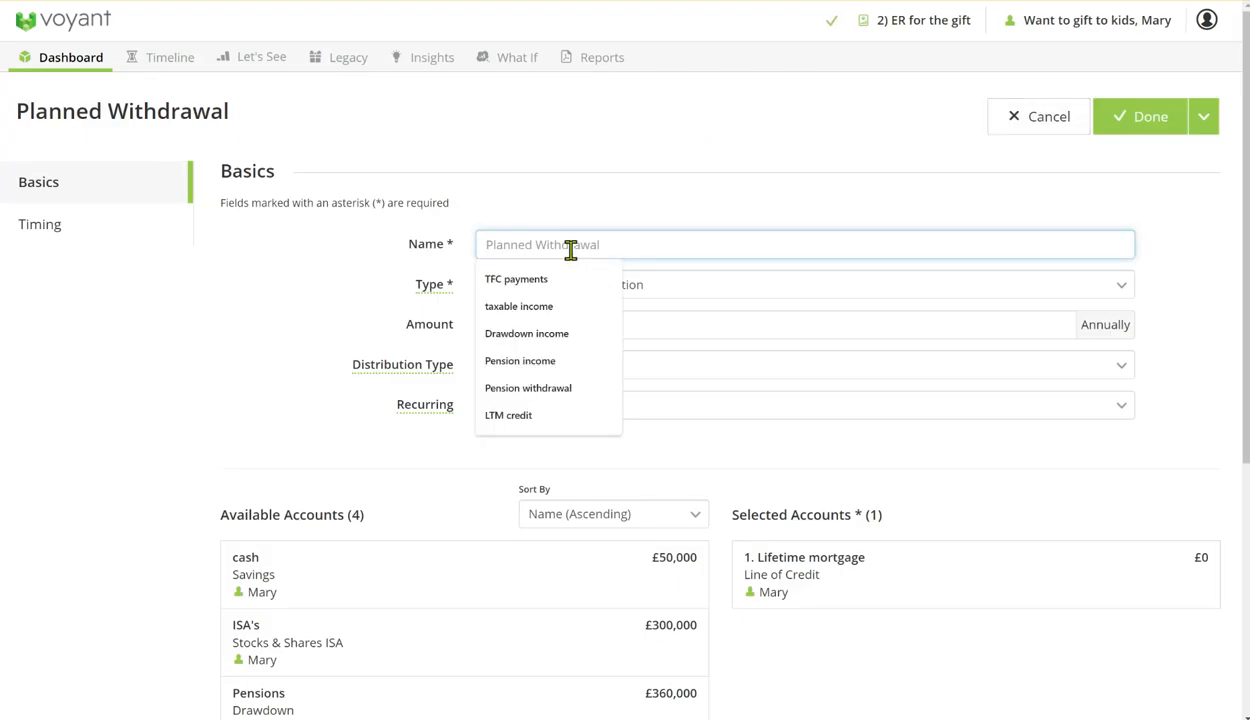
{"action": "type", "text": "Gift to d"}
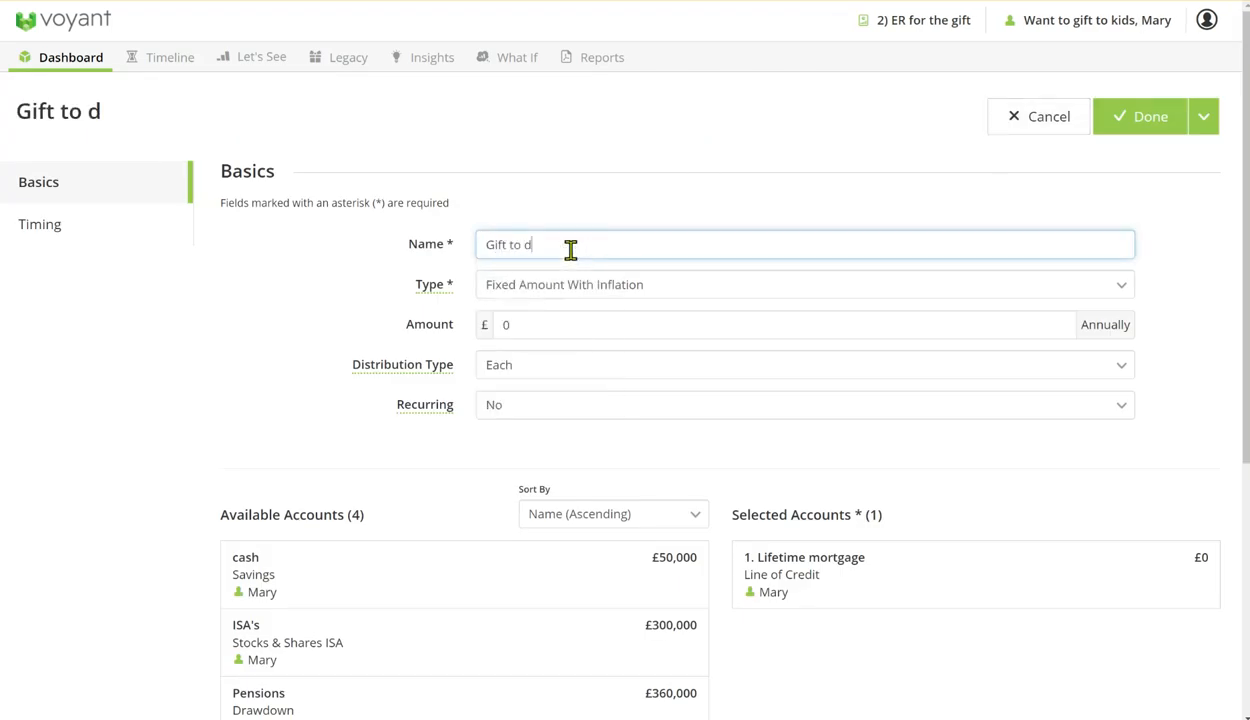
{"action": "type", "text": "aughter"}
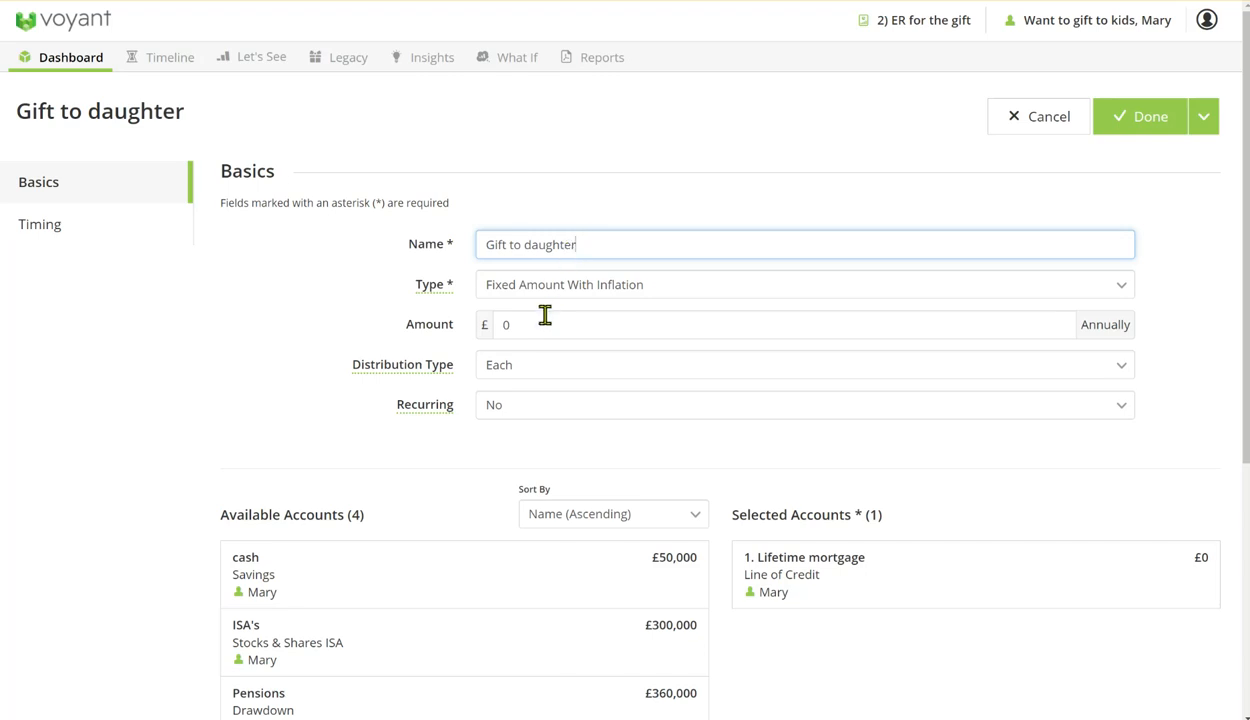
{"action": "type", "text": "30000"}
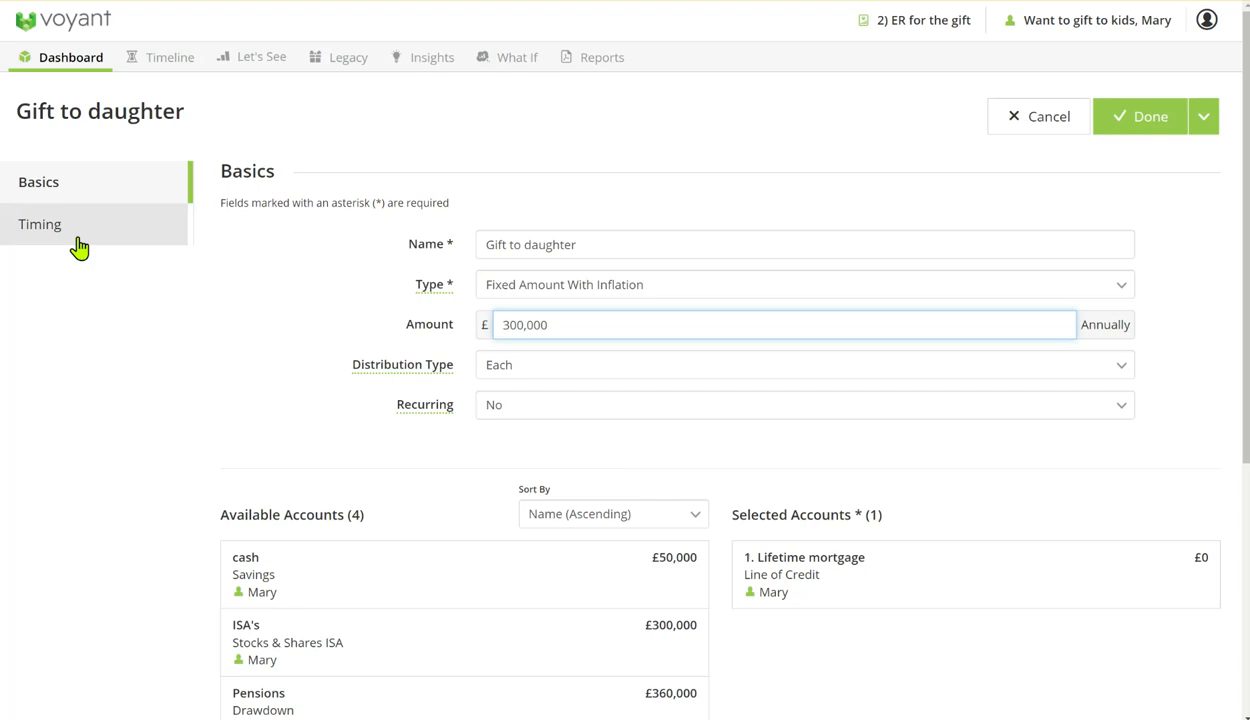
{"action": "left_click", "coordinate": [40, 223]}
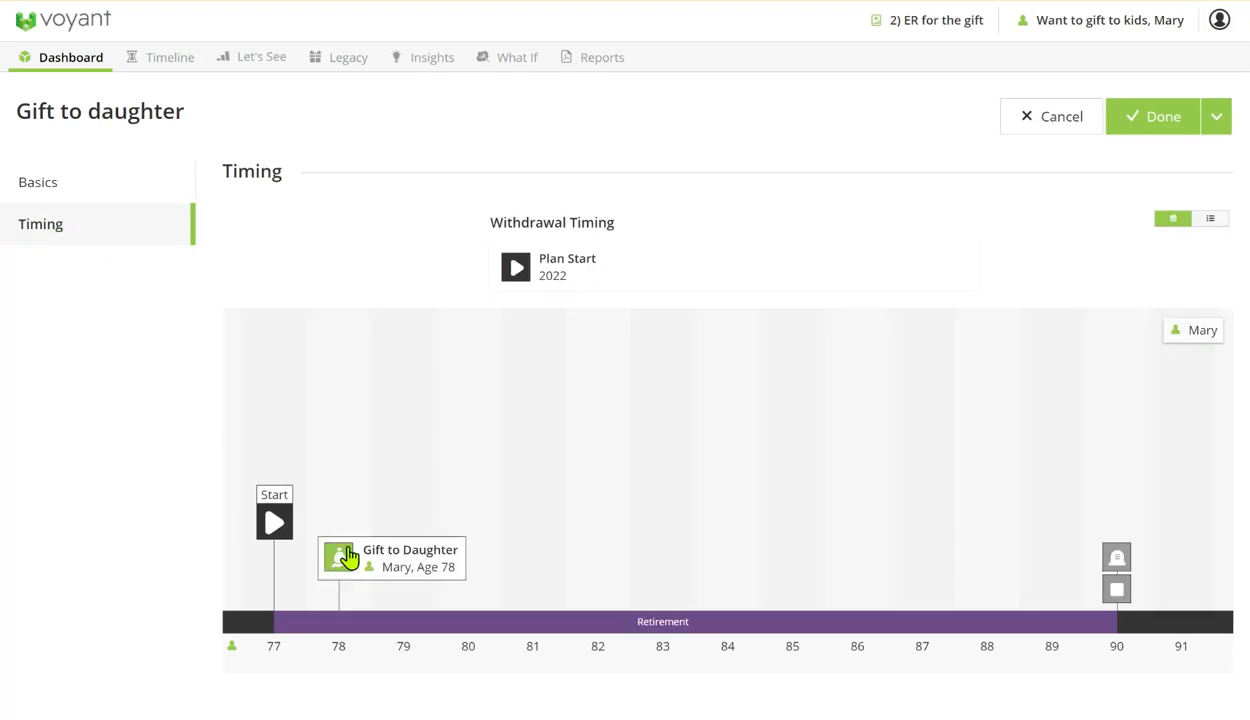
{"action": "left_click", "coordinate": [339, 557]}
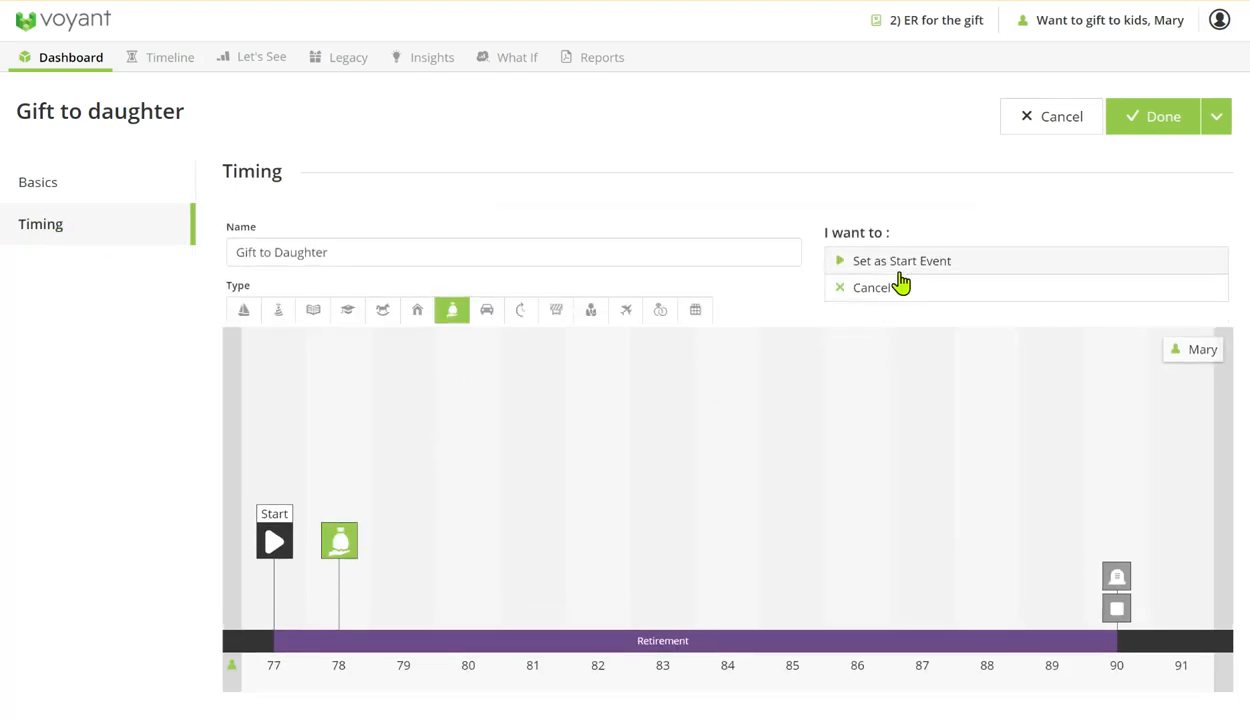
{"action": "left_click", "coordinate": [901, 260]}
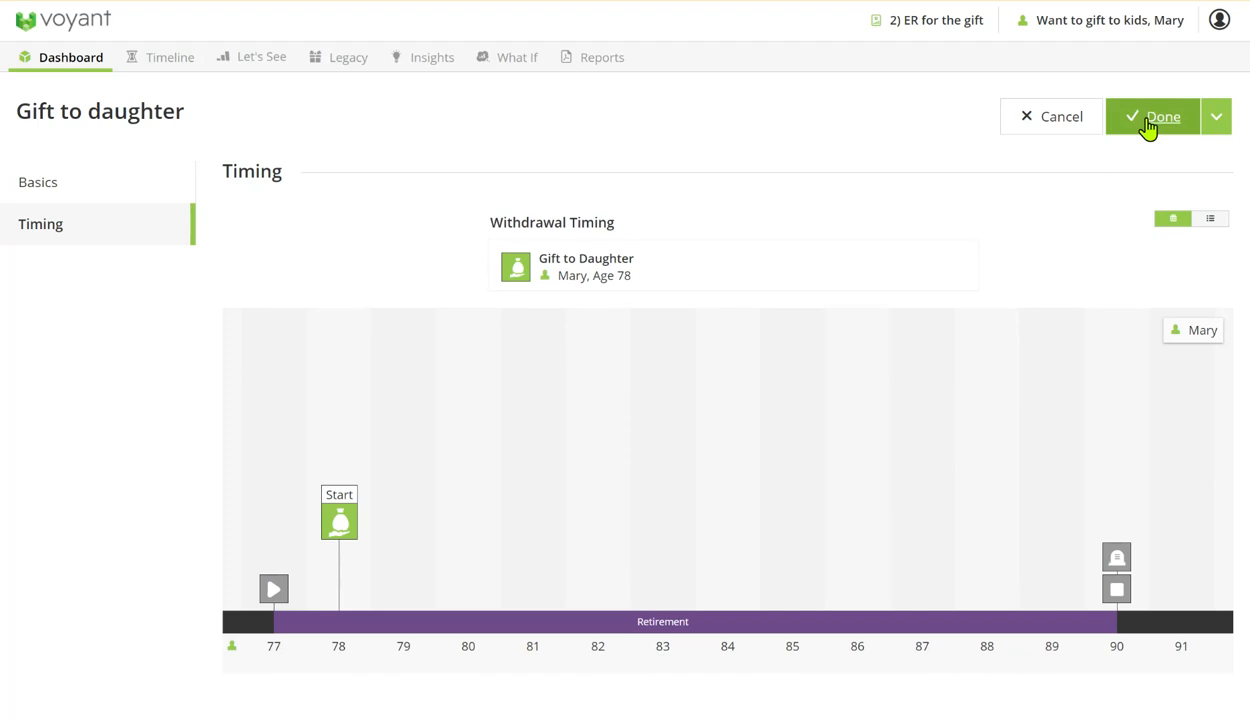
{"action": "left_click", "coordinate": [1152, 116]}
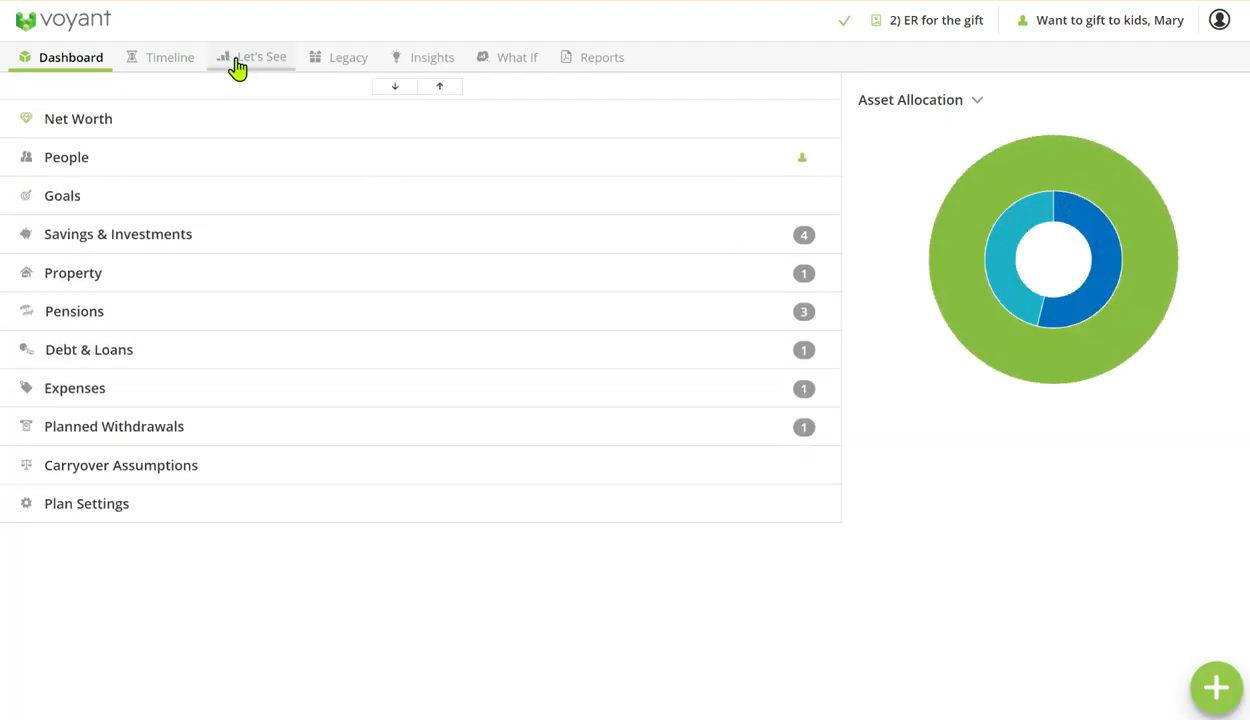
- Show the what-if plan's cash flow chart with inflows broken down by source at age 78
{"action": "left_click", "coordinate": [261, 57]}
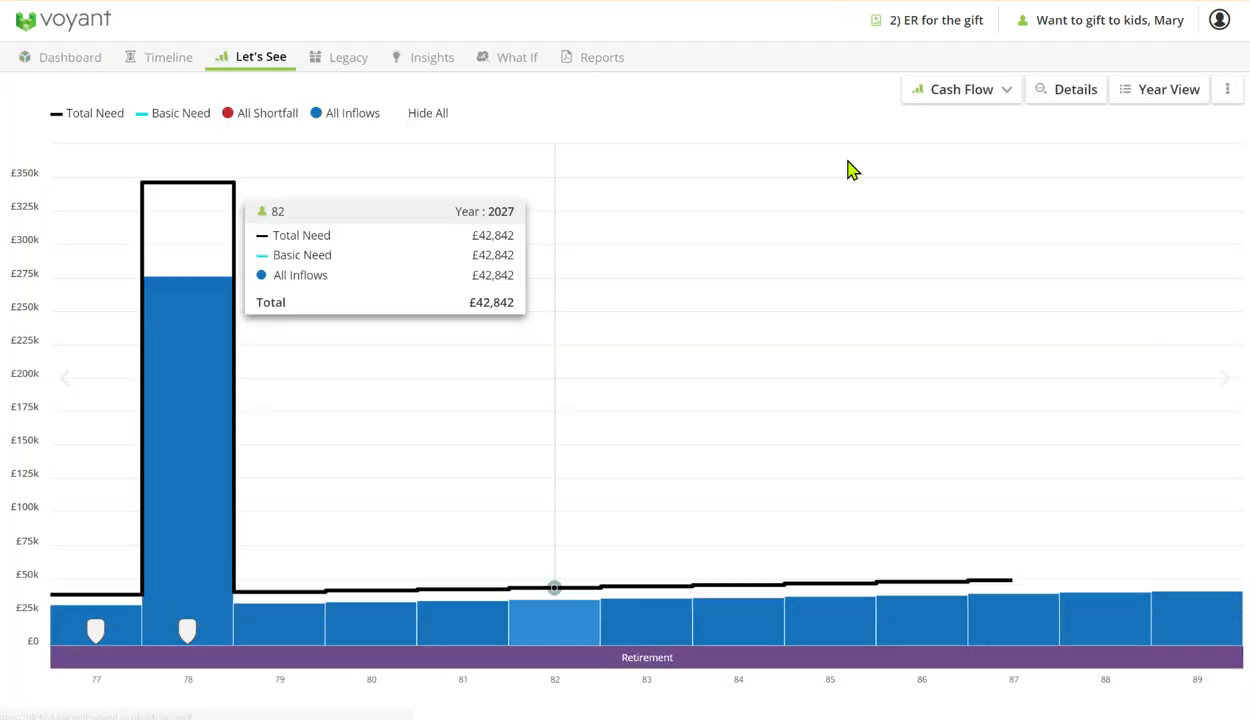
{"action": "left_click", "coordinate": [1074, 89]}
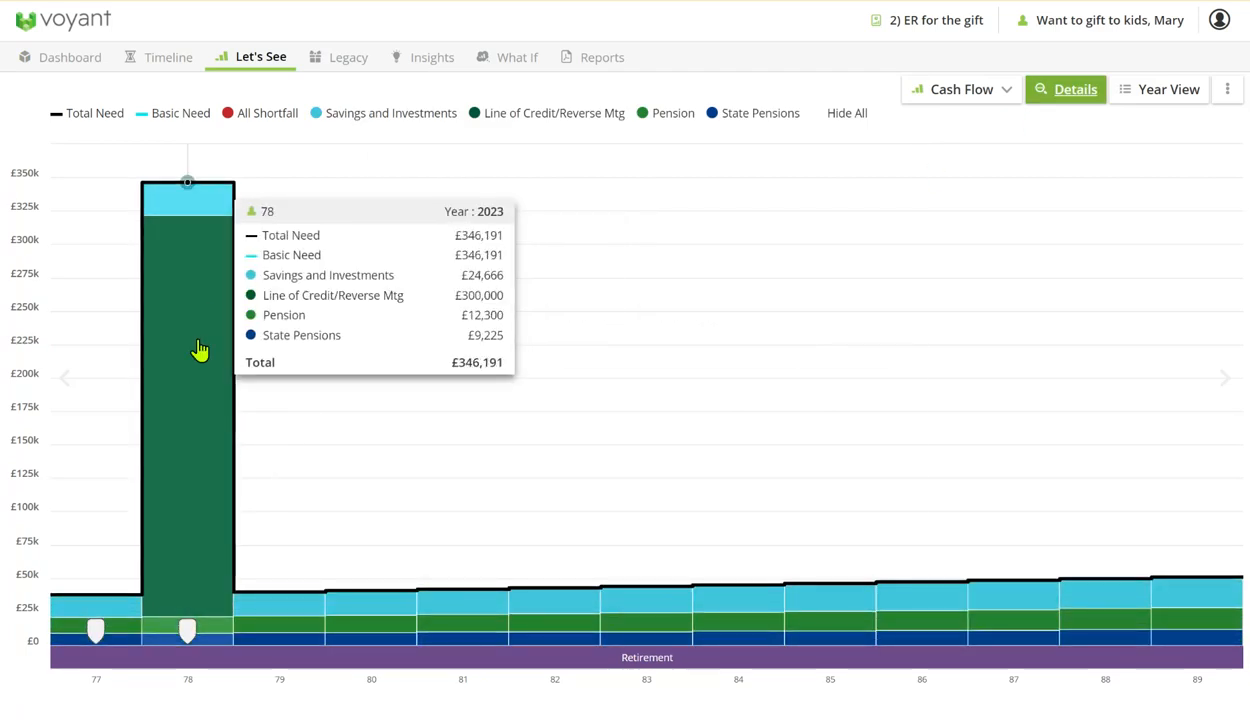
{"action": "mouse_move", "coordinate": [203, 305]}
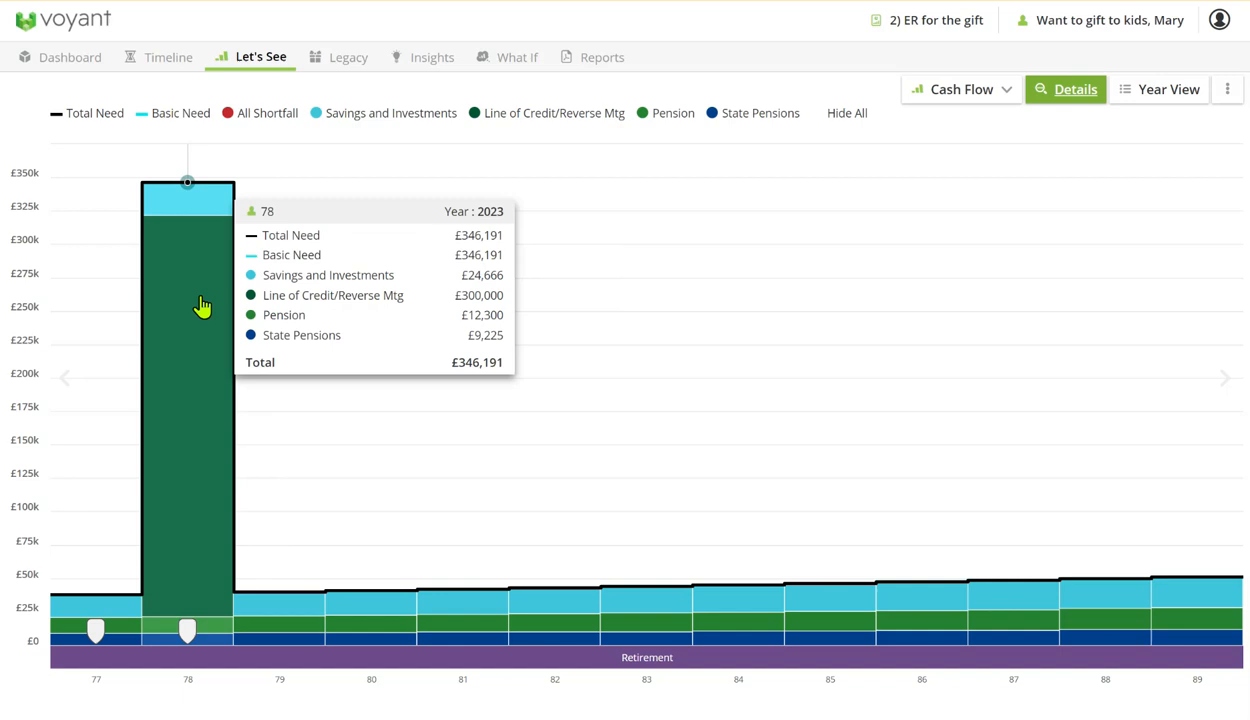
{"action": "mouse_move", "coordinate": [1034, 118]}
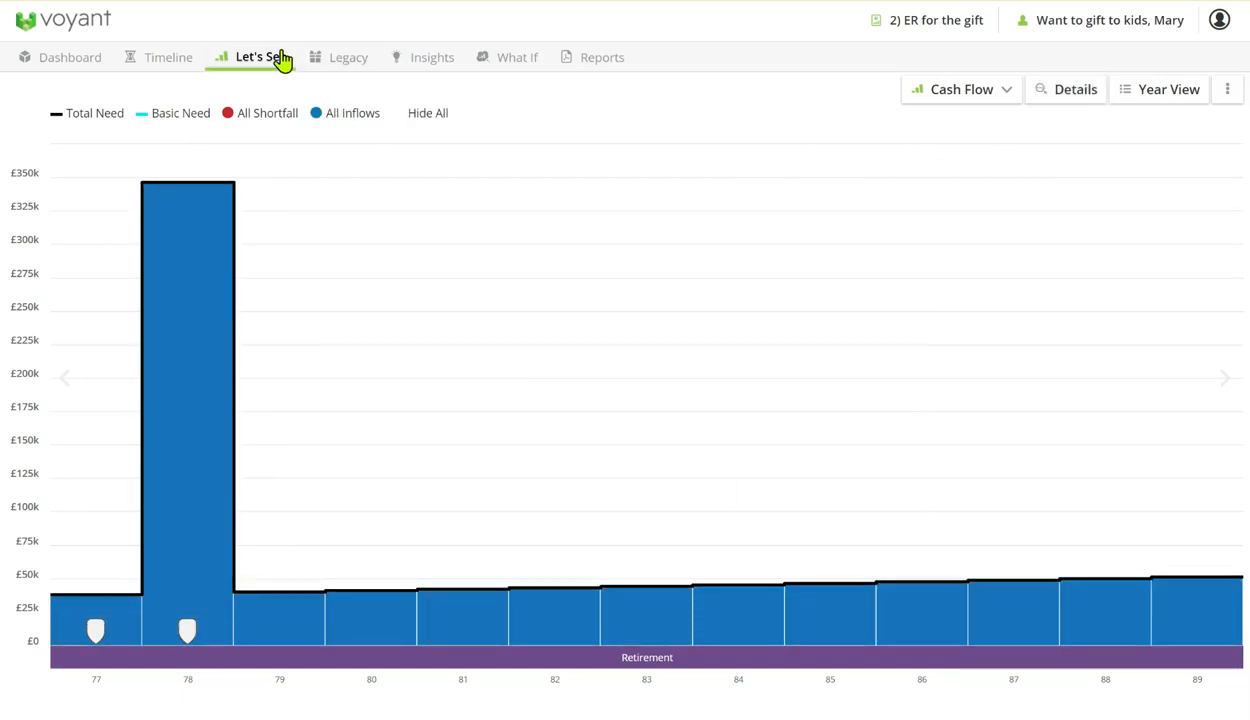
- Run the side-by-side comparison and switch both charts from cash flow to Net Worth
{"action": "left_click", "coordinate": [261, 57]}
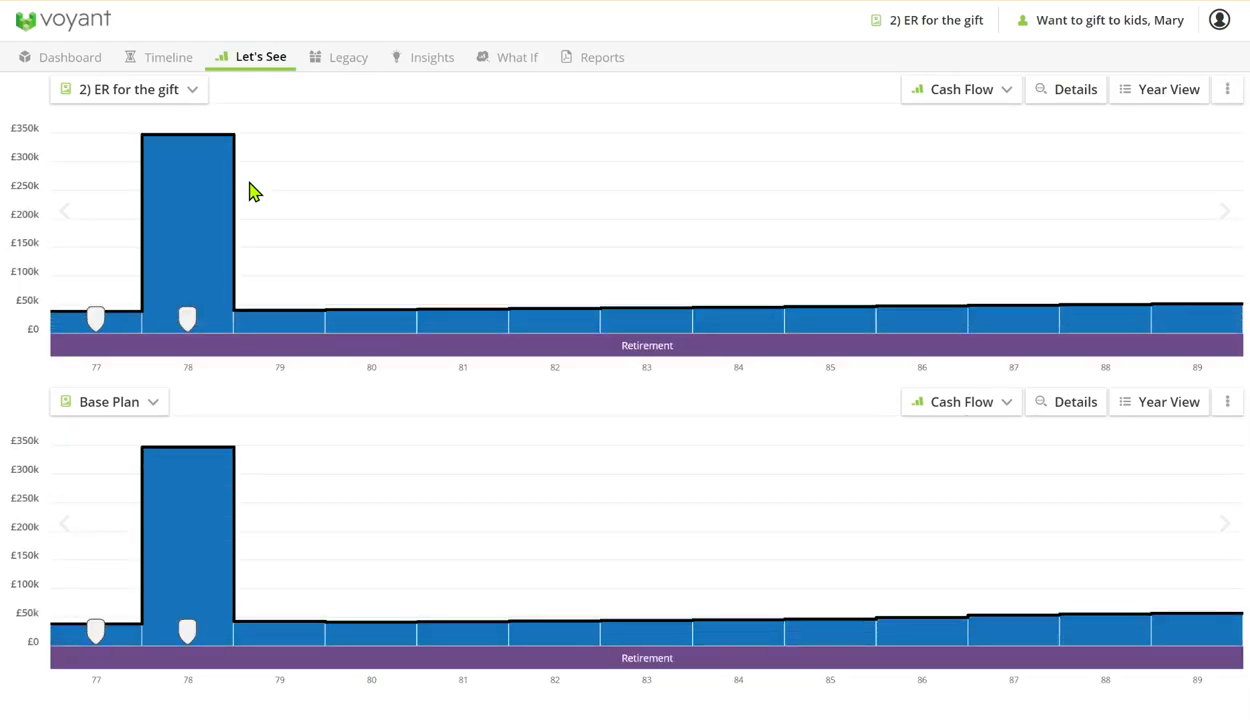
{"action": "mouse_move", "coordinate": [187, 224]}
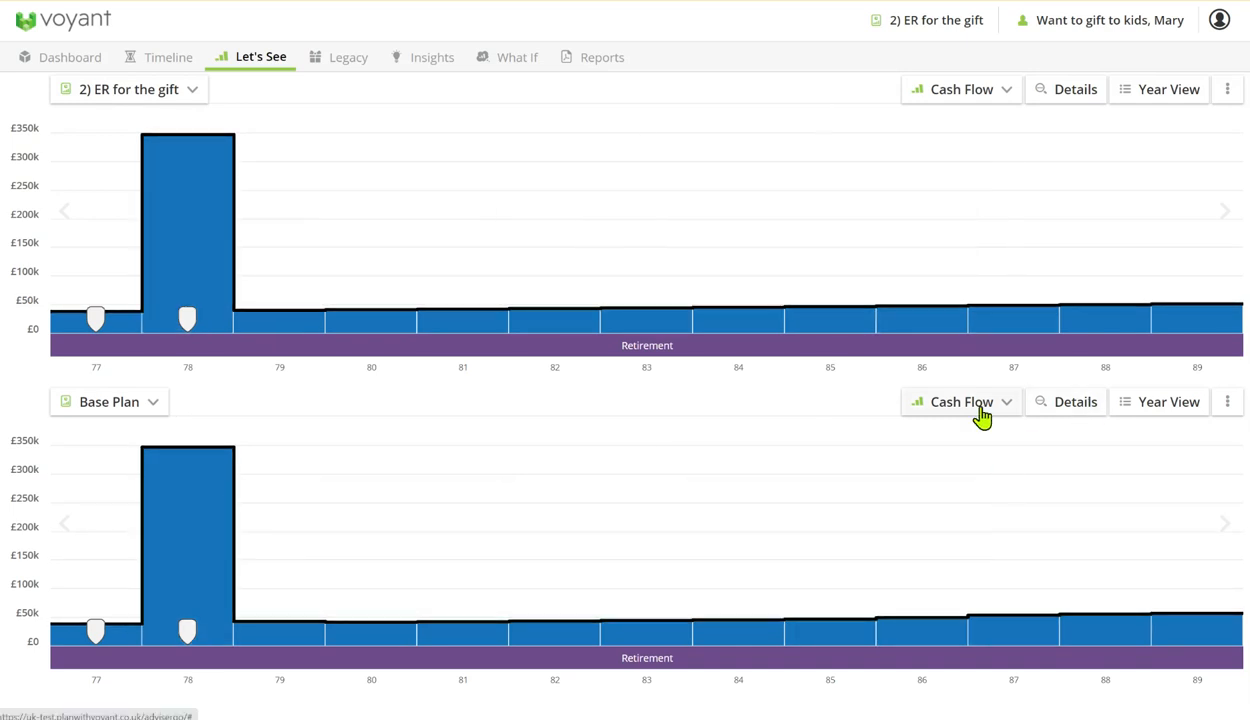
{"action": "mouse_move", "coordinate": [207, 524]}
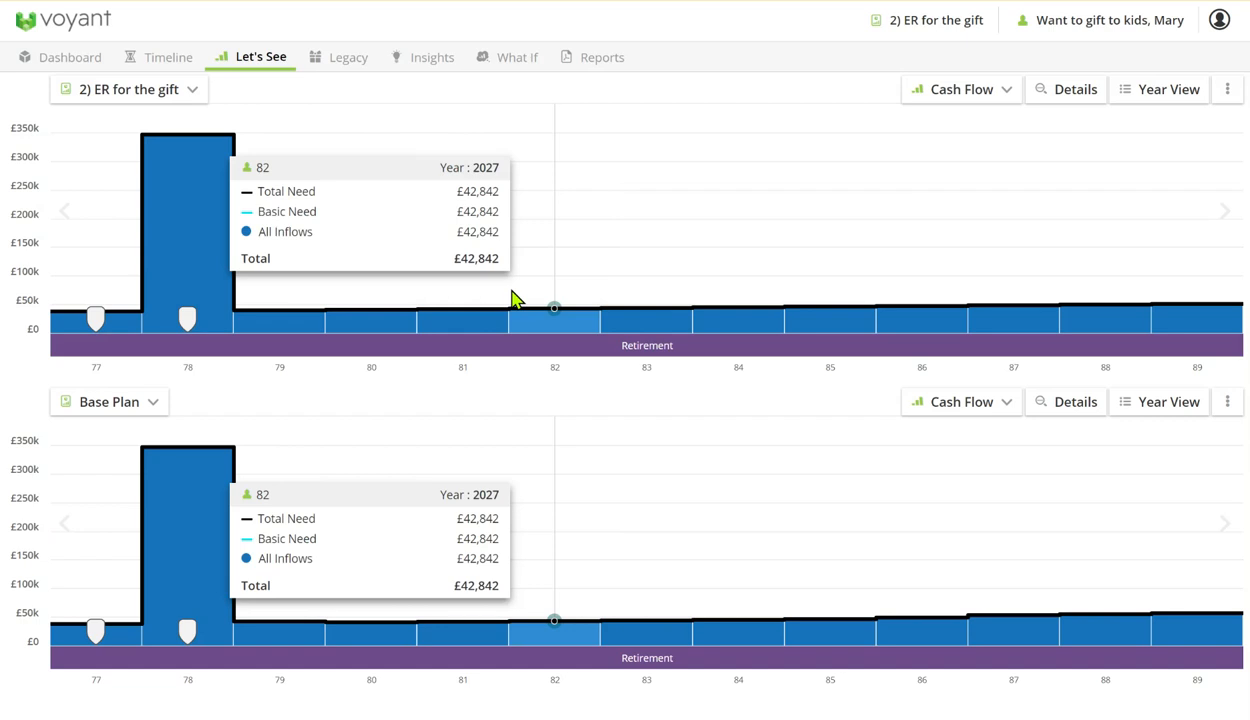
{"action": "mouse_move", "coordinate": [1105, 305]}
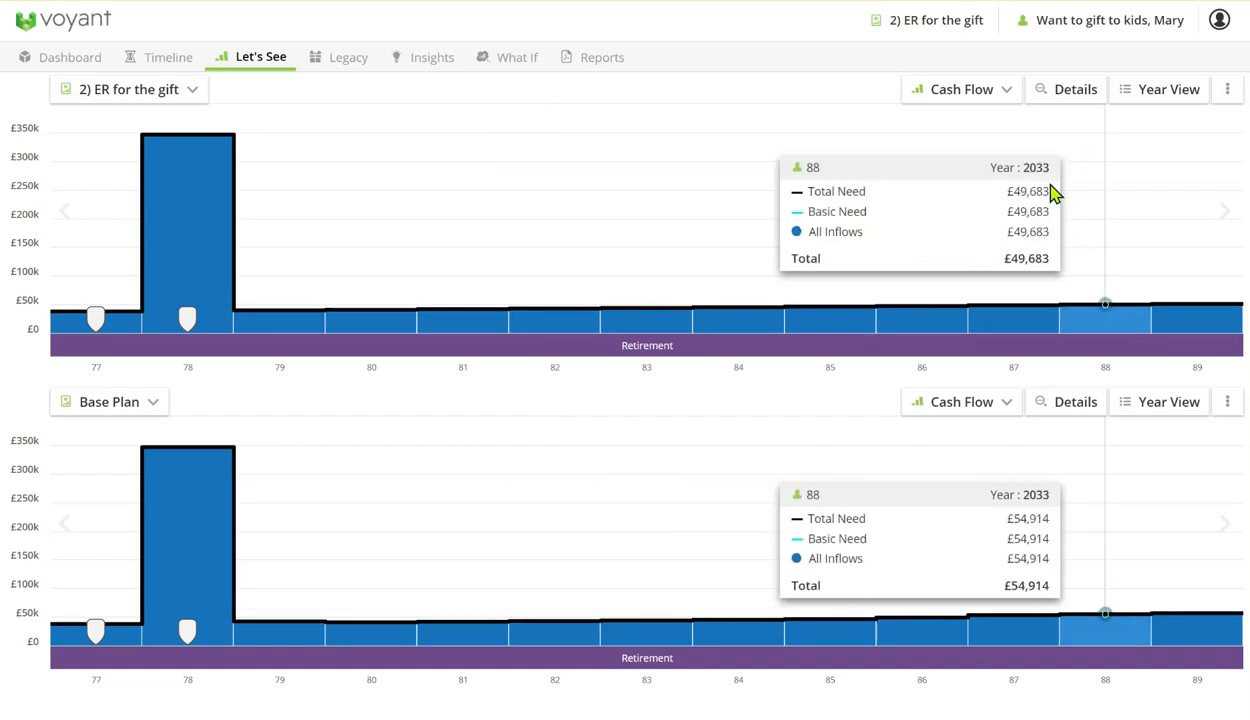
{"action": "left_click", "coordinate": [960, 89]}
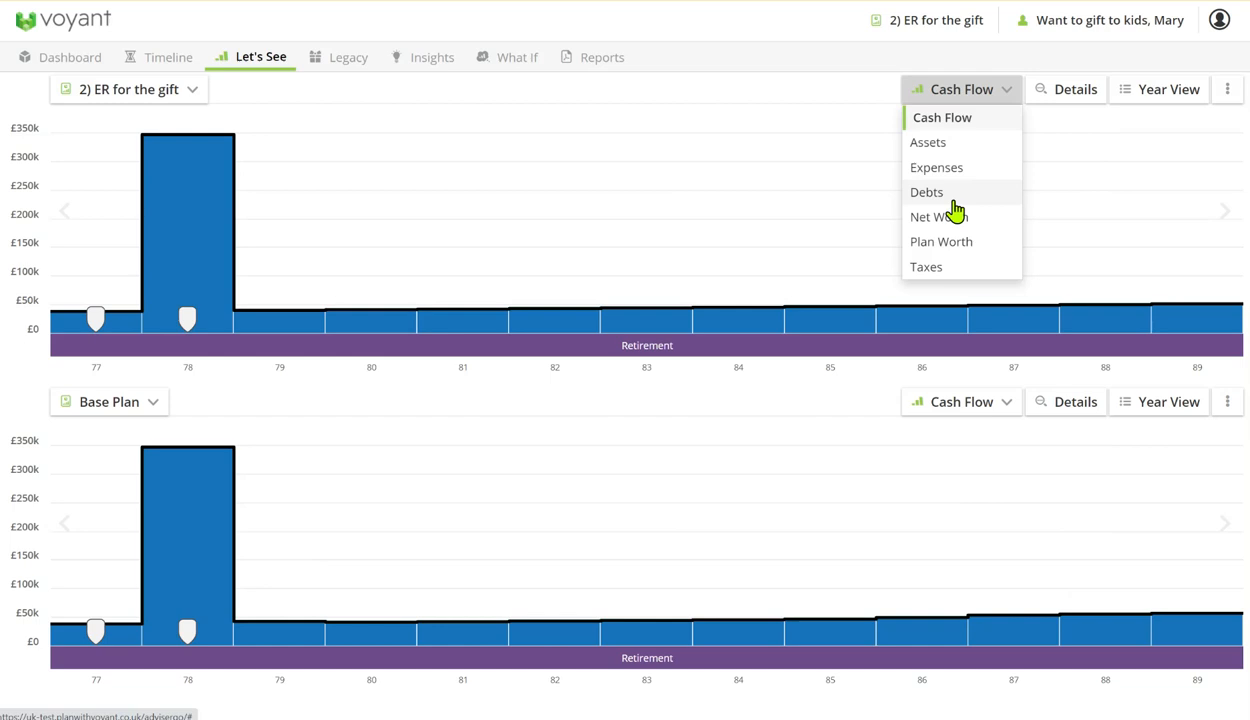
{"action": "left_click", "coordinate": [938, 217]}
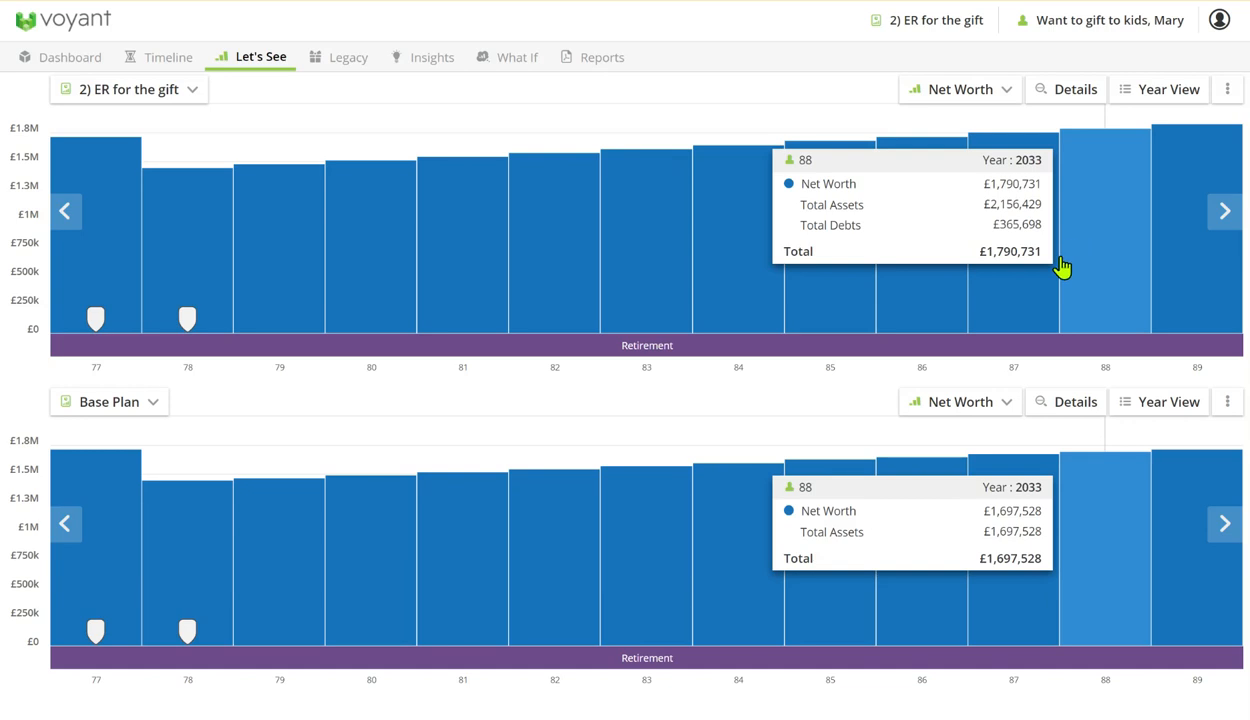
{"action": "mouse_move", "coordinate": [1095, 125]}
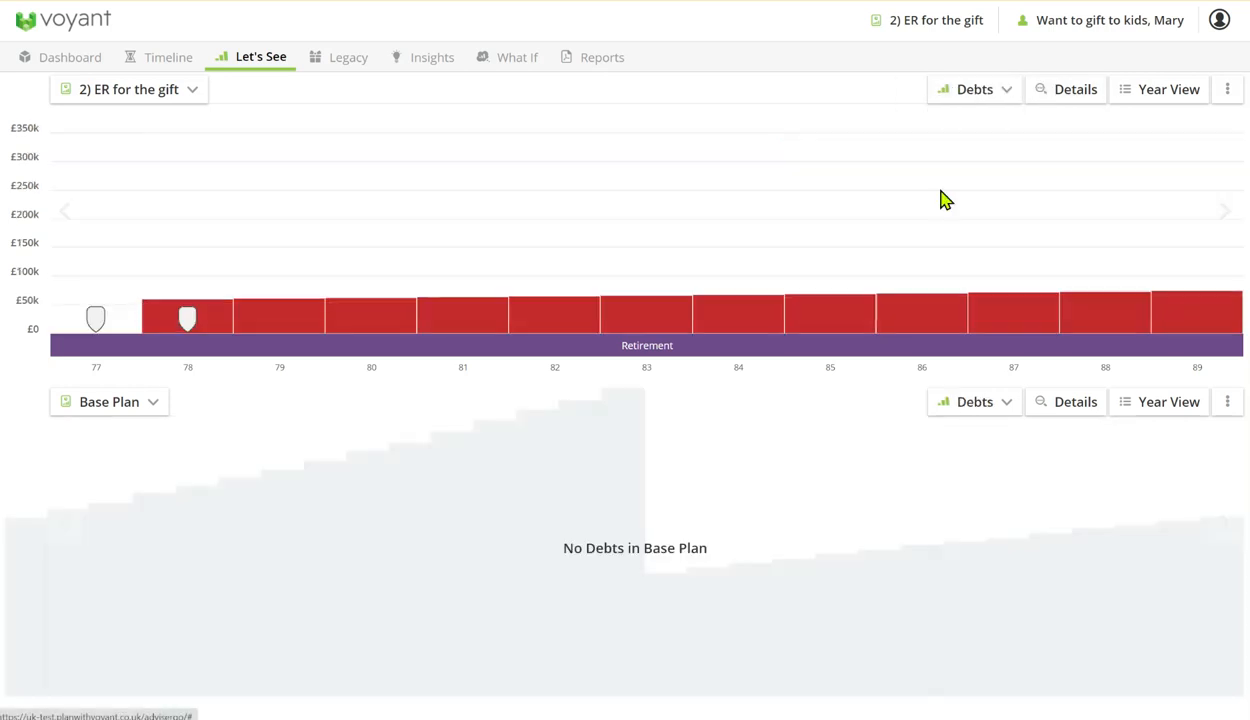
{"action": "mouse_move", "coordinate": [1128, 195]}
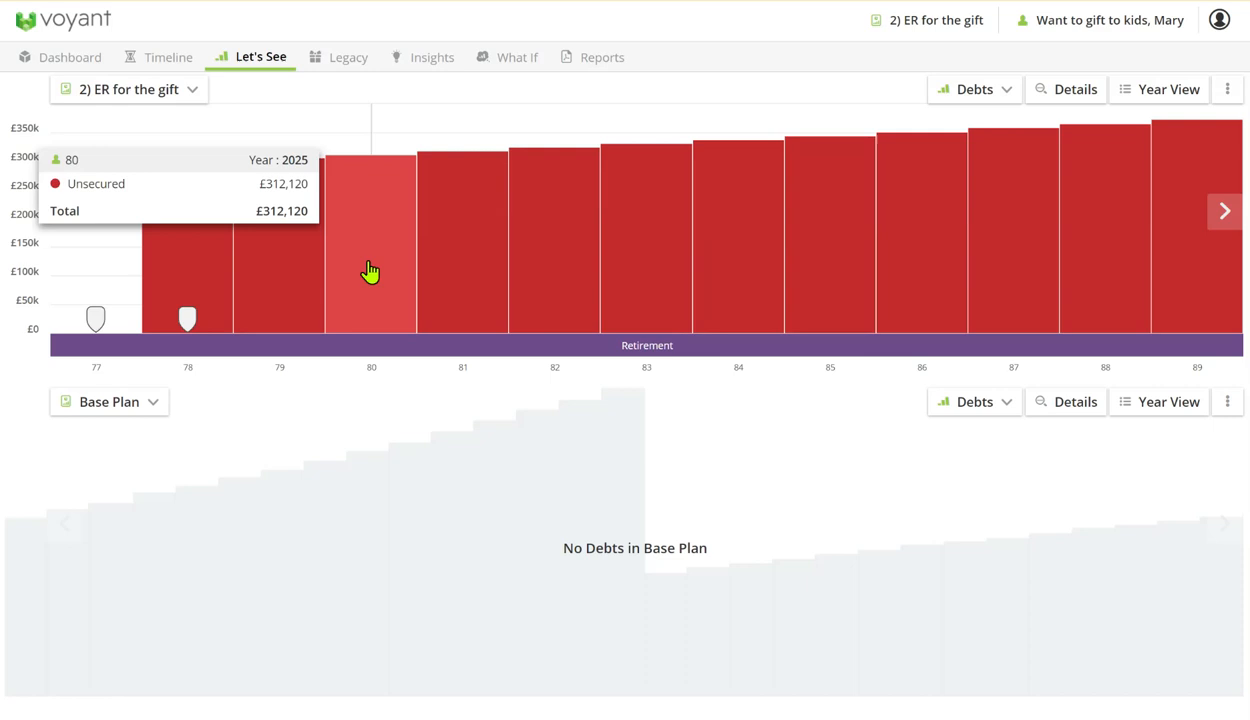
{"action": "mouse_move", "coordinate": [639, 266]}
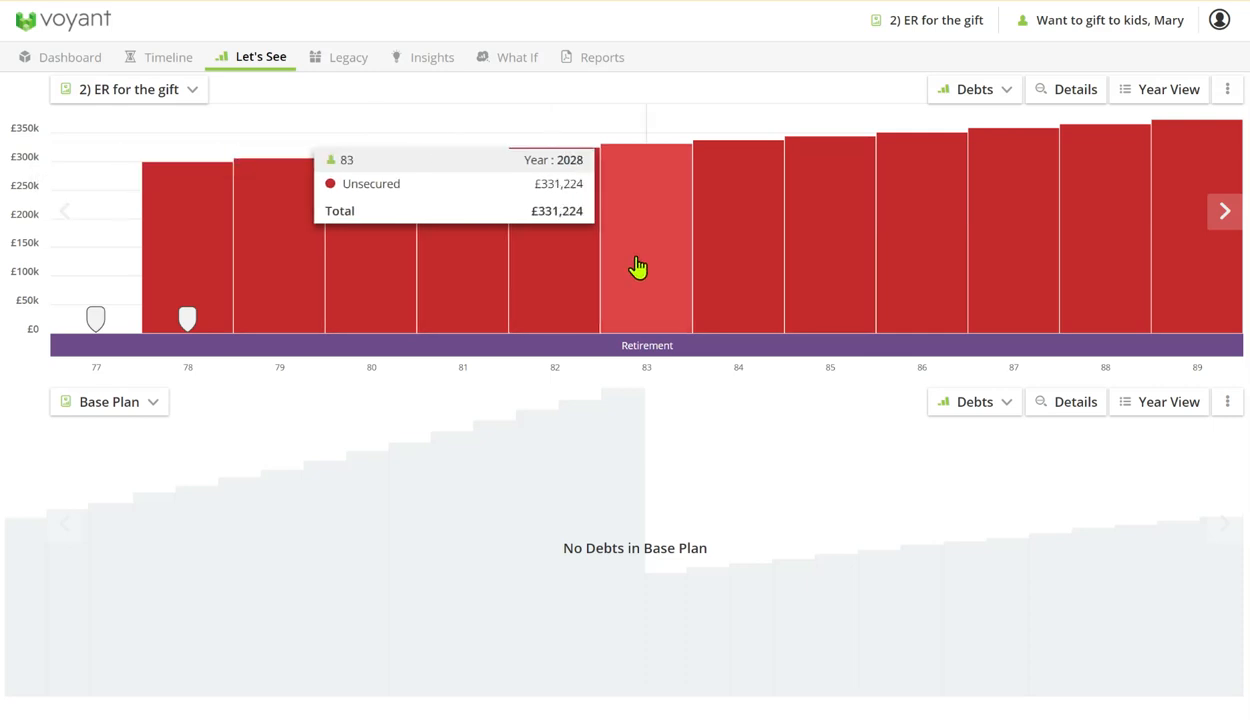
{"action": "mouse_move", "coordinate": [918, 238]}
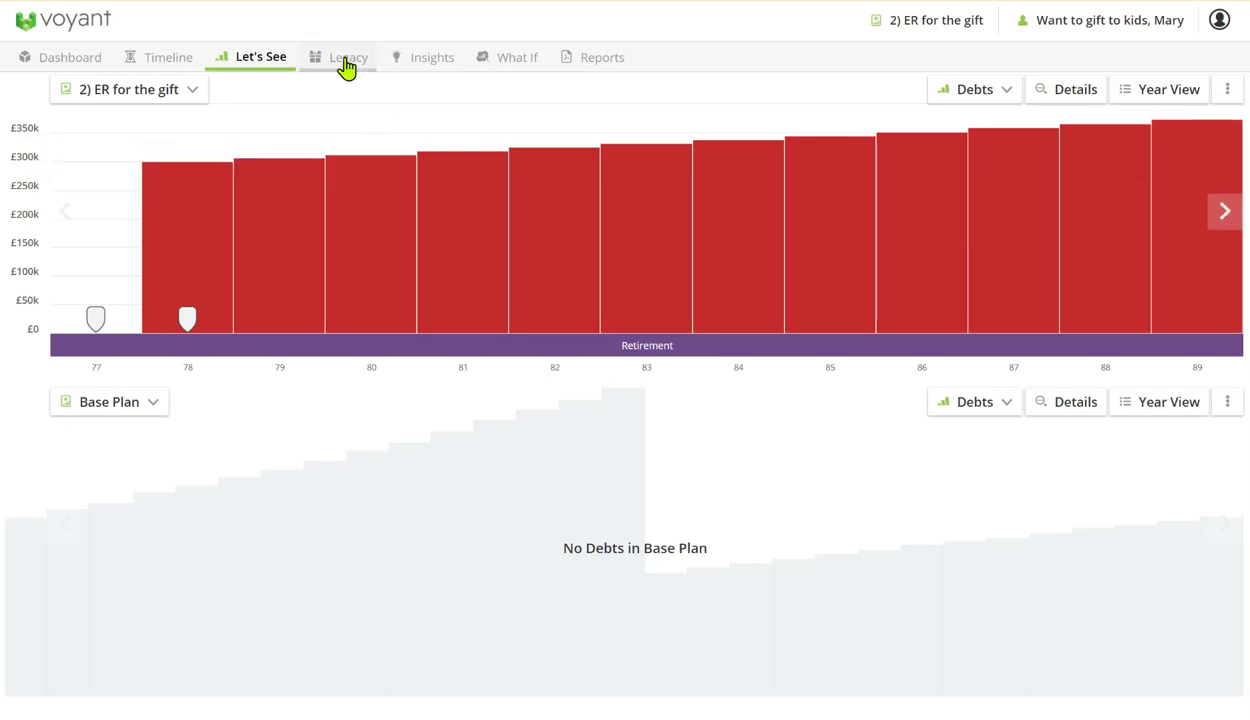
- Show the Legacy comparison view with ER for the gift against the Base Plan, then move to Insights
{"action": "left_click", "coordinate": [347, 57]}
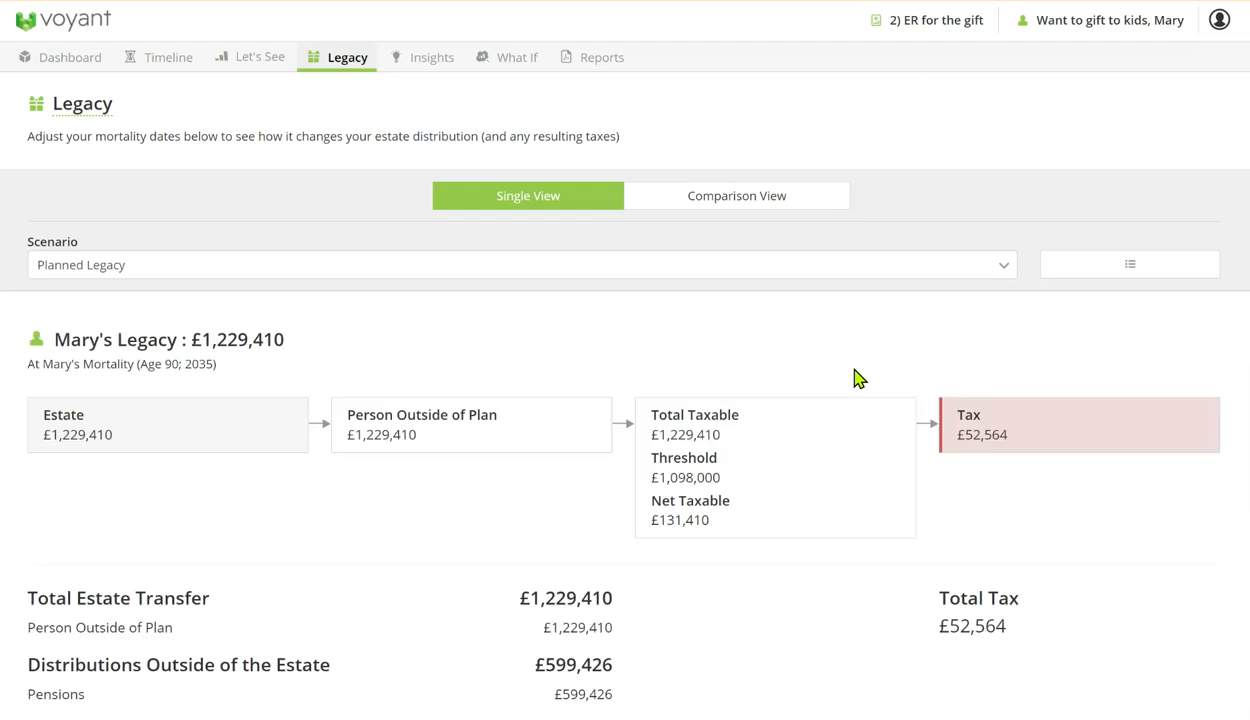
{"action": "left_click", "coordinate": [730, 195]}
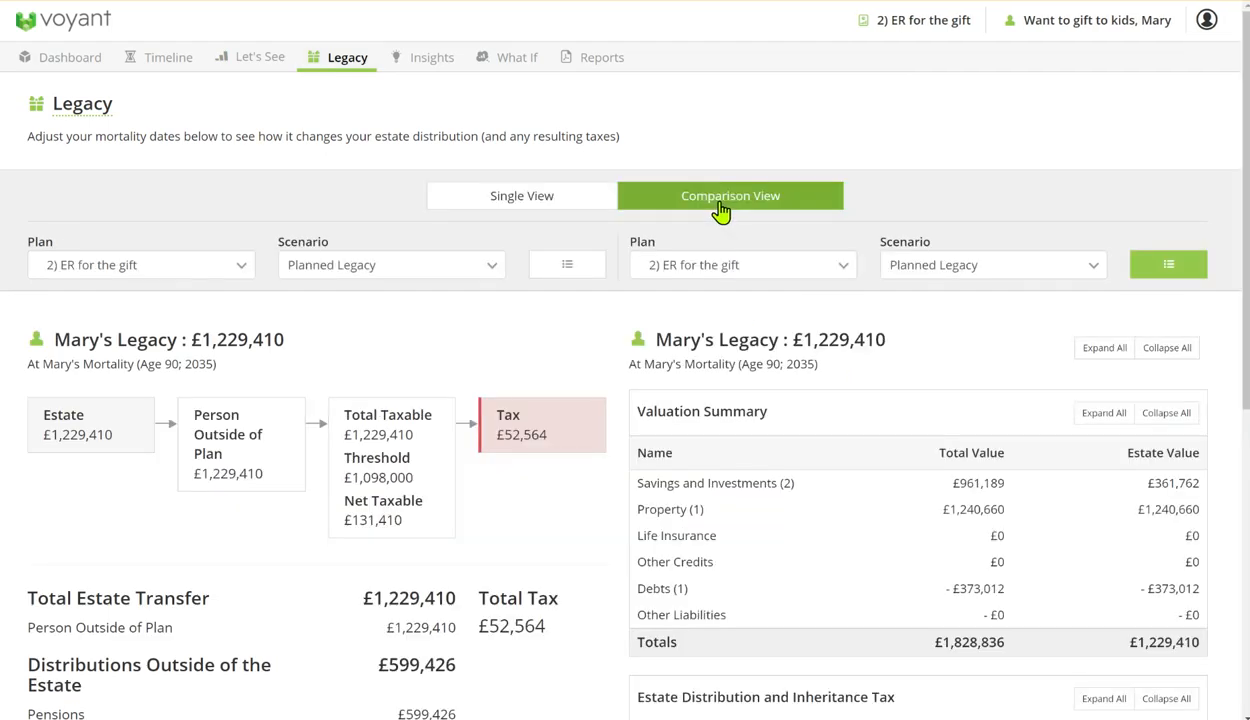
{"action": "left_click", "coordinate": [750, 264]}
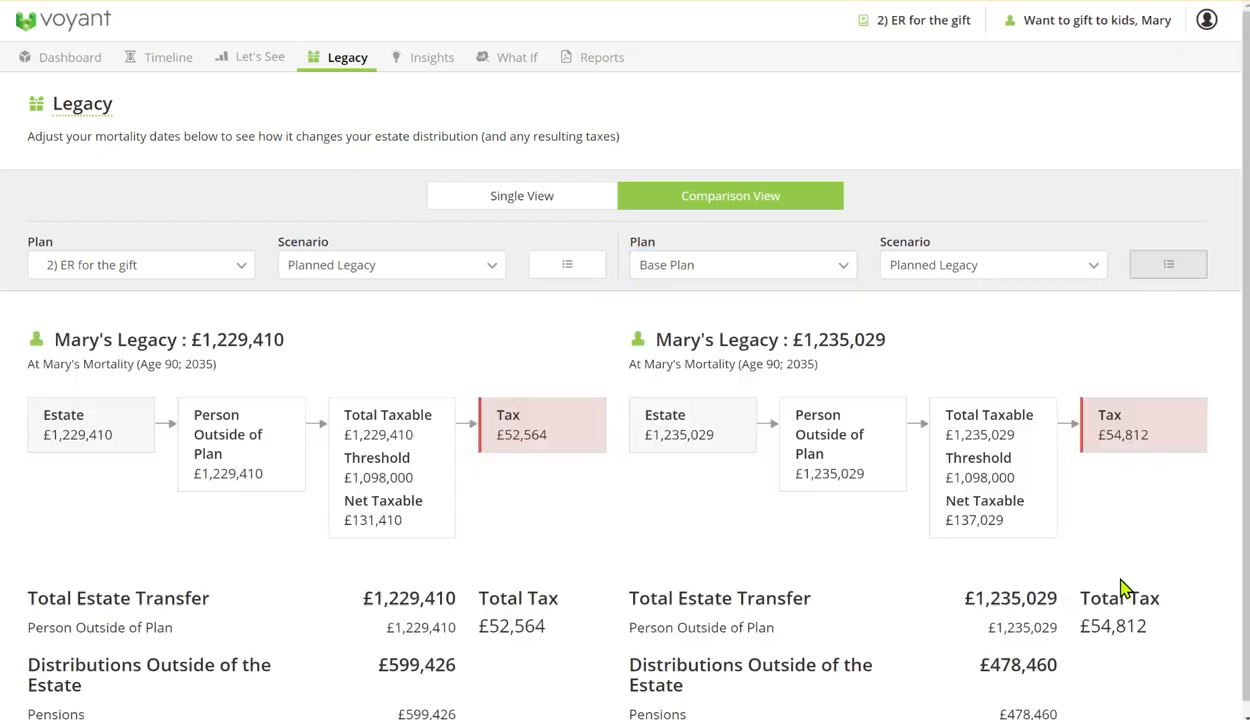
{"action": "mouse_move", "coordinate": [1143, 515]}
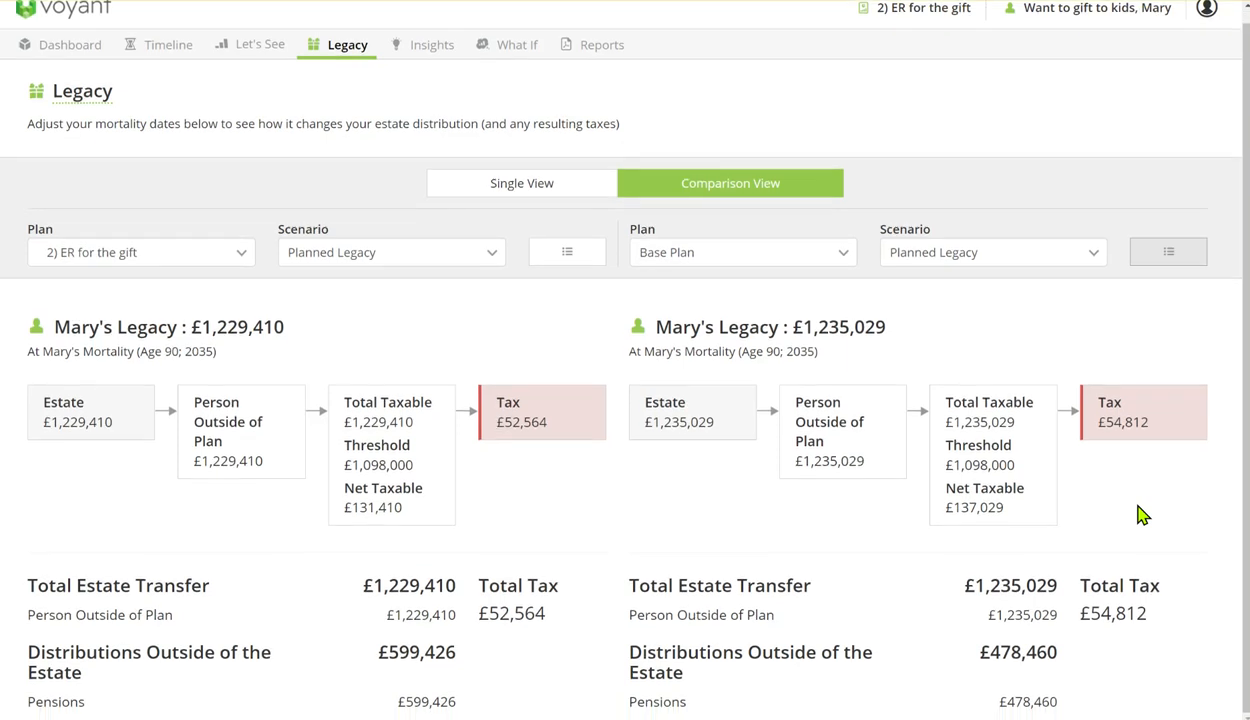
{"action": "mouse_move", "coordinate": [704, 443]}
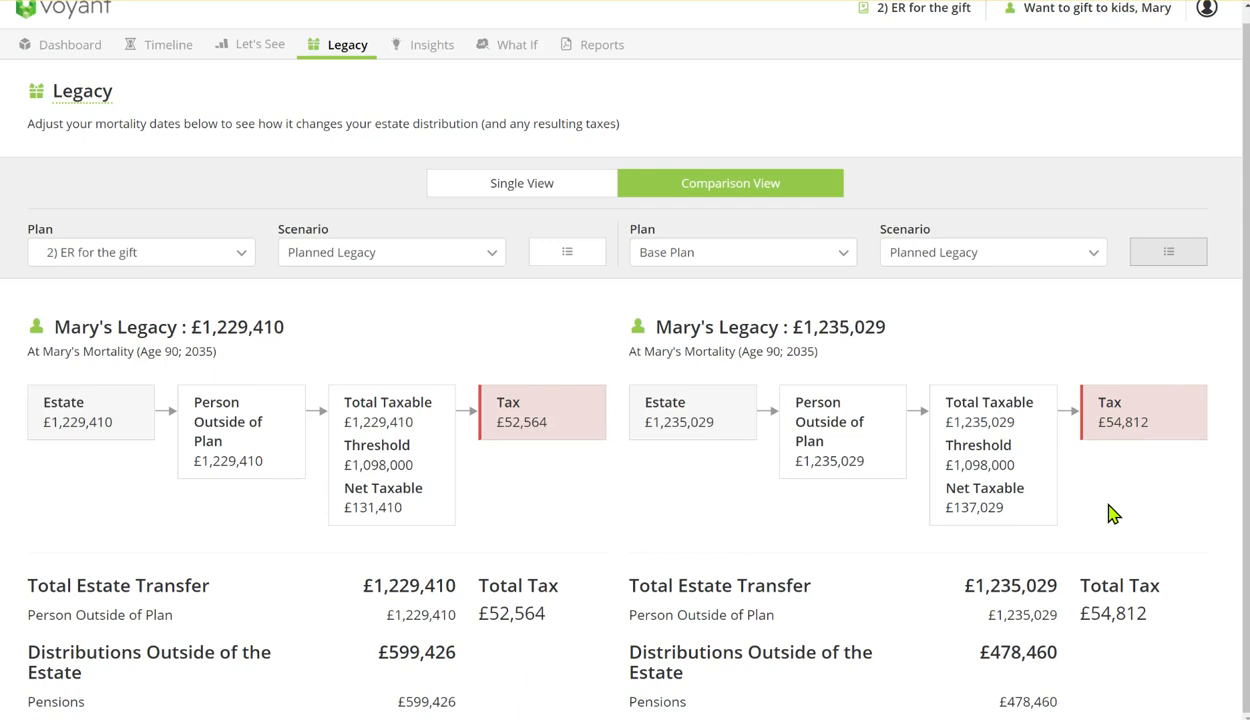
{"action": "mouse_move", "coordinate": [1120, 517]}
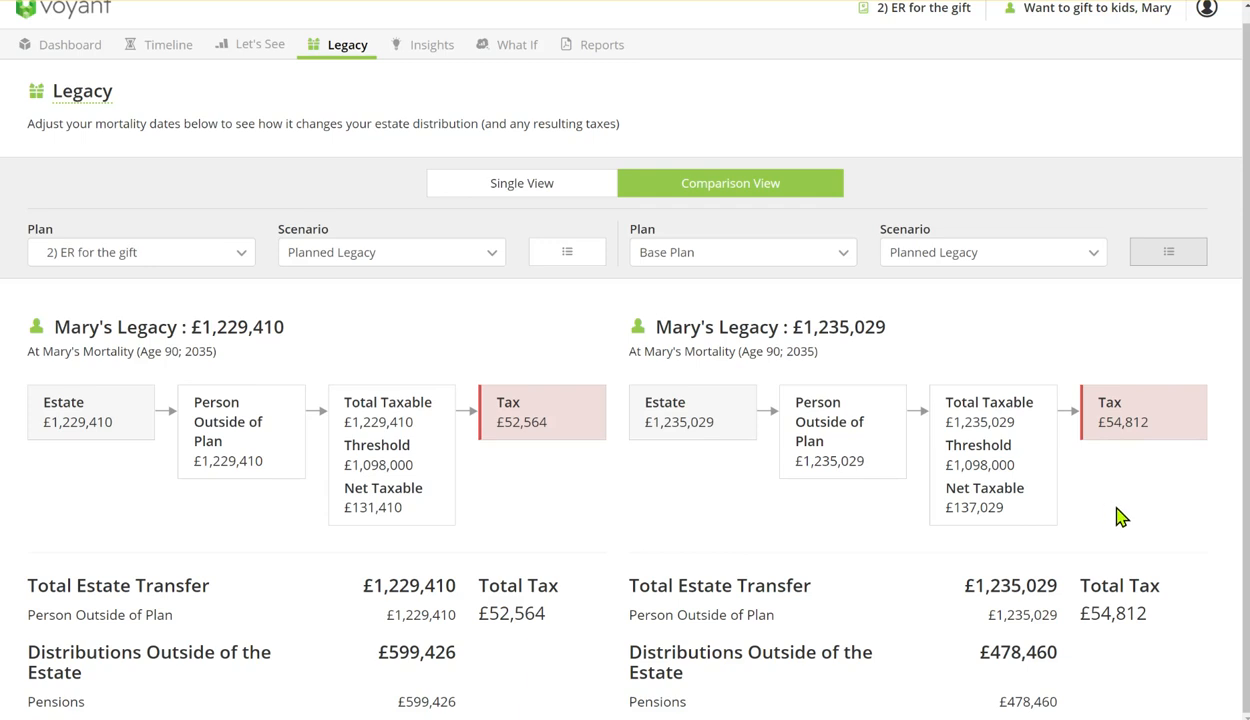
{"action": "mouse_move", "coordinate": [530, 665]}
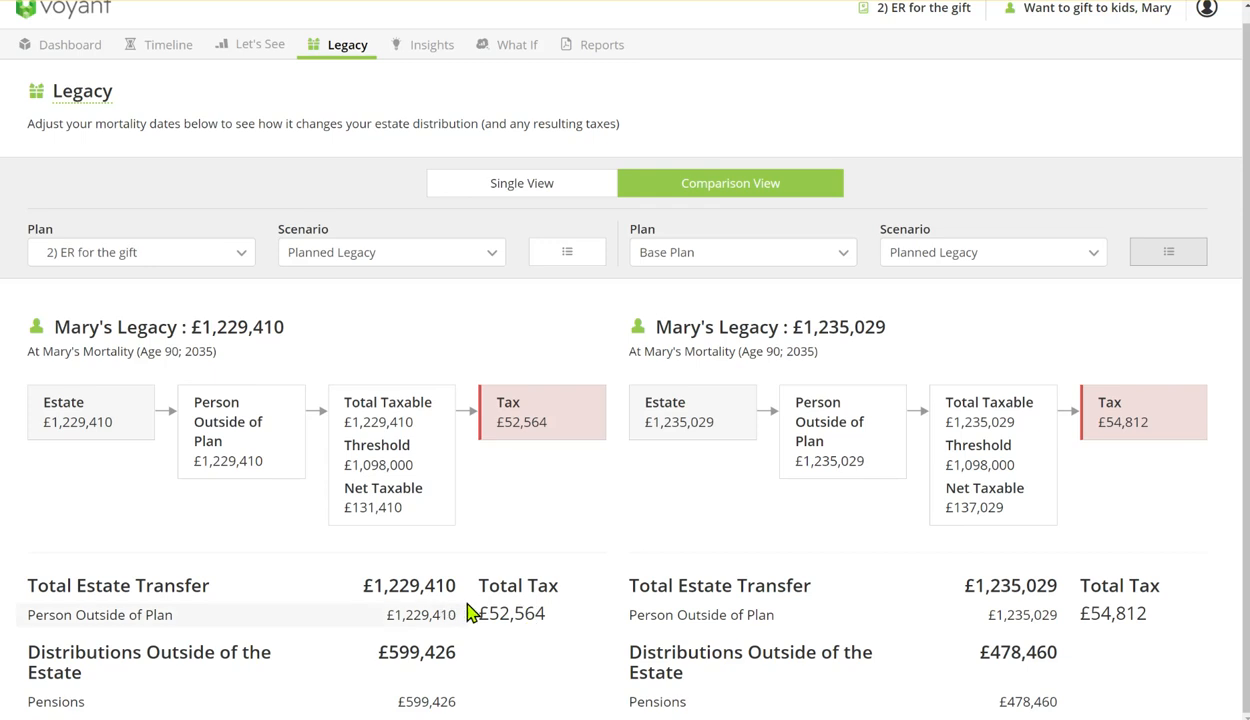
{"action": "mouse_move", "coordinate": [443, 605]}
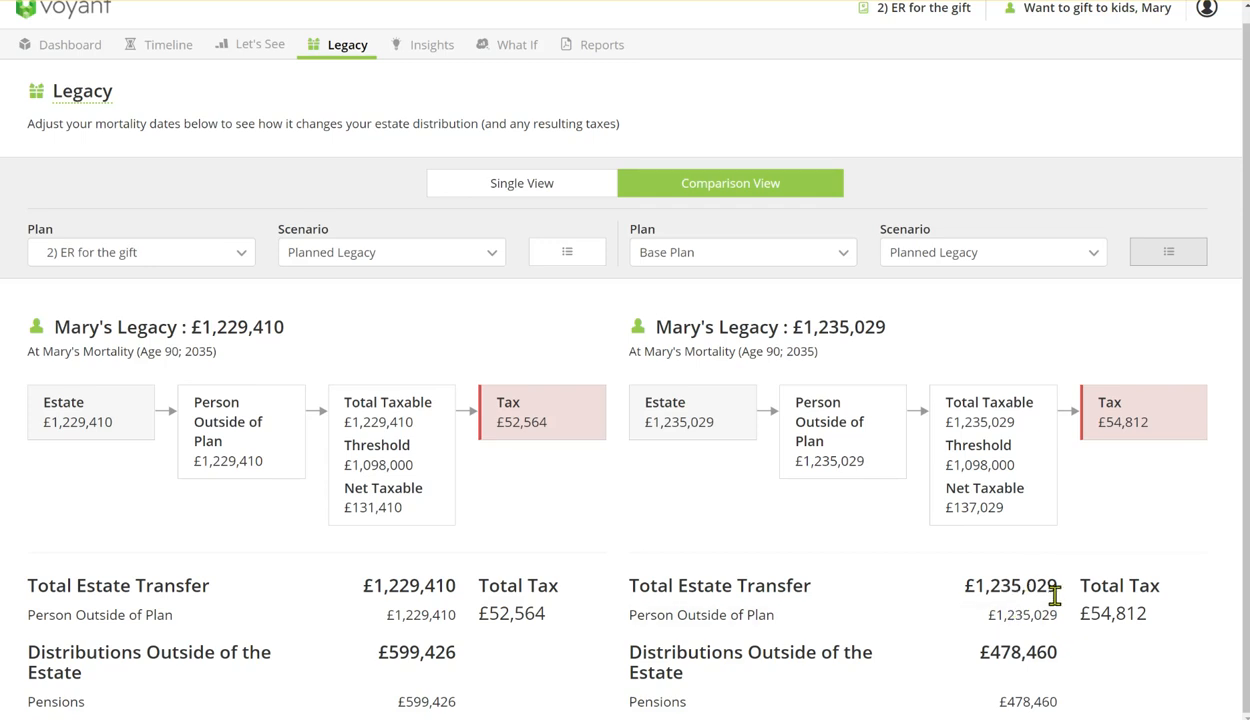
{"action": "mouse_move", "coordinate": [1110, 608]}
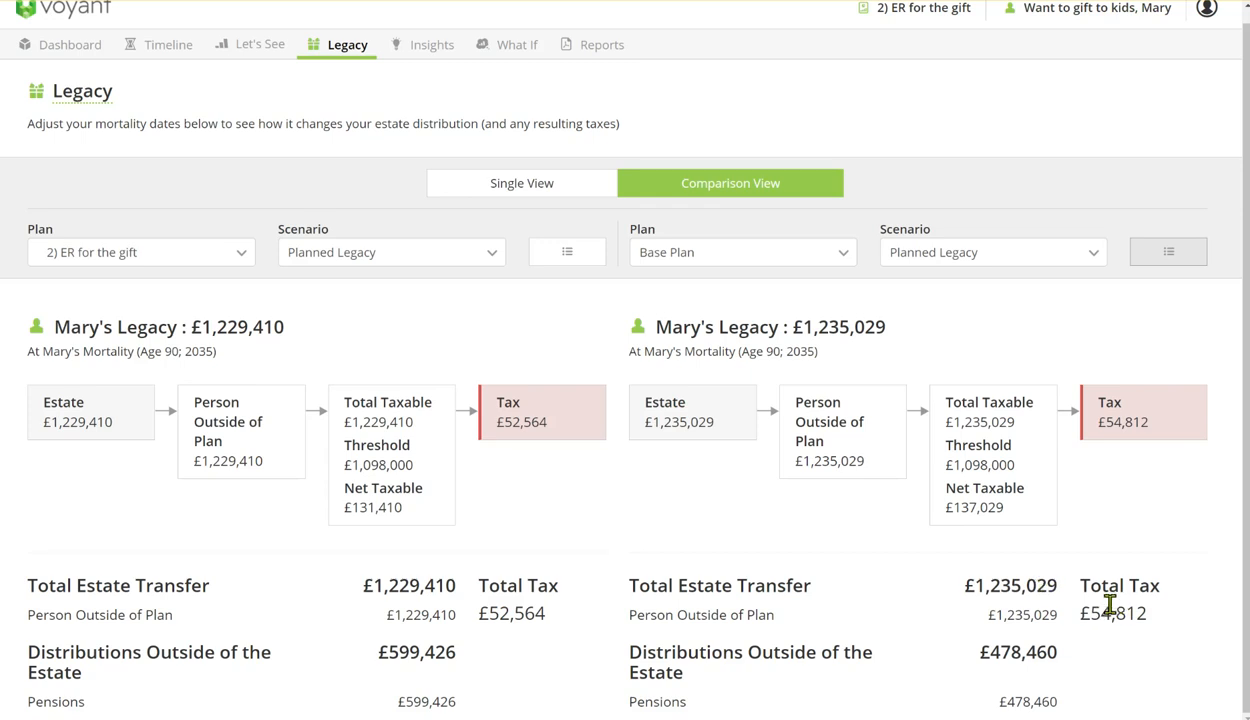
{"action": "mouse_move", "coordinate": [1103, 613]}
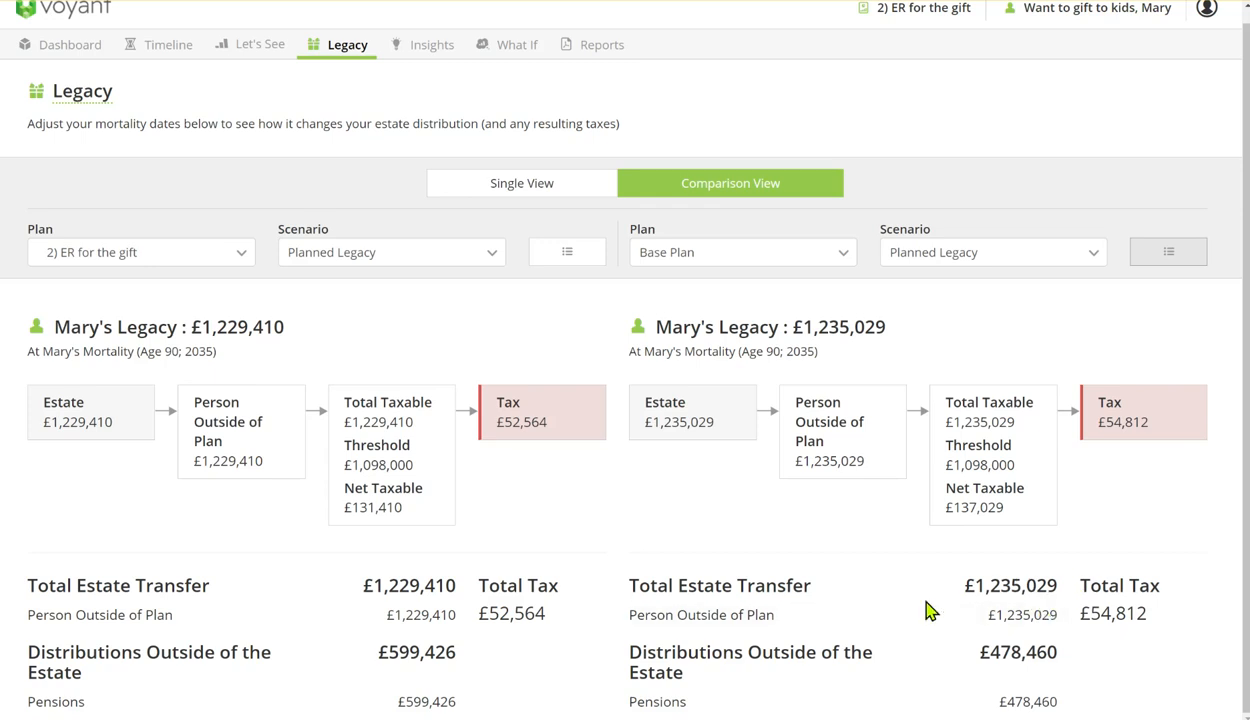
{"action": "mouse_move", "coordinate": [765, 620]}
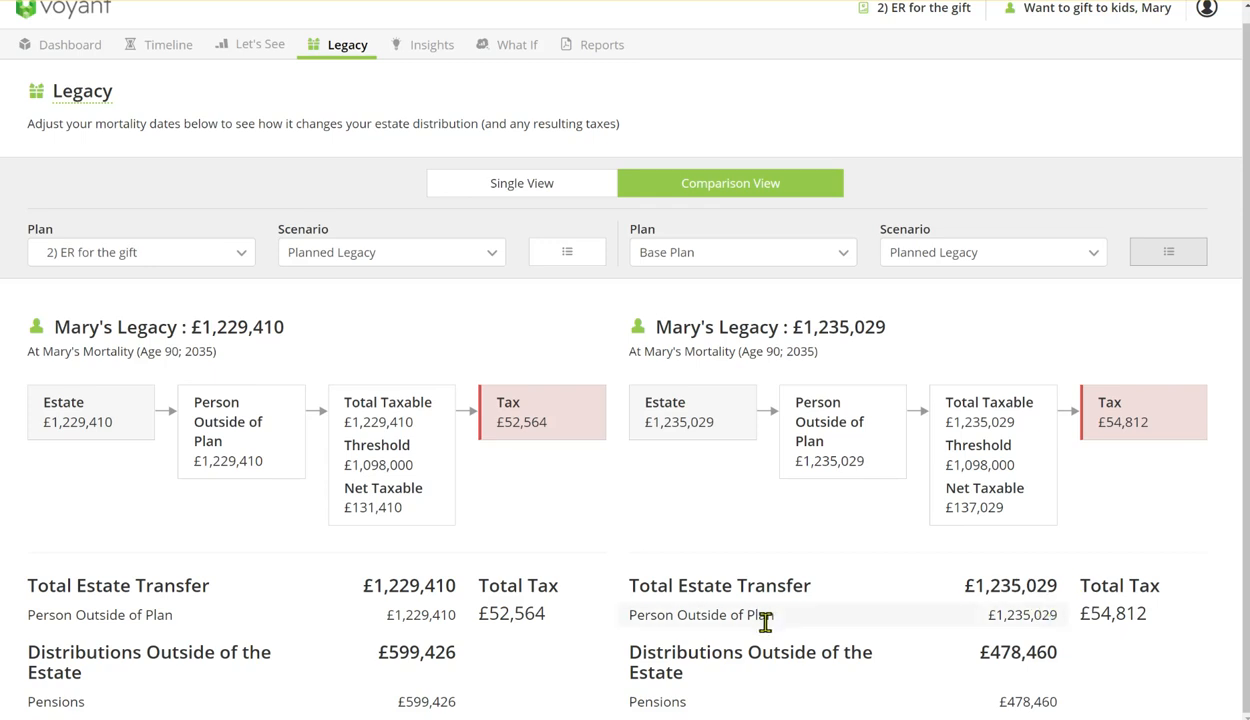
{"action": "mouse_move", "coordinate": [612, 623]}
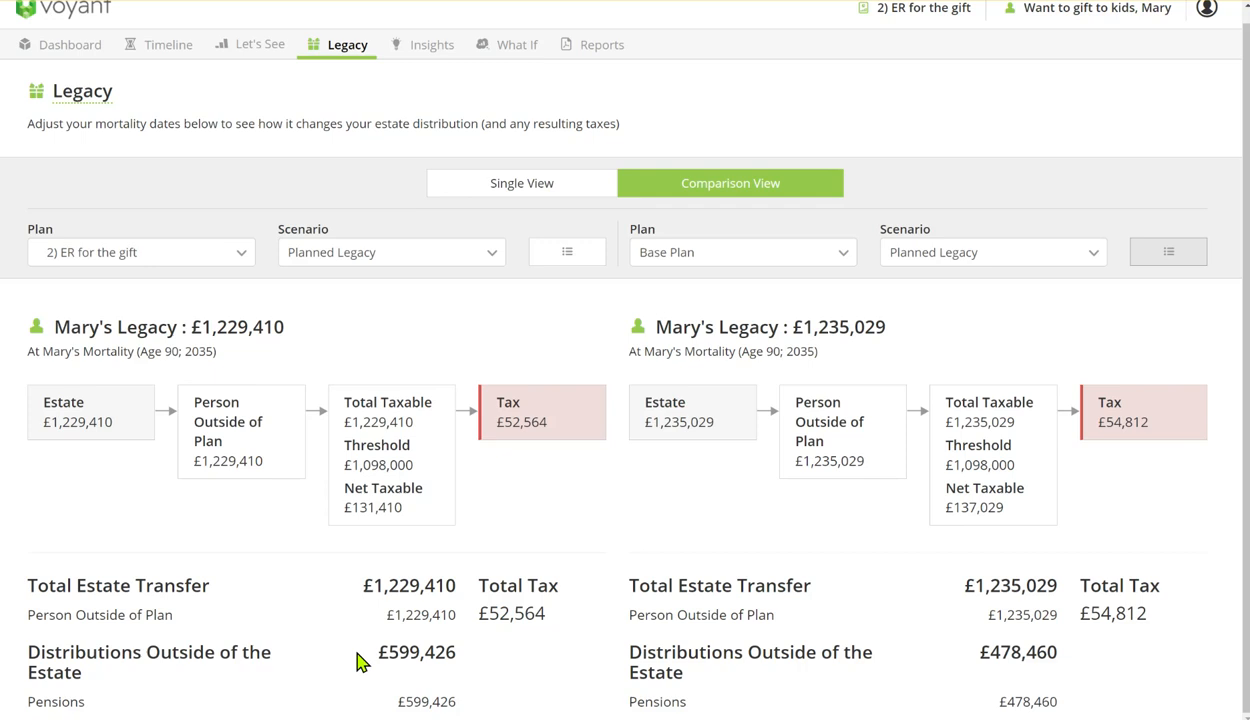
{"action": "mouse_move", "coordinate": [460, 665]}
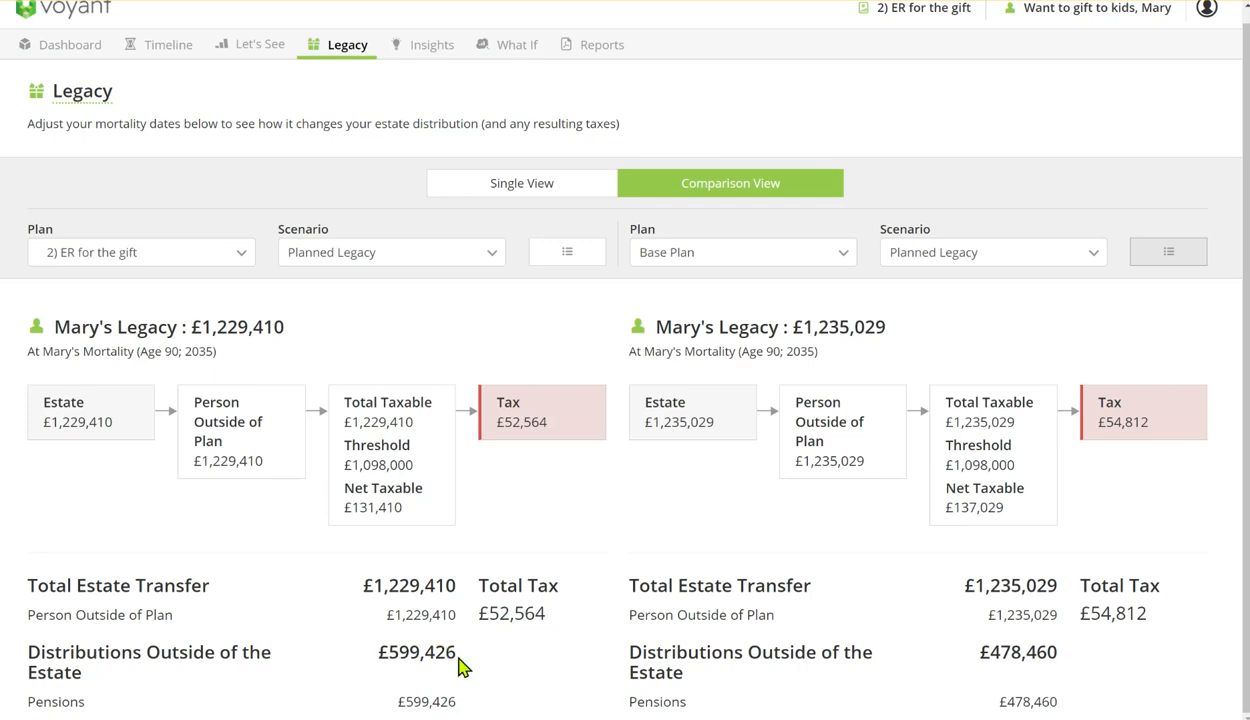
{"action": "mouse_move", "coordinate": [383, 671]}
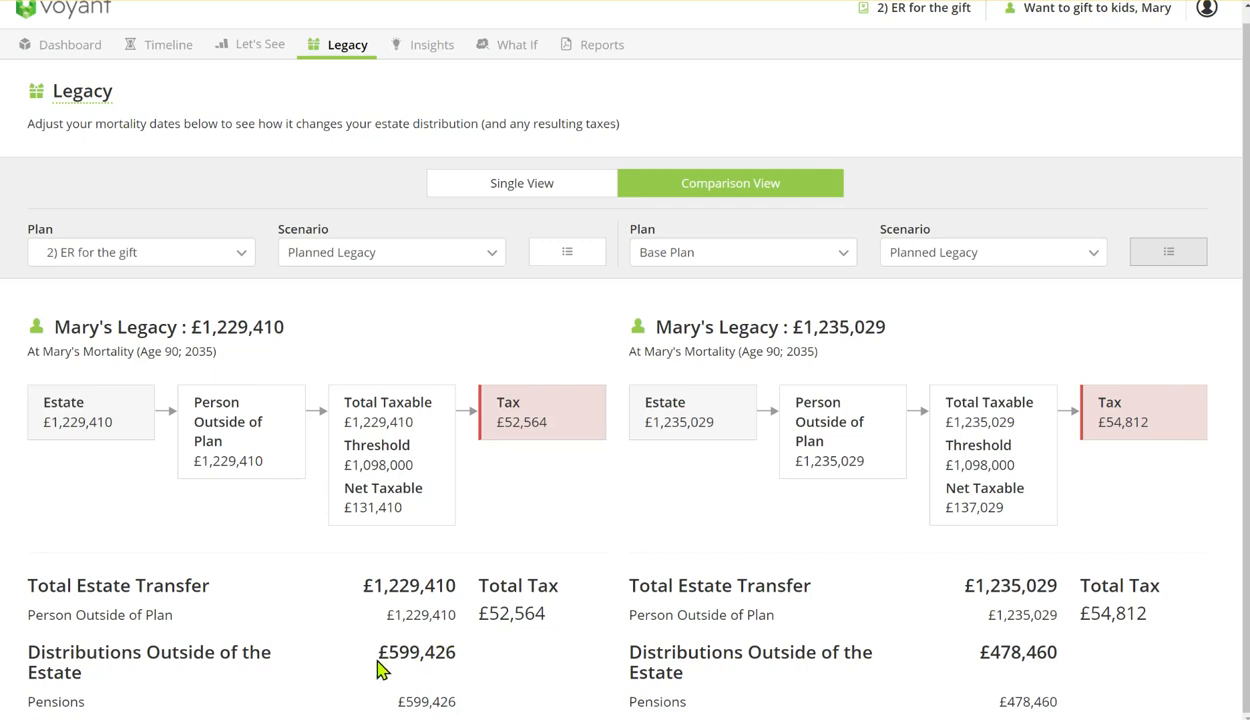
{"action": "mouse_move", "coordinate": [470, 671]}
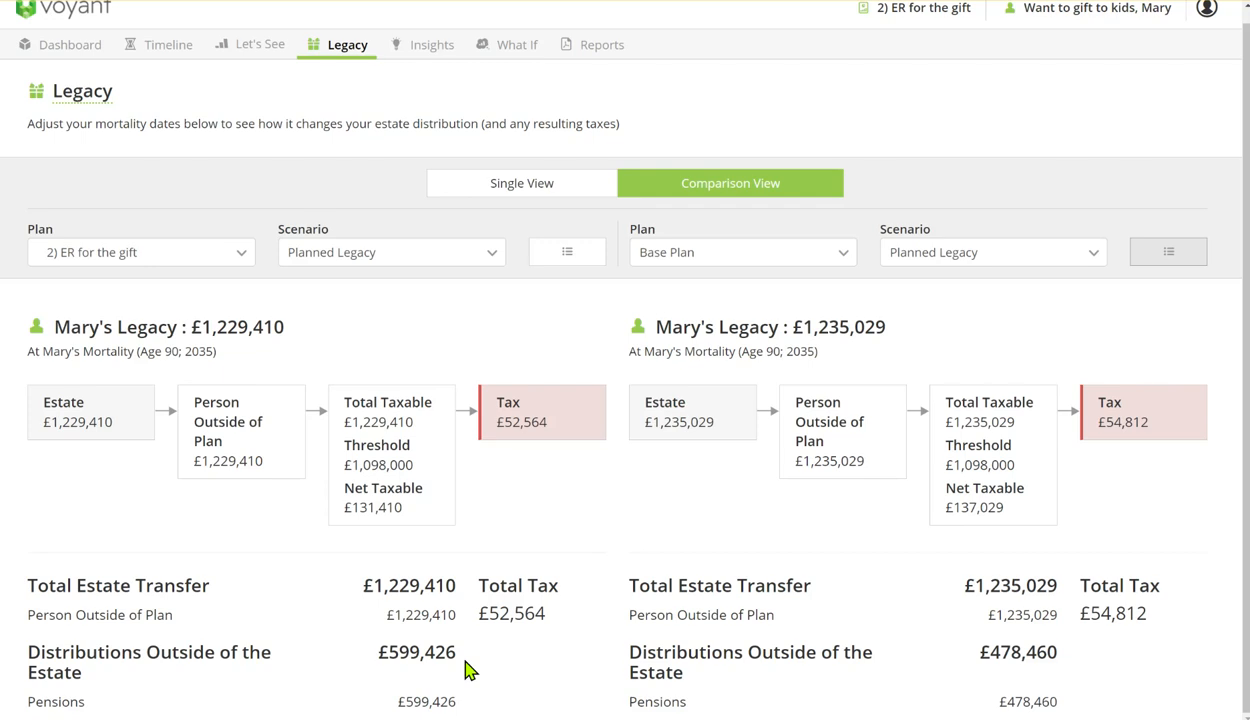
{"action": "mouse_move", "coordinate": [1062, 667]}
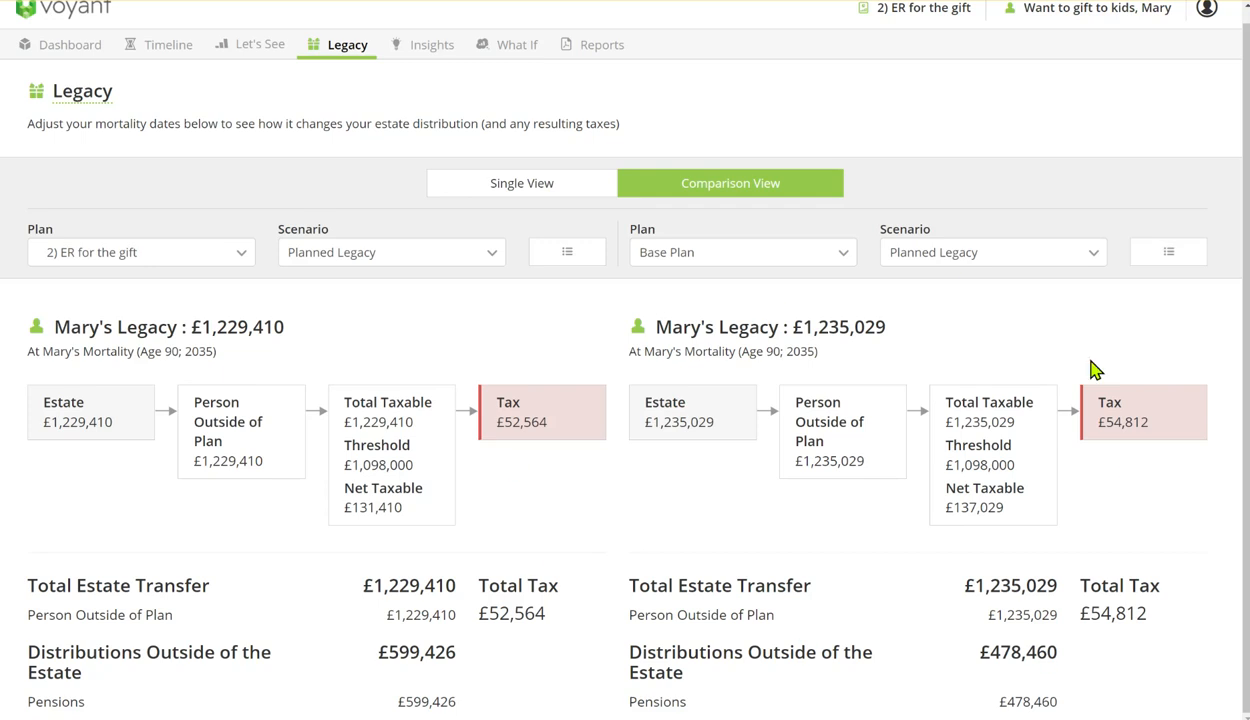
{"action": "mouse_move", "coordinate": [1087, 467]}
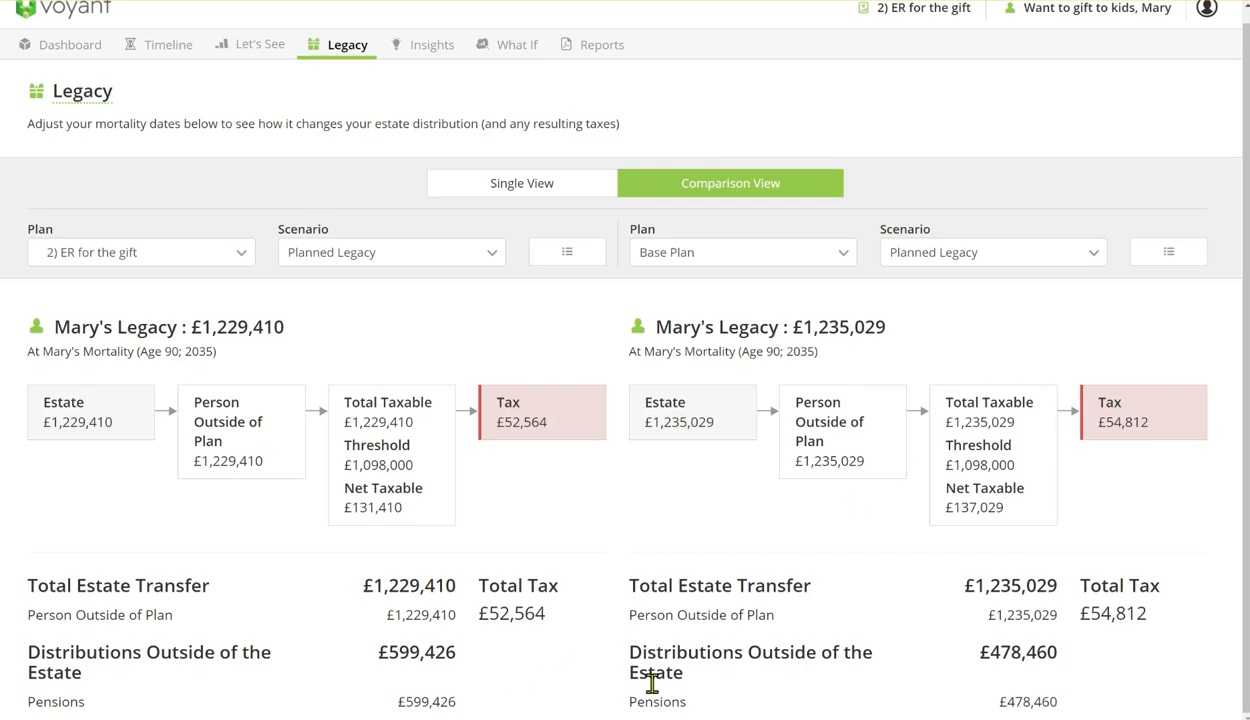
{"action": "mouse_move", "coordinate": [950, 657]}
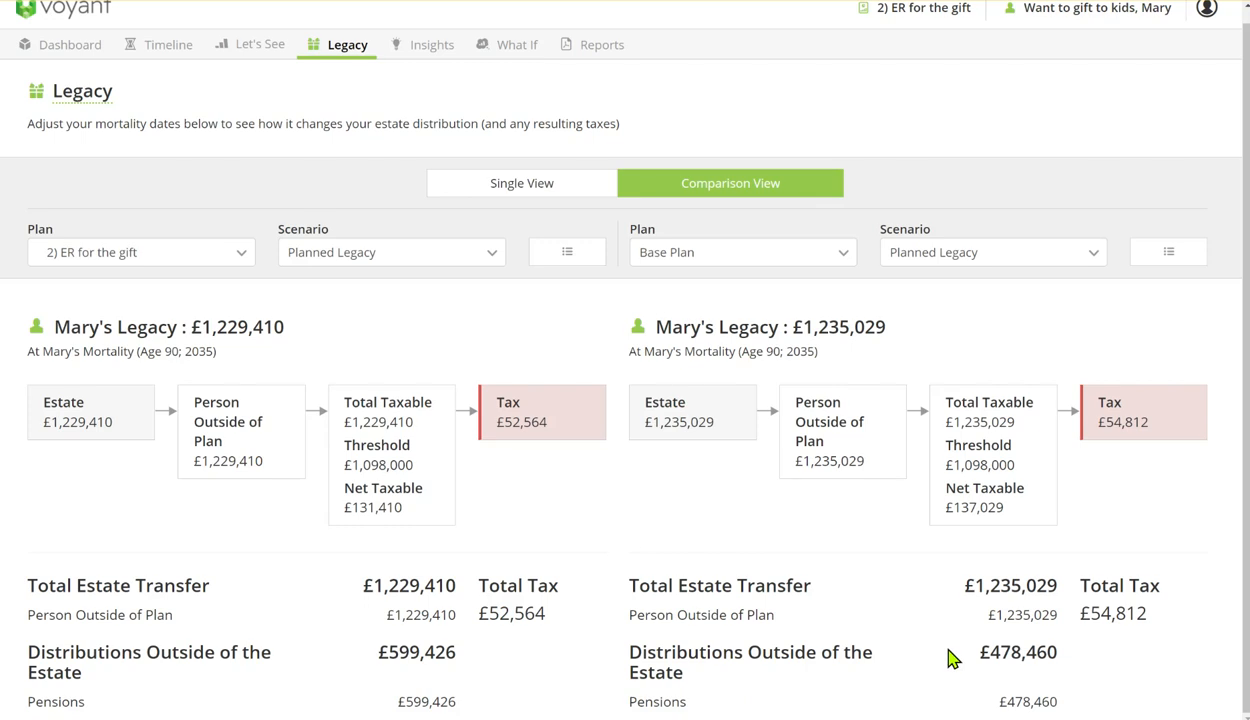
{"action": "mouse_move", "coordinate": [957, 652]}
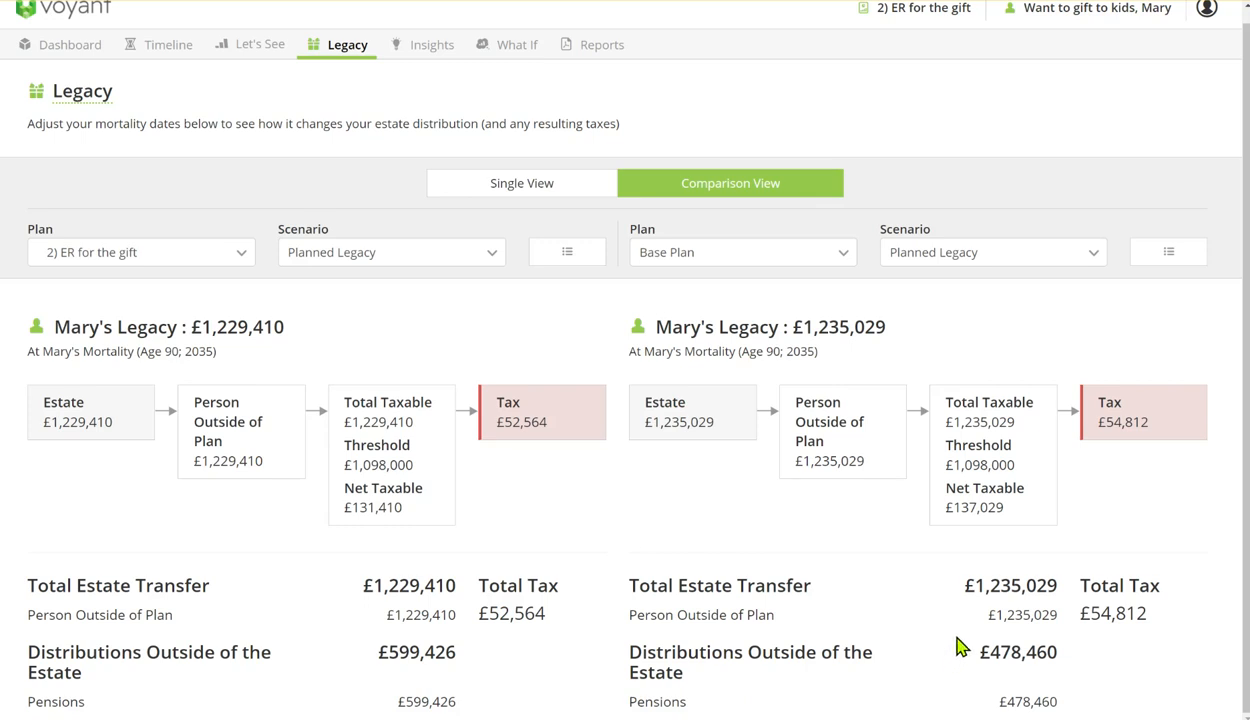
{"action": "mouse_move", "coordinate": [520, 83]}
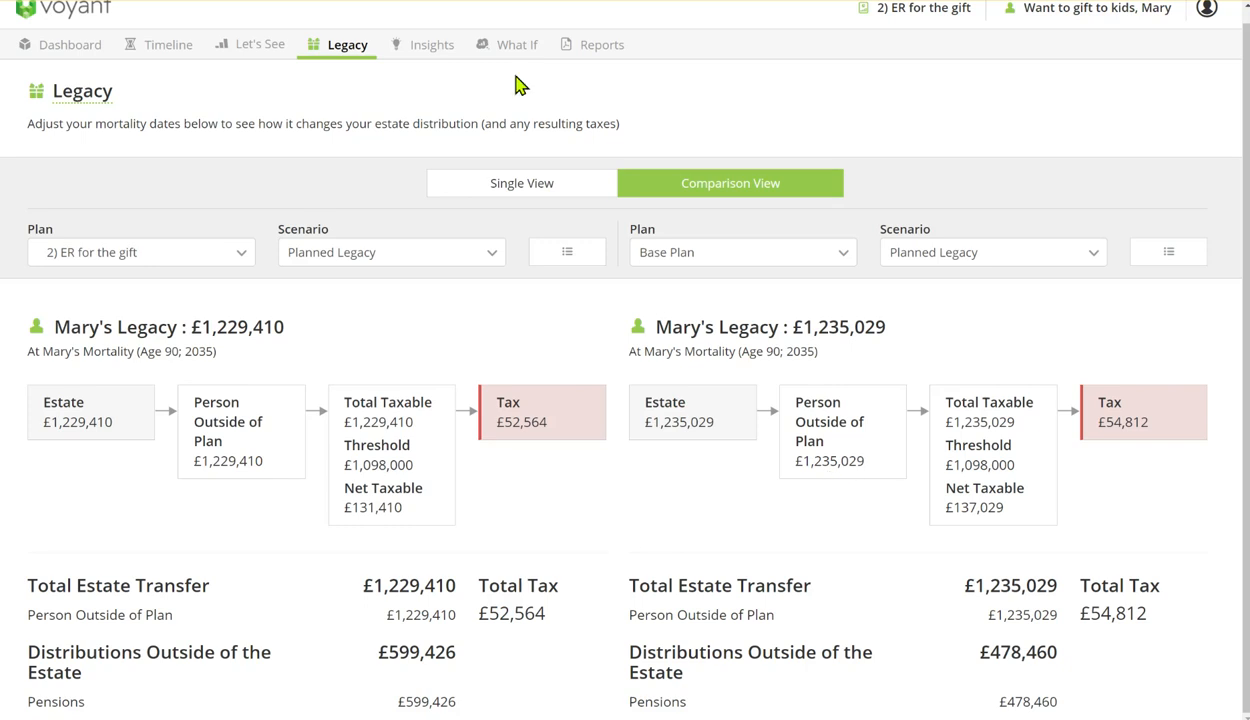
{"action": "mouse_move", "coordinate": [432, 44]}
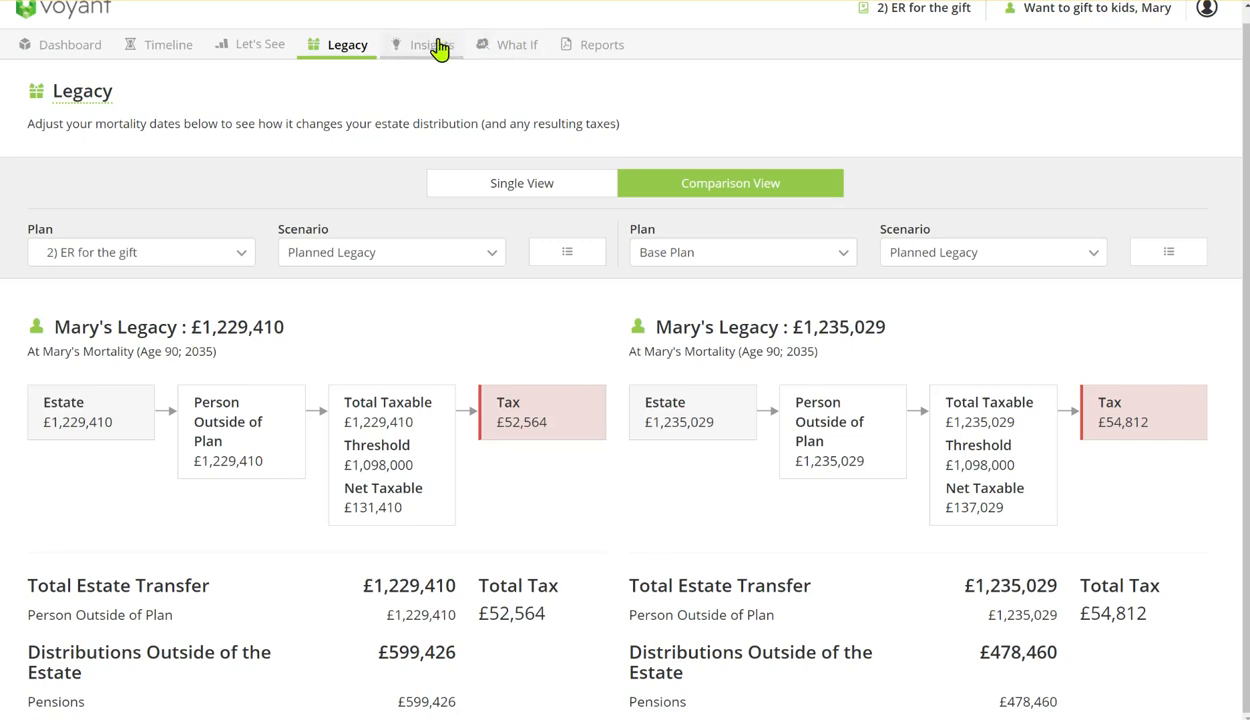
{"action": "left_click", "coordinate": [421, 44]}
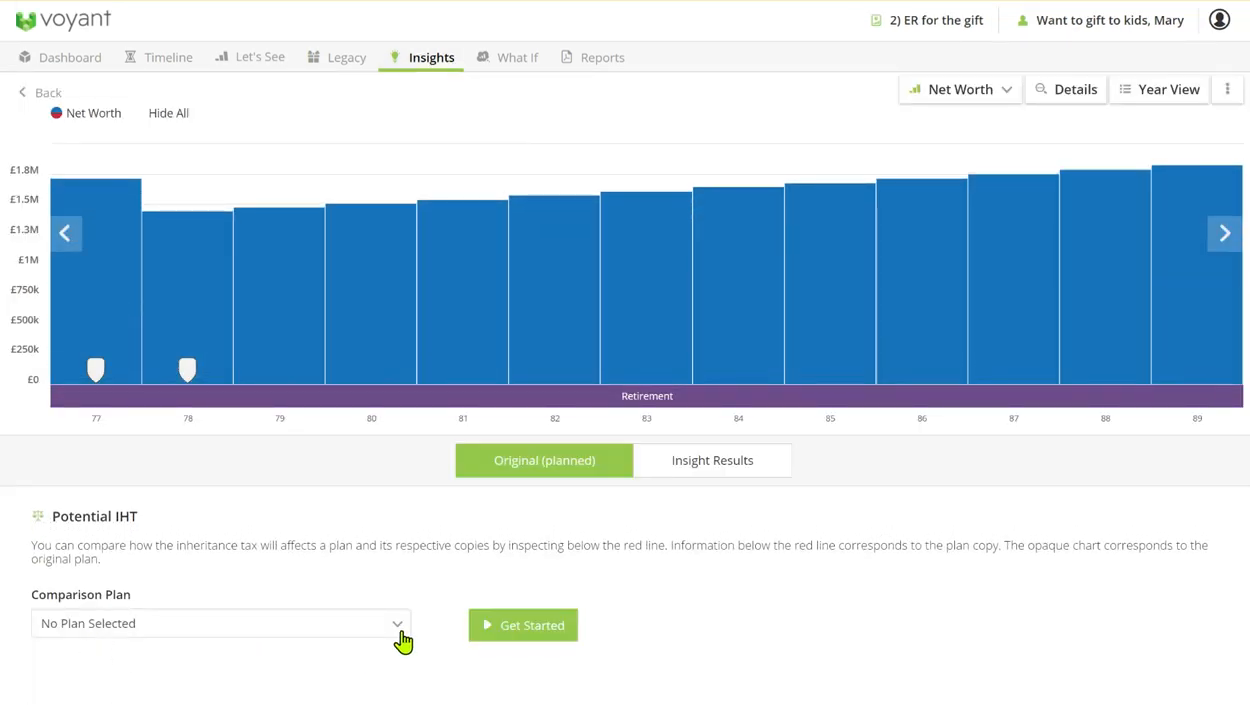
- Set Base Plan as the Insights comparison plan for inheritance tax, then go to Reports
{"action": "left_click", "coordinate": [220, 623]}
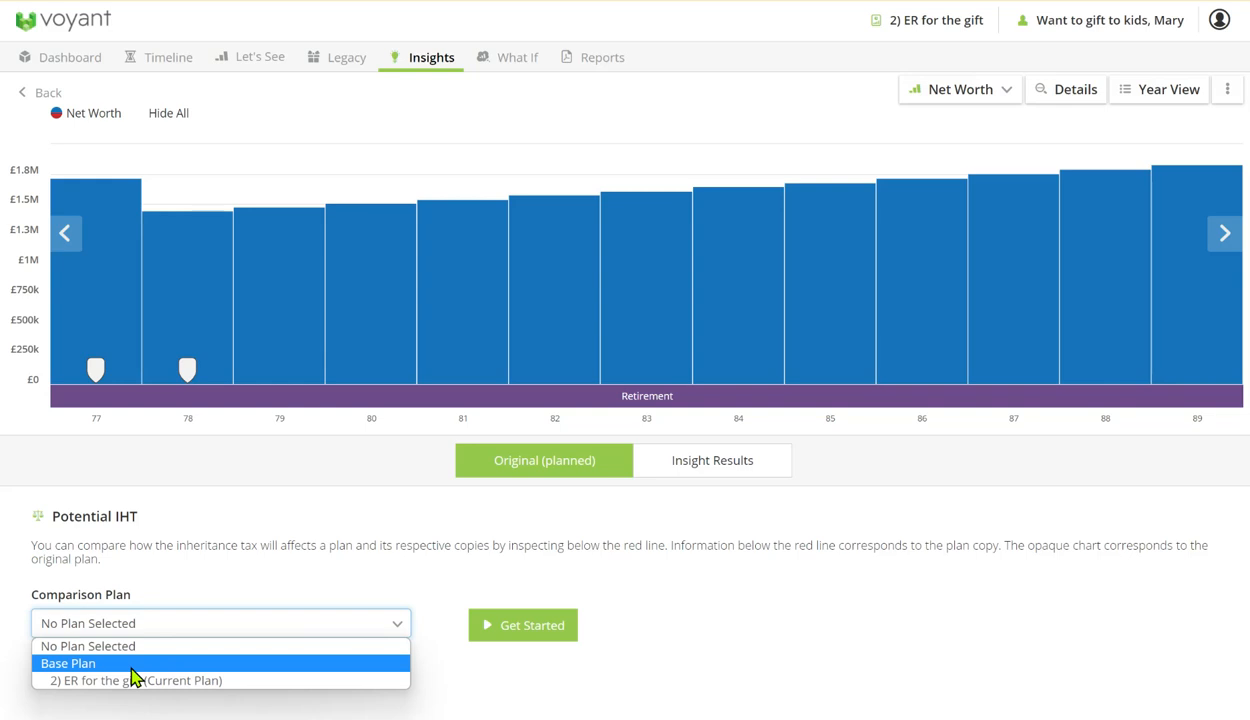
{"action": "left_click", "coordinate": [68, 663]}
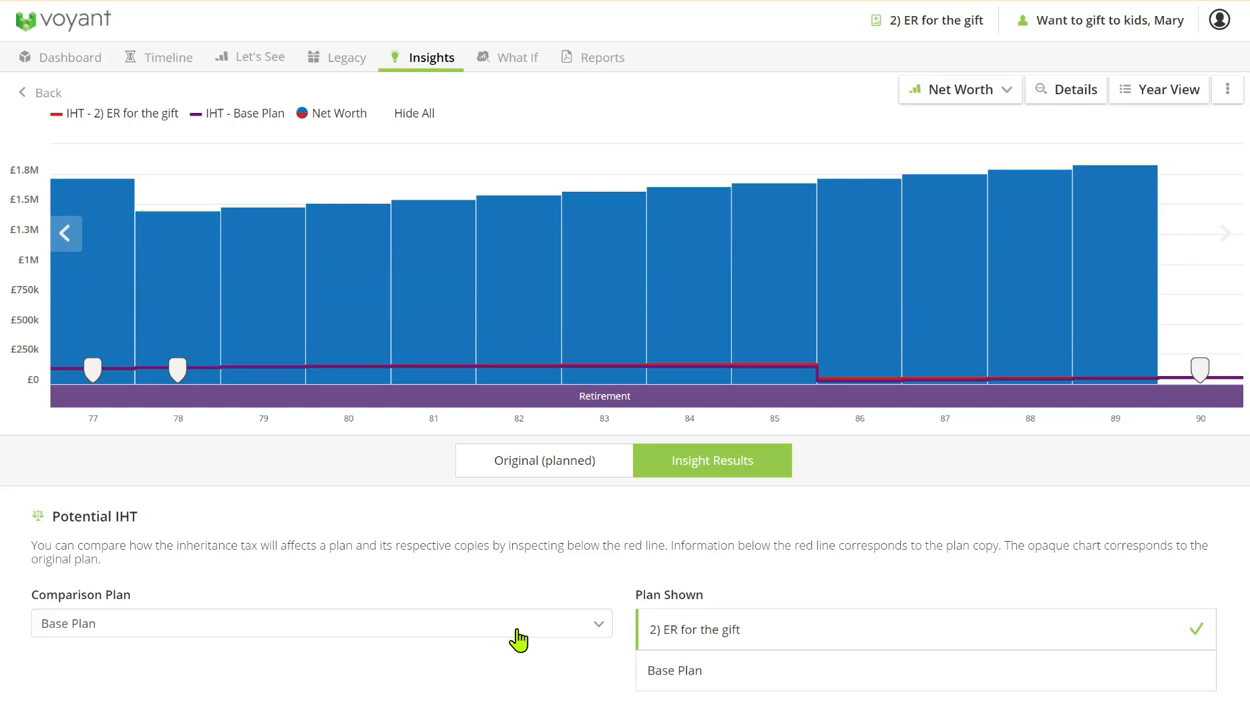
{"action": "mouse_move", "coordinate": [433, 300]}
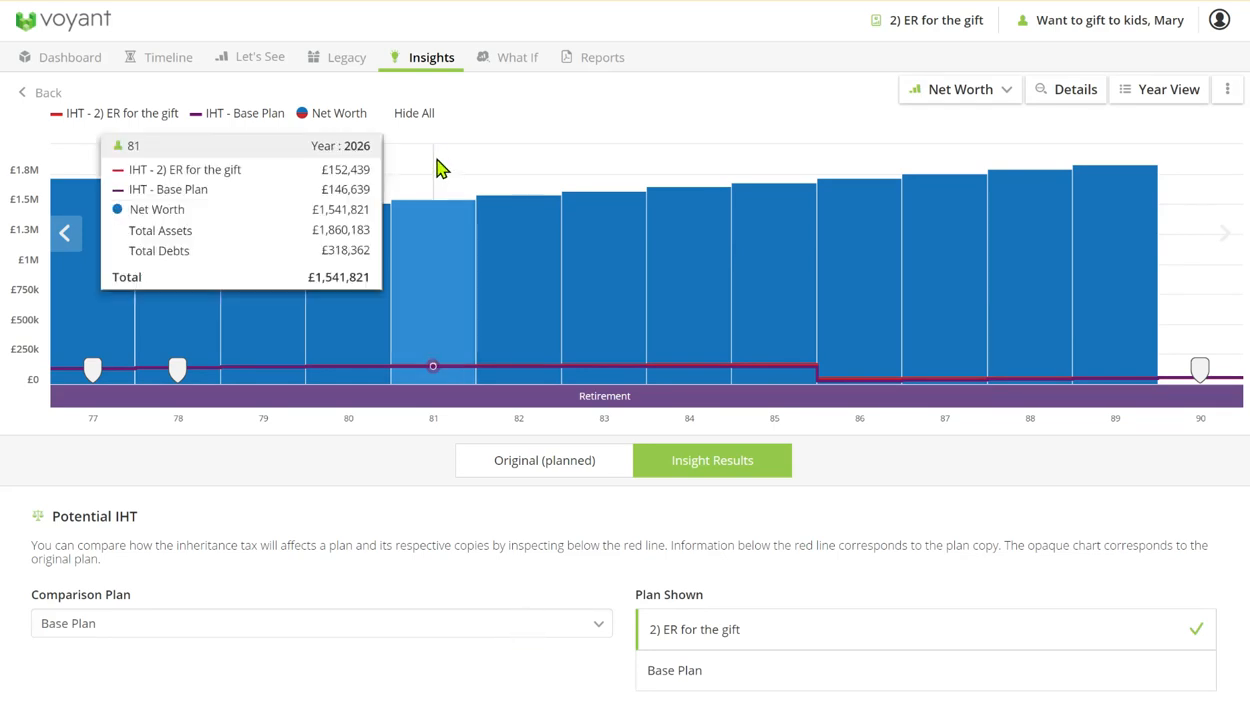
{"action": "left_click", "coordinate": [601, 57]}
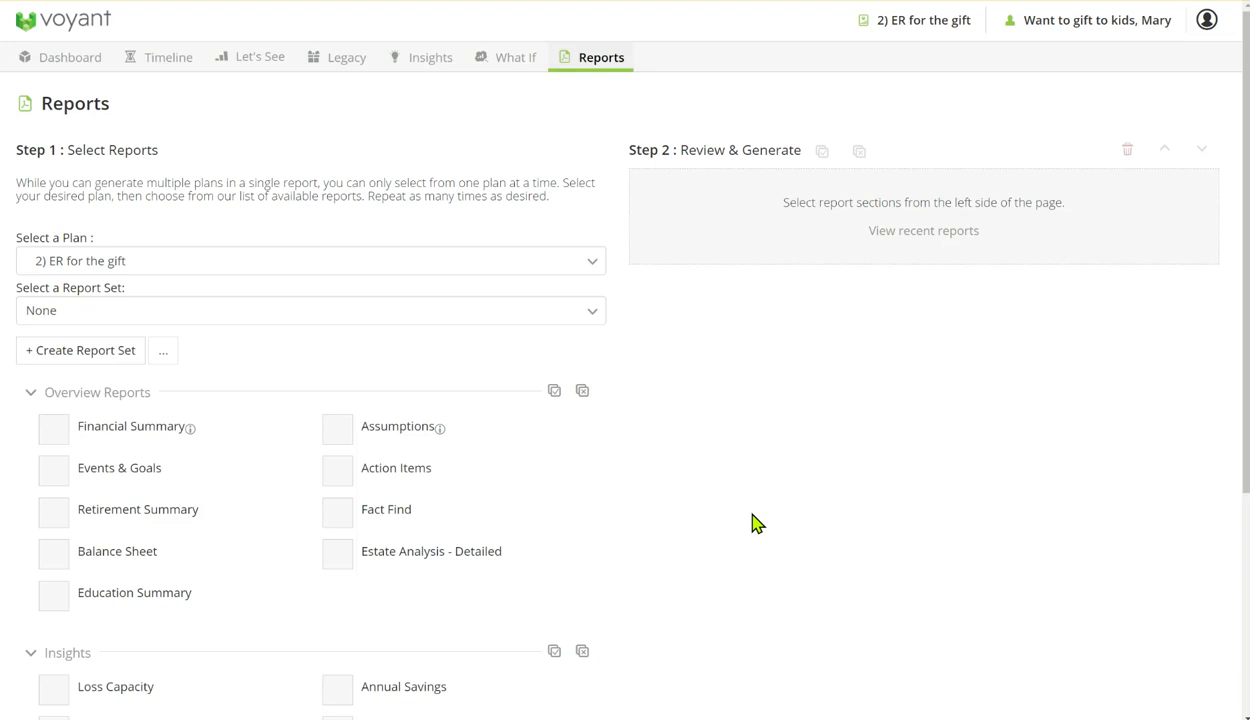
{"action": "mouse_move", "coordinate": [464, 570]}
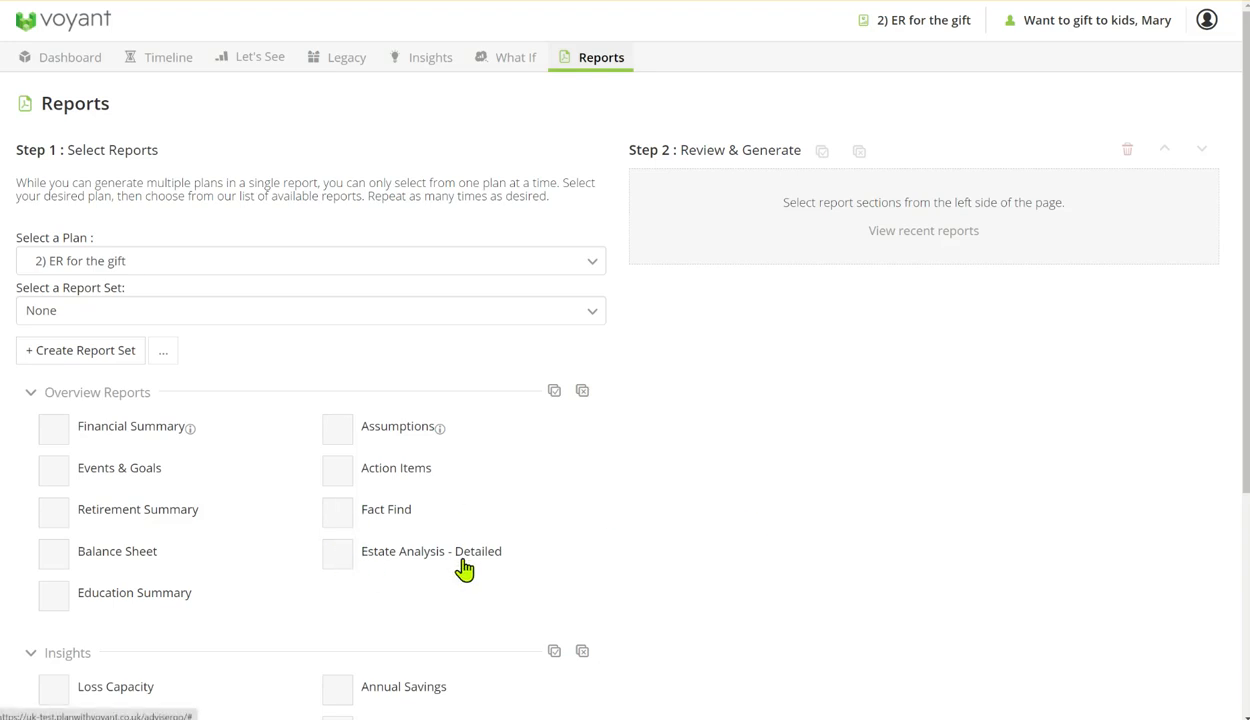
- Add the Estate Analysis - Detailed report for the Base Plan
{"action": "left_click", "coordinate": [337, 551]}
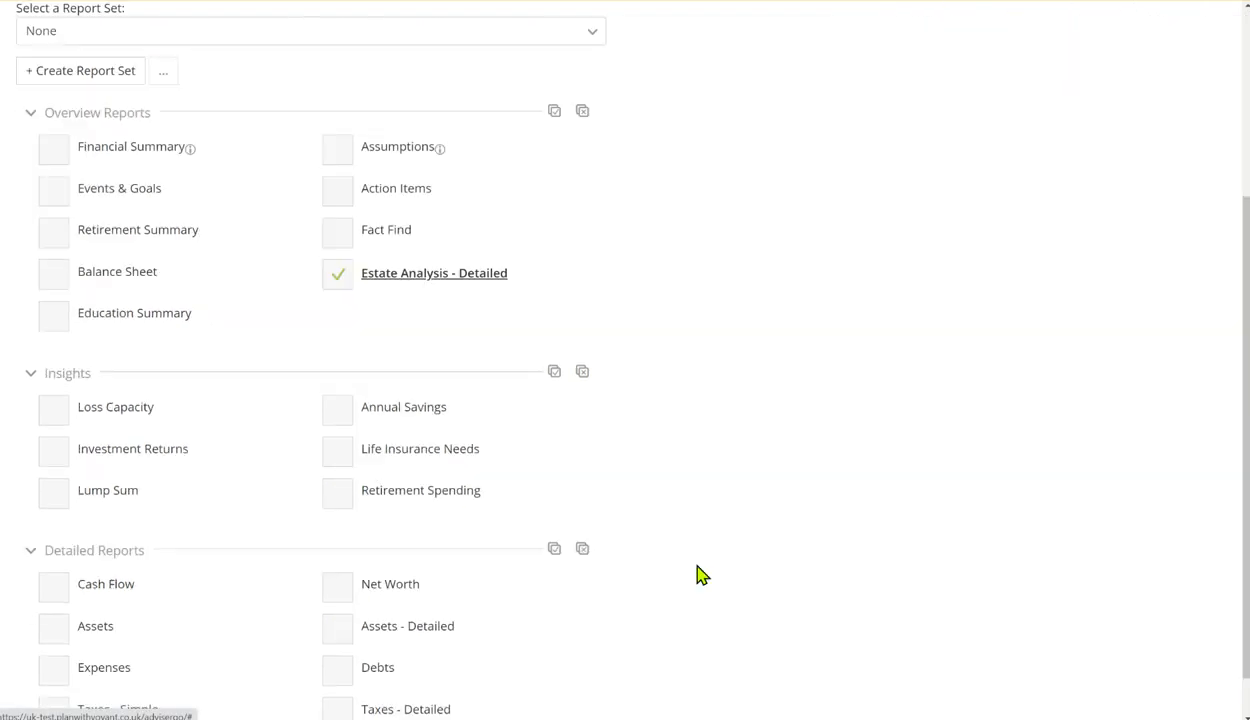
{"action": "scroll", "scroll_direction": "up", "scroll_amount": 3}
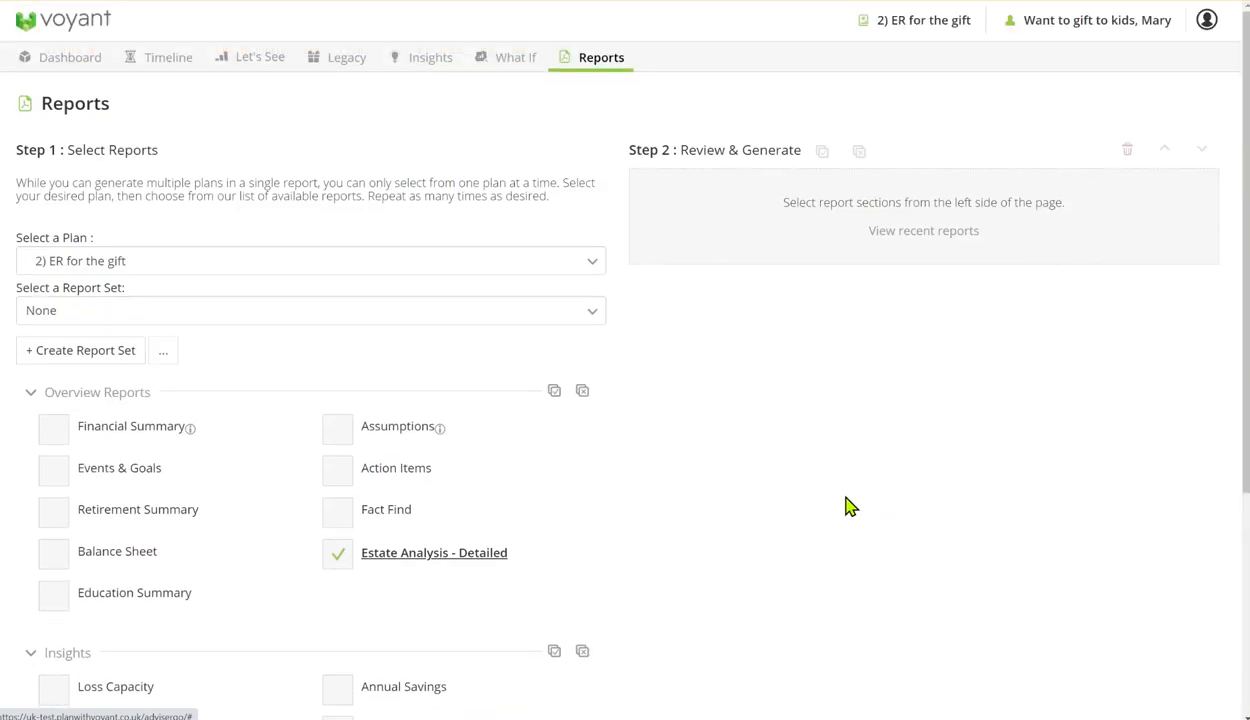
{"action": "left_click", "coordinate": [310, 260]}
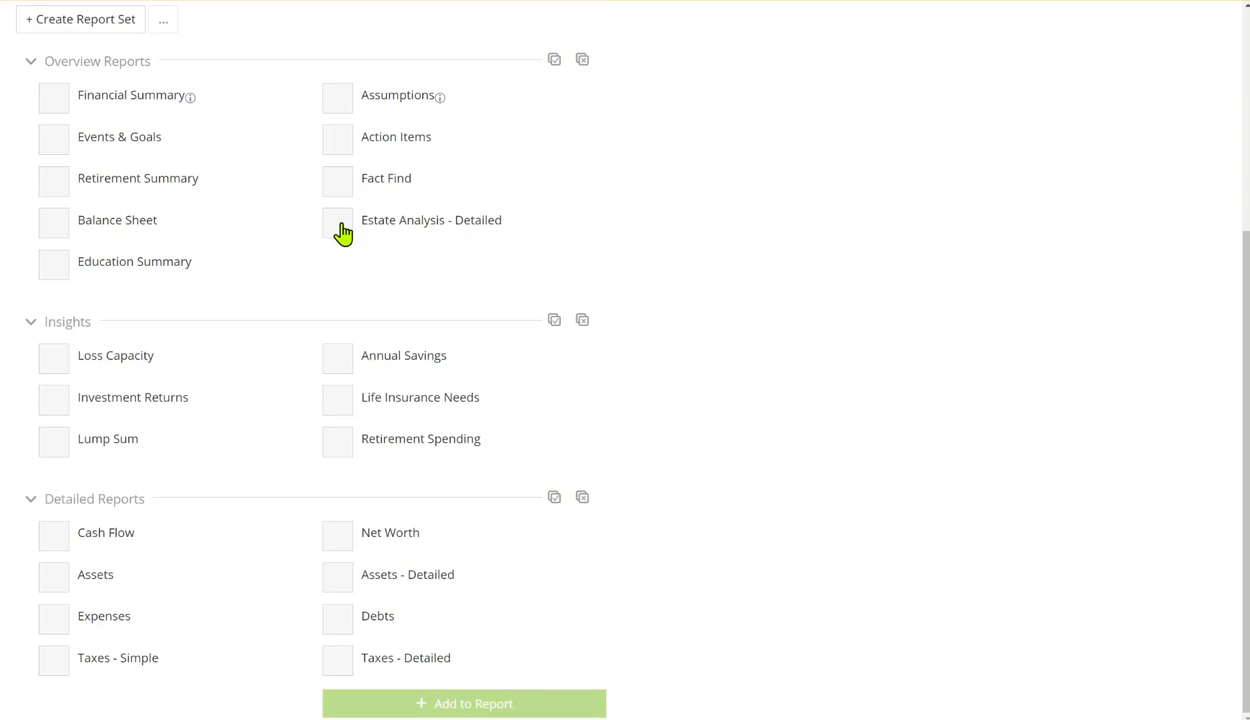
{"action": "left_click", "coordinate": [337, 220]}
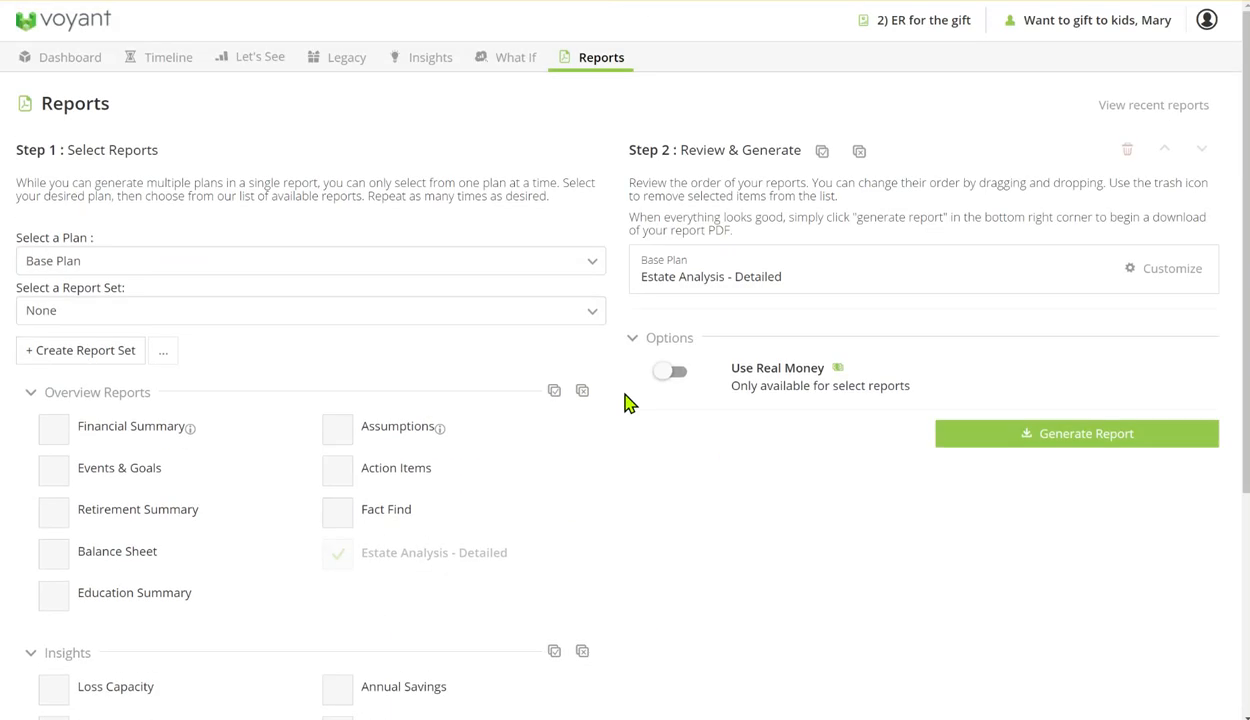
- Switch the plan to 2) ER for the gift and show scenario options for the Base Plan entry
{"action": "left_click", "coordinate": [310, 260]}
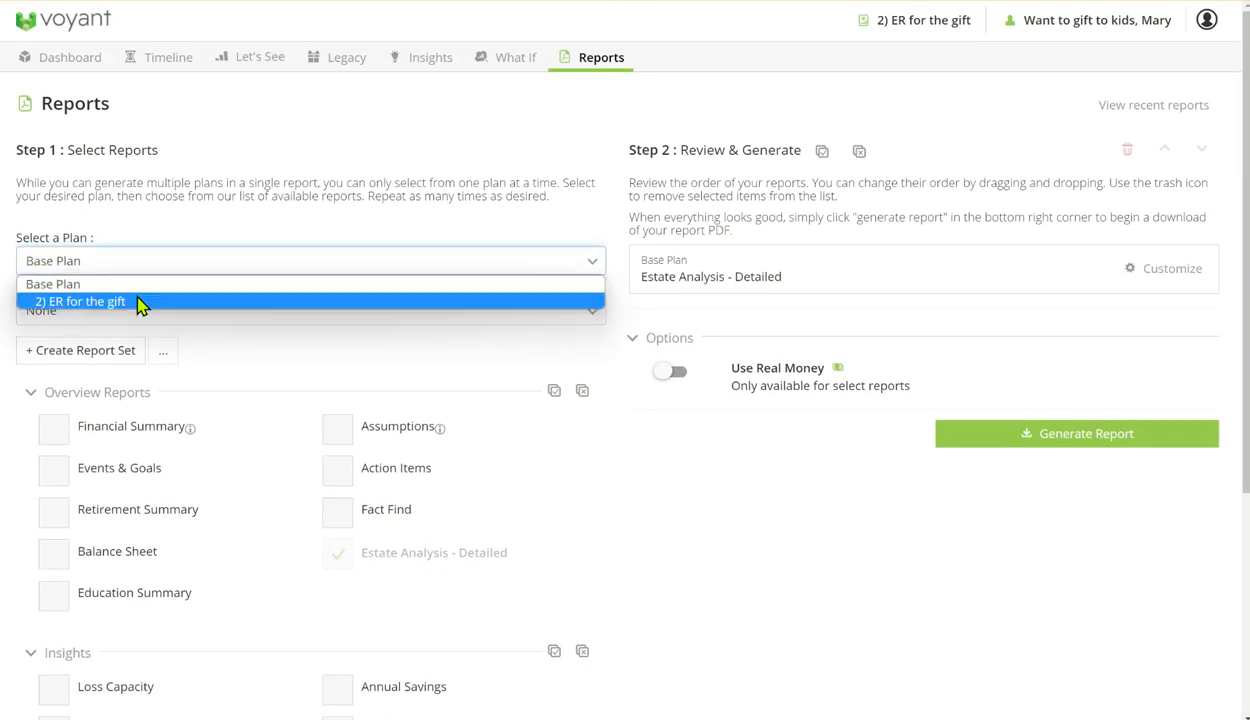
{"action": "left_click", "coordinate": [82, 301]}
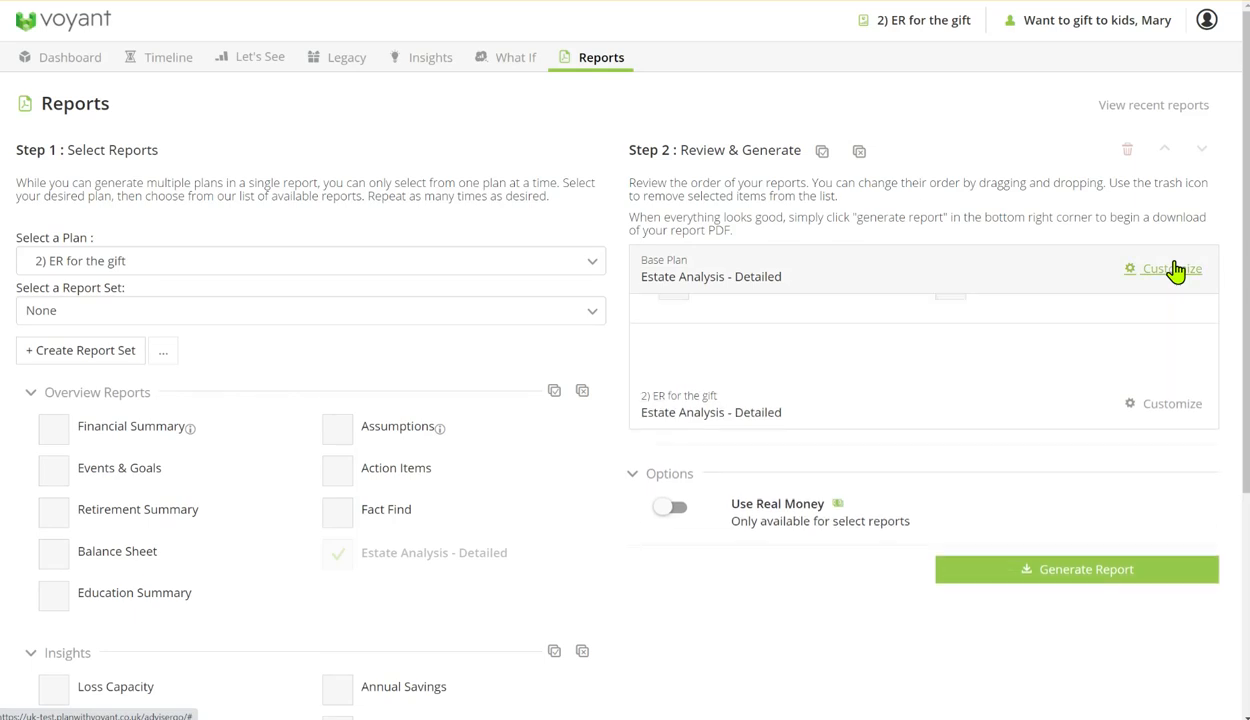
{"action": "left_click", "coordinate": [1170, 268]}
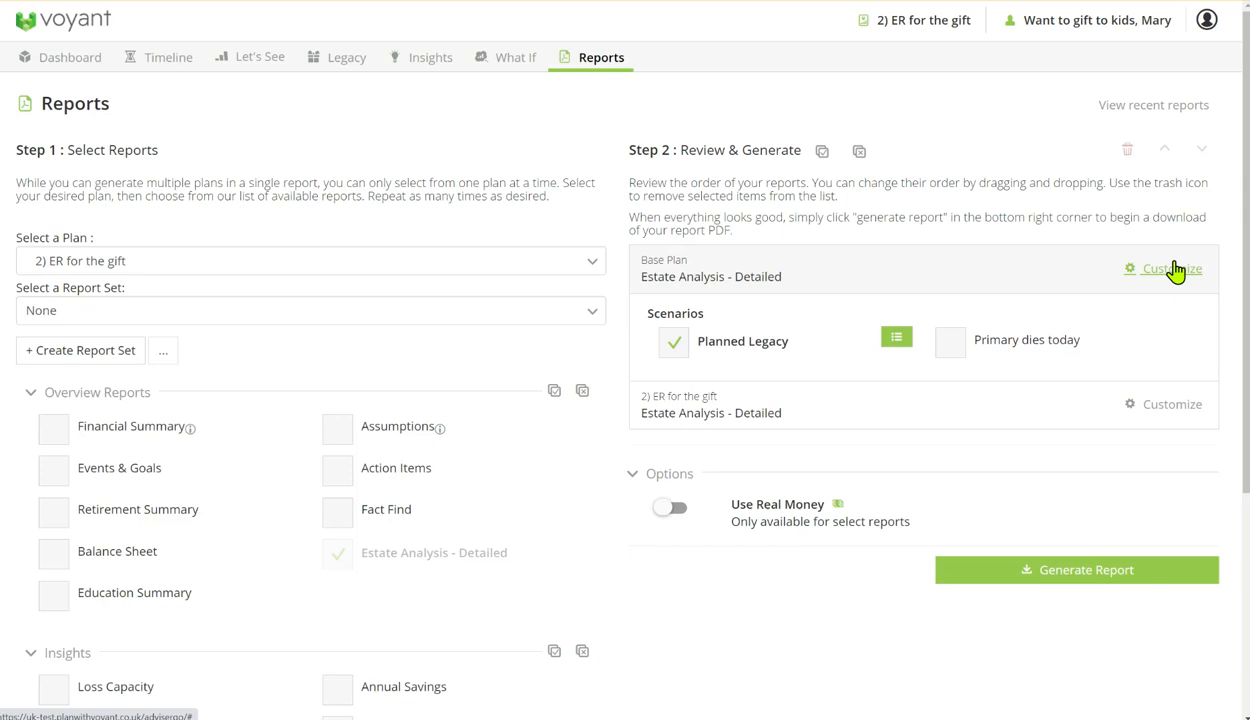
{"action": "mouse_move", "coordinate": [740, 352]}
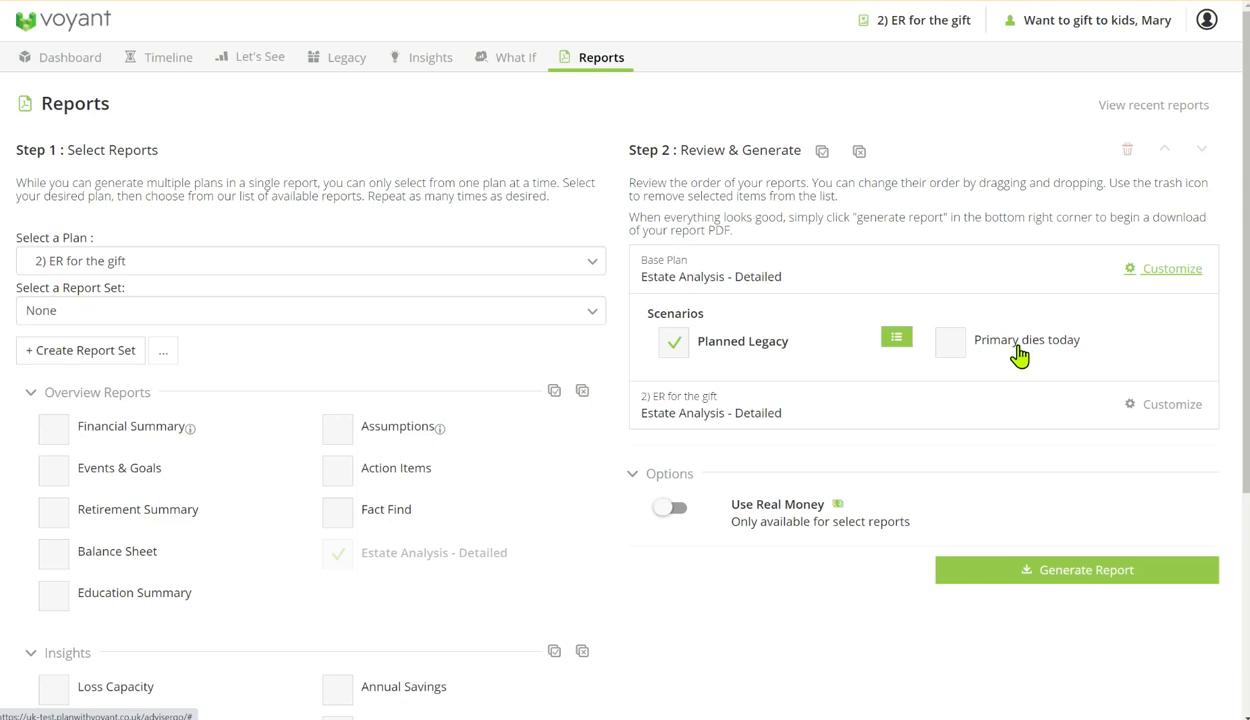
{"action": "mouse_move", "coordinate": [896, 337]}
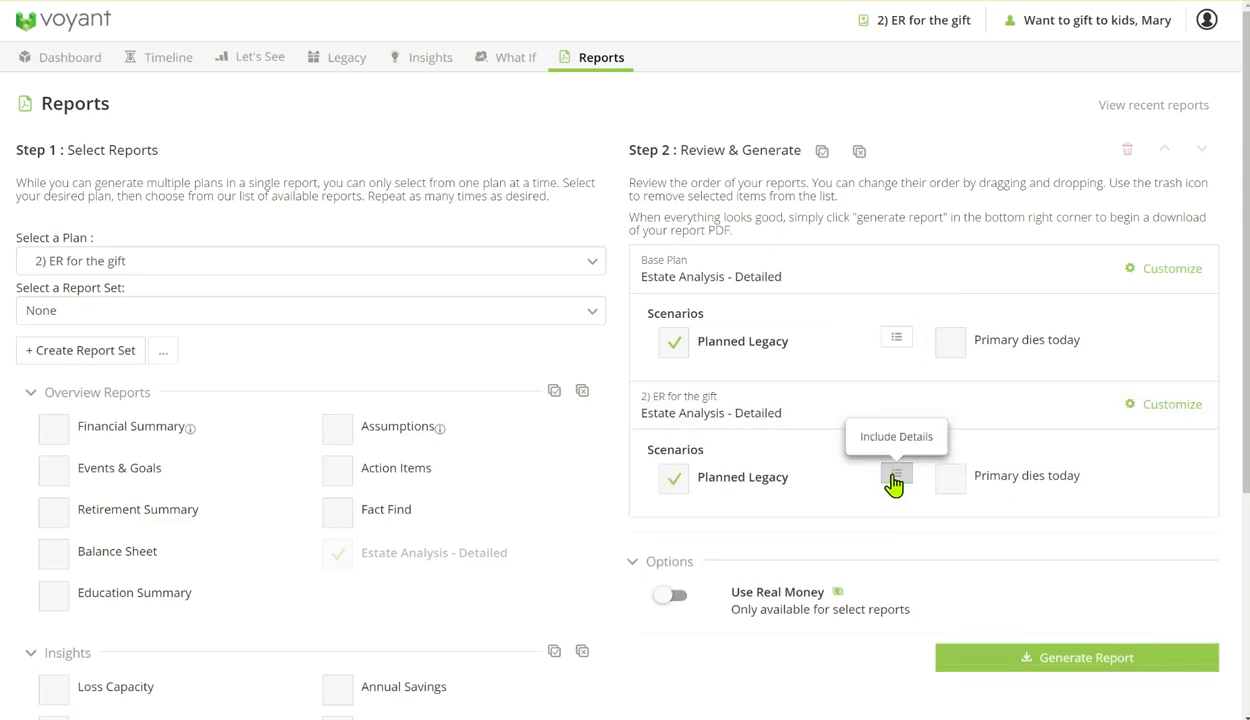
- Set Include Details for the gift plan's Planned Legacy scenario and open the generated PDF
{"action": "left_click", "coordinate": [1076, 657]}
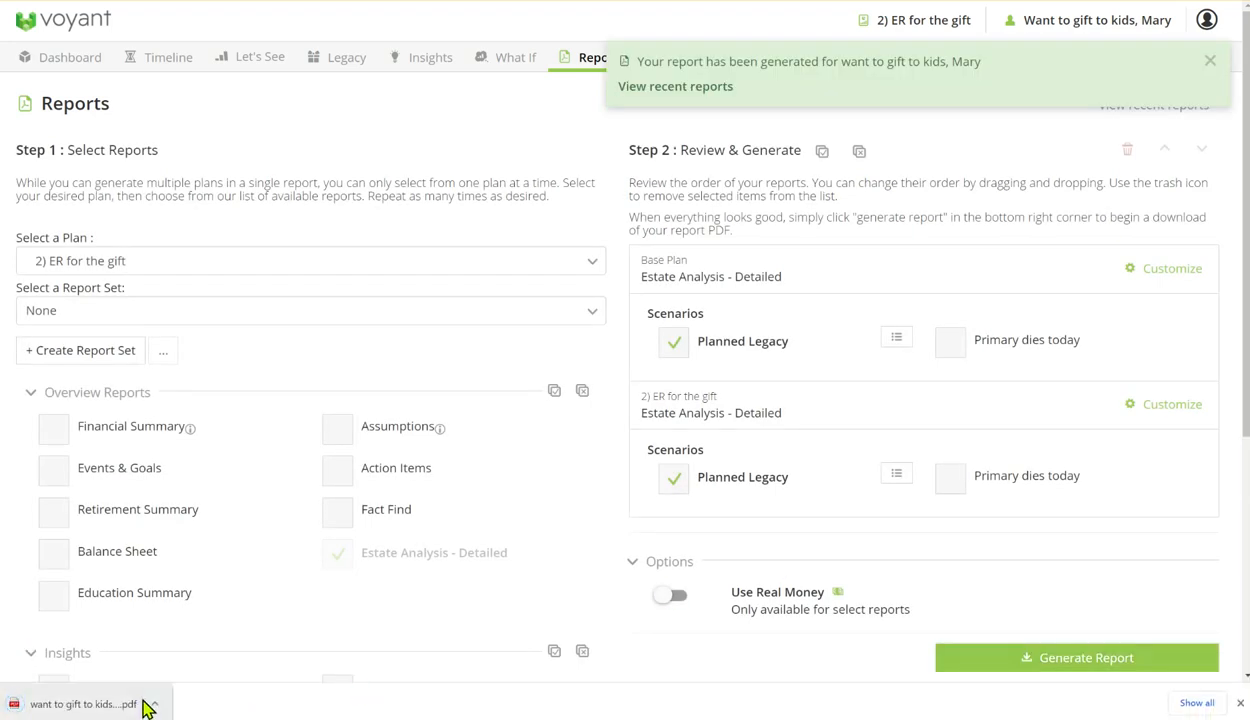
{"action": "left_click", "coordinate": [80, 703]}
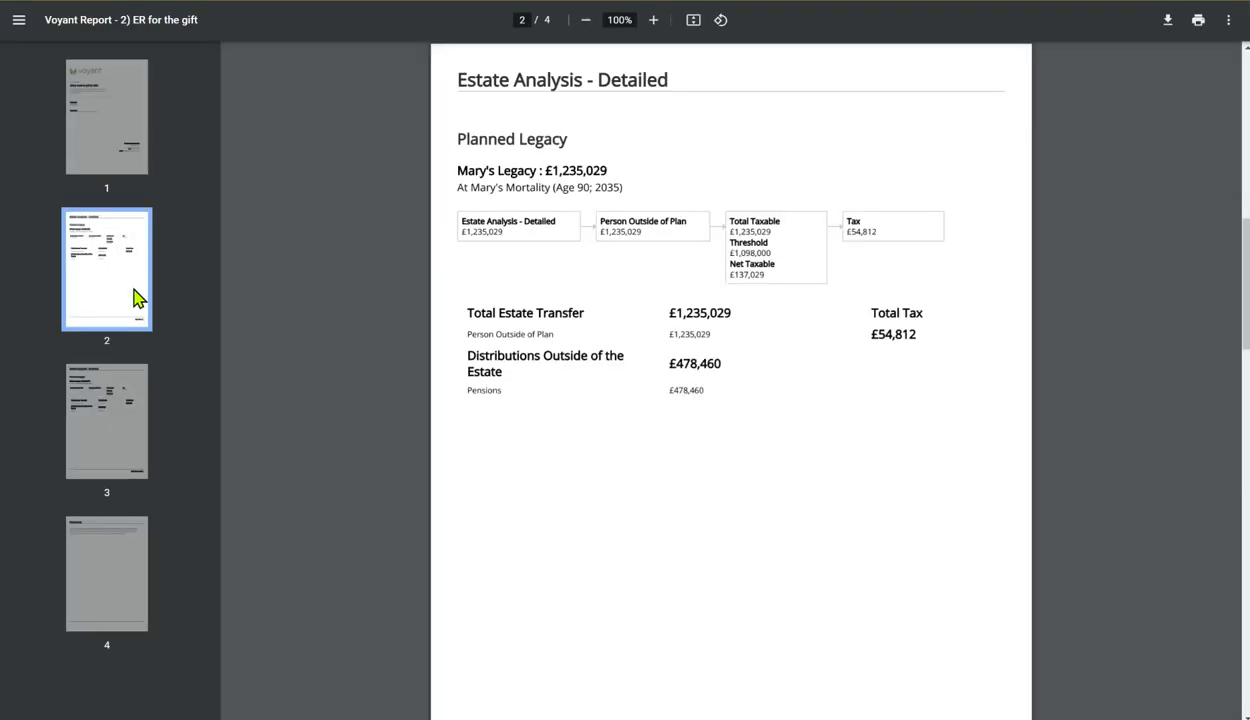
{"action": "mouse_move", "coordinate": [192, 298]}
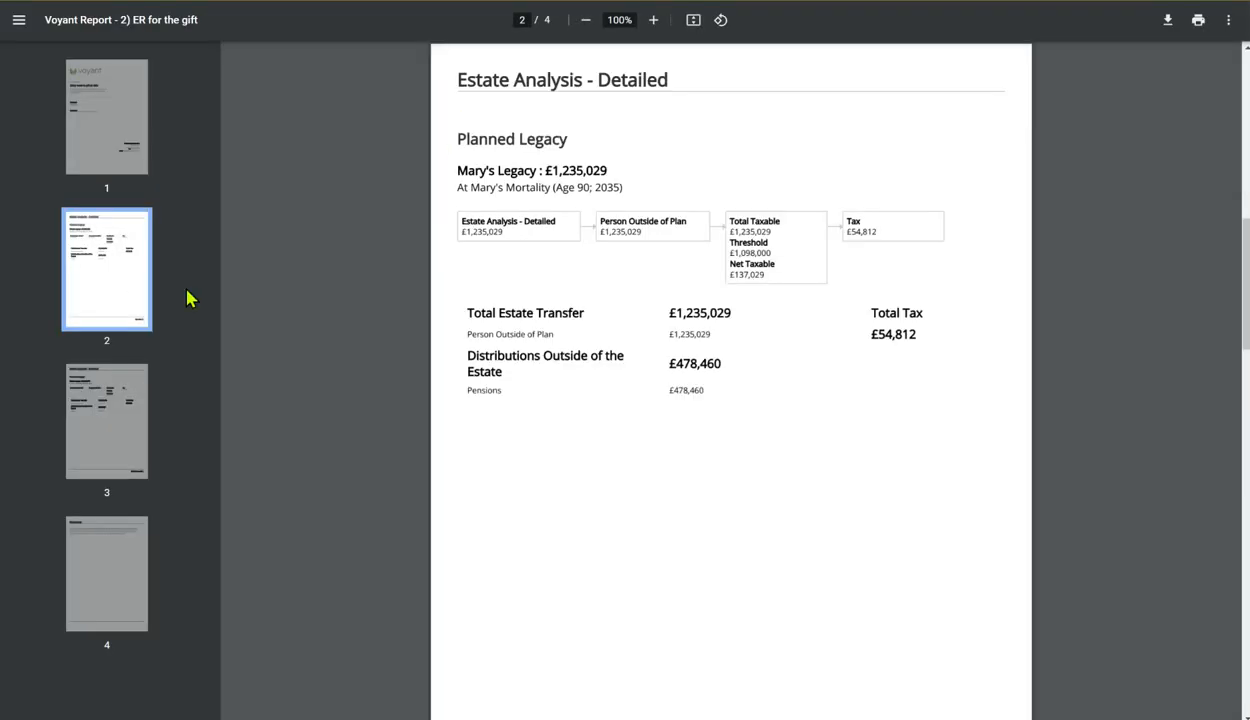
{"action": "mouse_move", "coordinate": [115, 437]}
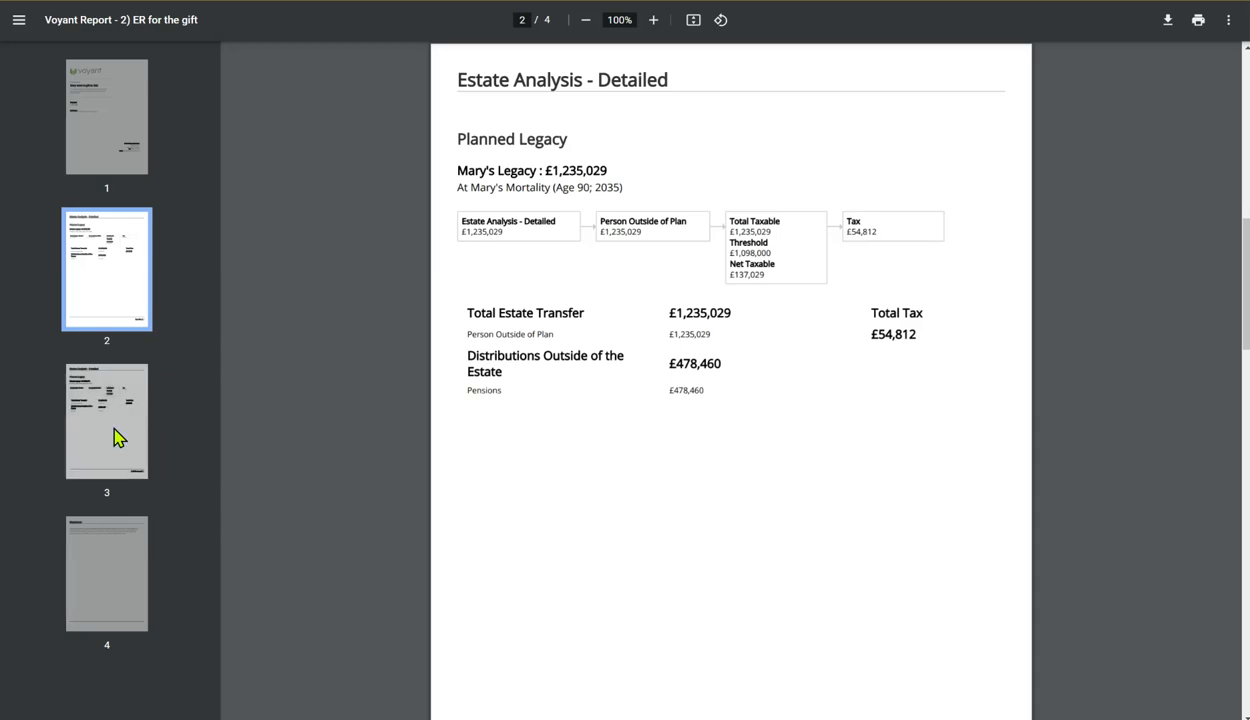
- Page through the gift plan's estate analysis, the cover page and page 2 of the PDF
{"action": "left_click", "coordinate": [106, 420]}
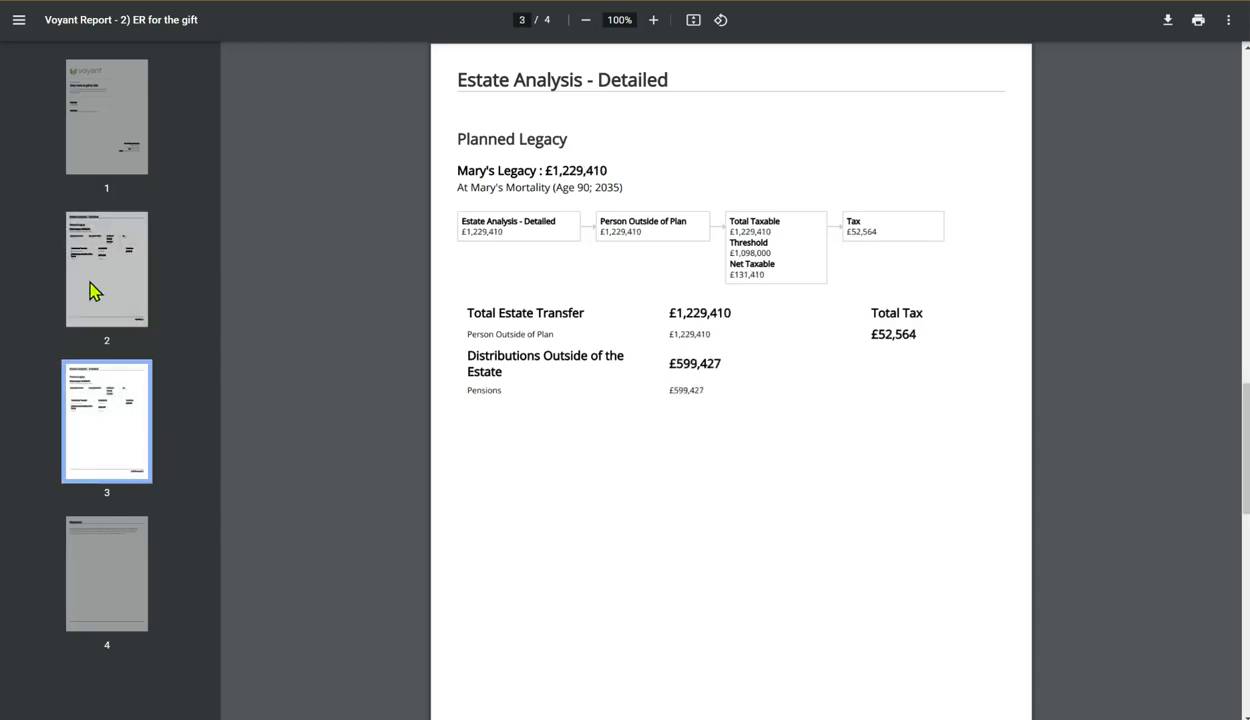
{"action": "left_click", "coordinate": [107, 116]}
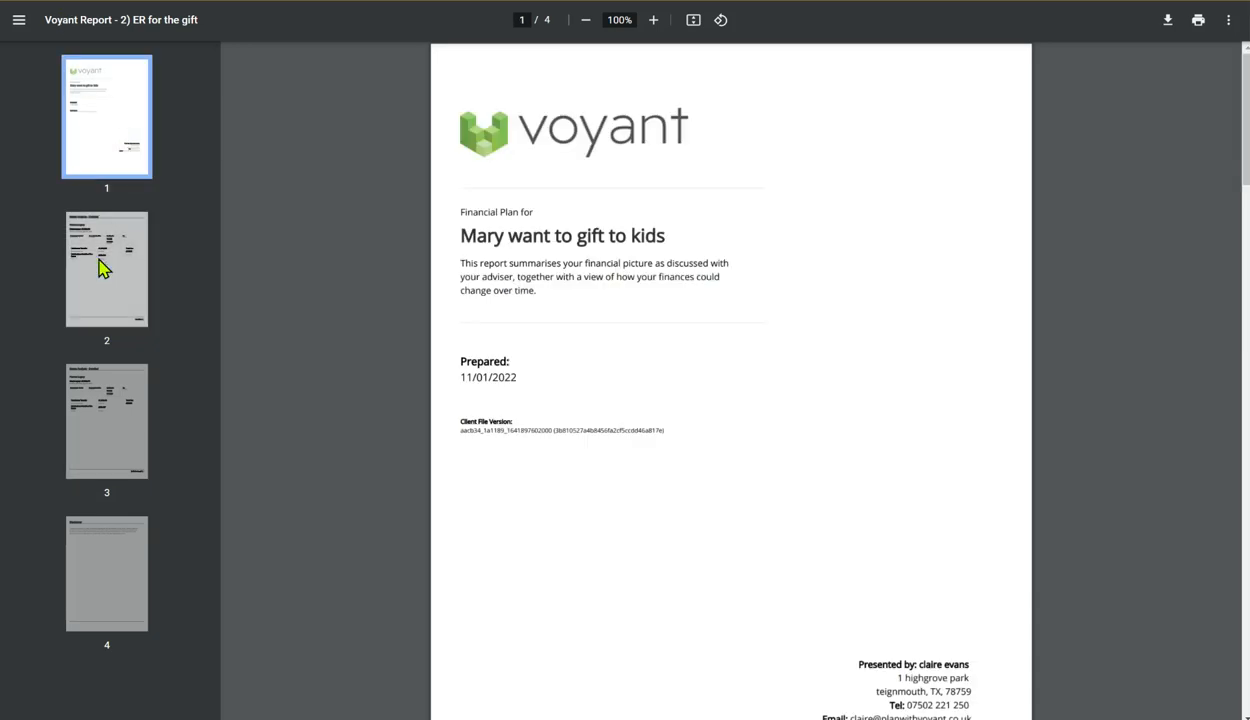
{"action": "left_click", "coordinate": [107, 268]}
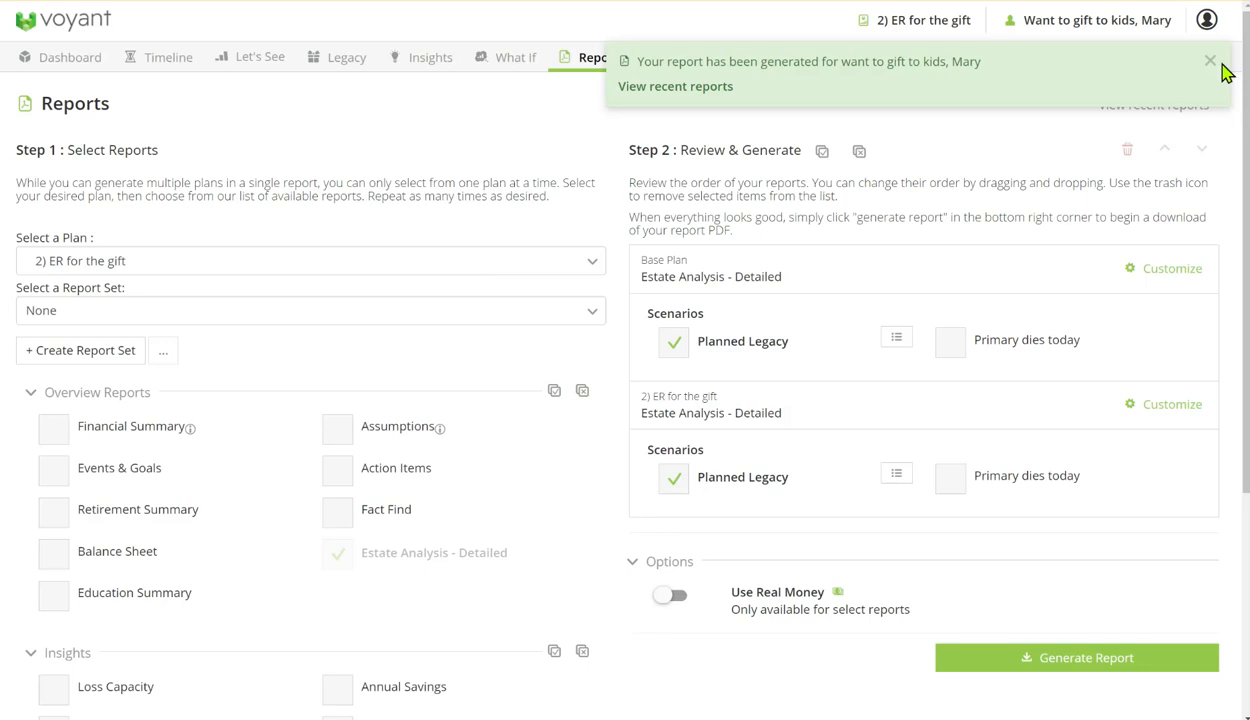
{"action": "mouse_move", "coordinate": [1209, 65]}
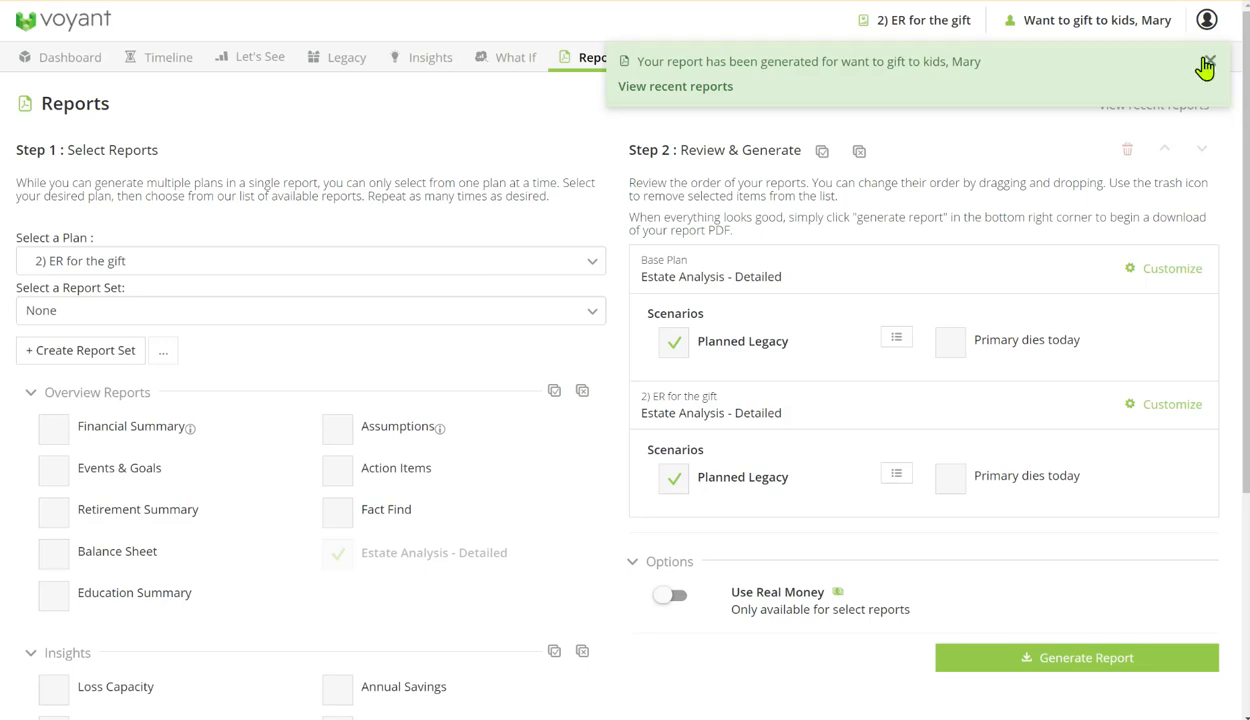
- Dismiss the green 'Your report has been generated' notification
{"action": "left_click", "coordinate": [1206, 62]}
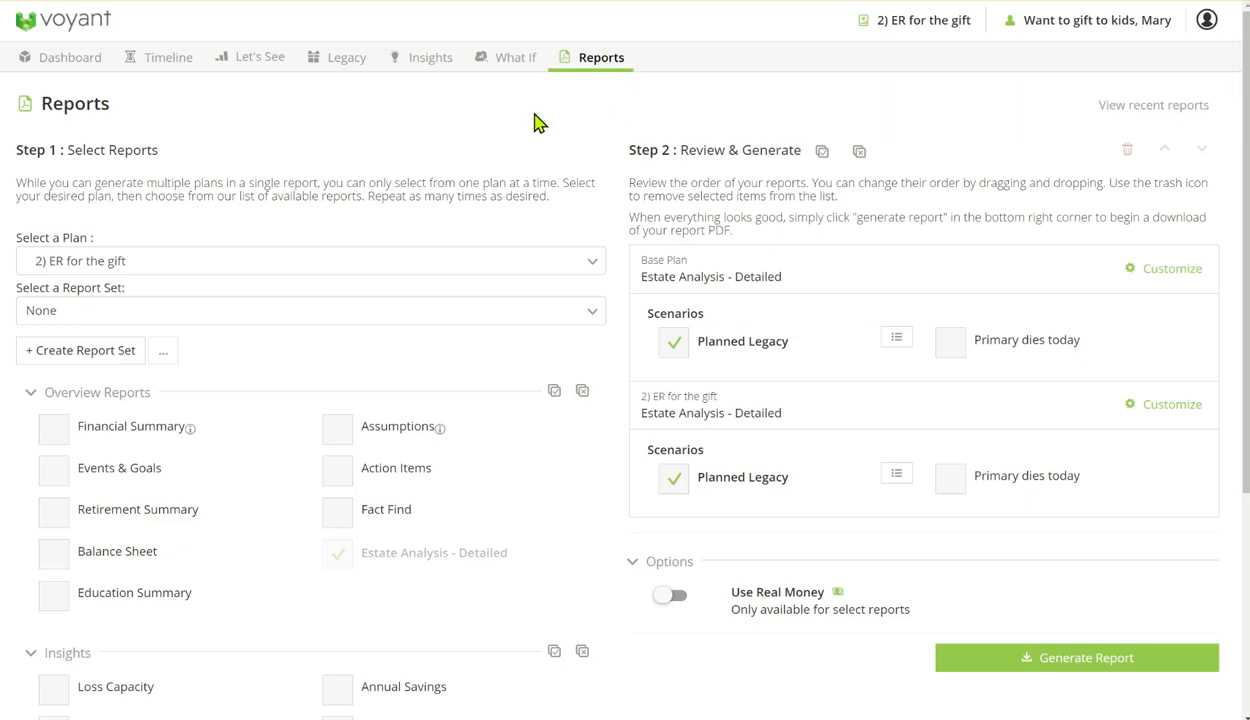
{"action": "mouse_move", "coordinate": [545, 178]}
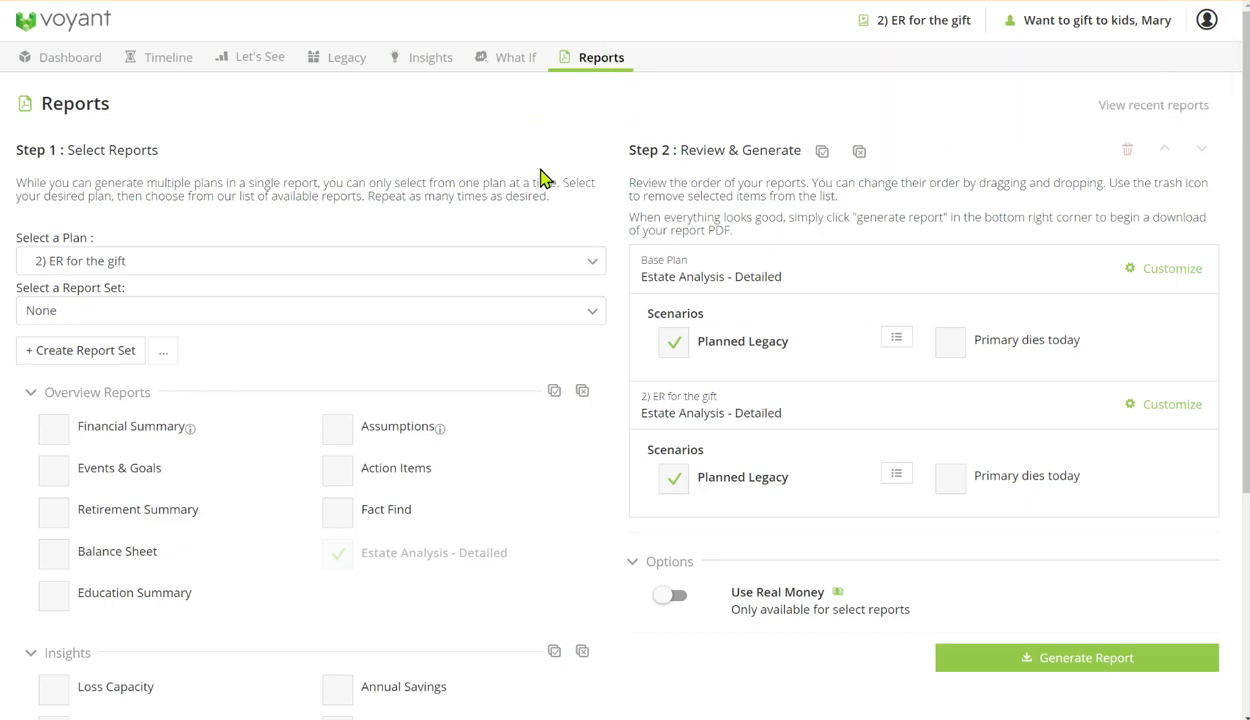
{"action": "mouse_move", "coordinate": [500, 158]}
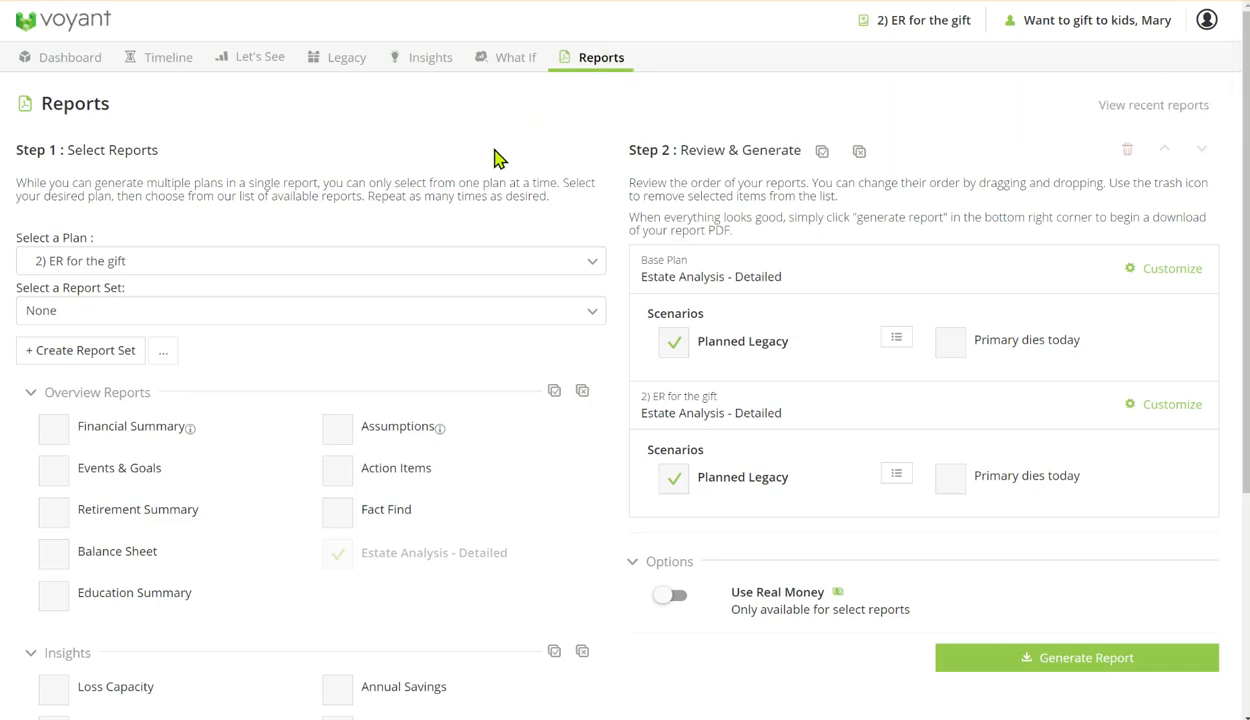